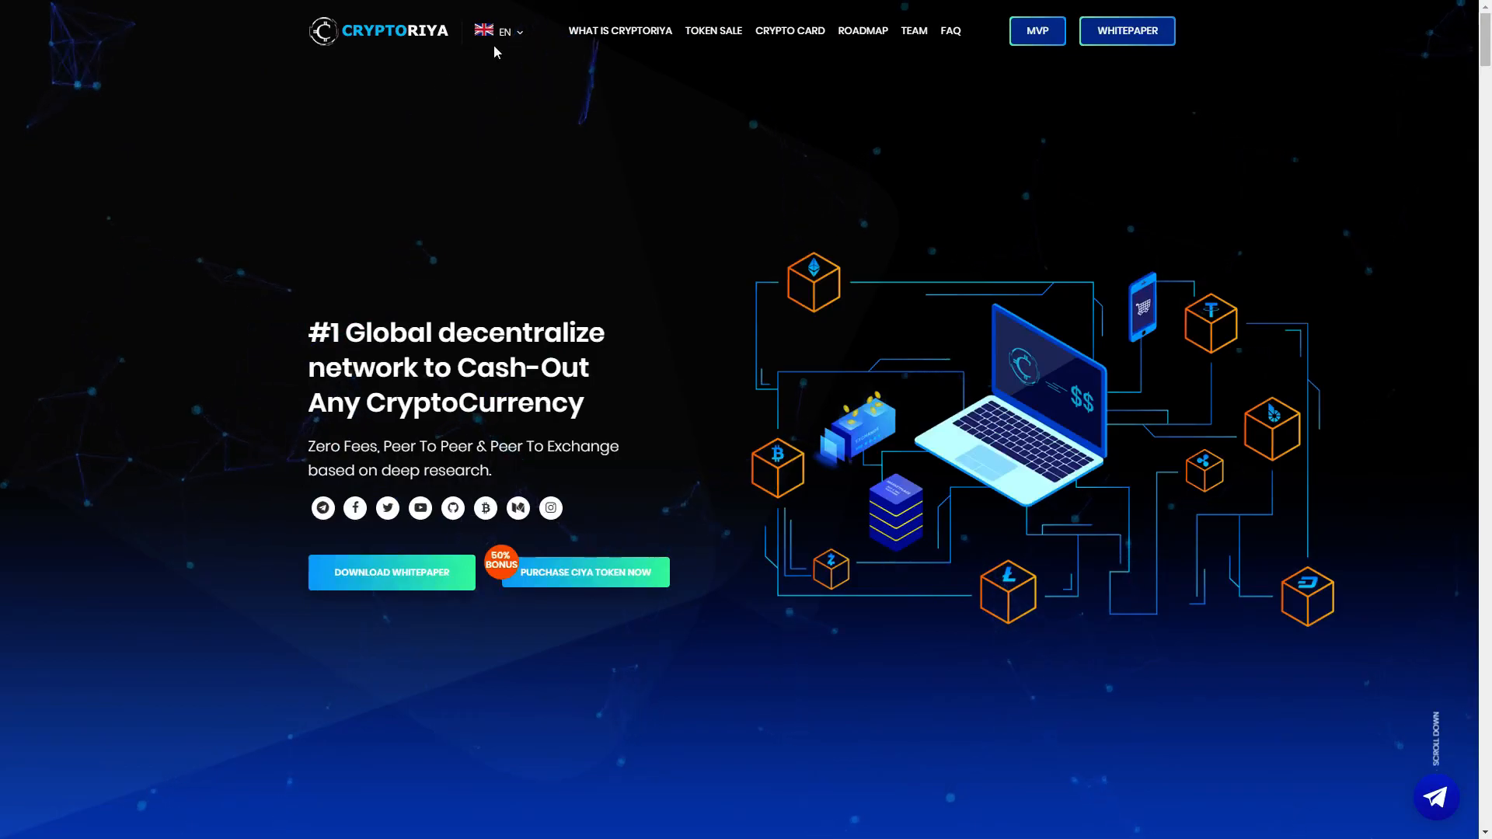
Step: Scroll past the rating badges to the What Is CryptoRiya description and its video
{"action": "left_click", "coordinate": [499, 31]}
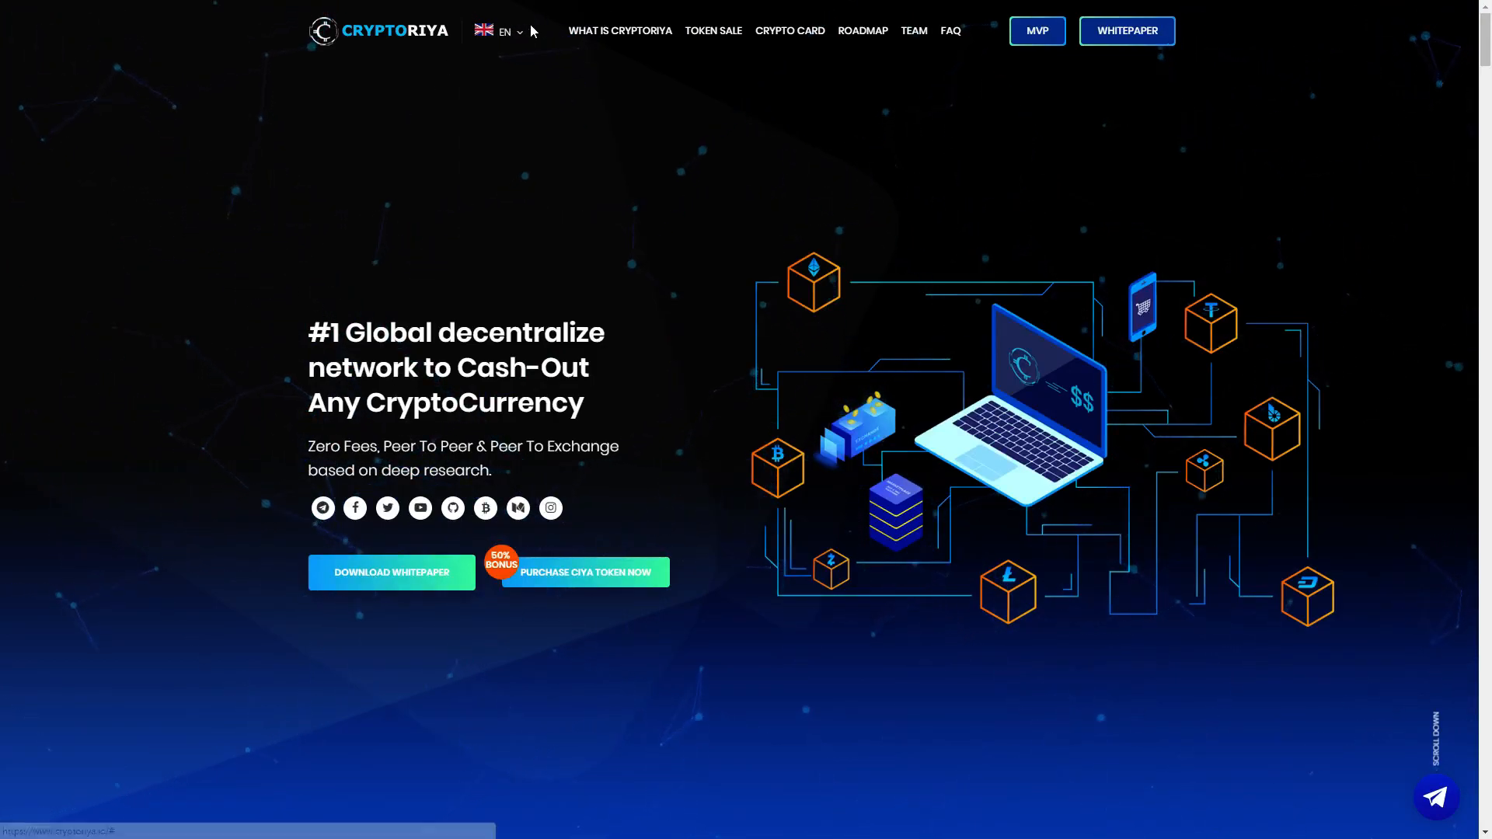
{"action": "left_click", "coordinate": [497, 30]}
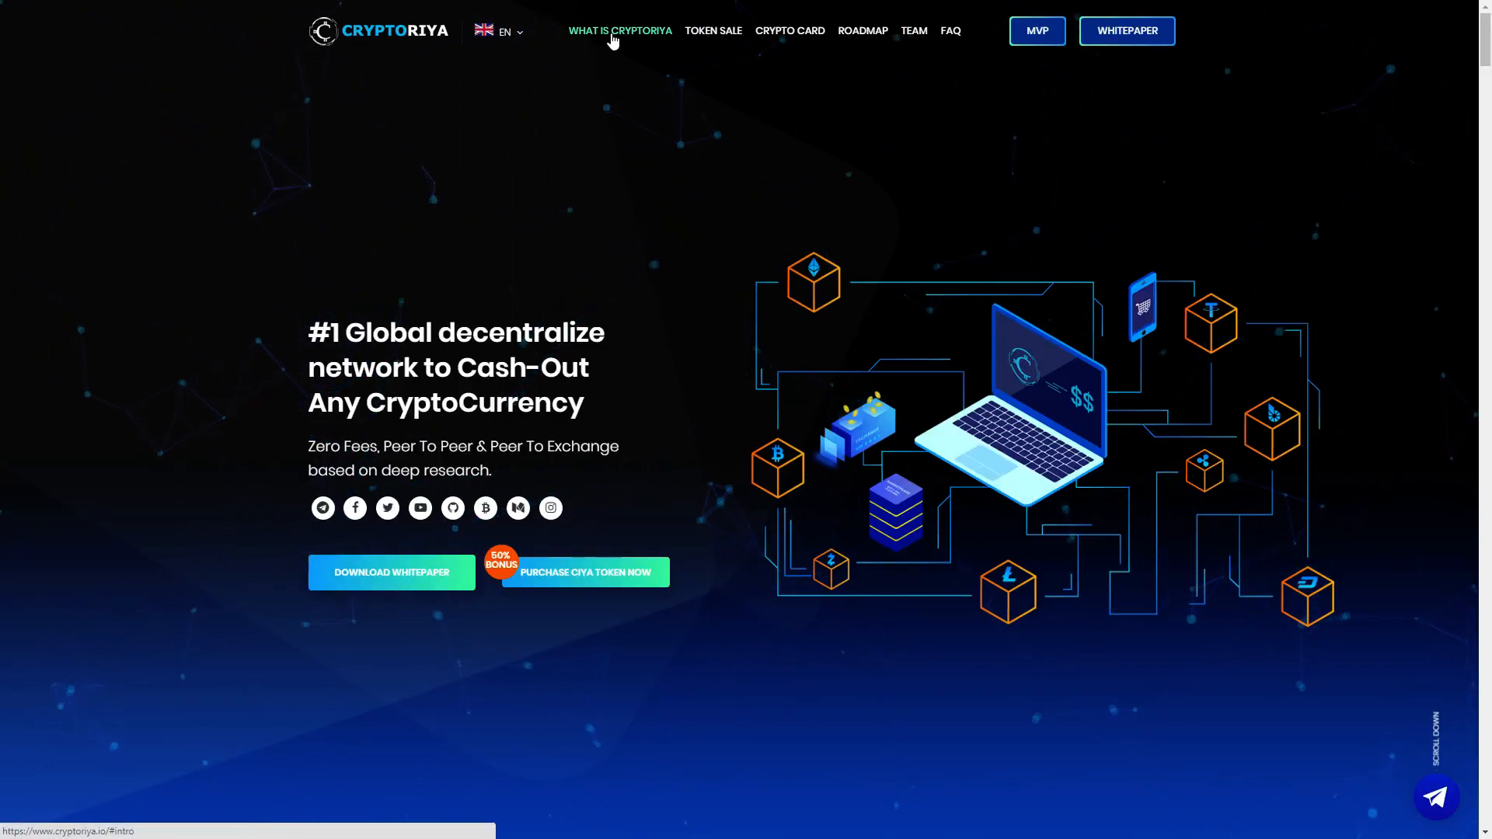
{"action": "mouse_move", "coordinate": [713, 30]}
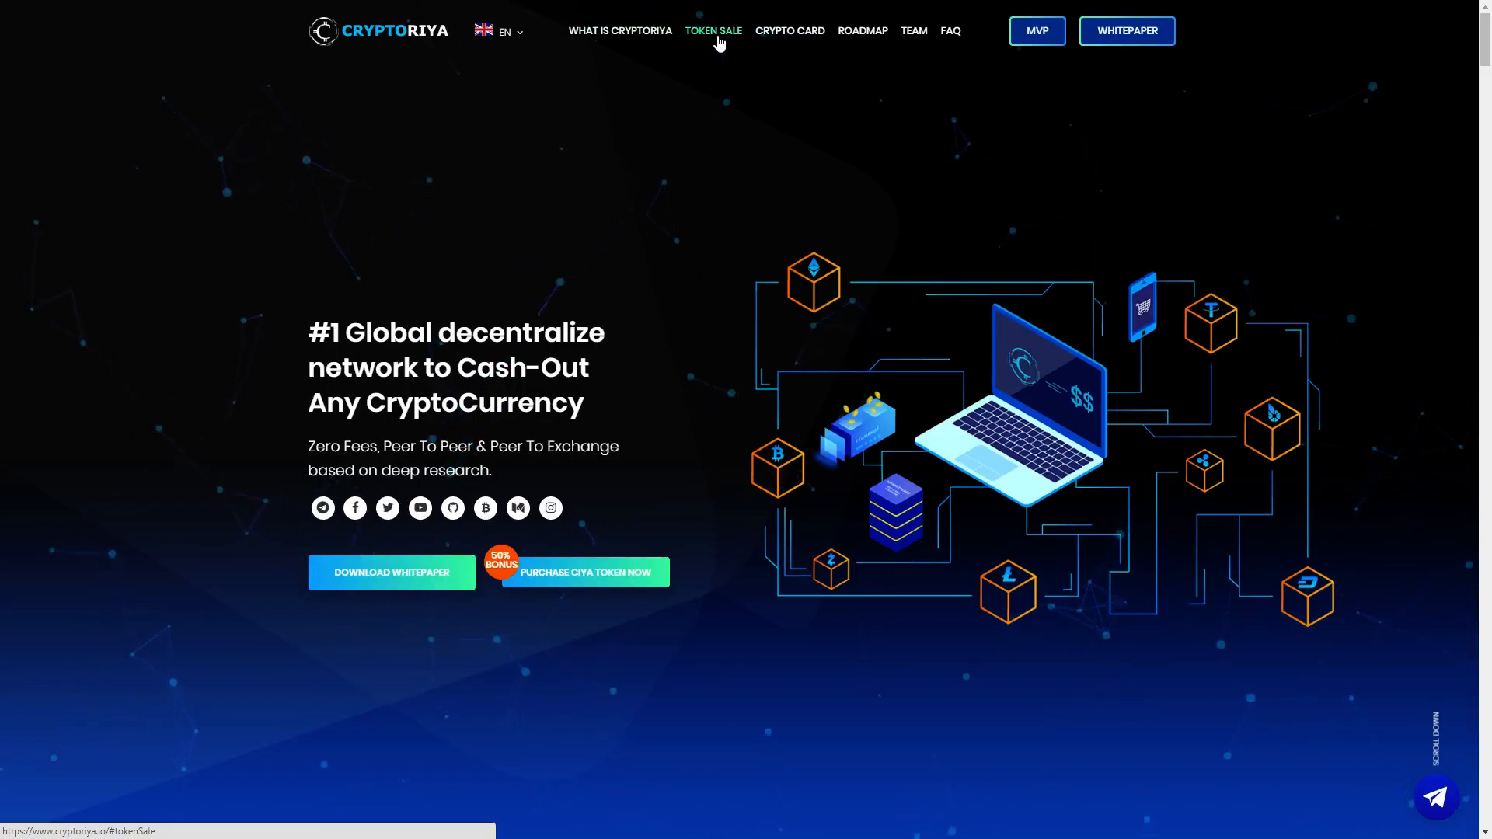
{"action": "mouse_move", "coordinate": [861, 31]}
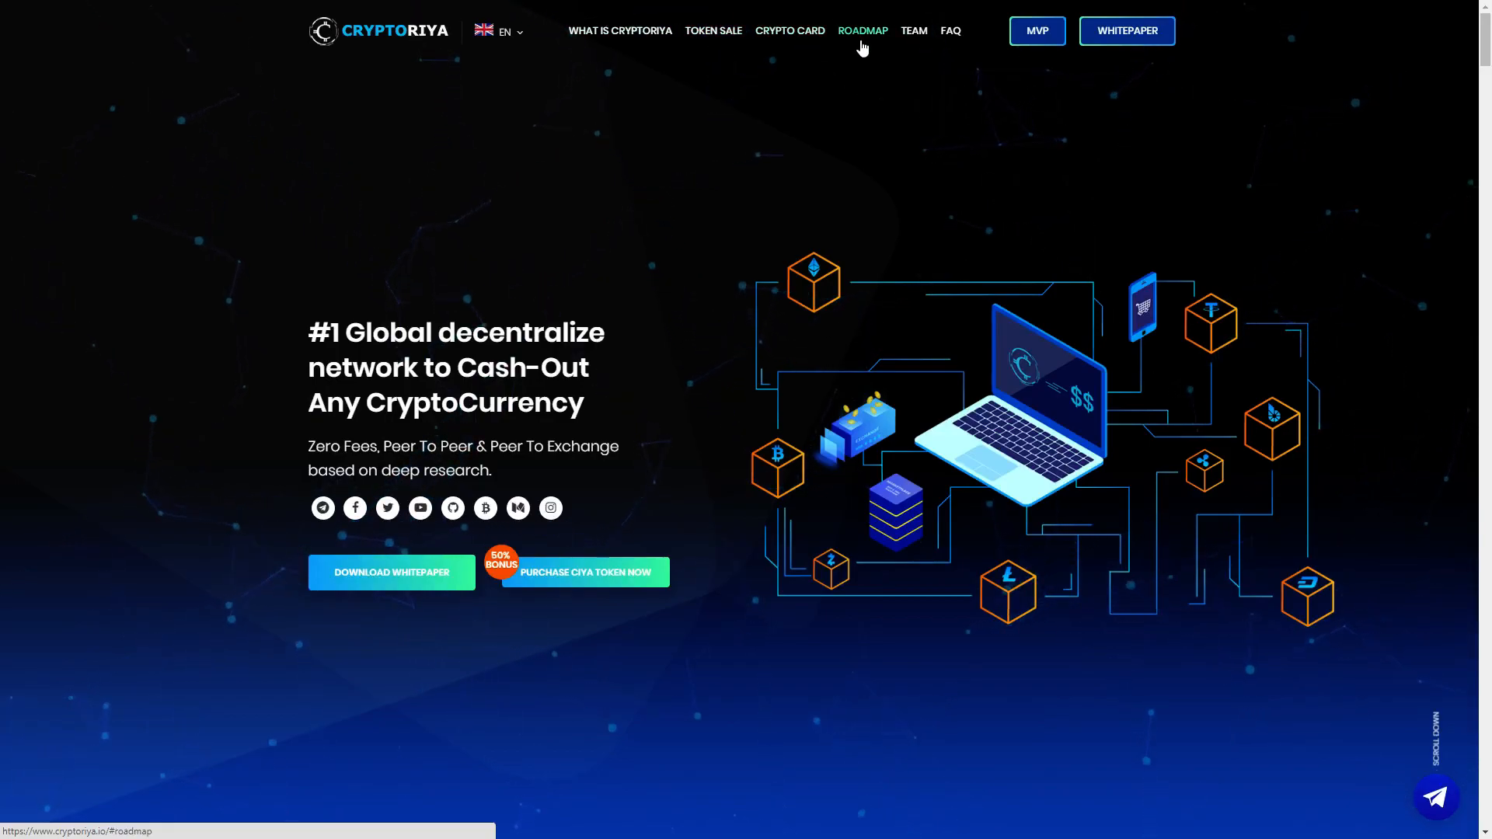
{"action": "mouse_move", "coordinate": [949, 31]}
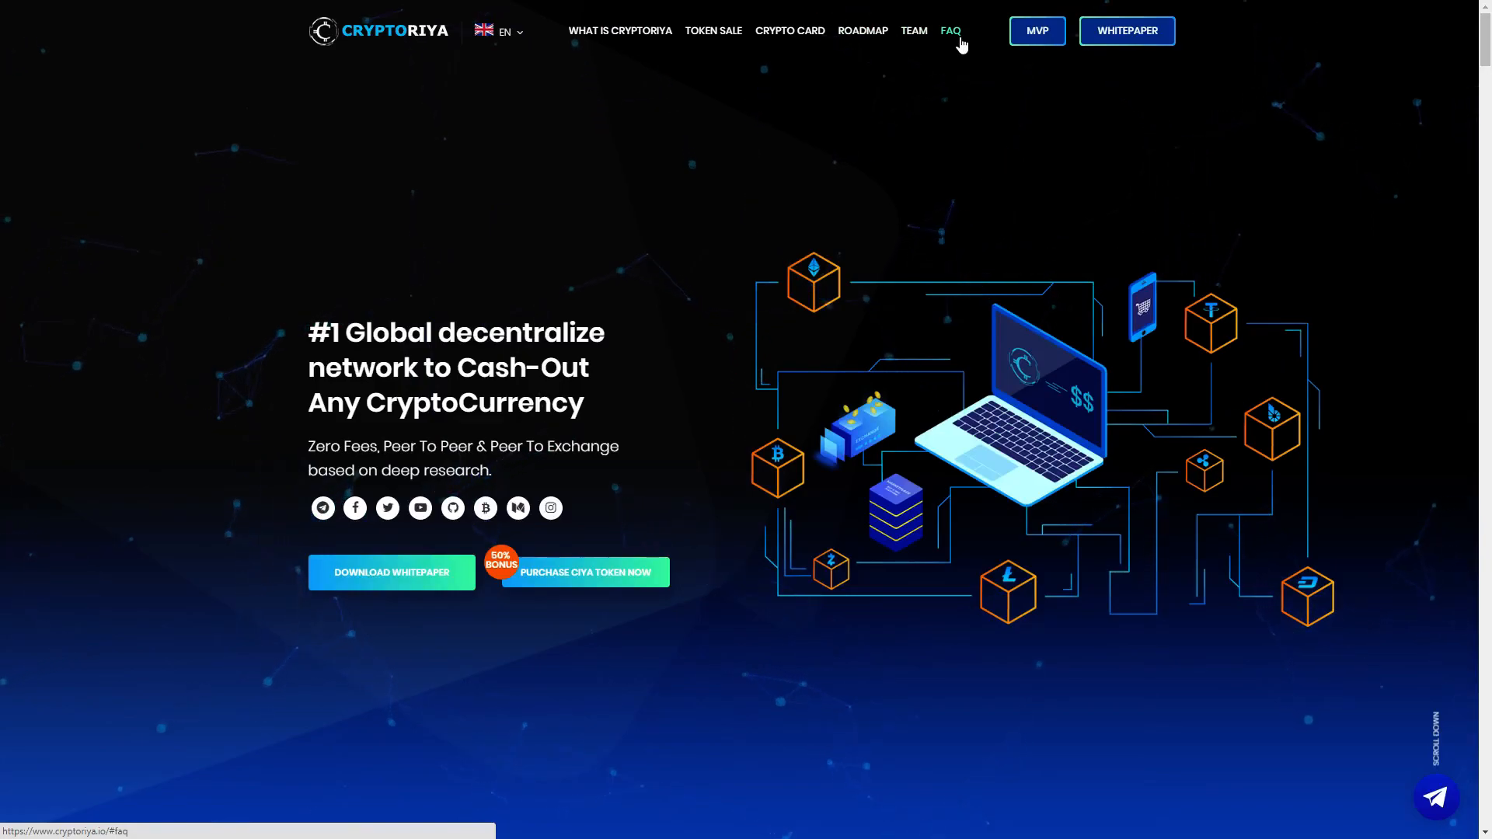
{"action": "mouse_move", "coordinate": [1036, 31]}
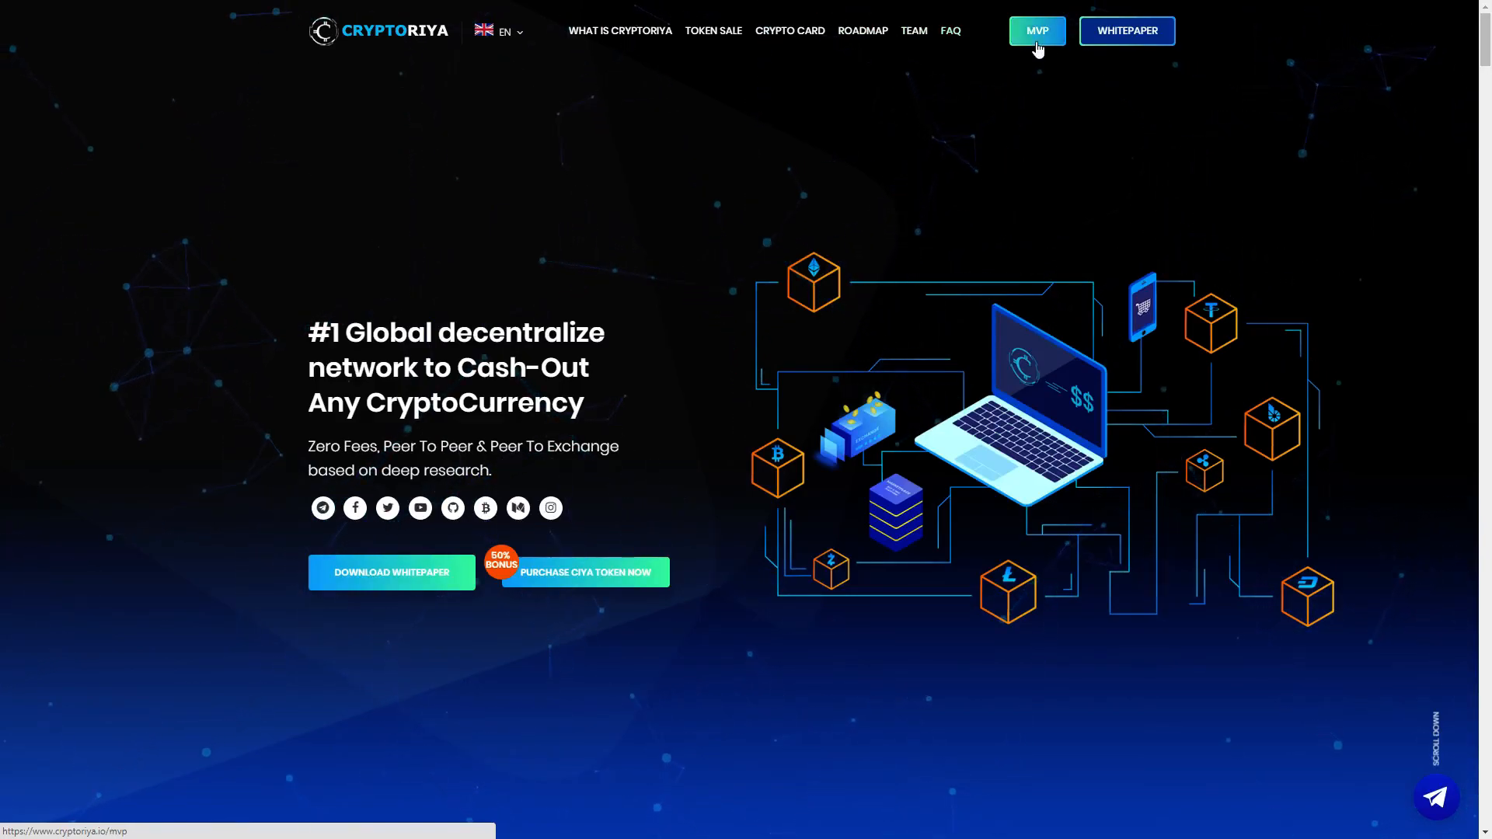
{"action": "mouse_move", "coordinate": [1127, 30]}
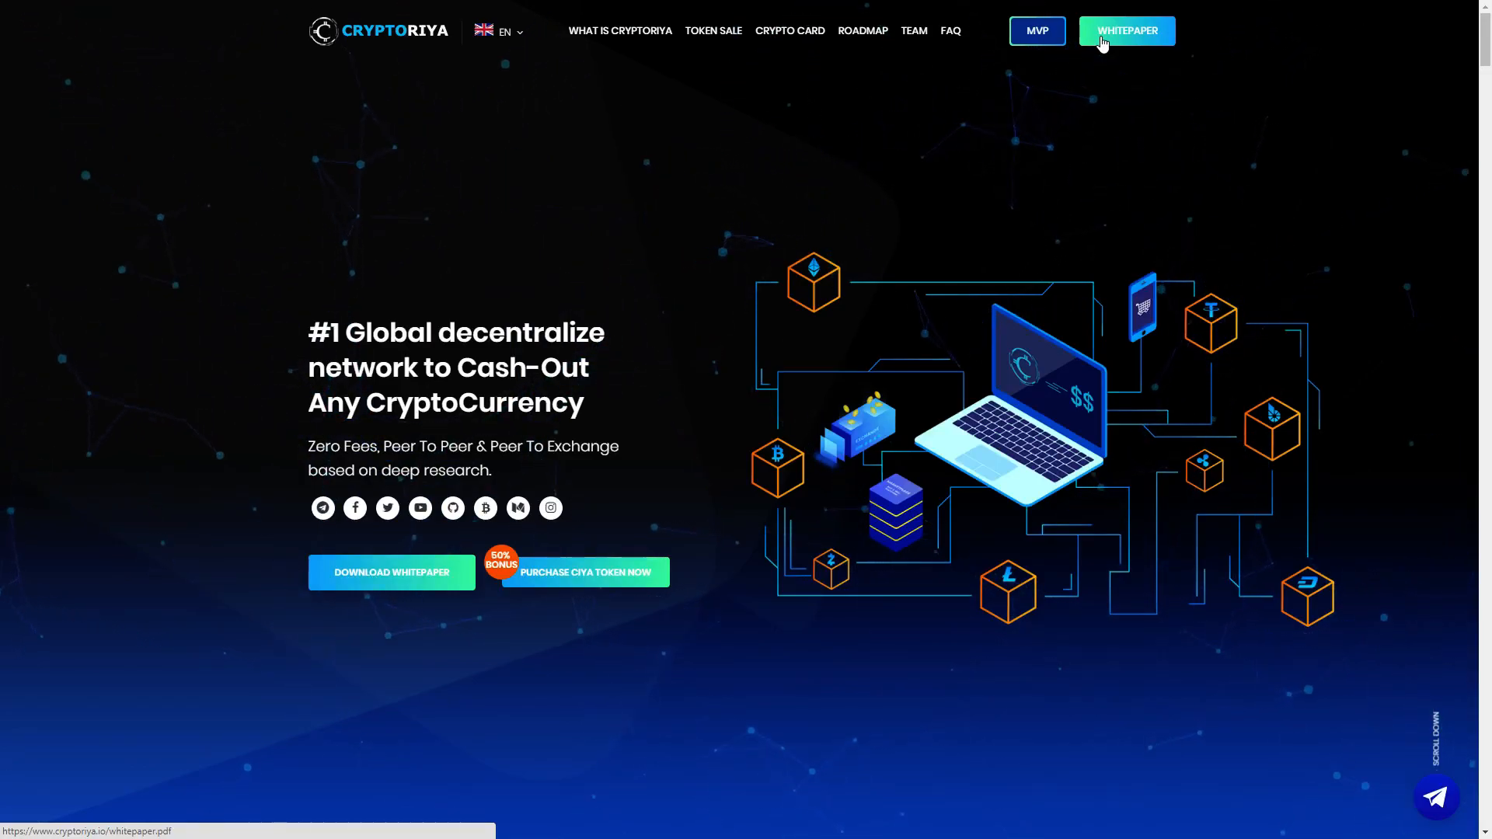
{"action": "mouse_move", "coordinate": [1102, 41]}
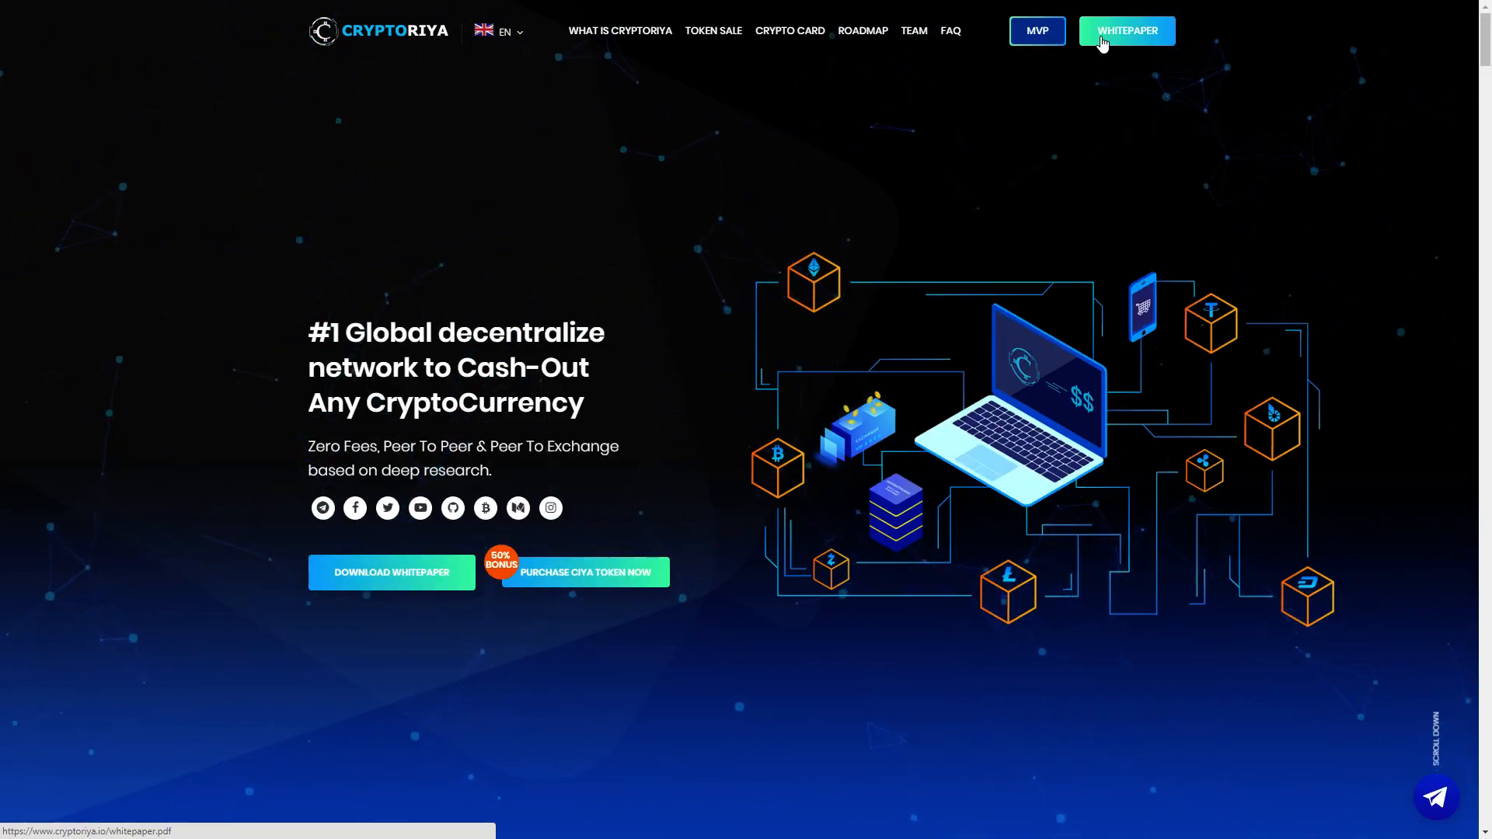
{"action": "mouse_move", "coordinate": [559, 212]}
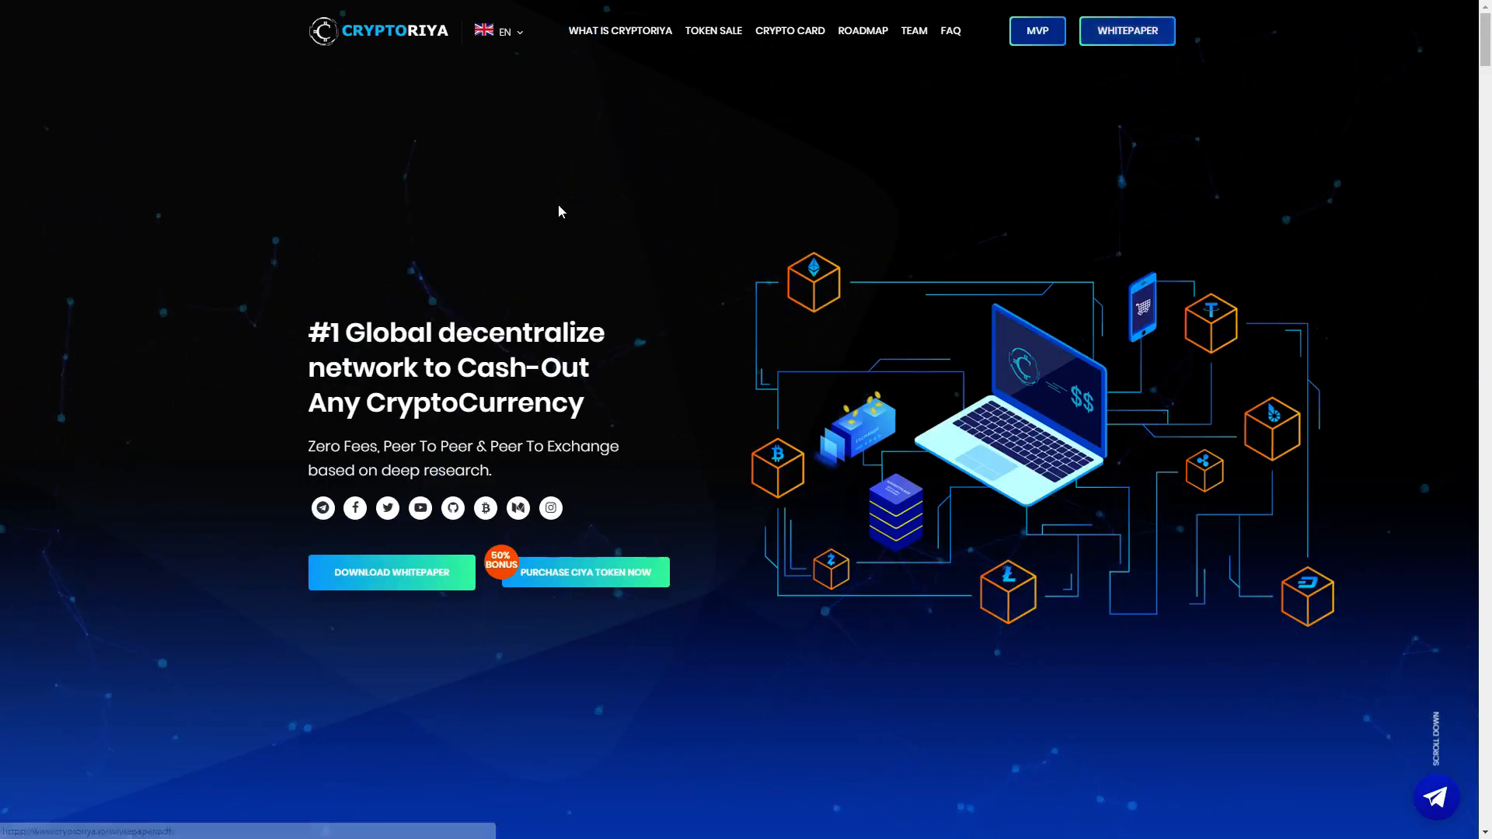
{"action": "mouse_move", "coordinate": [483, 509]}
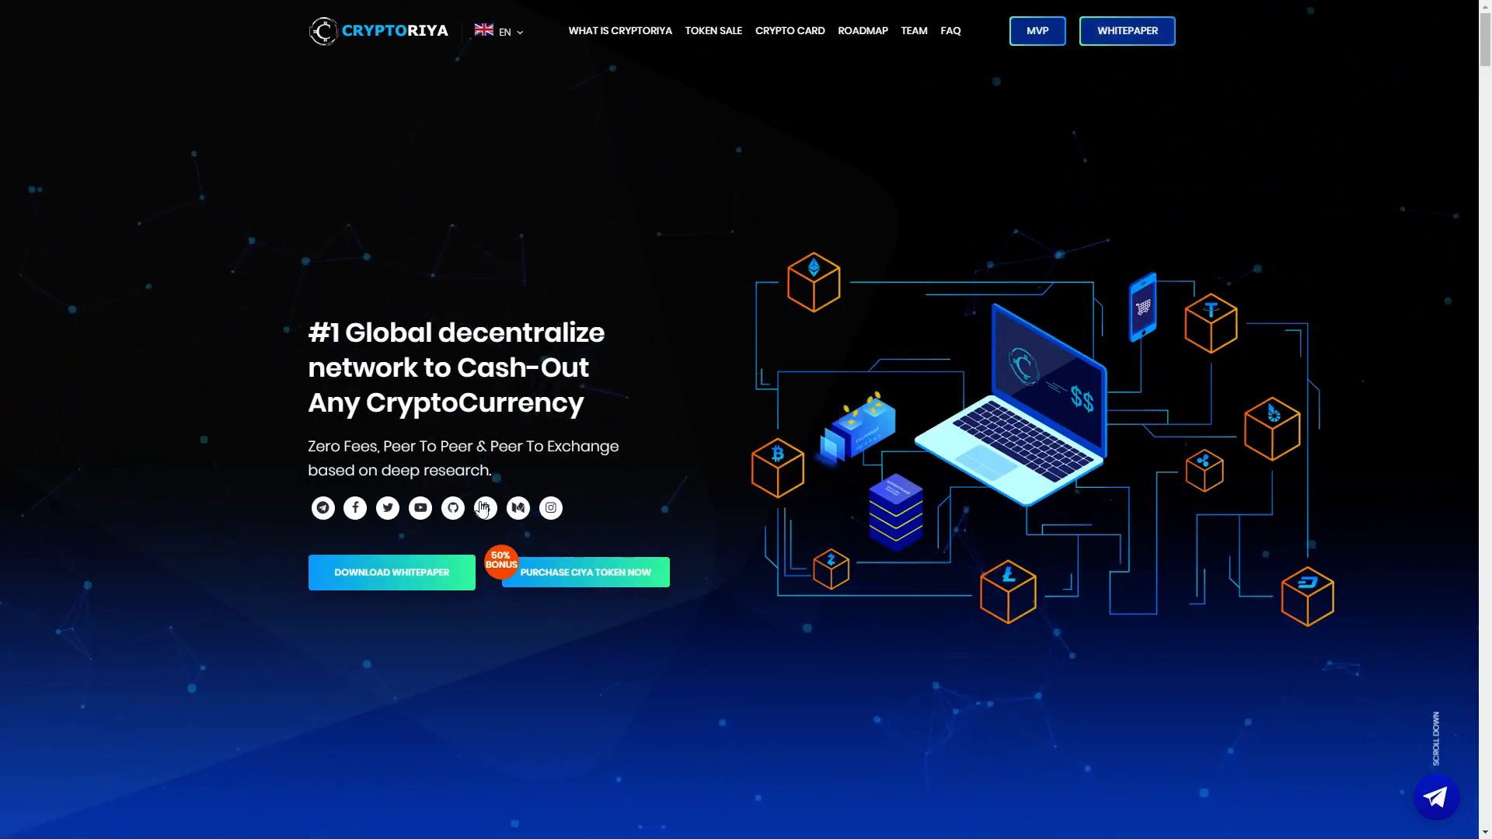
{"action": "mouse_move", "coordinate": [322, 508]}
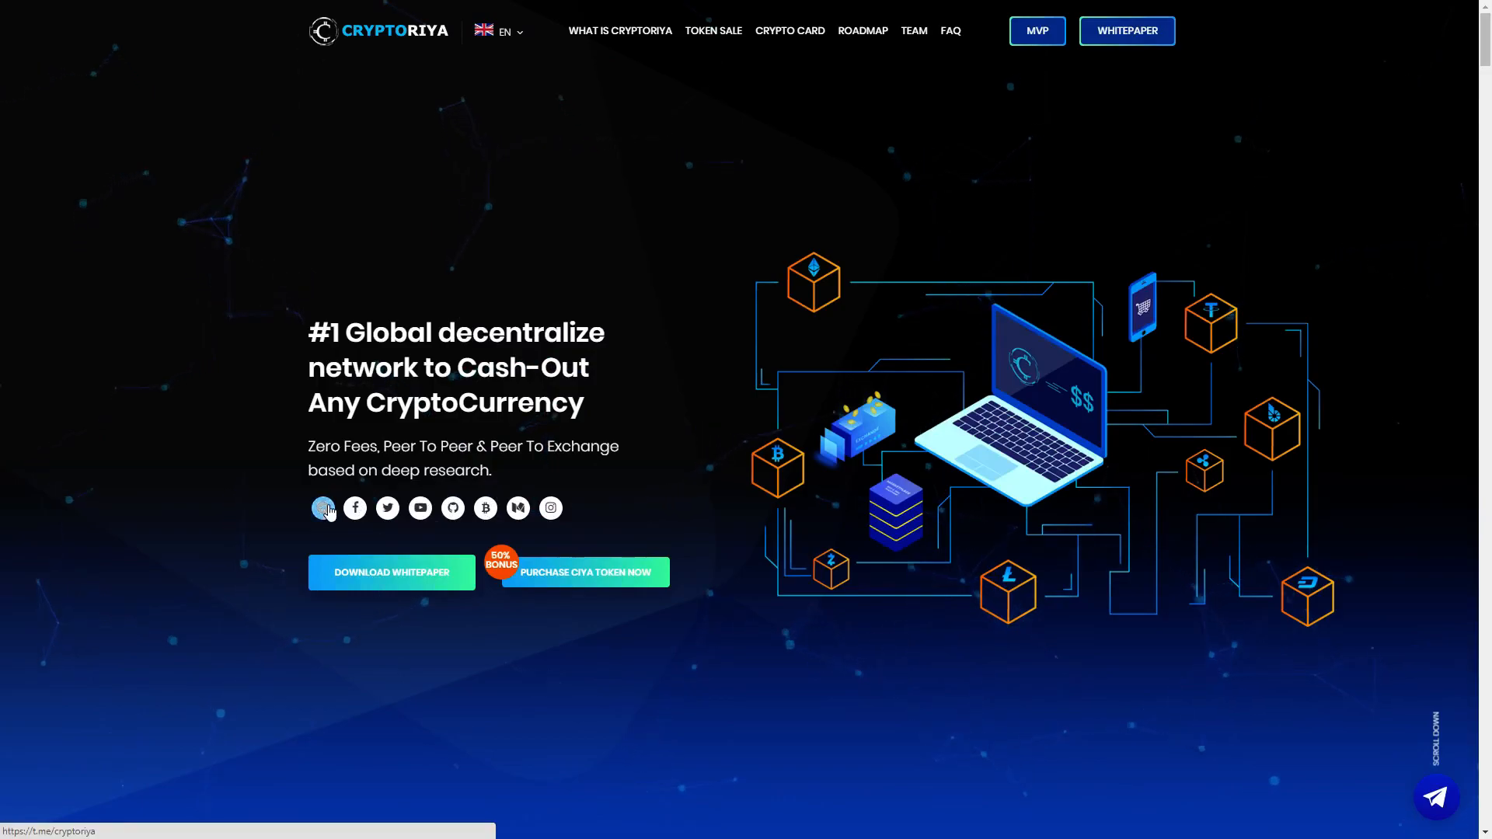
{"action": "mouse_move", "coordinate": [355, 508]}
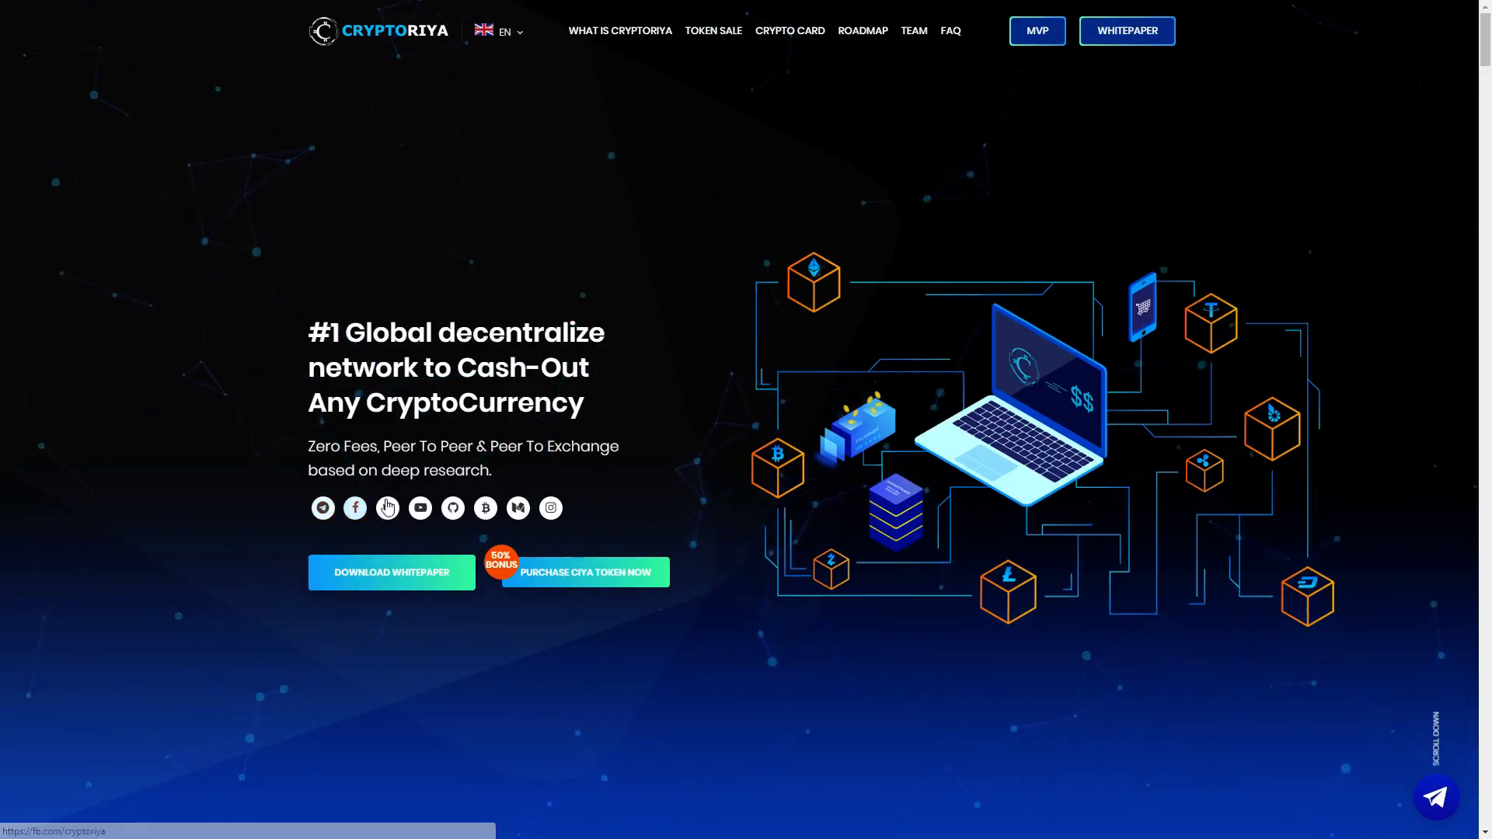
{"action": "mouse_move", "coordinate": [452, 508]}
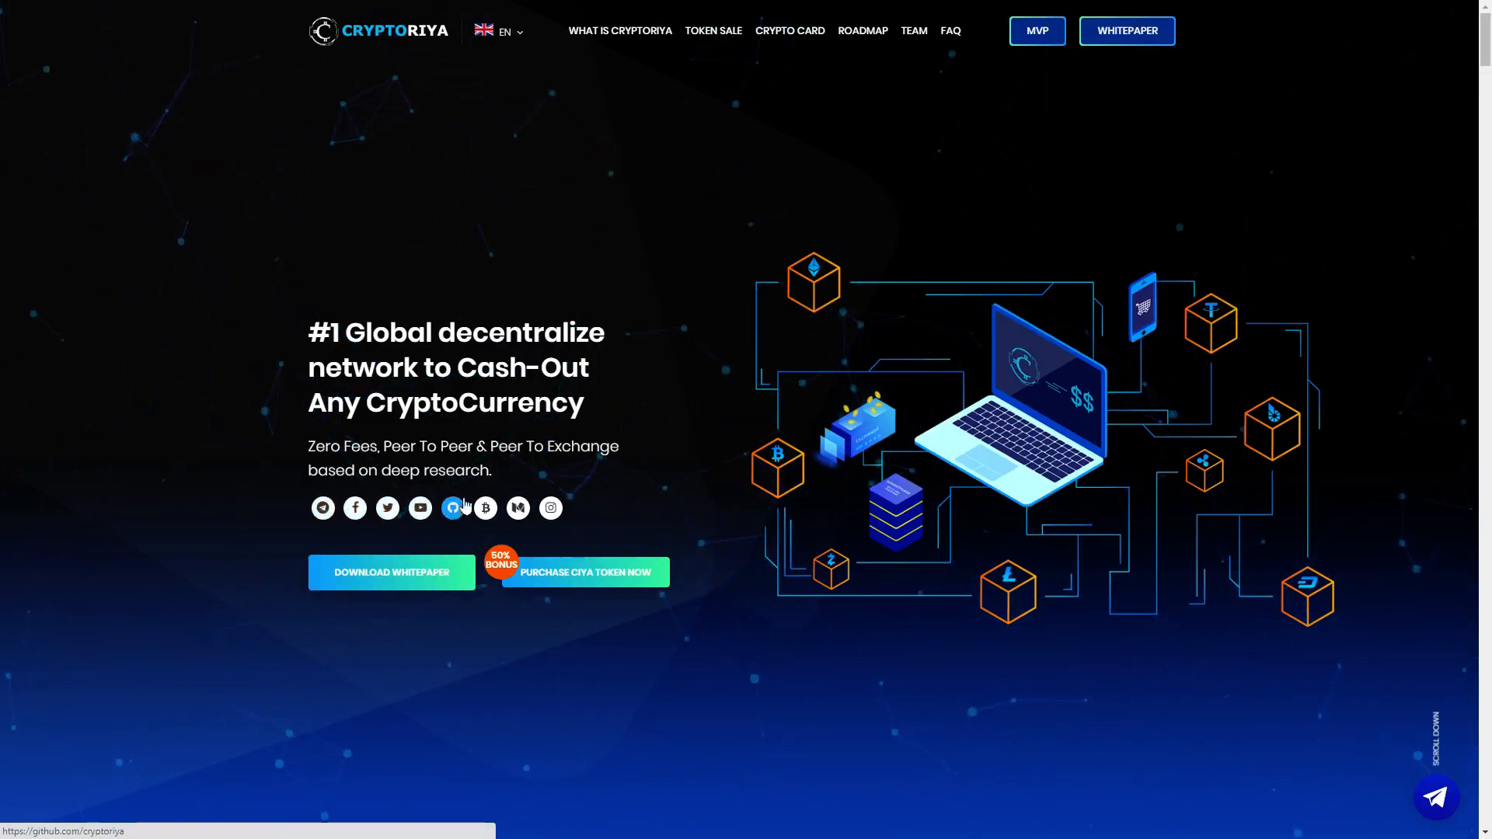
{"action": "mouse_move", "coordinate": [517, 508]}
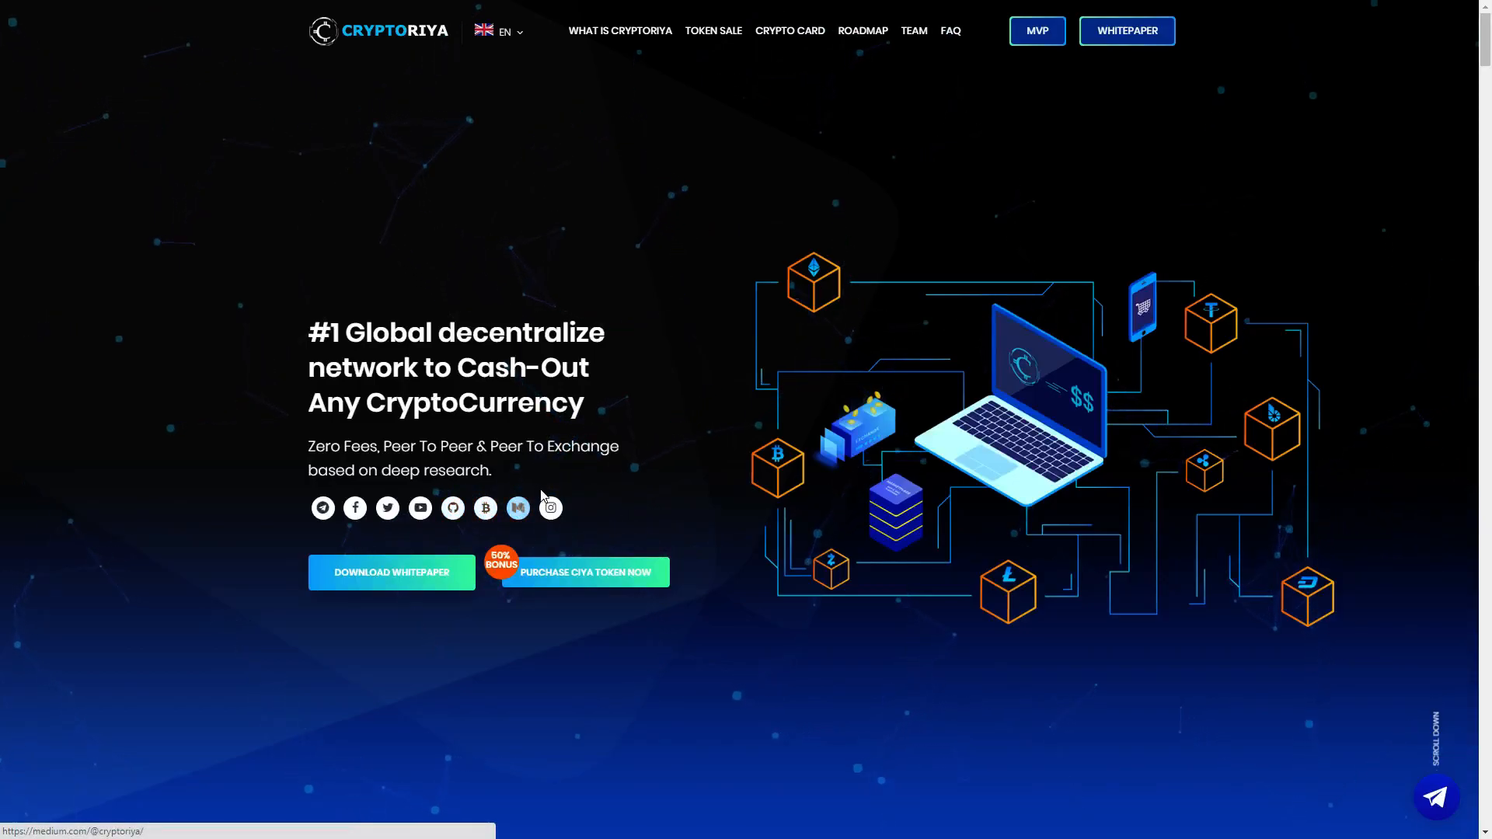
{"action": "mouse_move", "coordinate": [518, 508]}
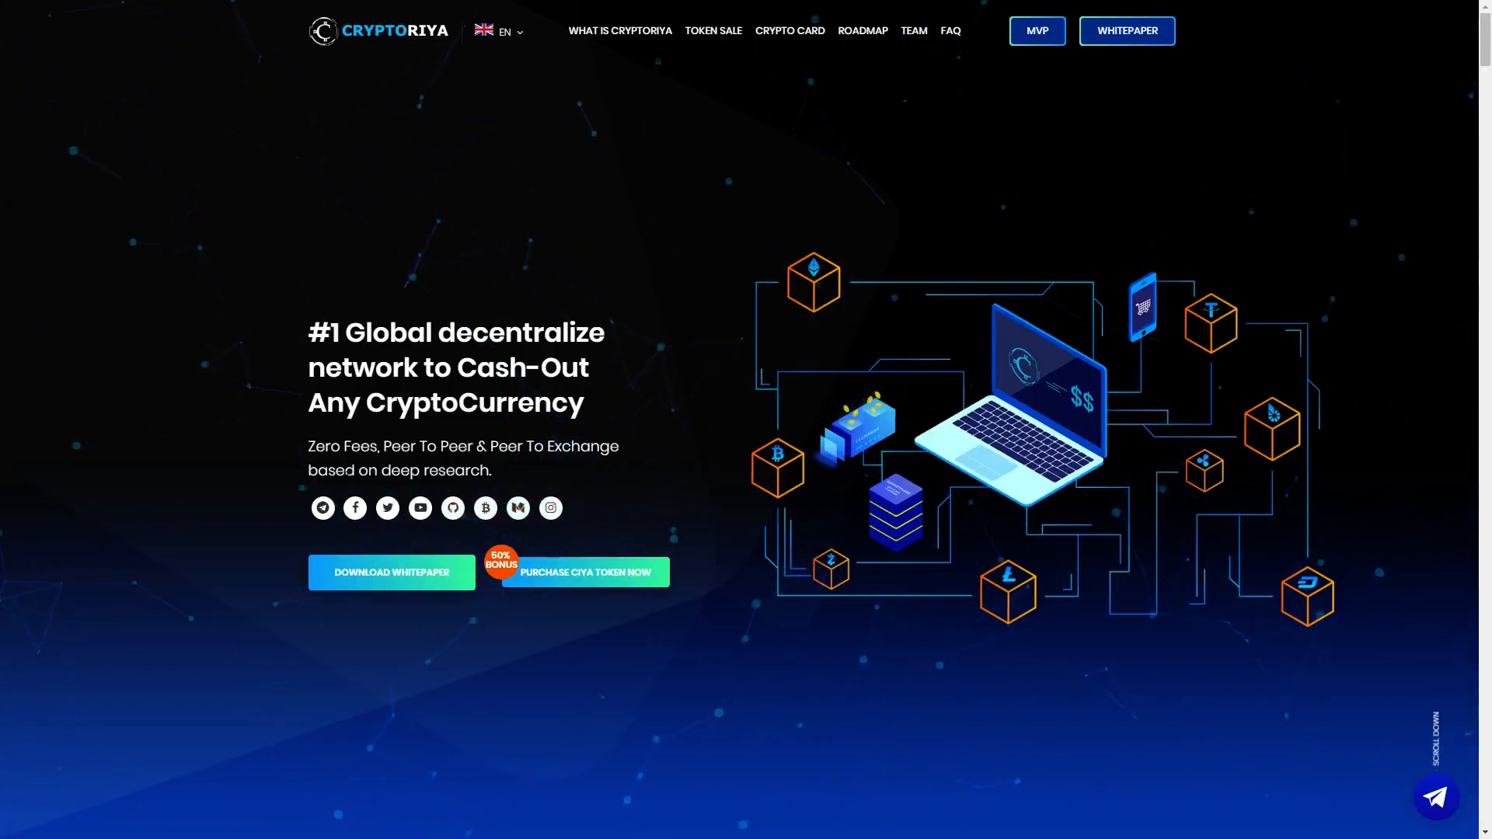
{"action": "mouse_move", "coordinate": [322, 509]}
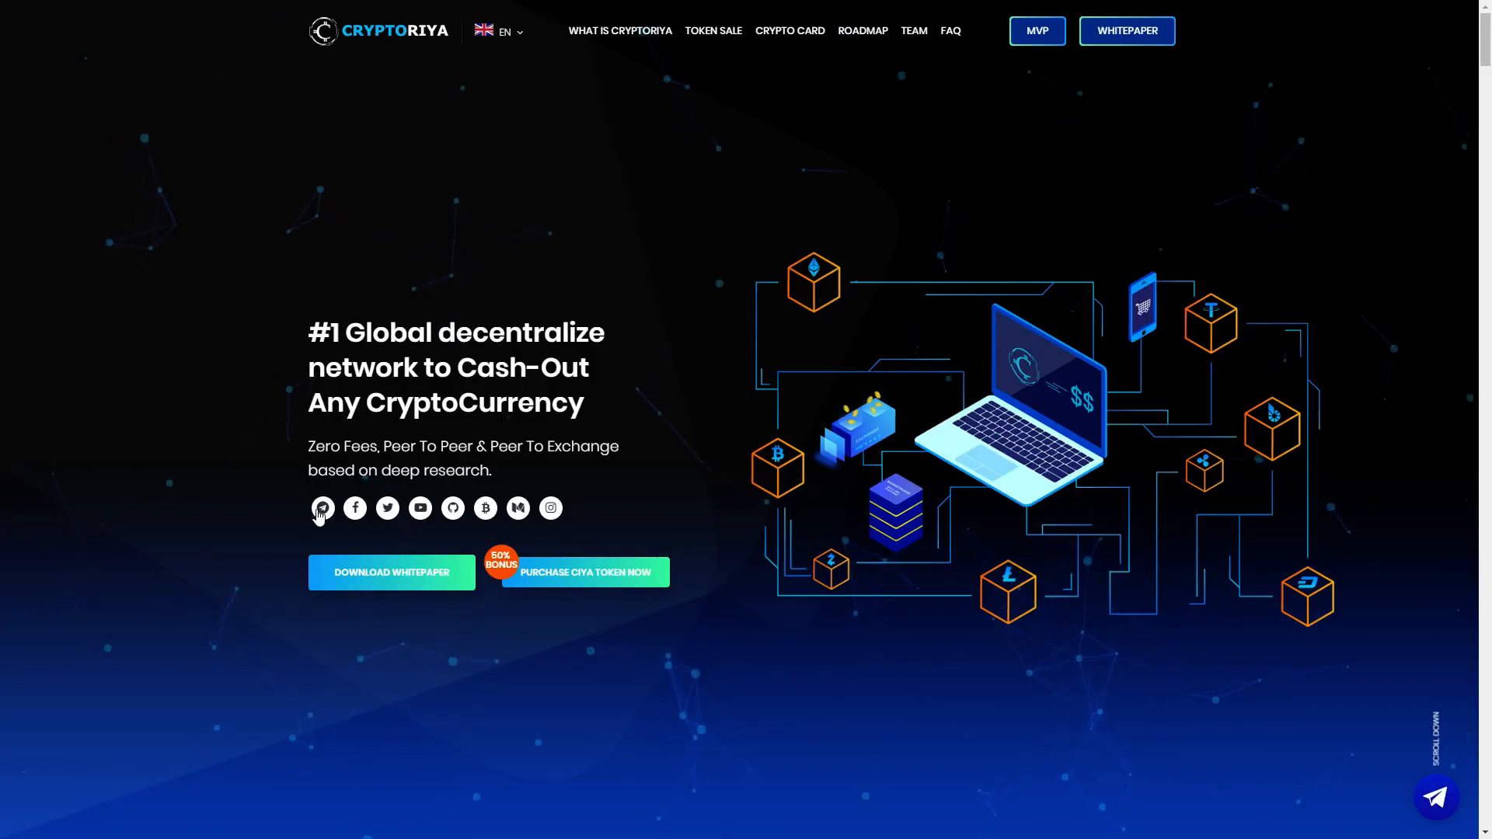
{"action": "mouse_move", "coordinate": [322, 508]}
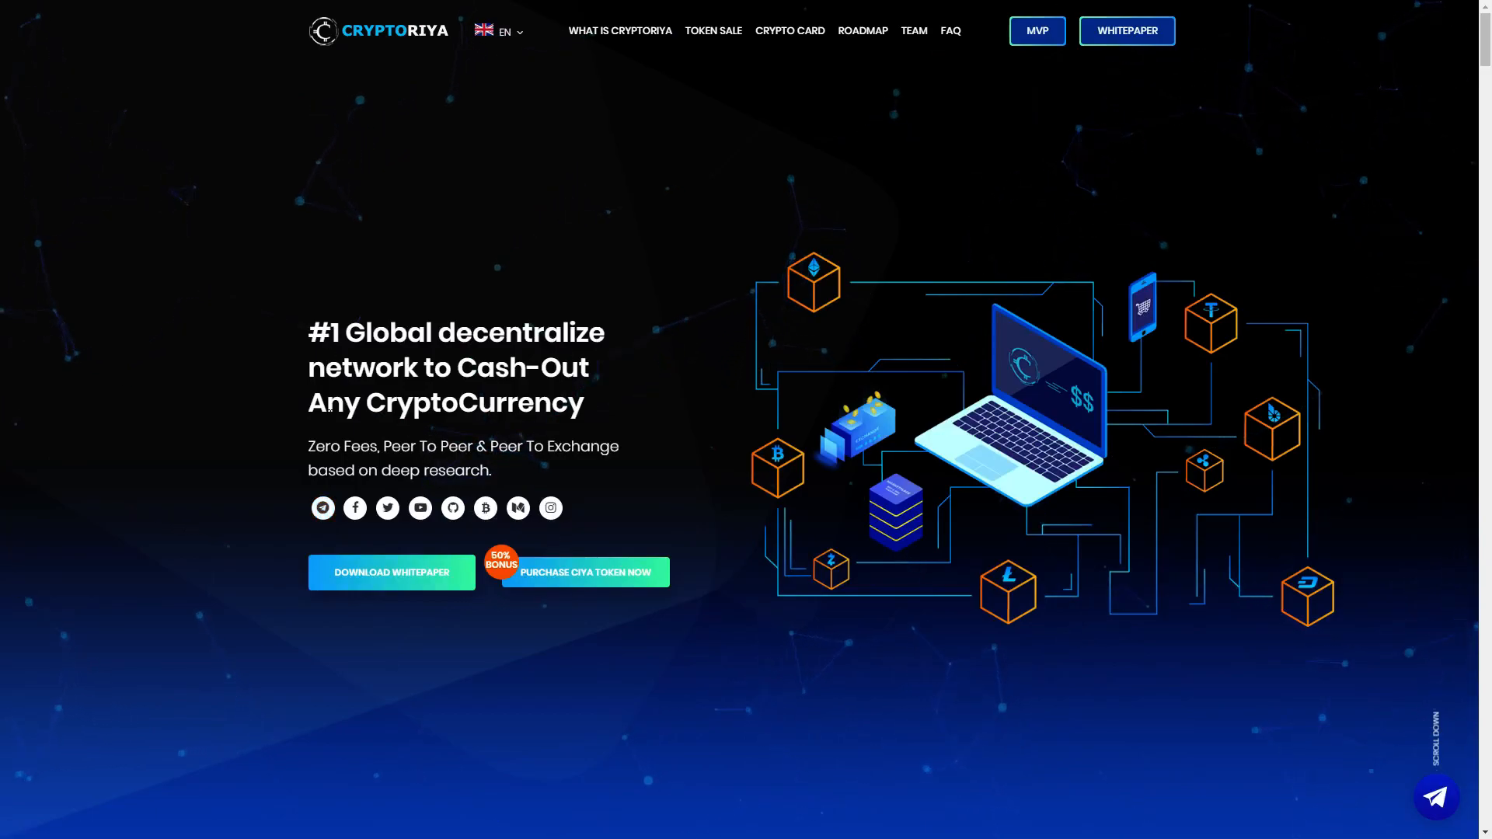
{"action": "mouse_move", "coordinate": [419, 581]}
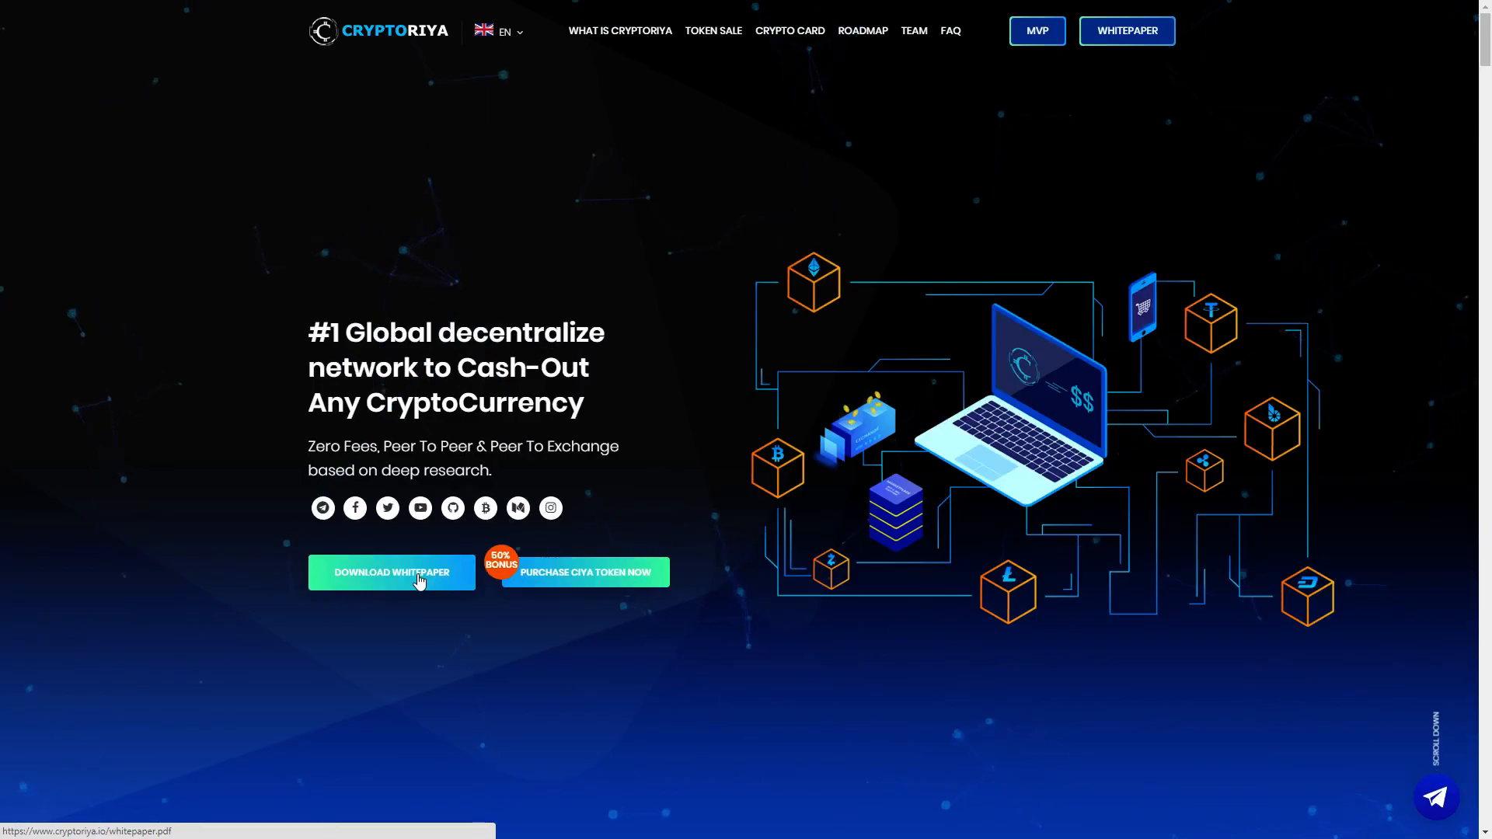
{"action": "mouse_move", "coordinate": [588, 590]}
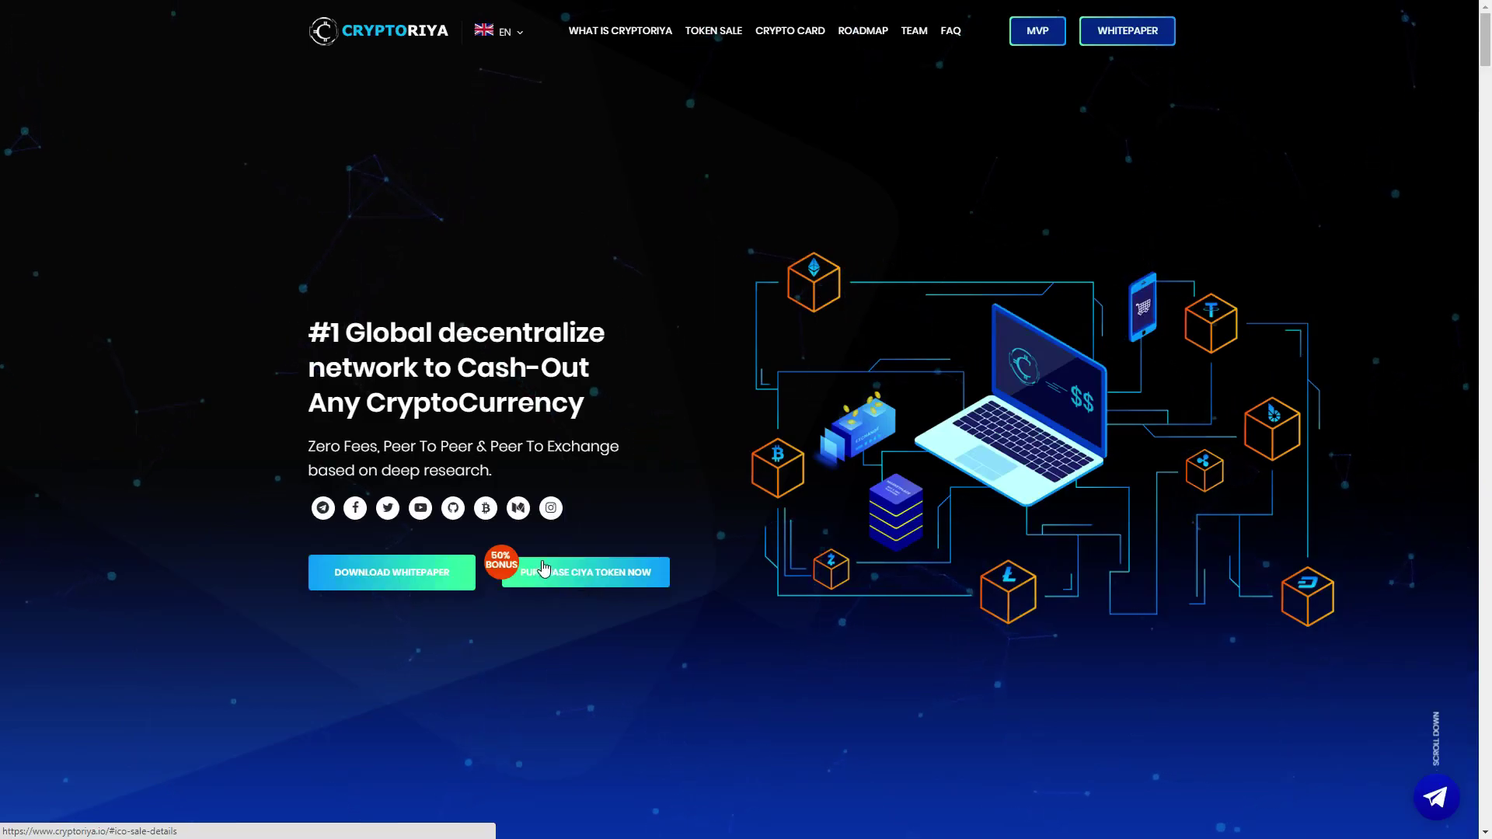
{"action": "mouse_move", "coordinate": [518, 569]}
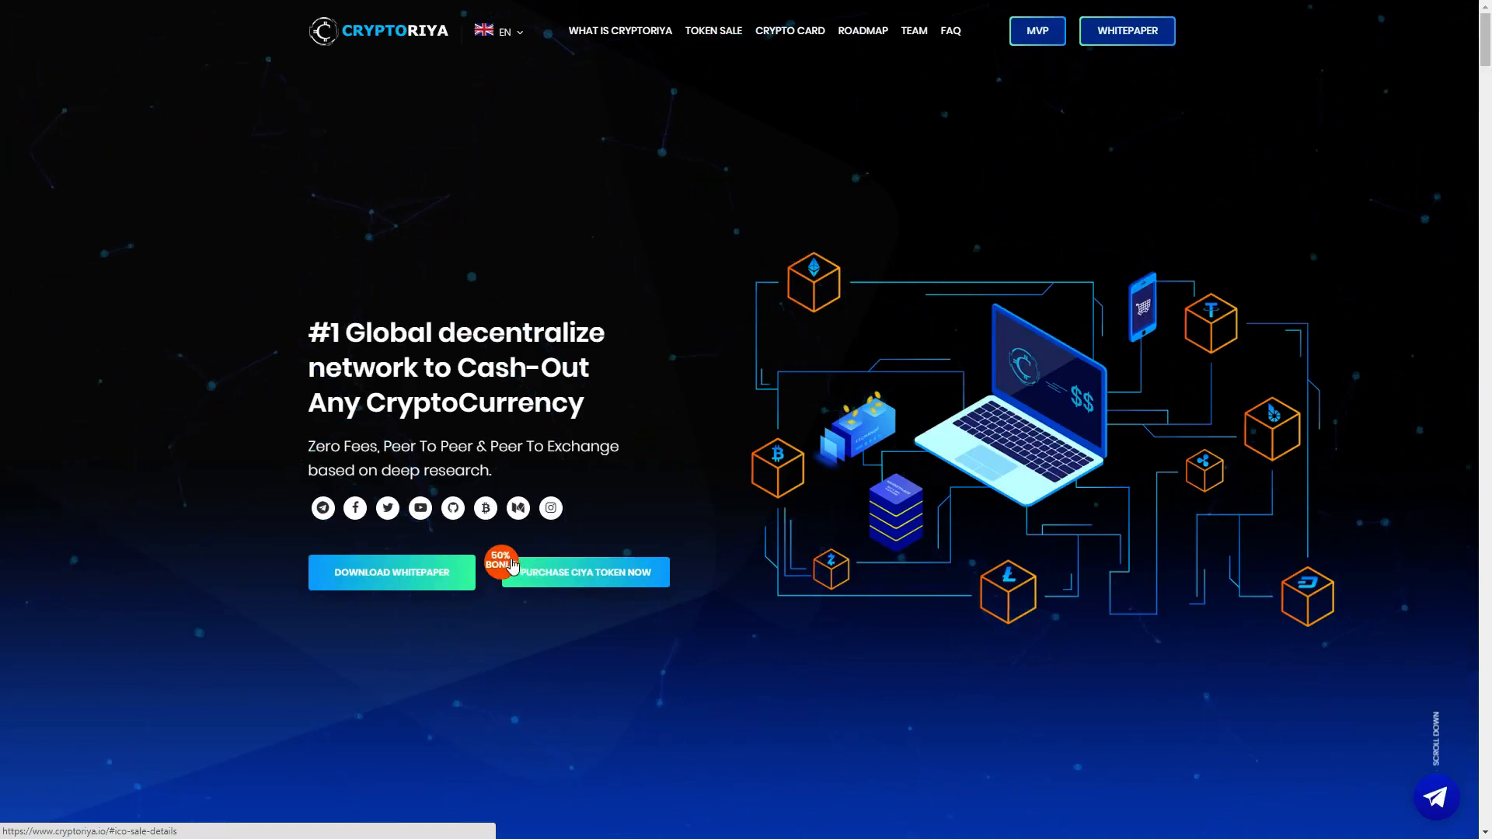
{"action": "mouse_move", "coordinate": [576, 557]}
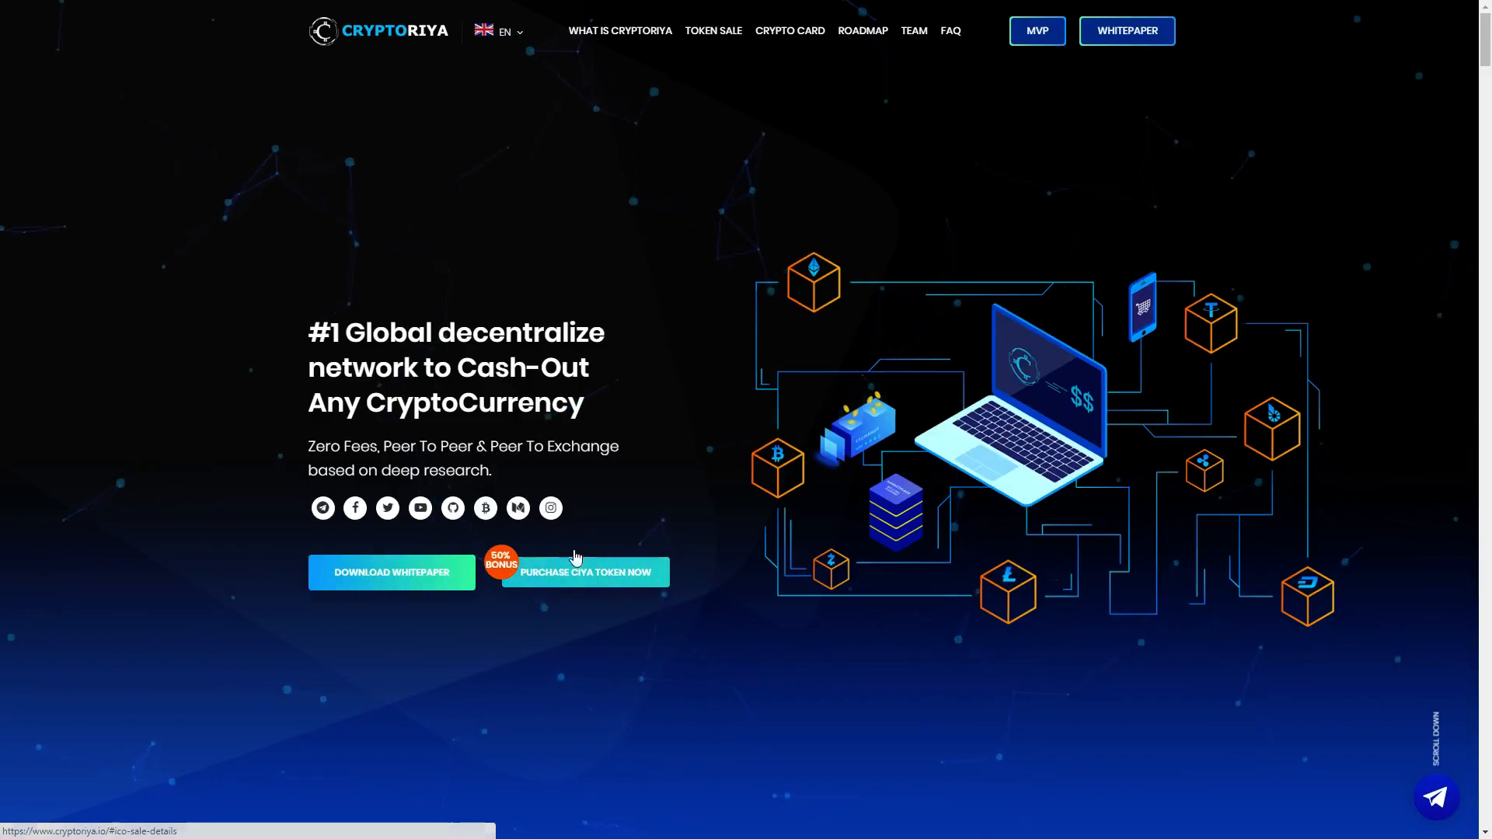
{"action": "scroll", "scroll_direction": "down", "scroll_amount": 3}
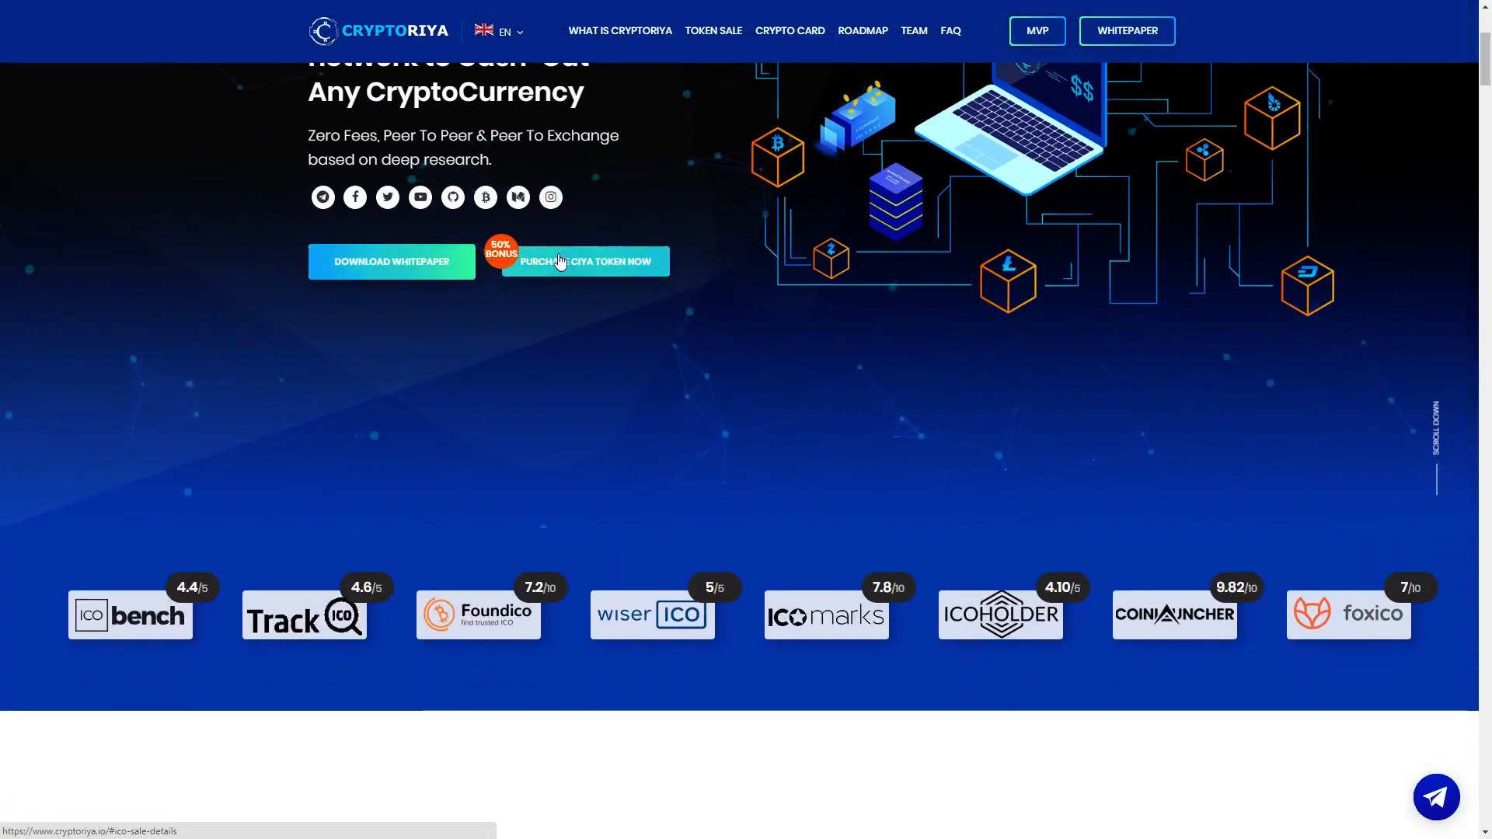
{"action": "scroll", "scroll_direction": "down", "scroll_amount": 3}
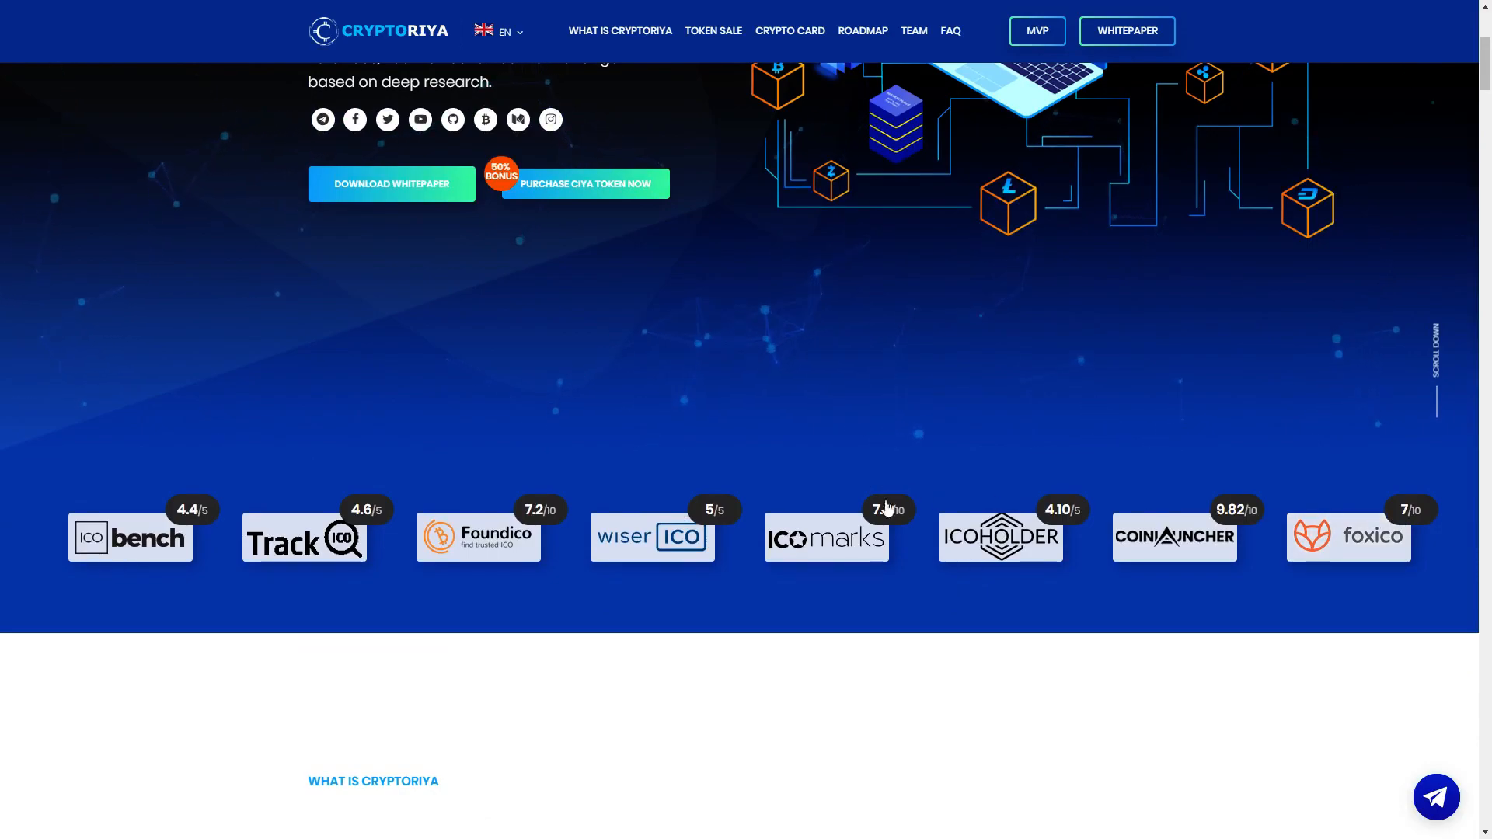
{"action": "mouse_move", "coordinate": [131, 538]}
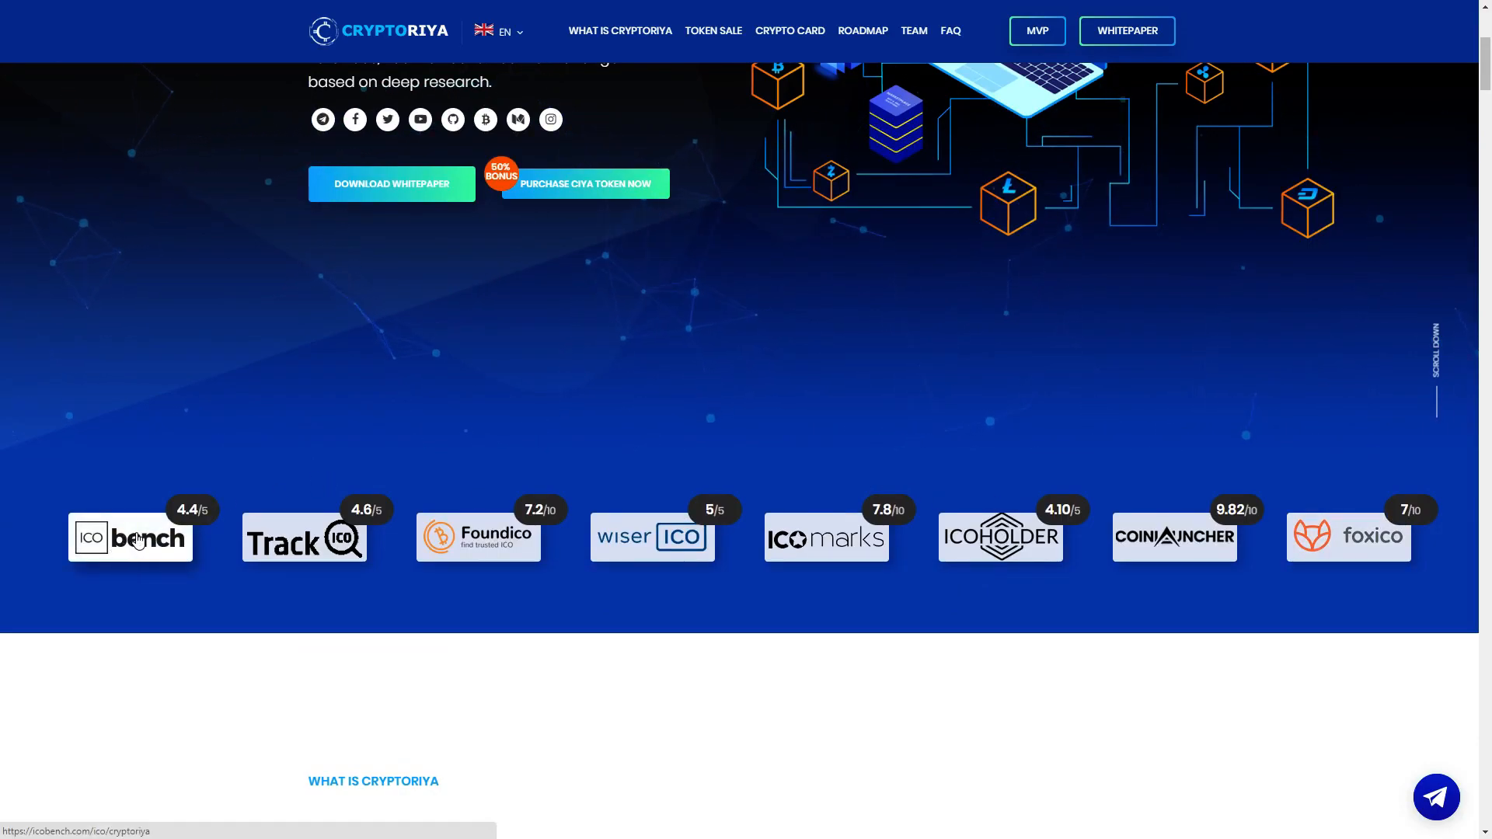
{"action": "mouse_move", "coordinate": [654, 503]}
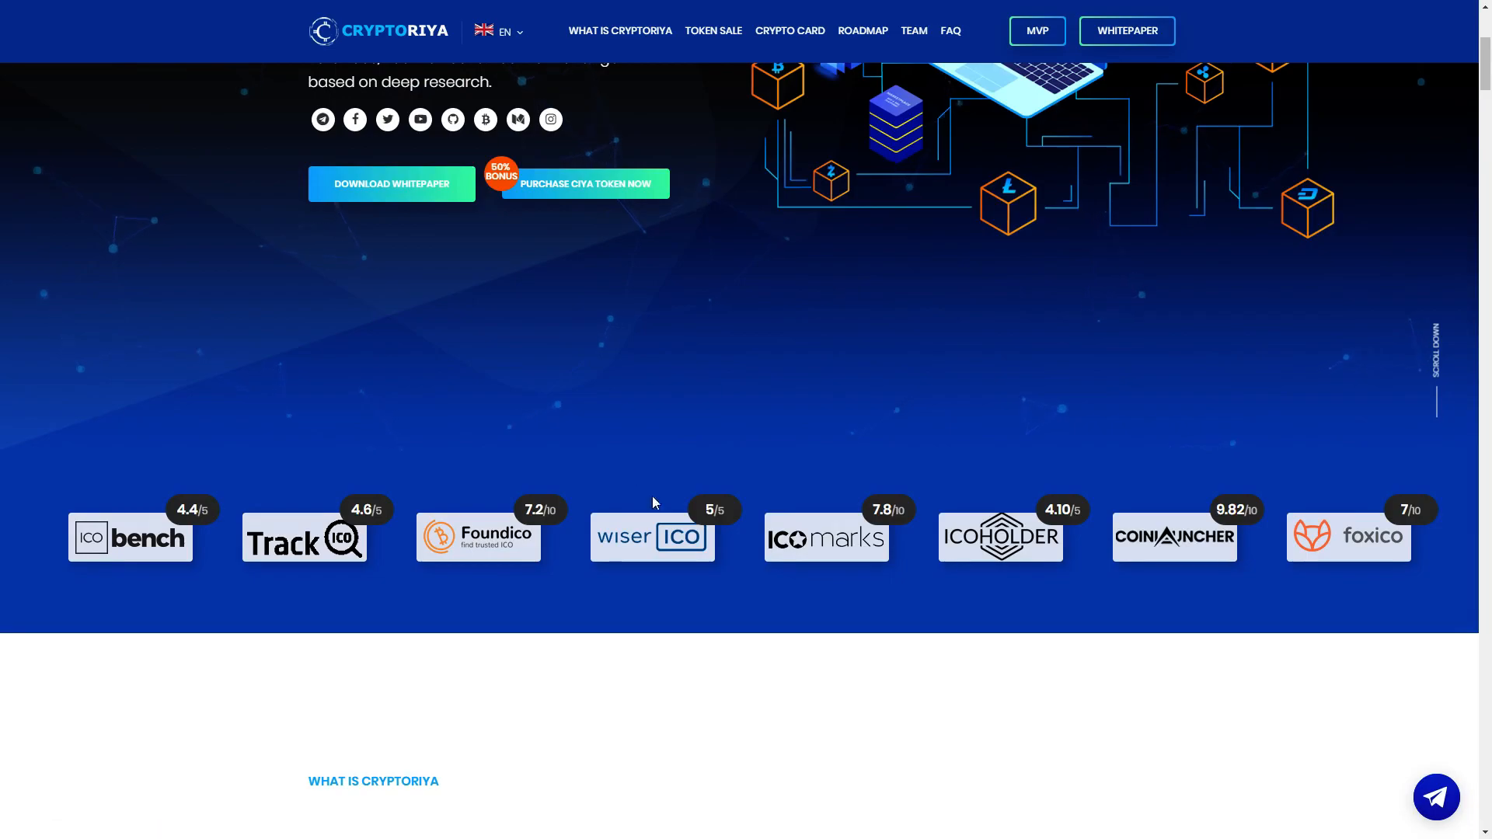
{"action": "mouse_move", "coordinate": [1090, 459]}
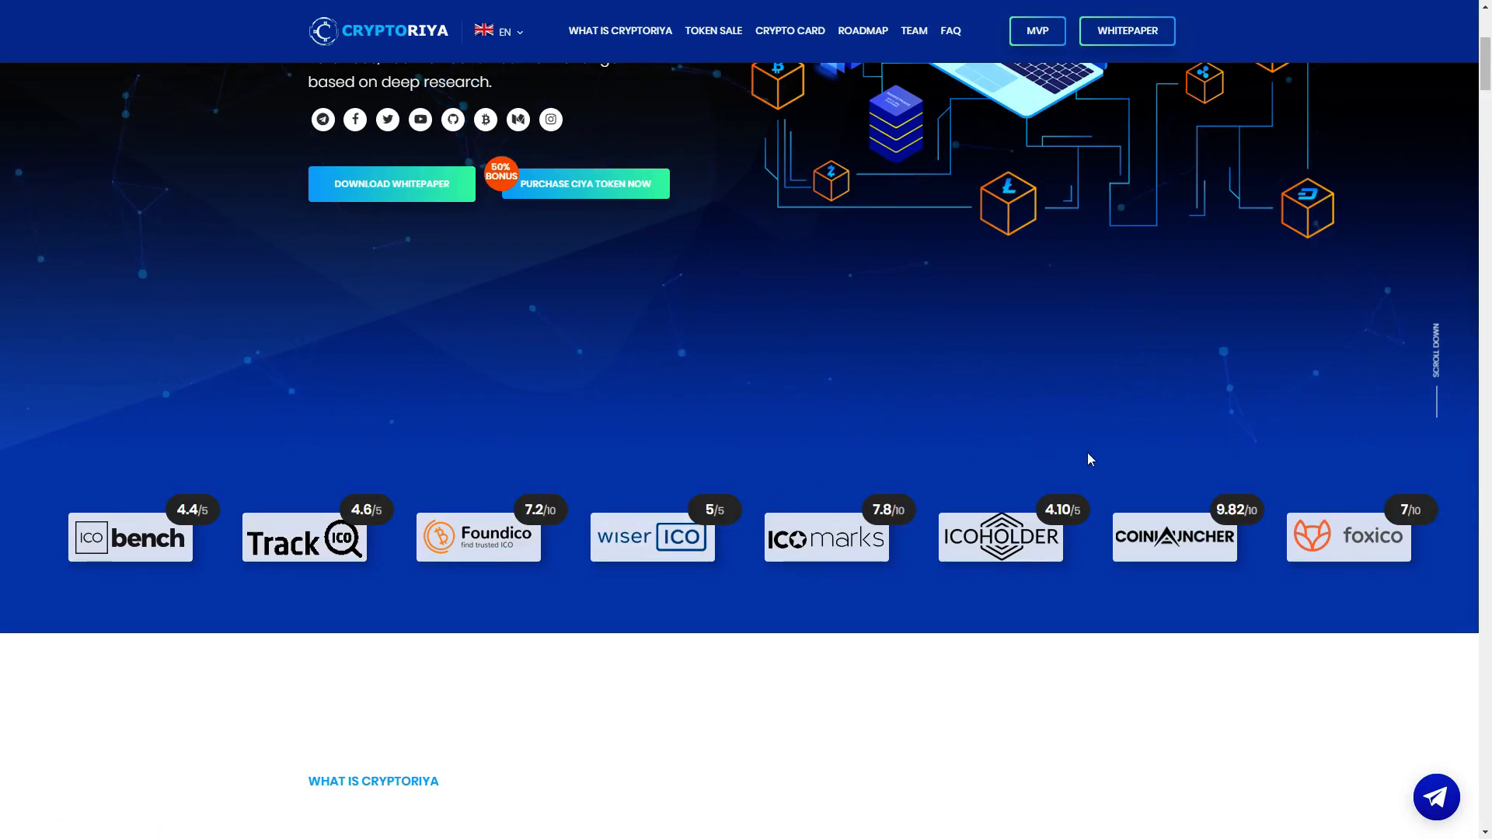
{"action": "mouse_move", "coordinate": [1204, 474]}
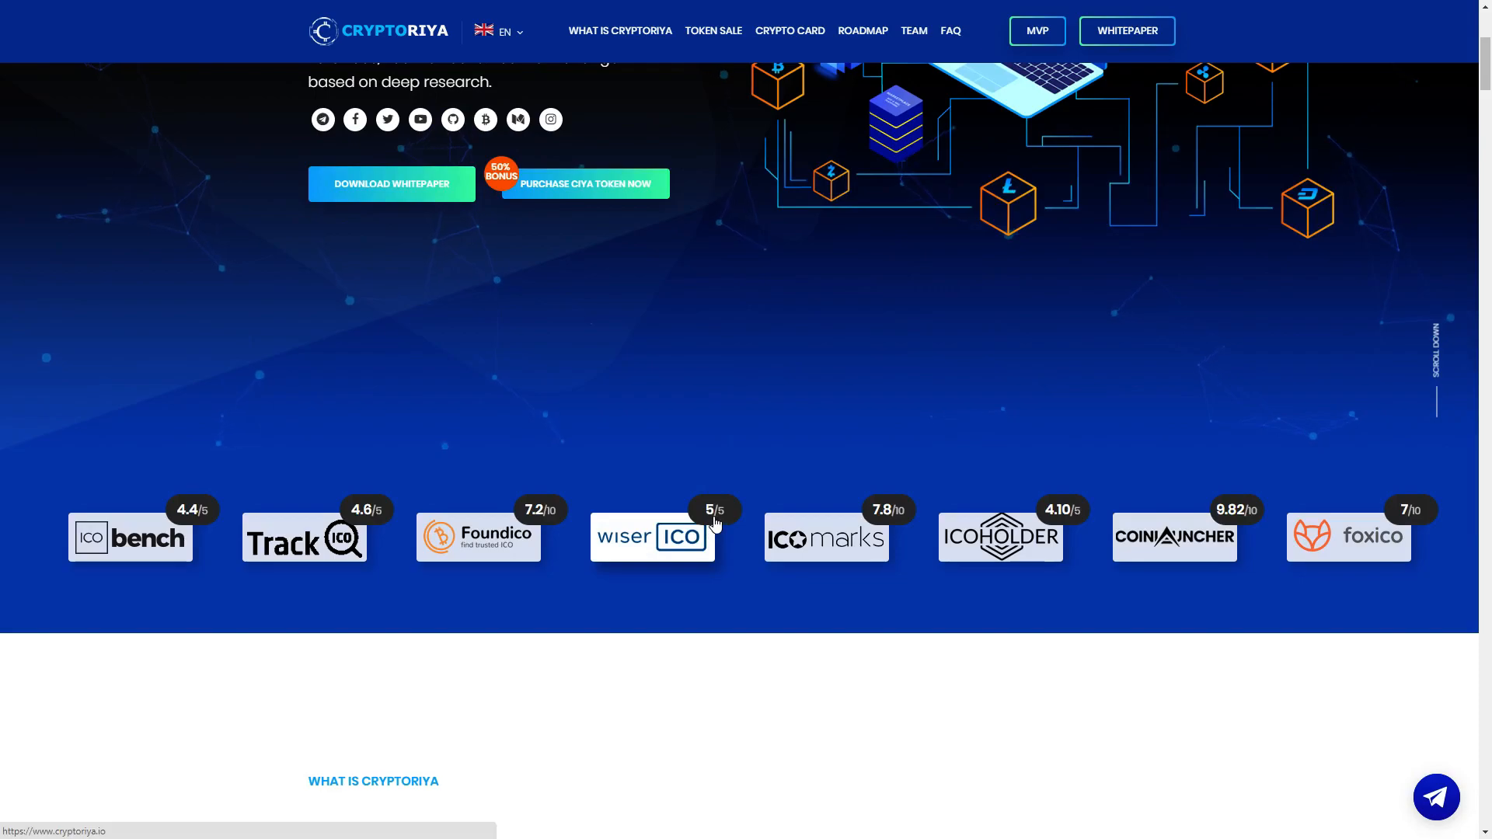
{"action": "mouse_move", "coordinate": [372, 474]}
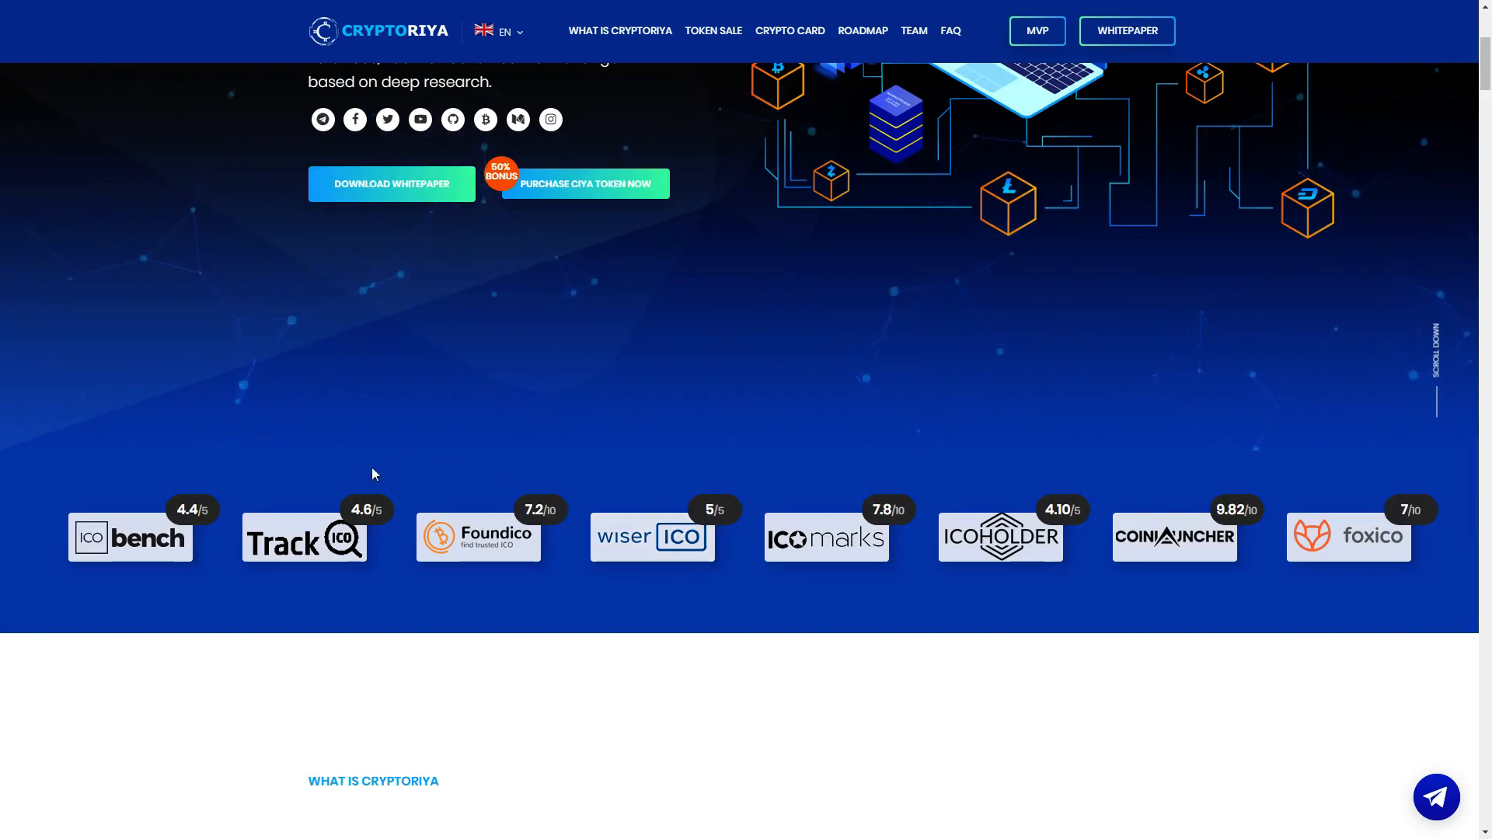
{"action": "mouse_move", "coordinate": [131, 537]}
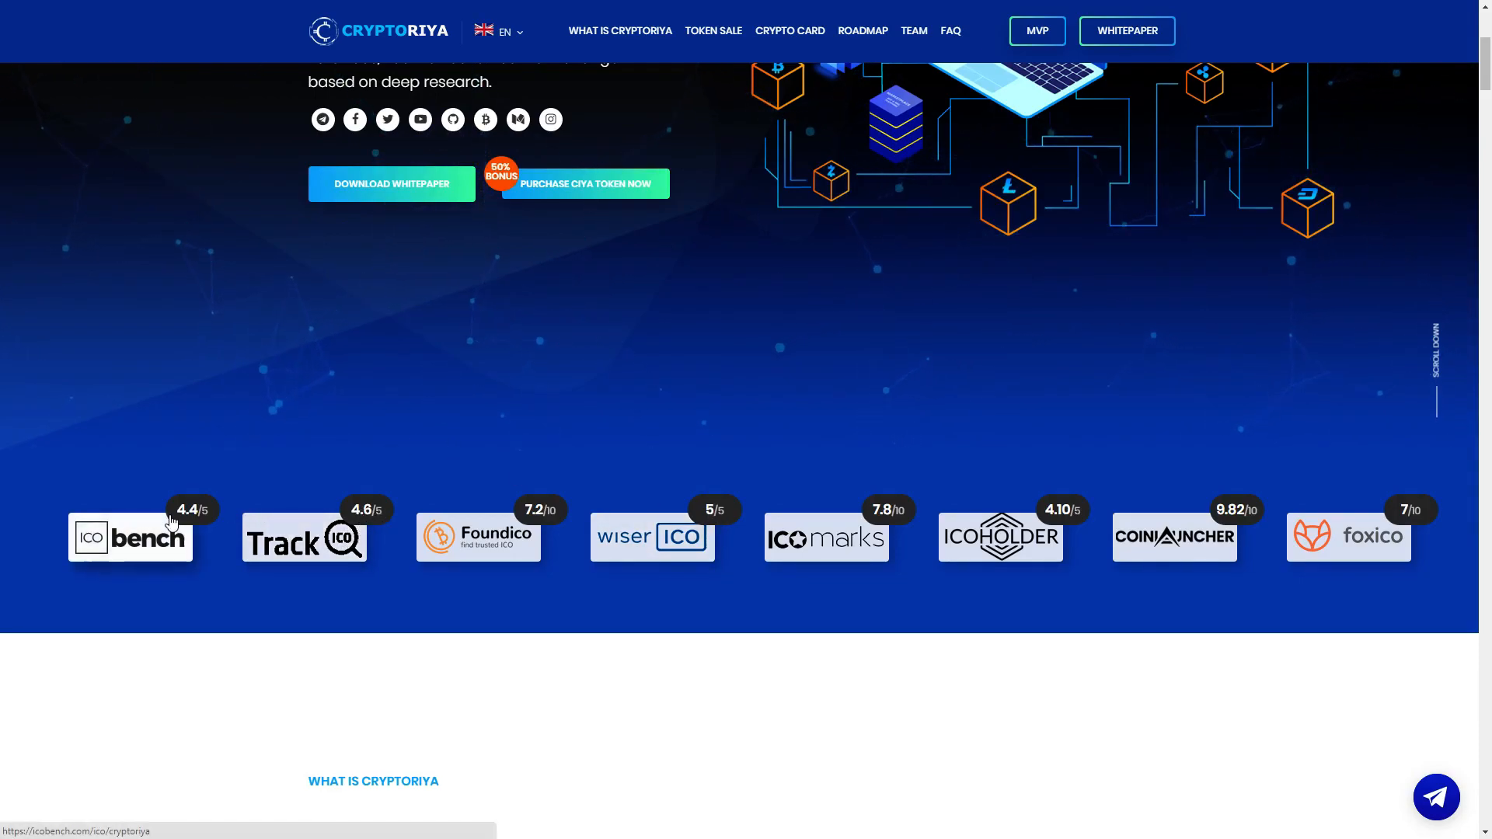
{"action": "mouse_move", "coordinate": [206, 517]}
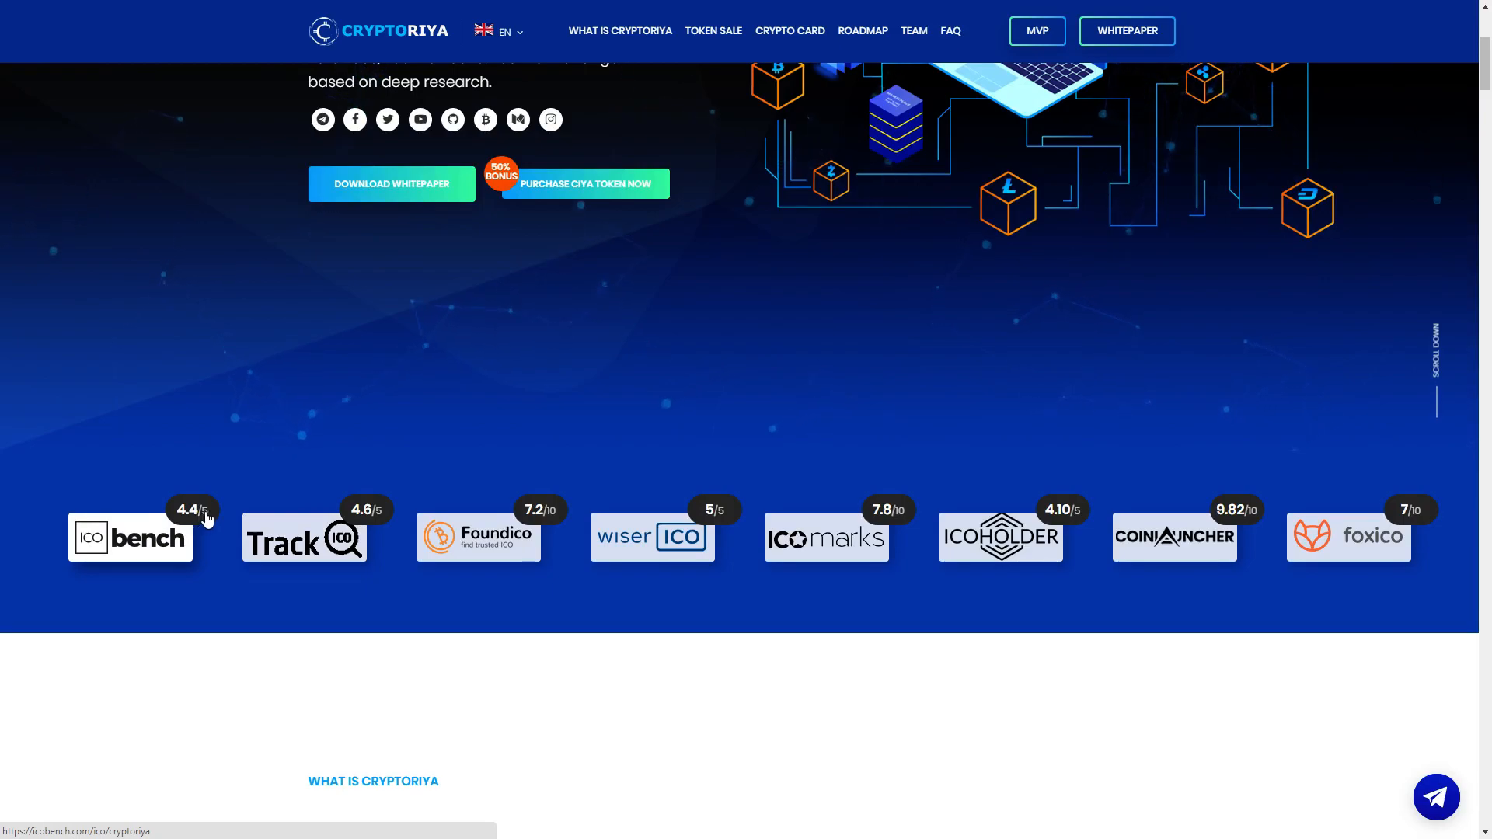
{"action": "mouse_move", "coordinate": [520, 555]}
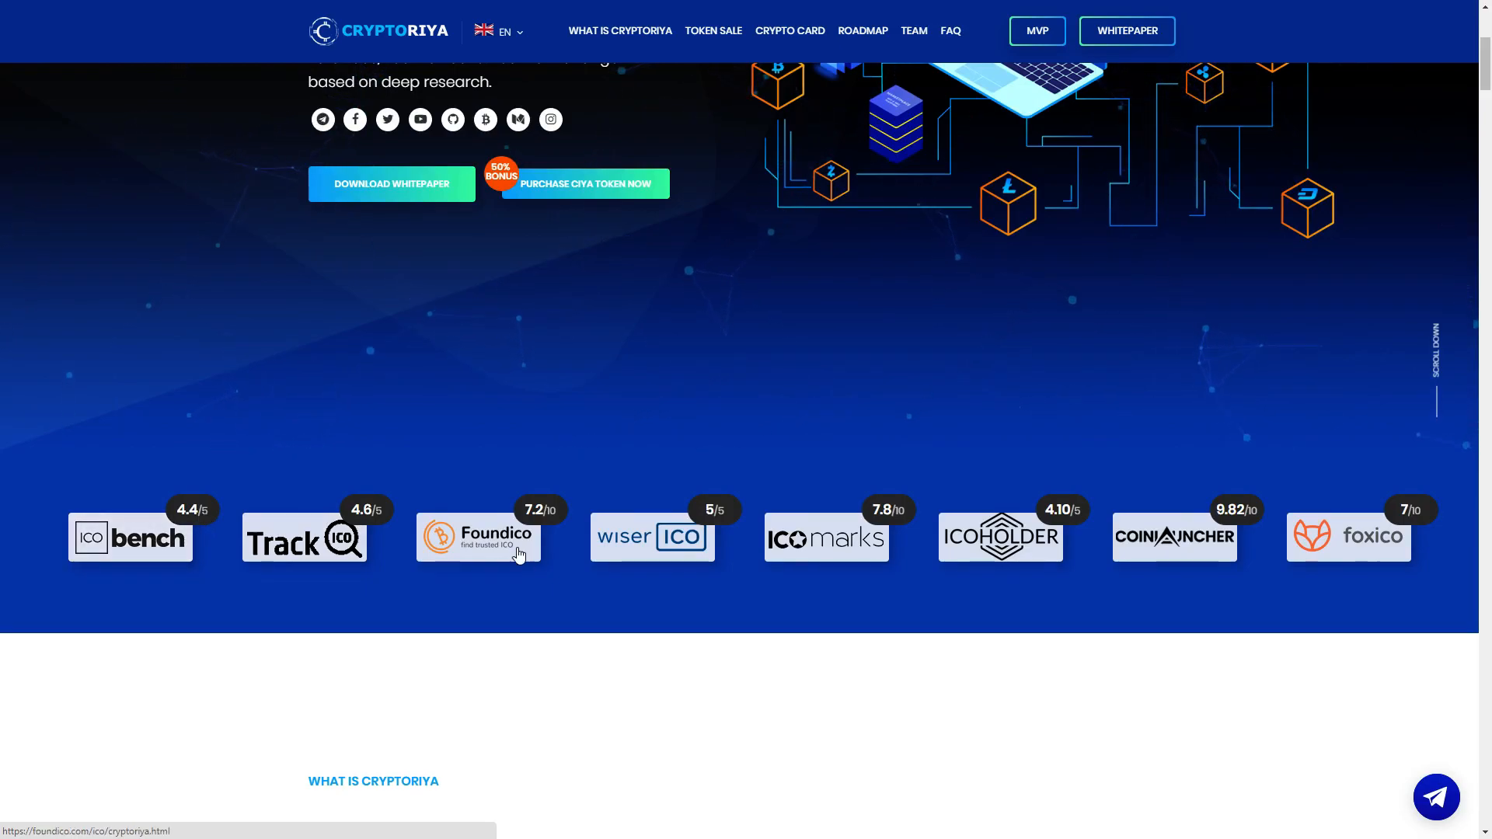
{"action": "mouse_move", "coordinate": [162, 538]}
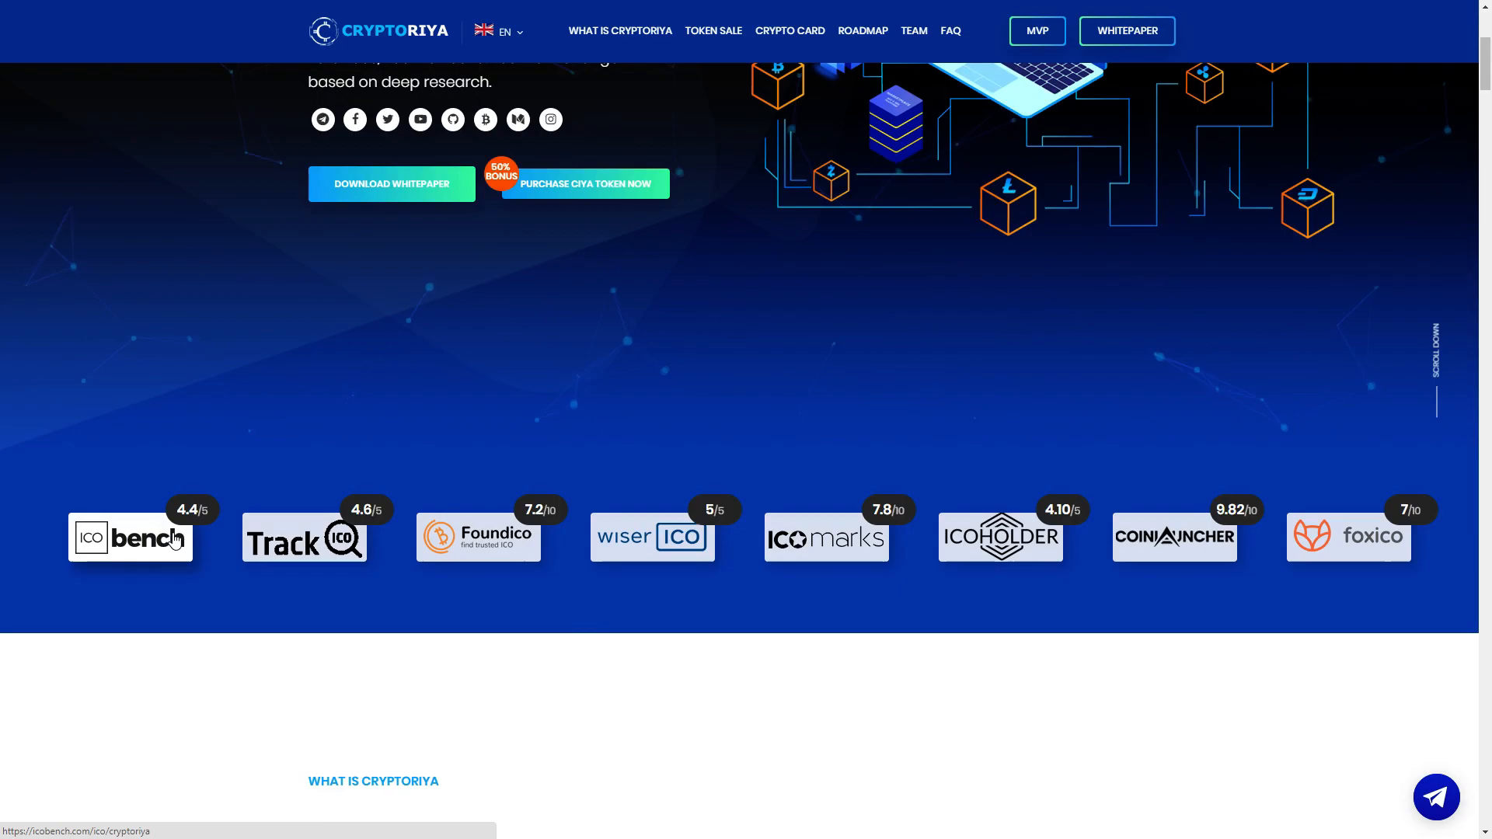
{"action": "mouse_move", "coordinate": [149, 326]}
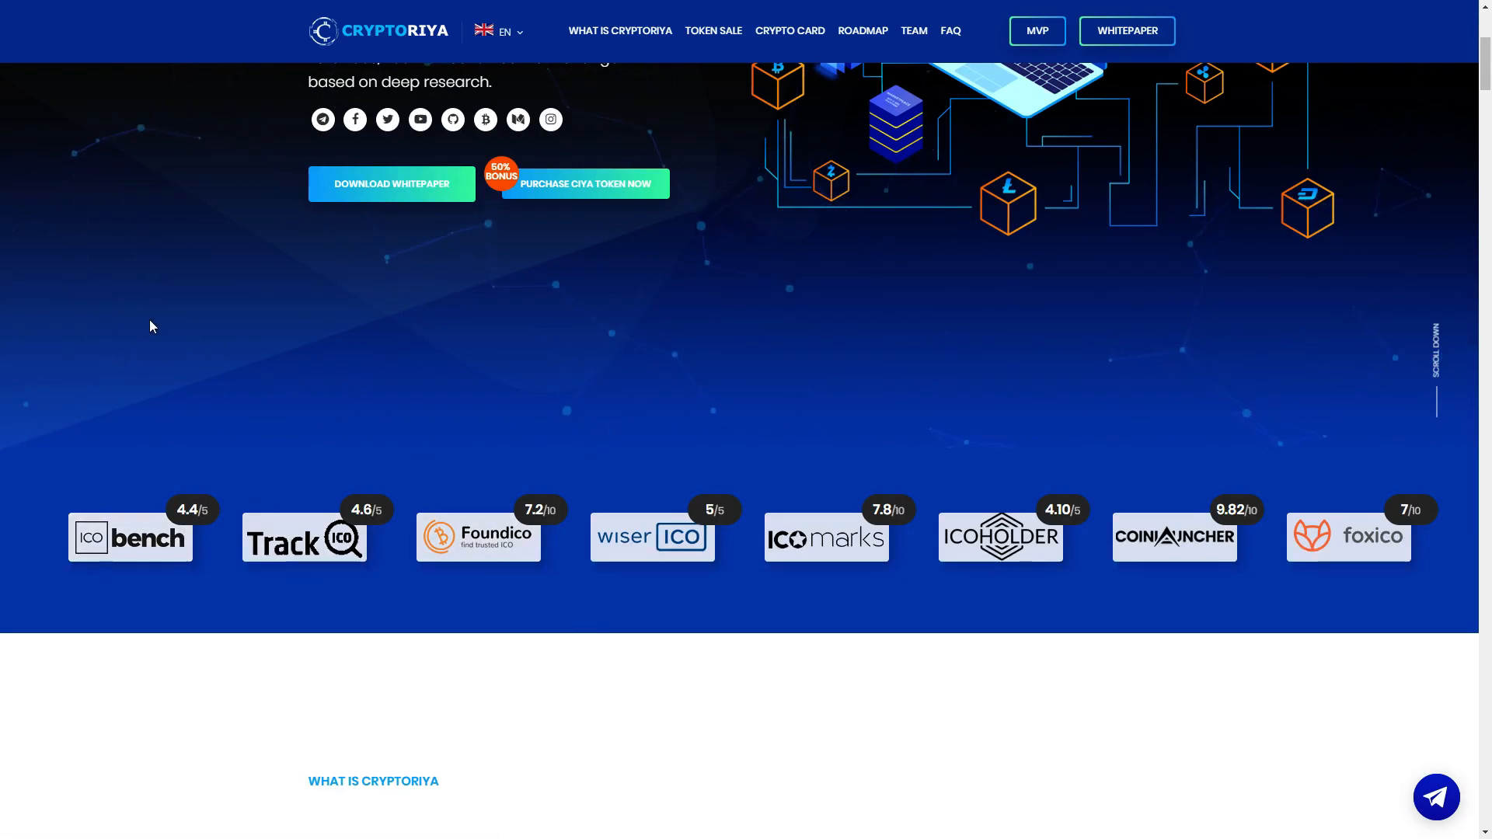
{"action": "scroll", "scroll_direction": "down", "scroll_amount": 3}
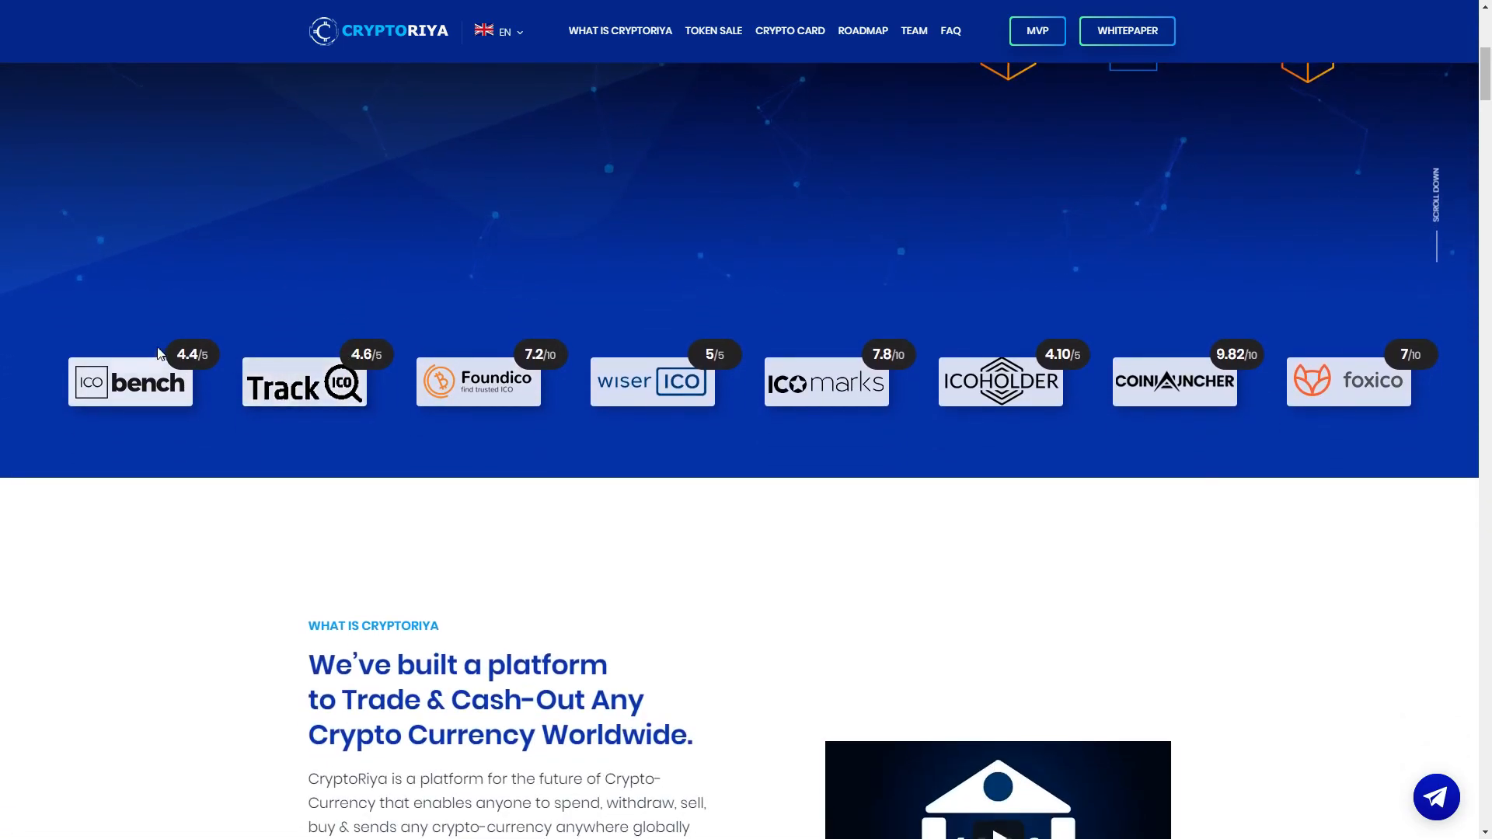
{"action": "scroll", "scroll_direction": "down", "scroll_amount": 3}
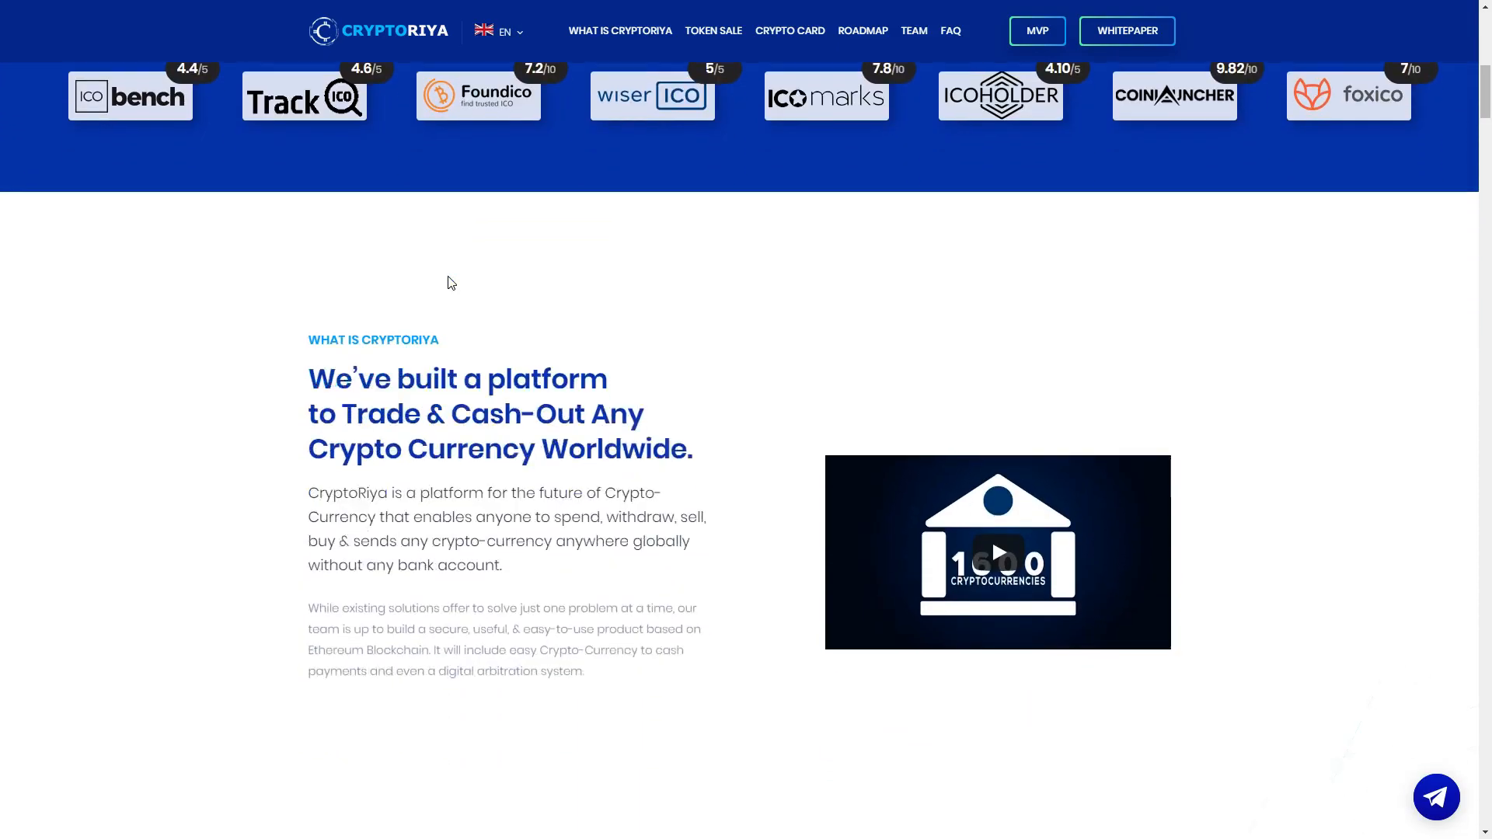
{"action": "scroll", "scroll_direction": "down", "scroll_amount": 3}
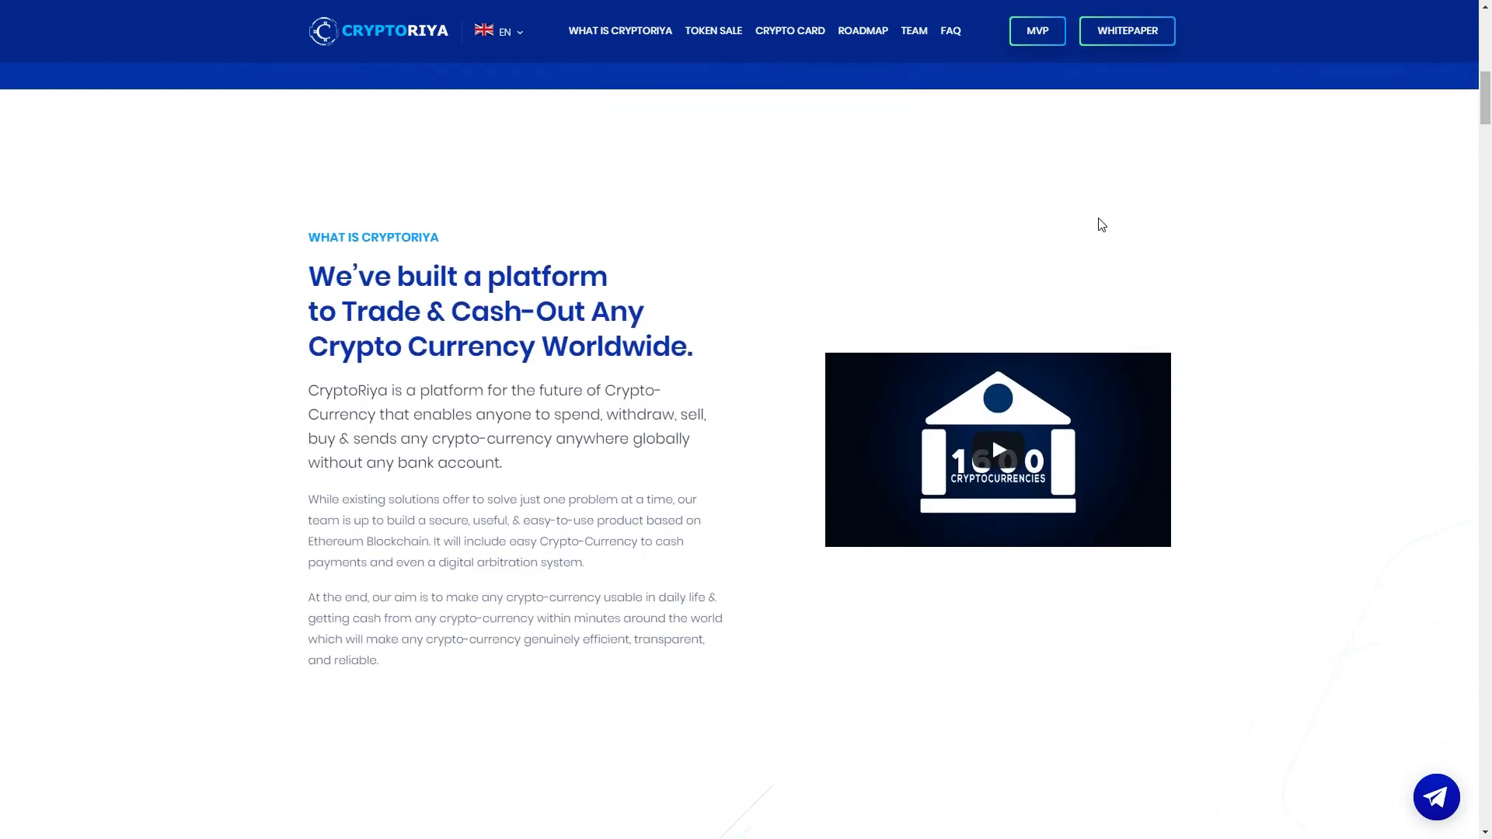
{"action": "mouse_move", "coordinate": [1255, 143]}
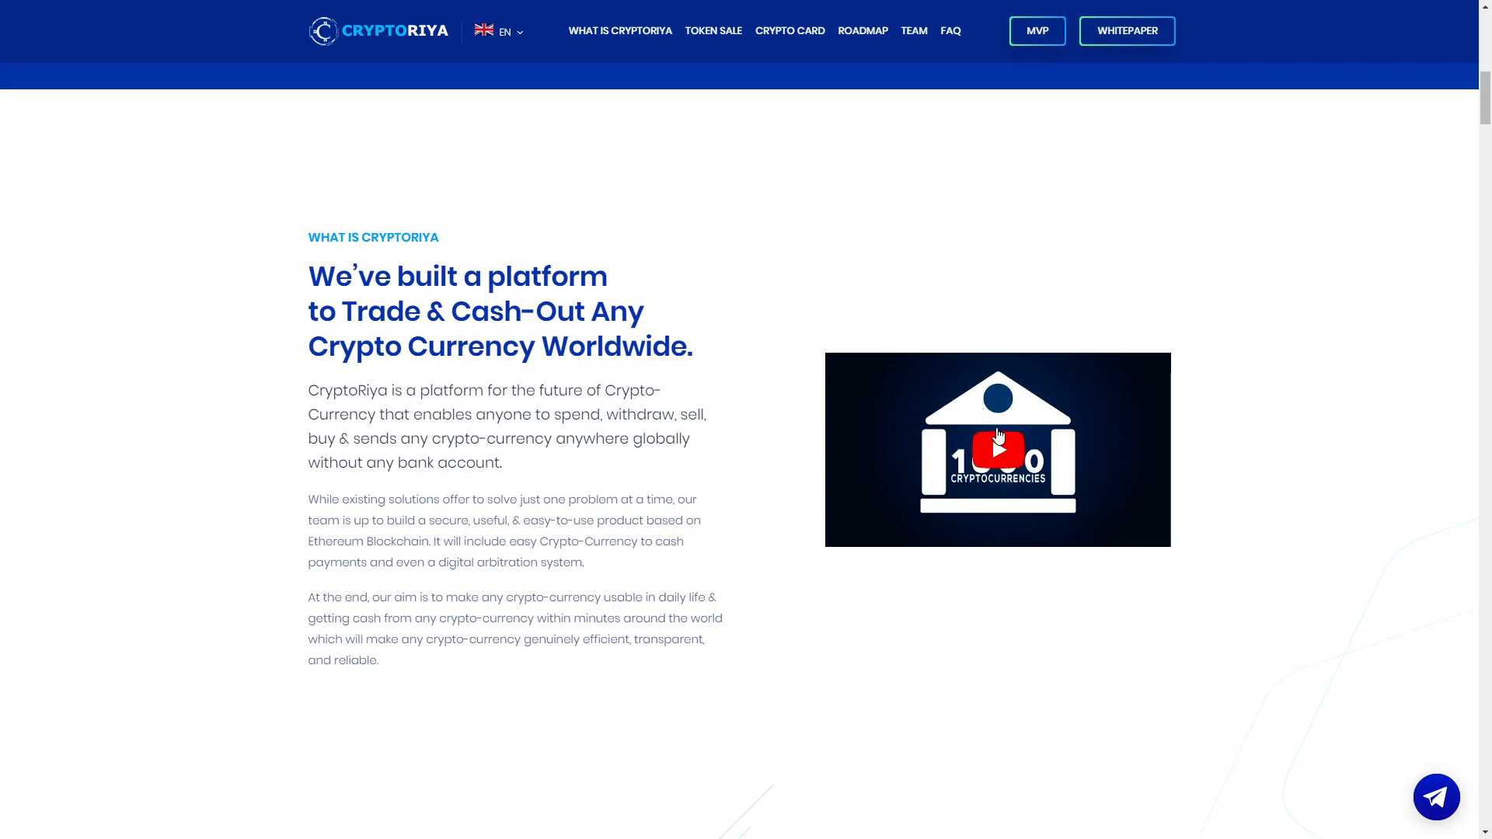
Step: Play the embedded YouTube video in the What Is CryptoRiya section
{"action": "left_click", "coordinate": [997, 449]}
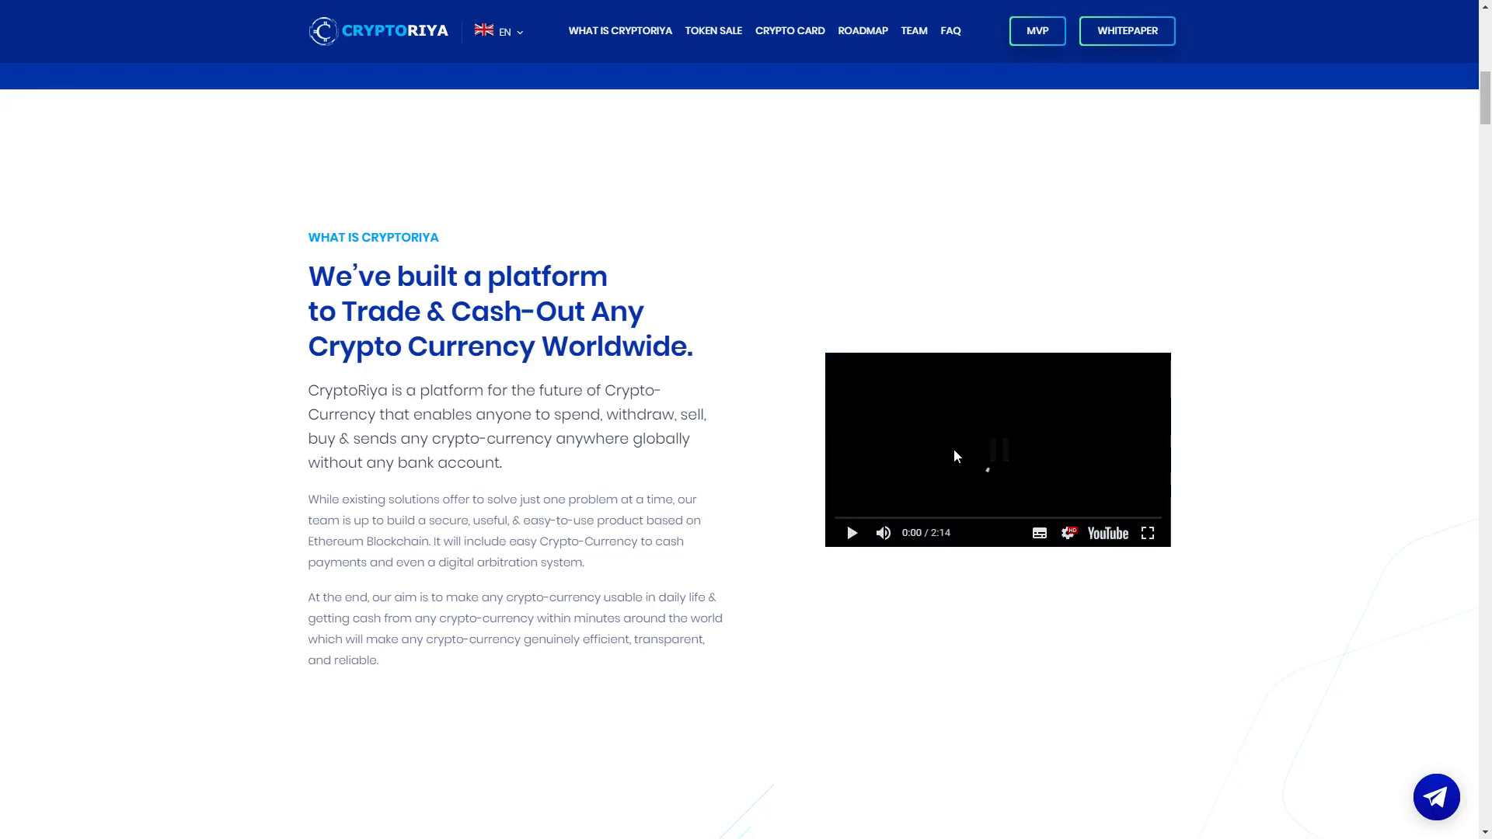
{"action": "mouse_move", "coordinate": [1118, 267]}
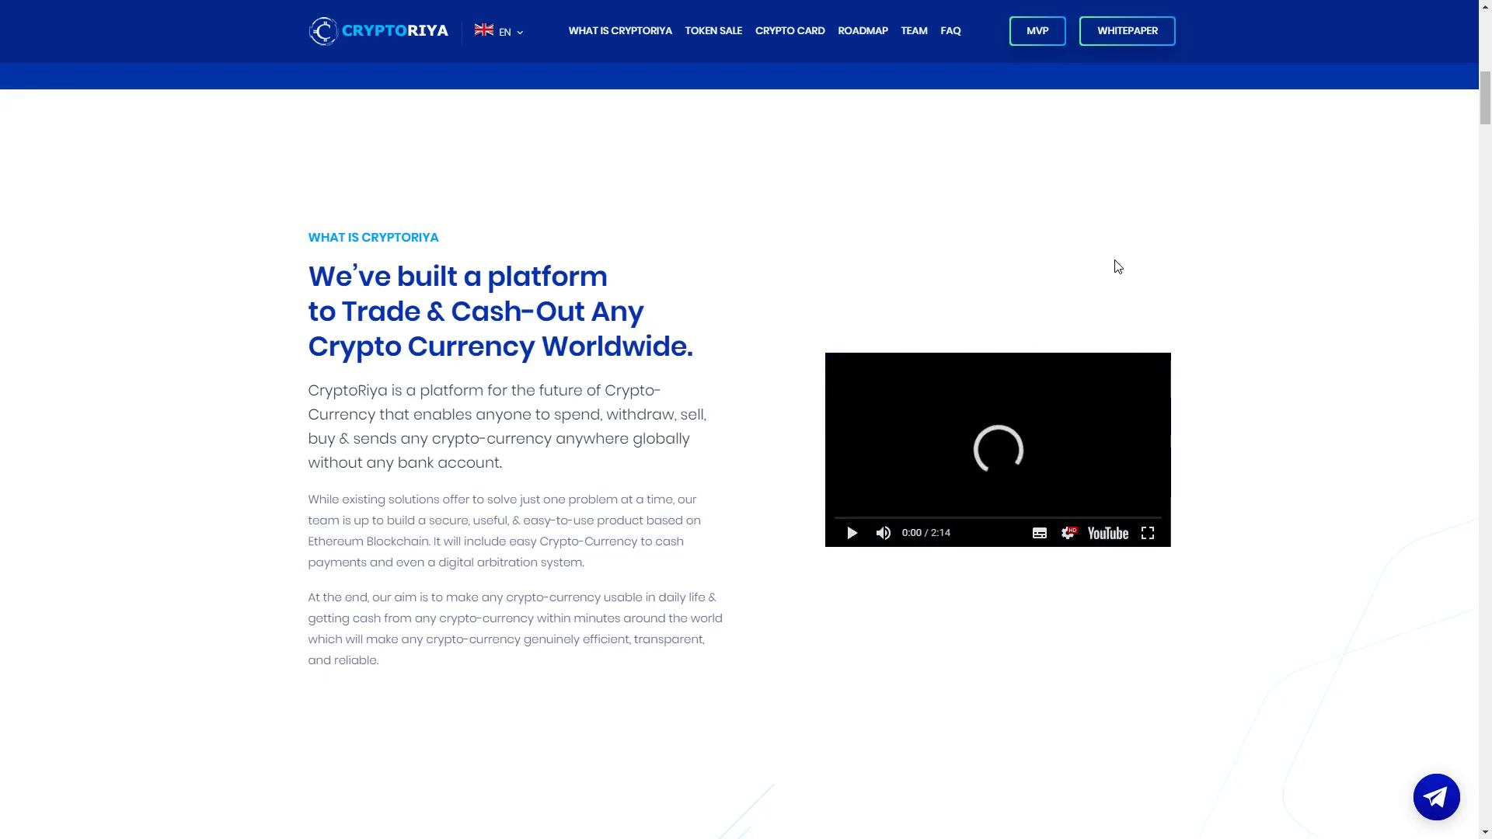
{"action": "mouse_move", "coordinate": [1326, 150]}
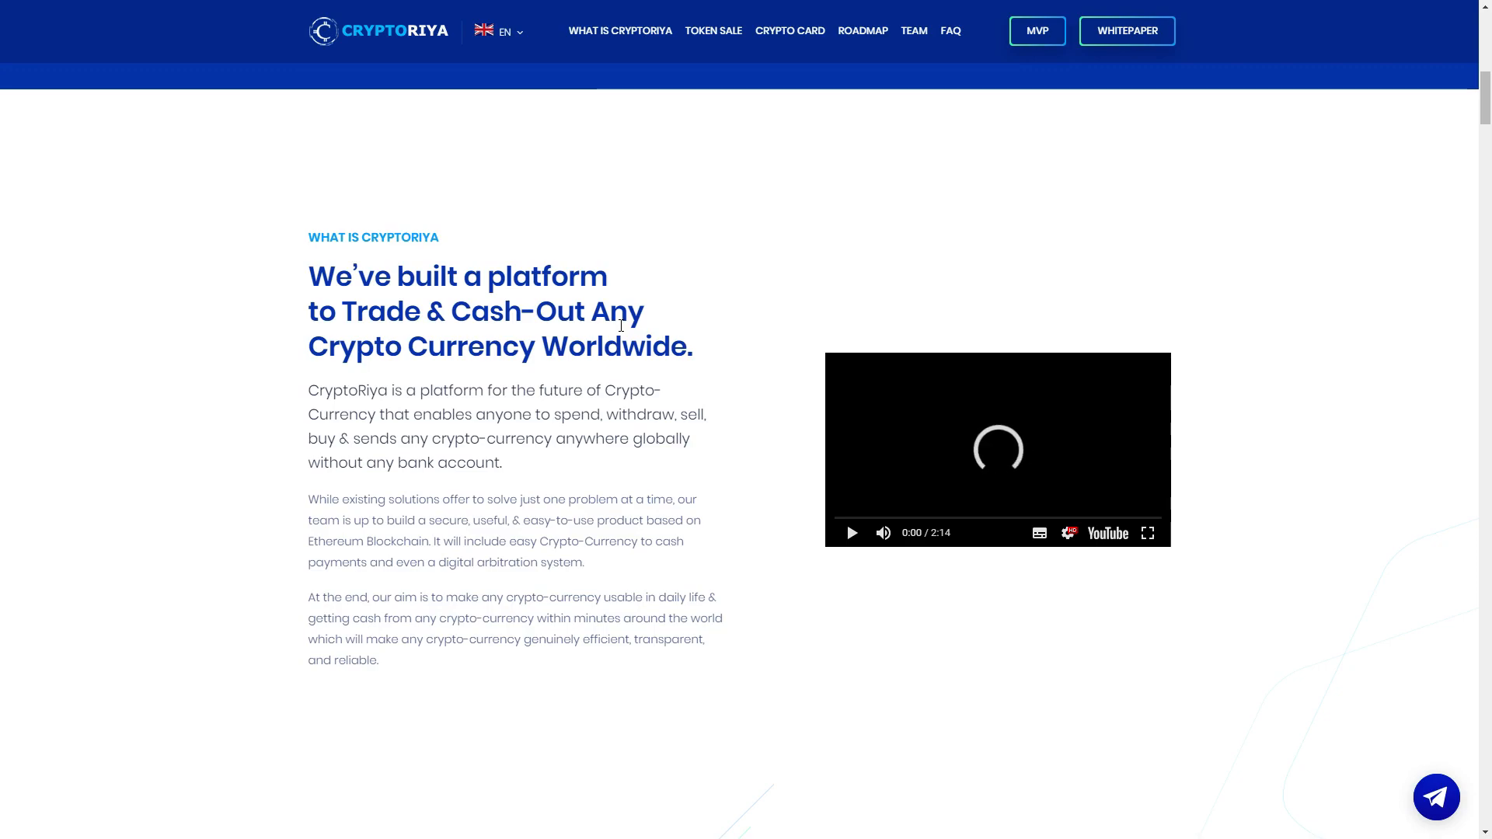
{"action": "mouse_move", "coordinate": [1142, 497]}
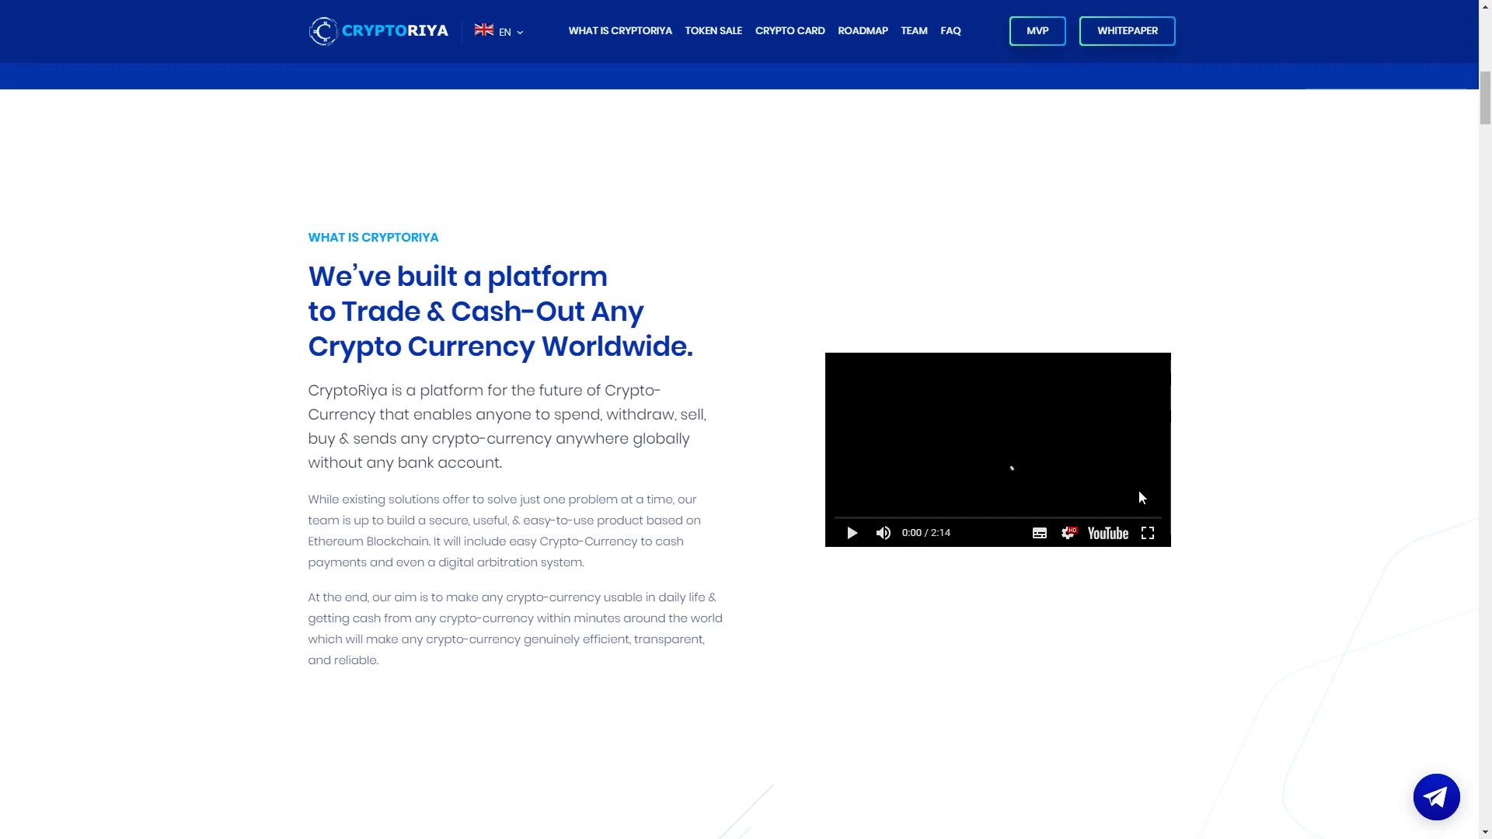
Step: Scroll down to the CryptoRiya Advantage feature cards with the whitepaper and MVP buttons
{"action": "scroll", "scroll_direction": "down", "scroll_amount": 3}
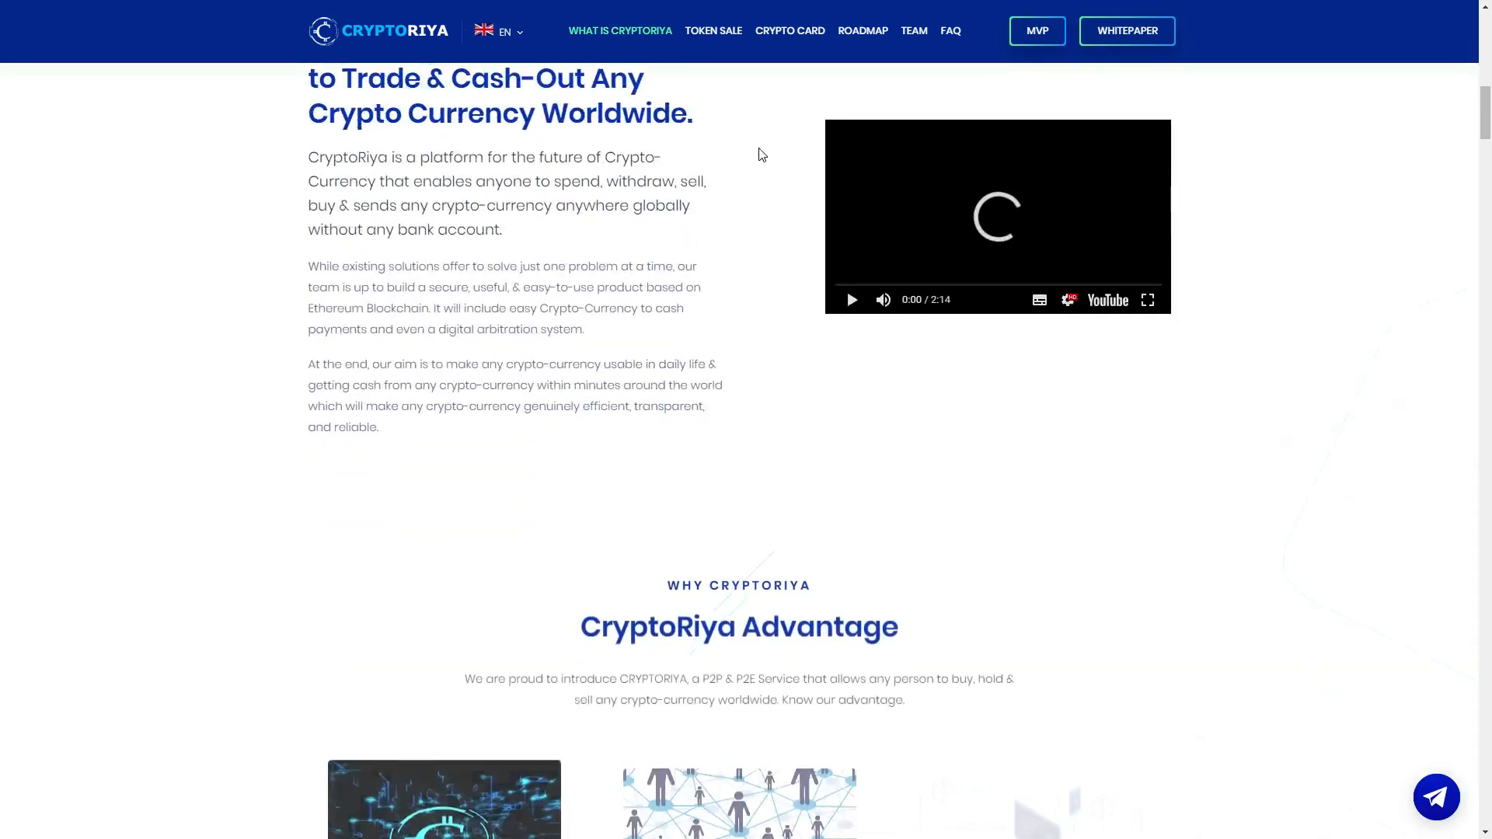
{"action": "scroll", "scroll_direction": "down", "scroll_amount": 3}
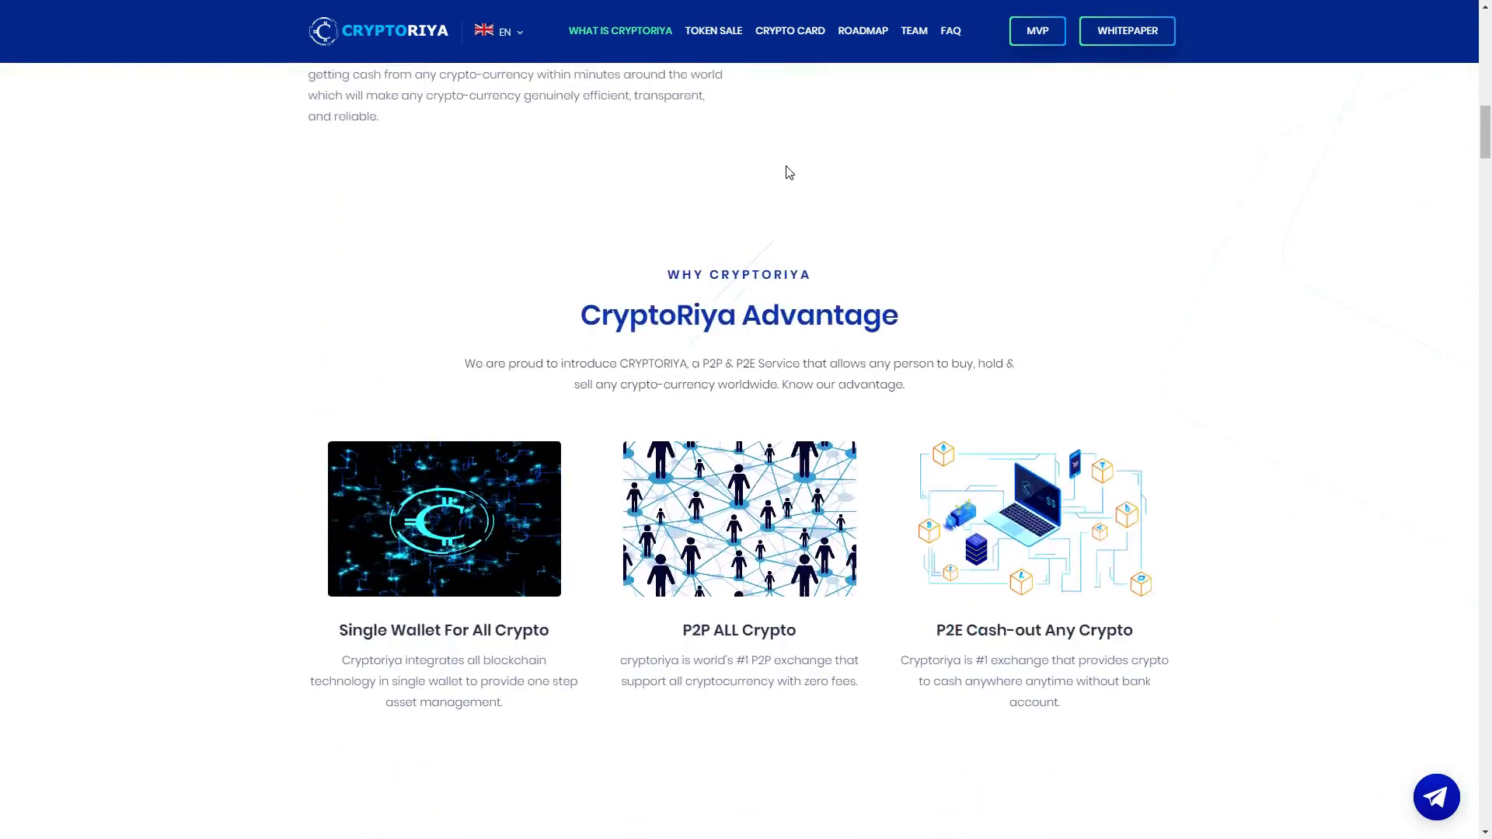
{"action": "scroll", "scroll_direction": "down", "scroll_amount": 3}
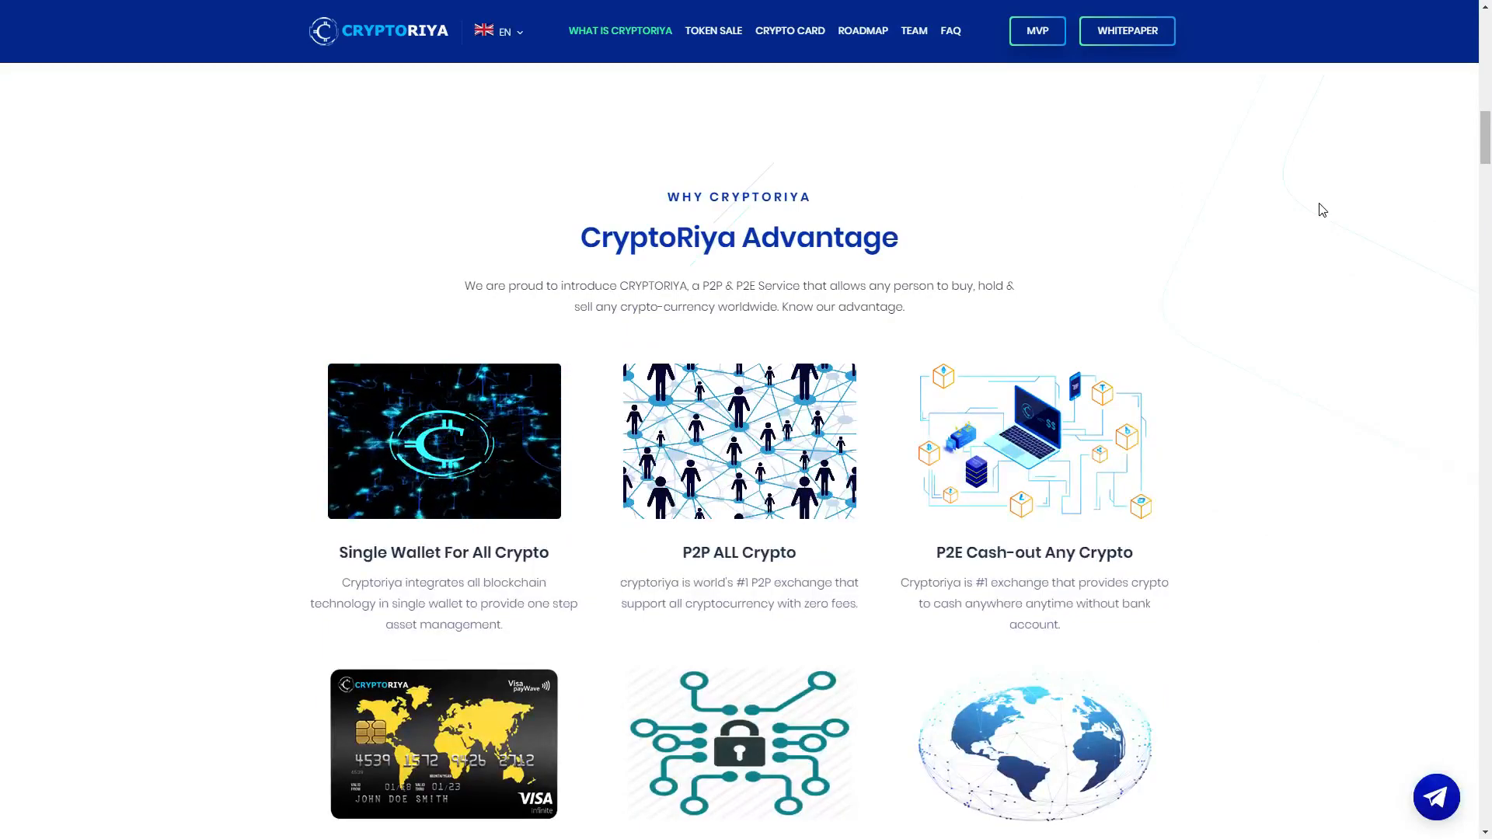
{"action": "scroll", "scroll_direction": "down", "scroll_amount": 3}
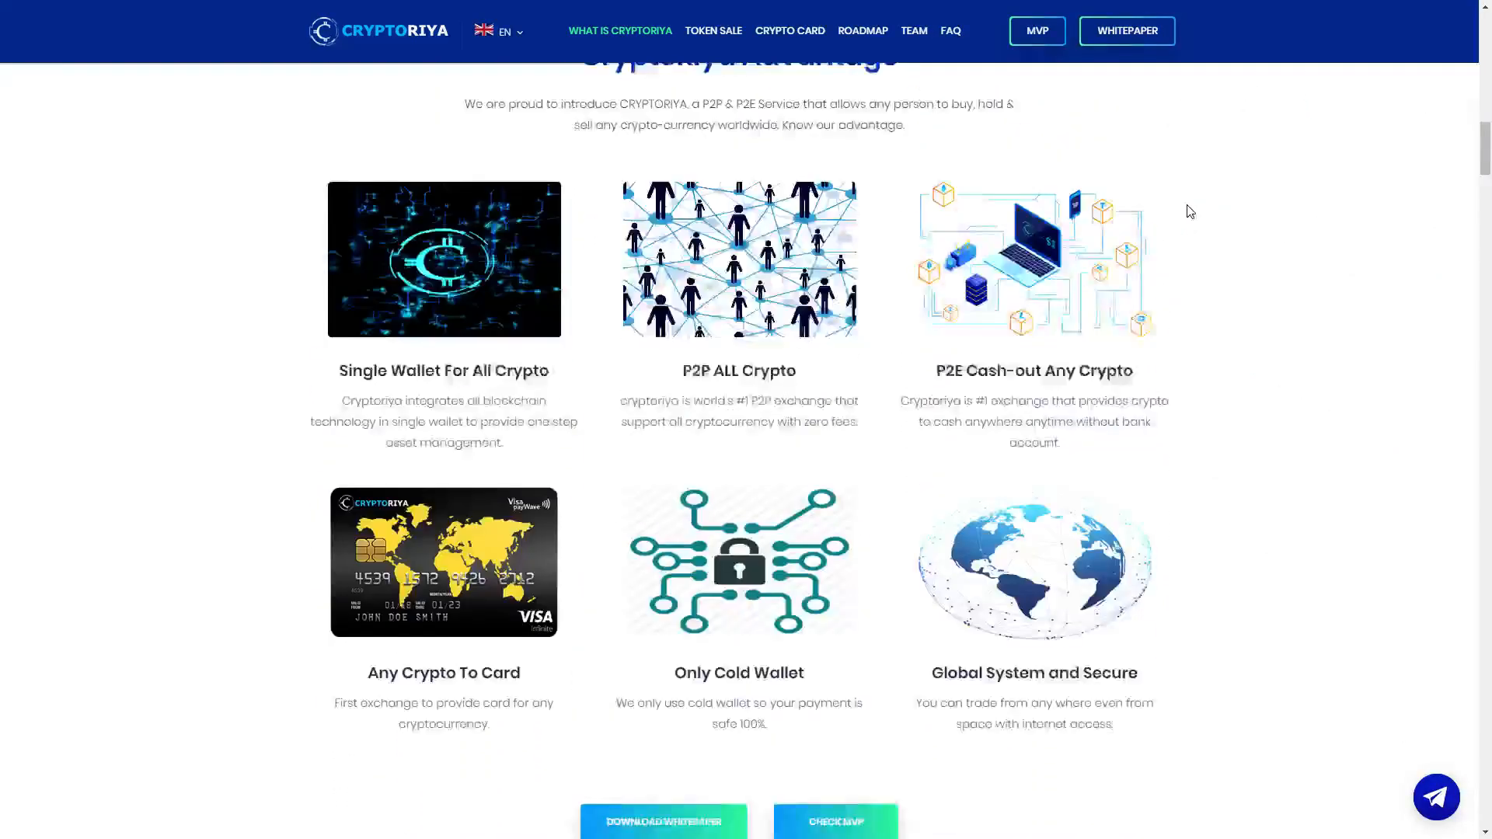
{"action": "scroll", "scroll_direction": "up", "scroll_amount": 3}
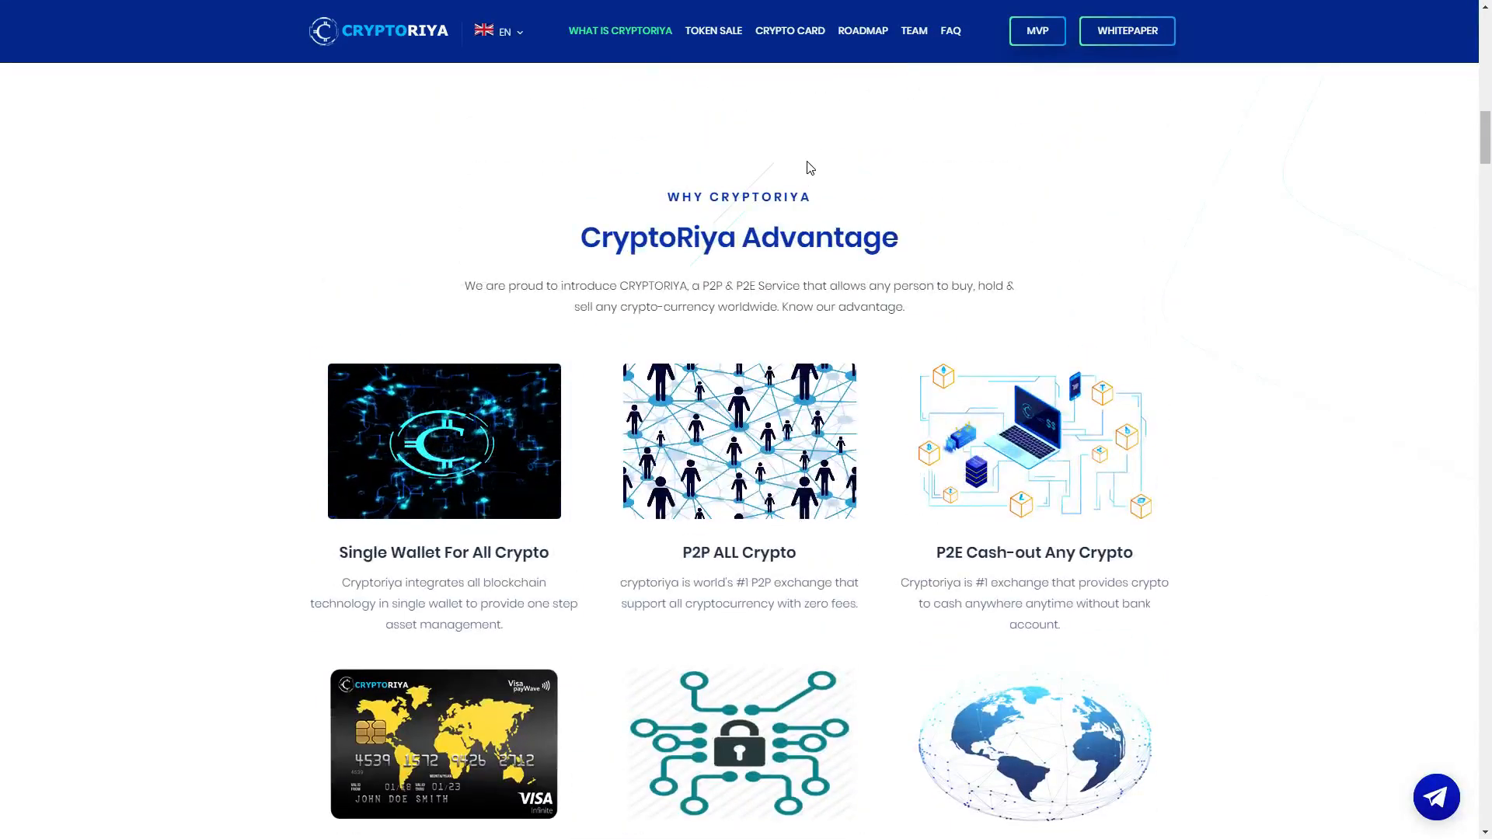
{"action": "scroll", "scroll_direction": "down", "scroll_amount": 3}
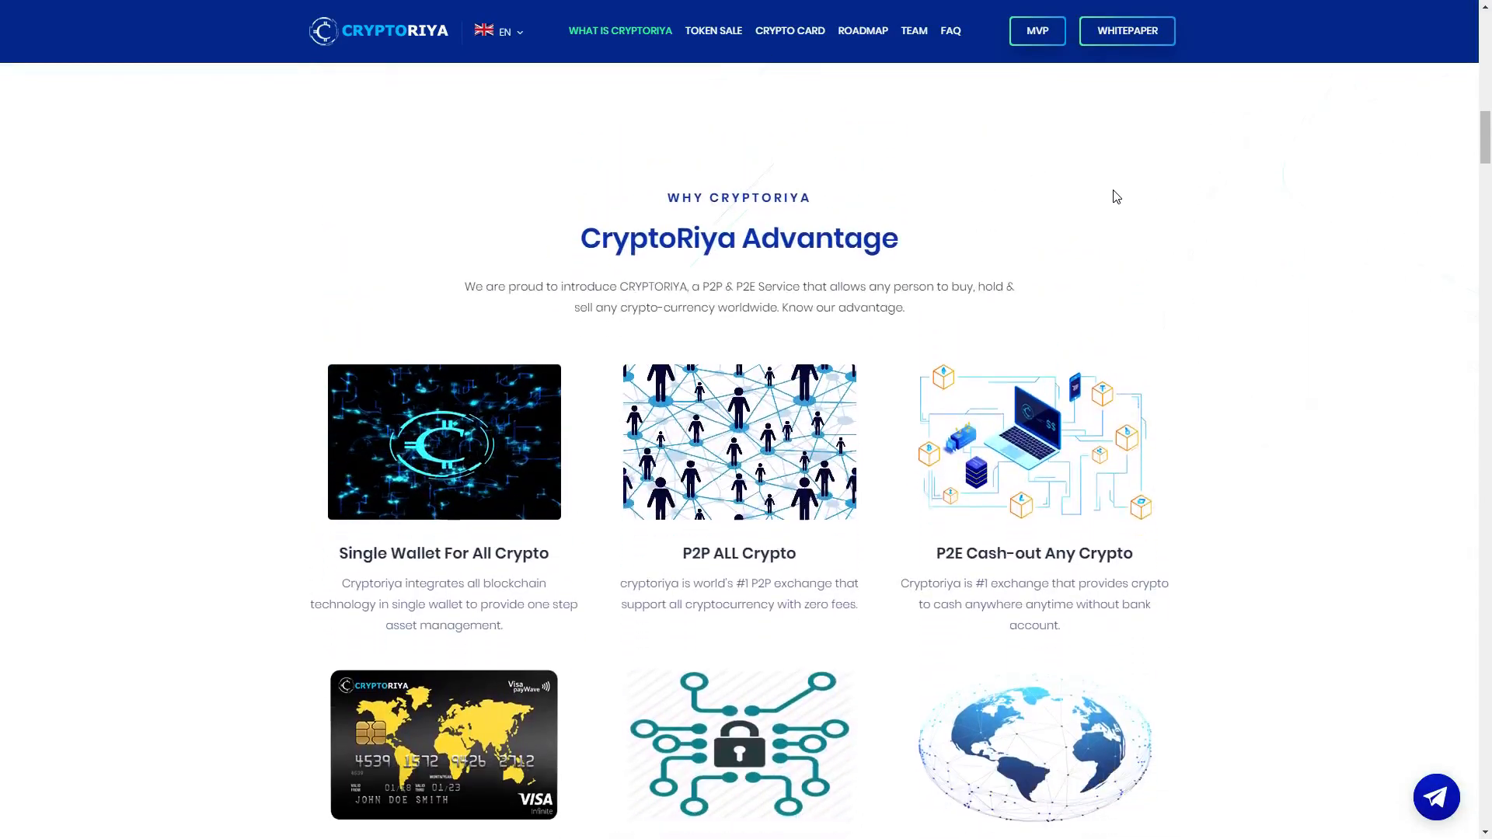
{"action": "mouse_move", "coordinate": [1226, 196]}
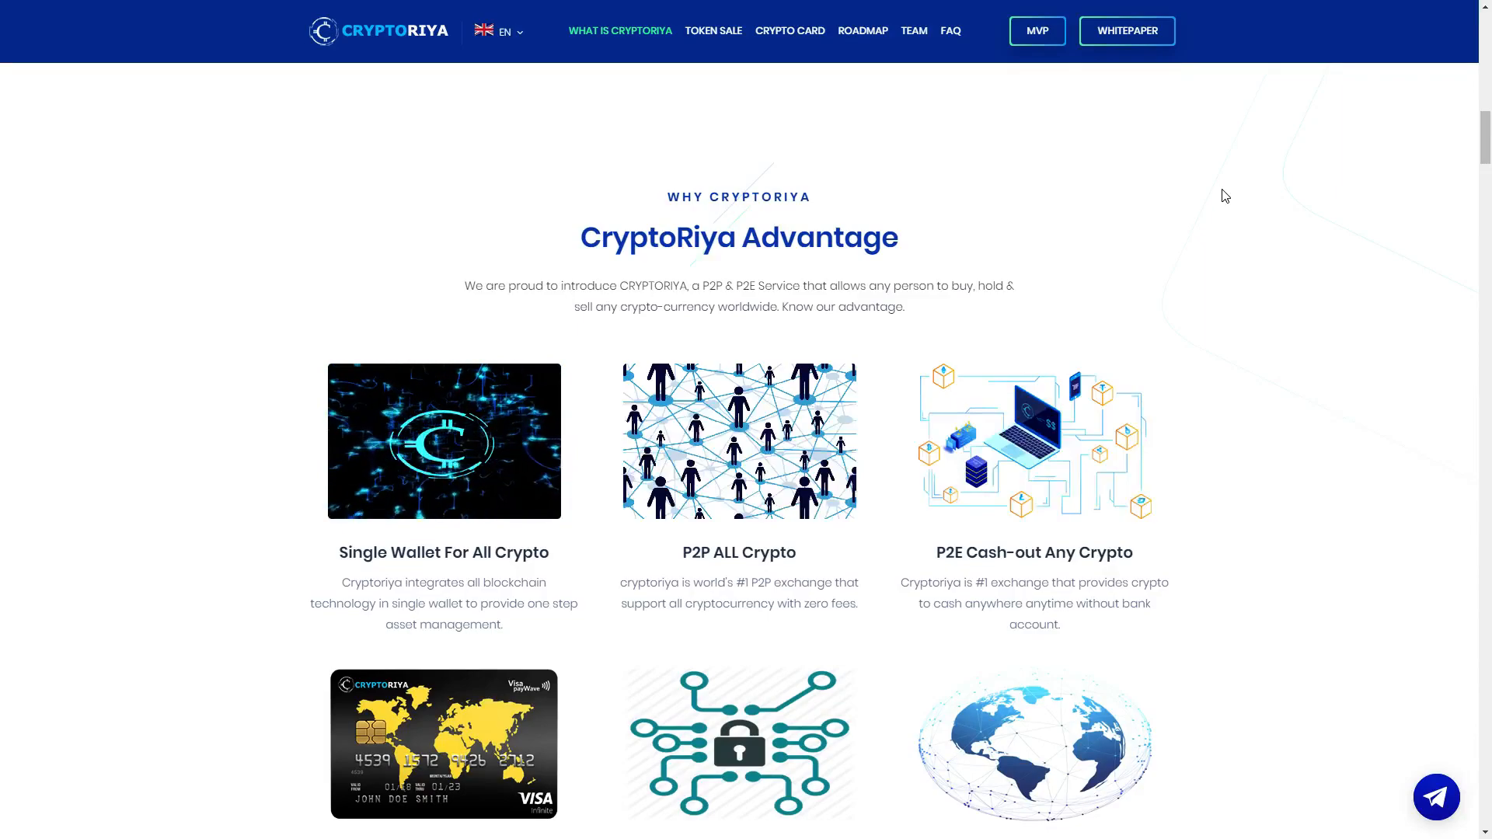
{"action": "scroll", "scroll_direction": "down", "scroll_amount": 3}
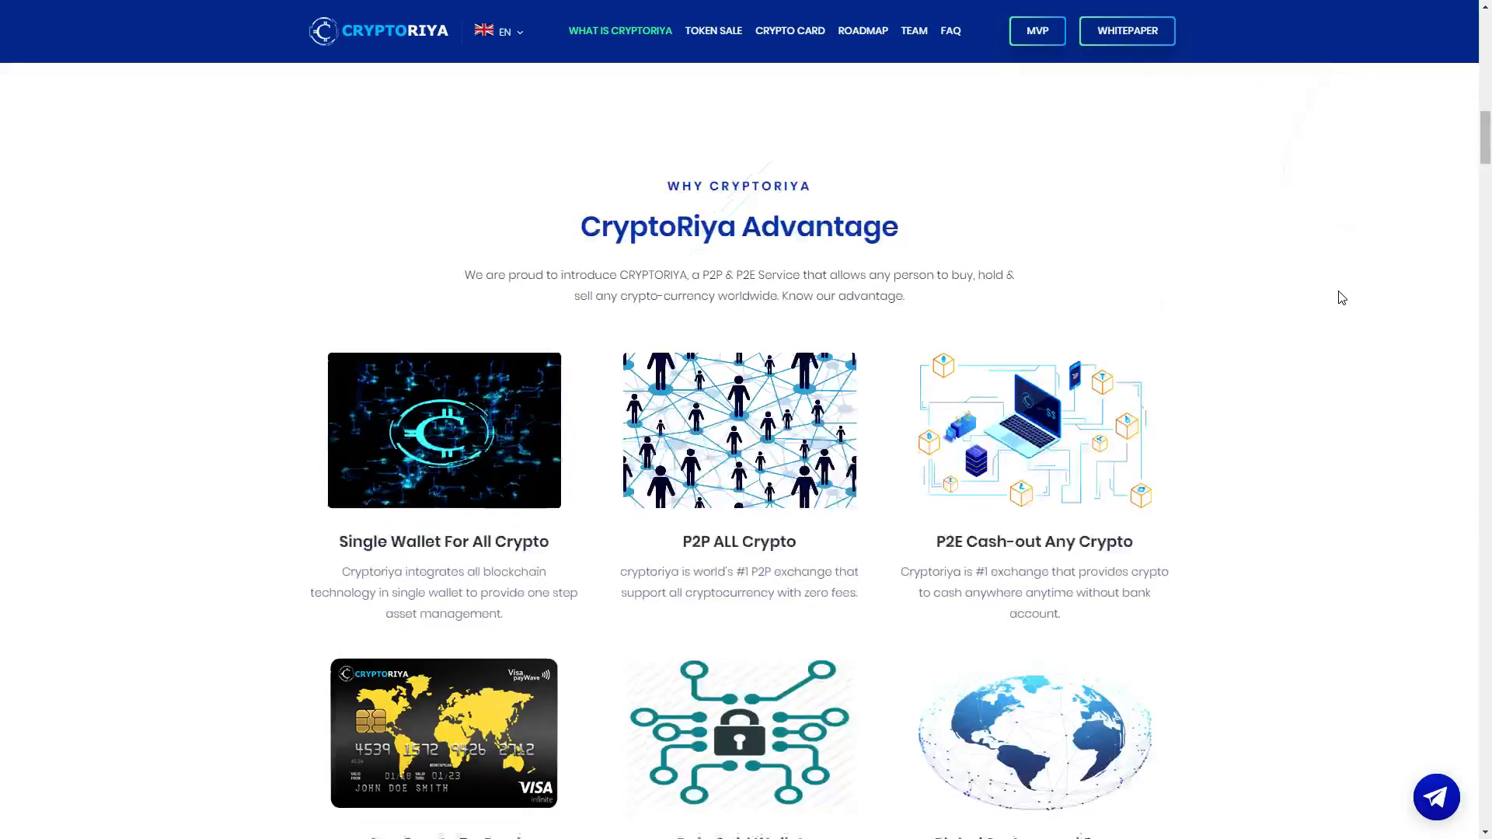
{"action": "scroll", "scroll_direction": "down", "scroll_amount": 3}
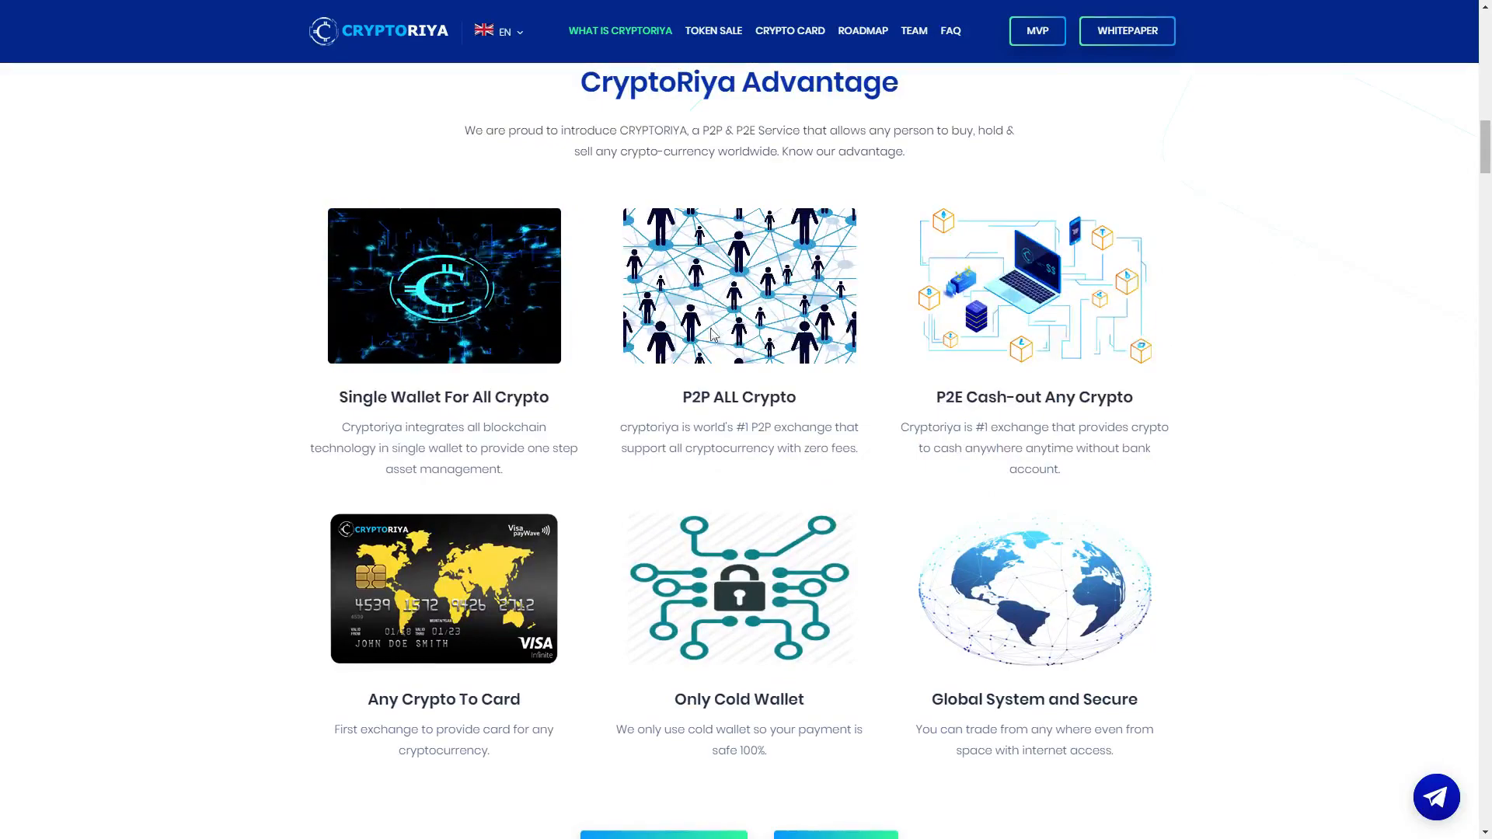
{"action": "mouse_move", "coordinate": [461, 384]}
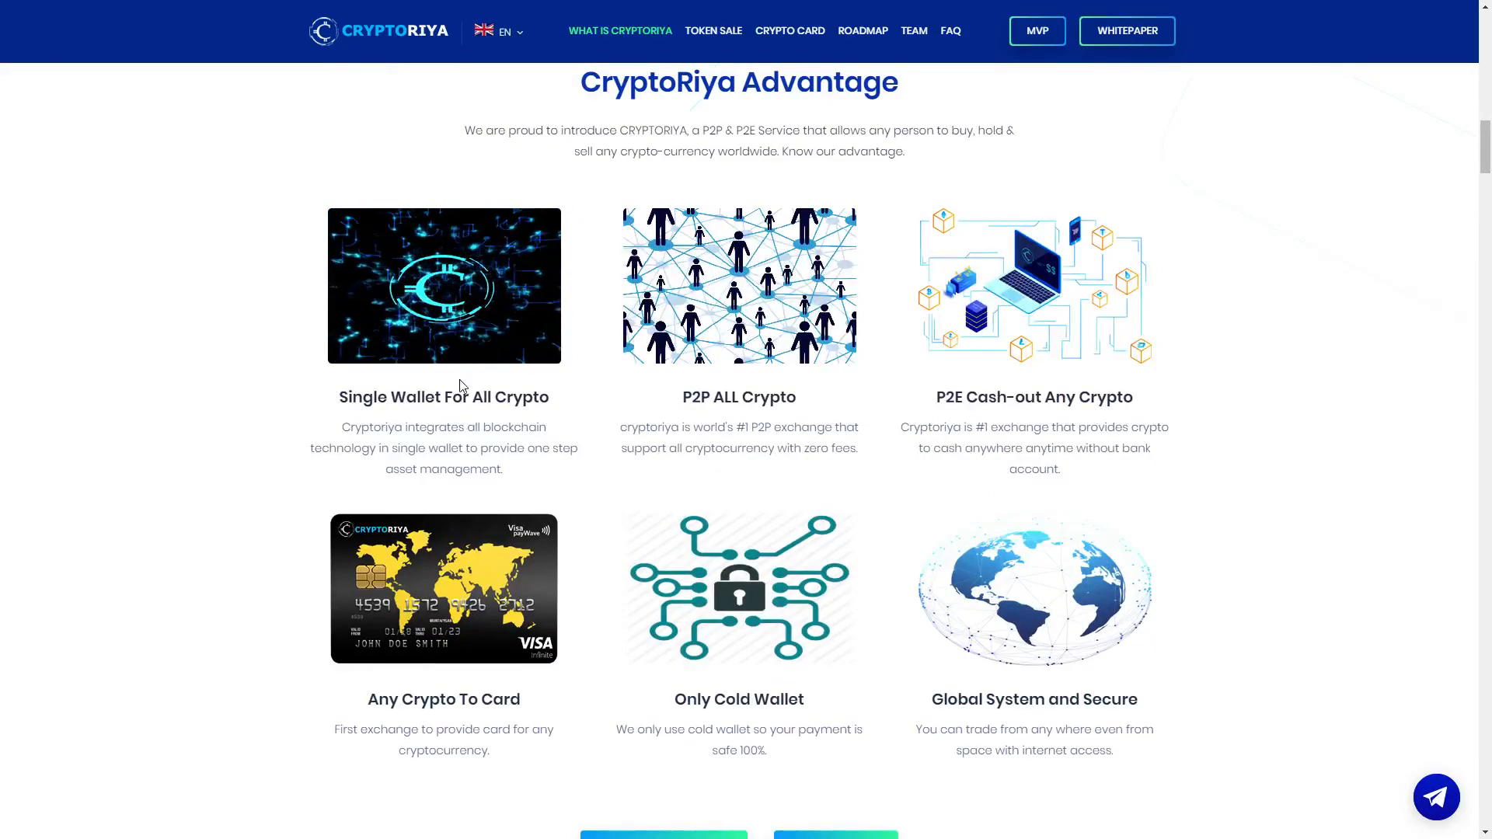
{"action": "mouse_move", "coordinate": [969, 211]}
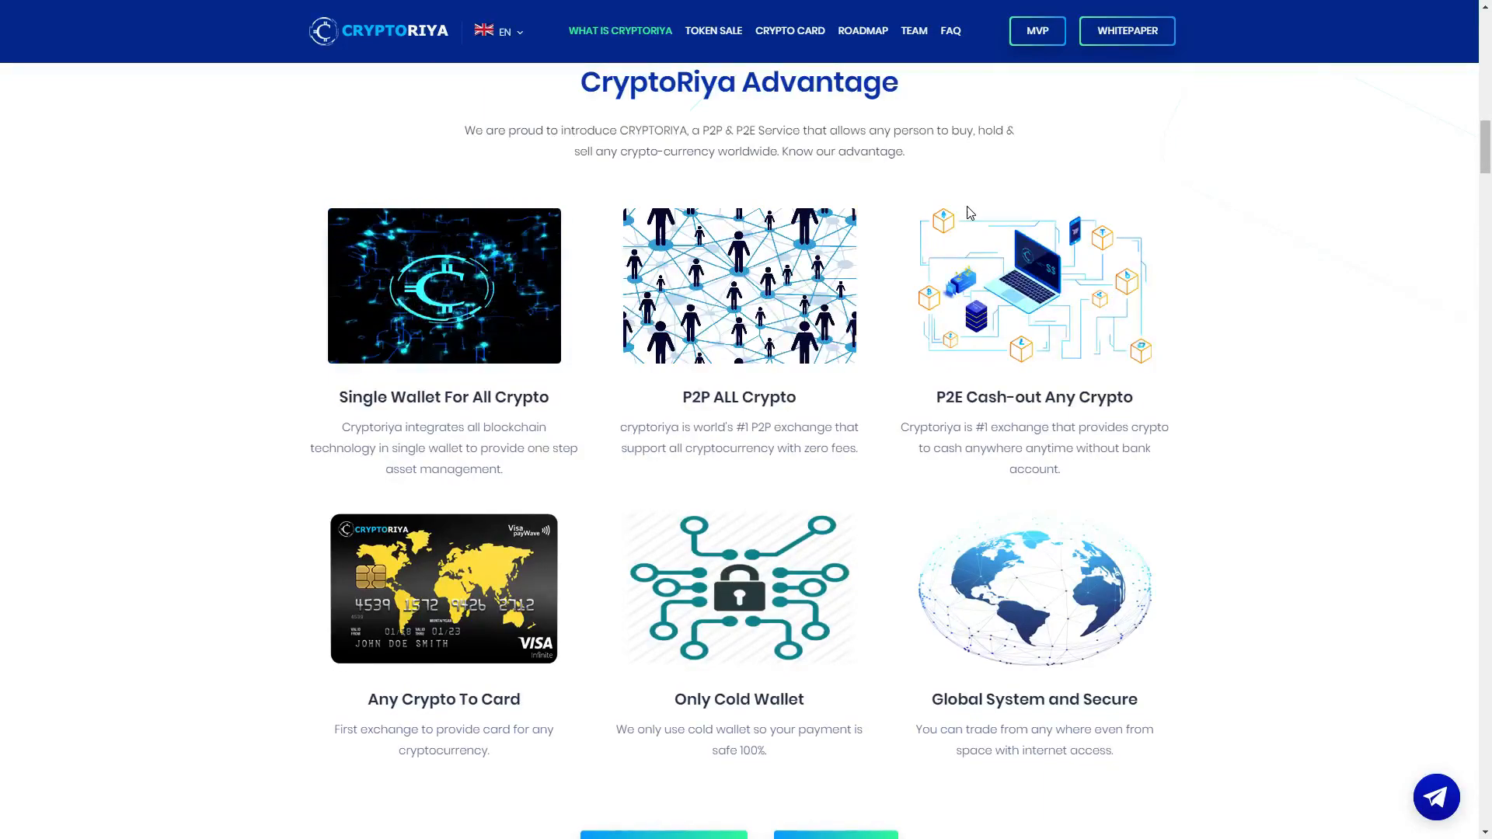
{"action": "mouse_move", "coordinate": [967, 211]}
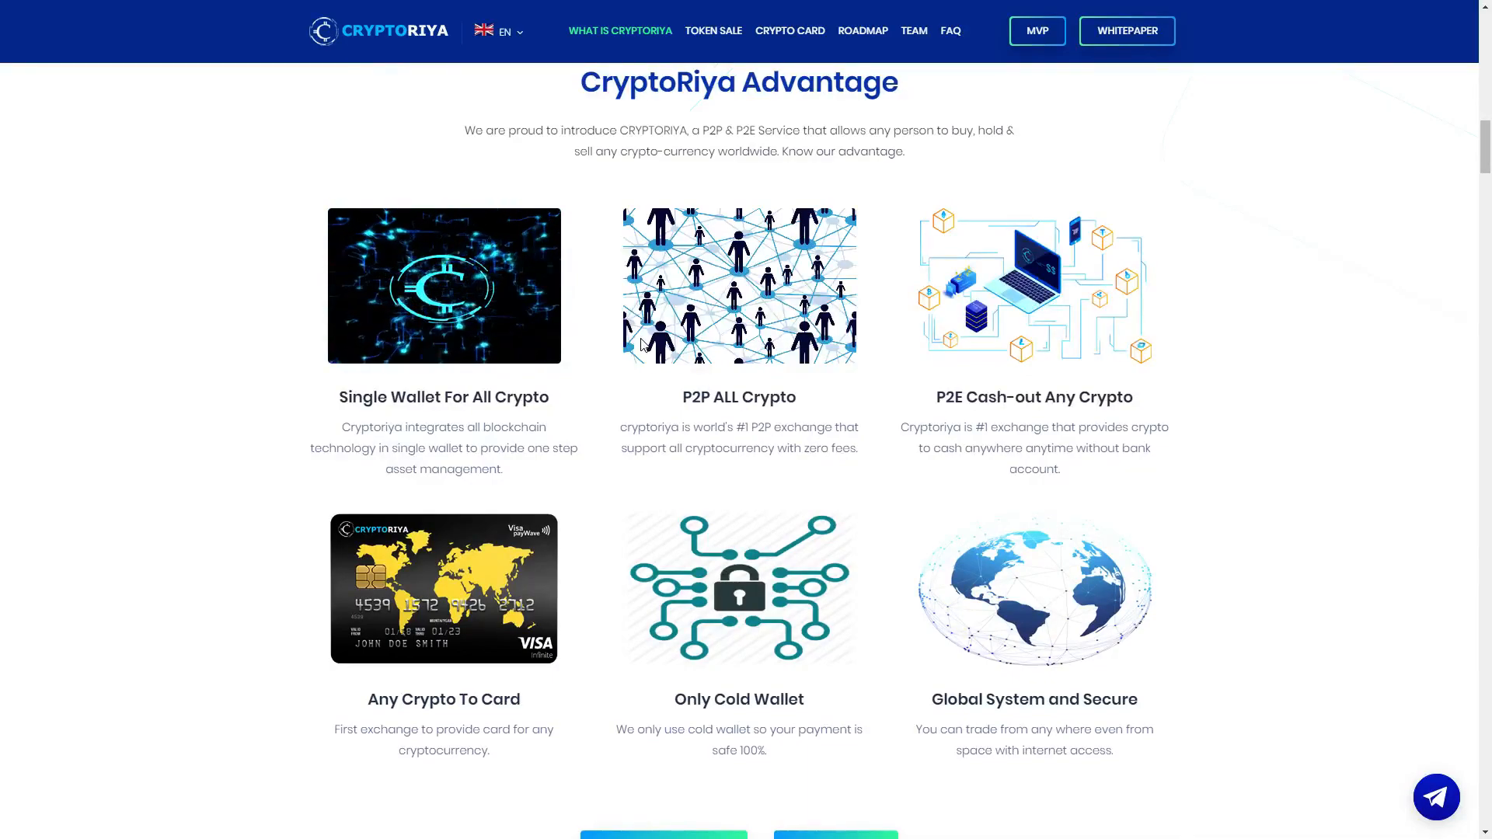
{"action": "mouse_move", "coordinate": [808, 382]}
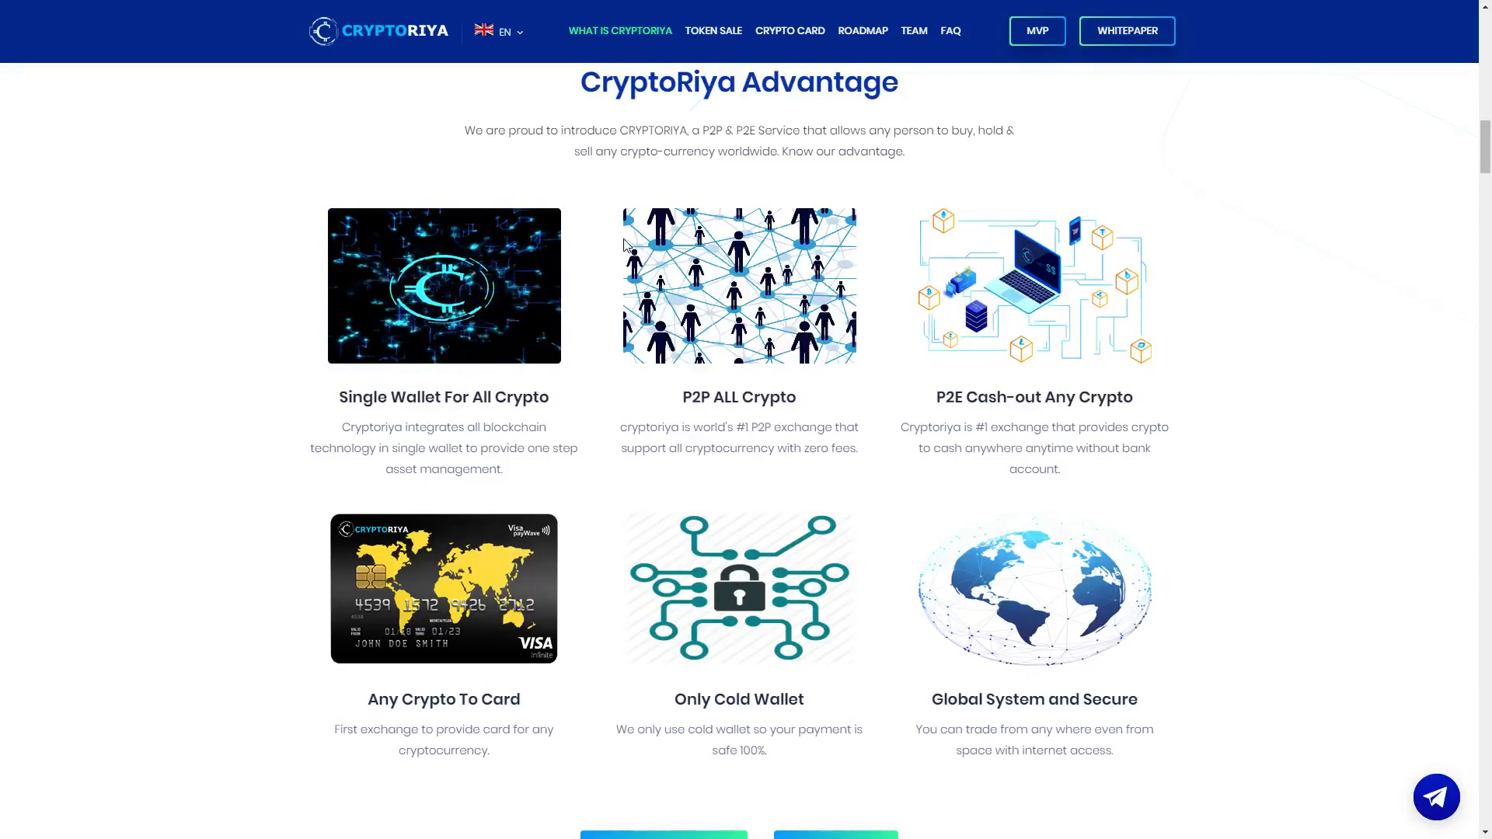
{"action": "mouse_move", "coordinate": [891, 352]}
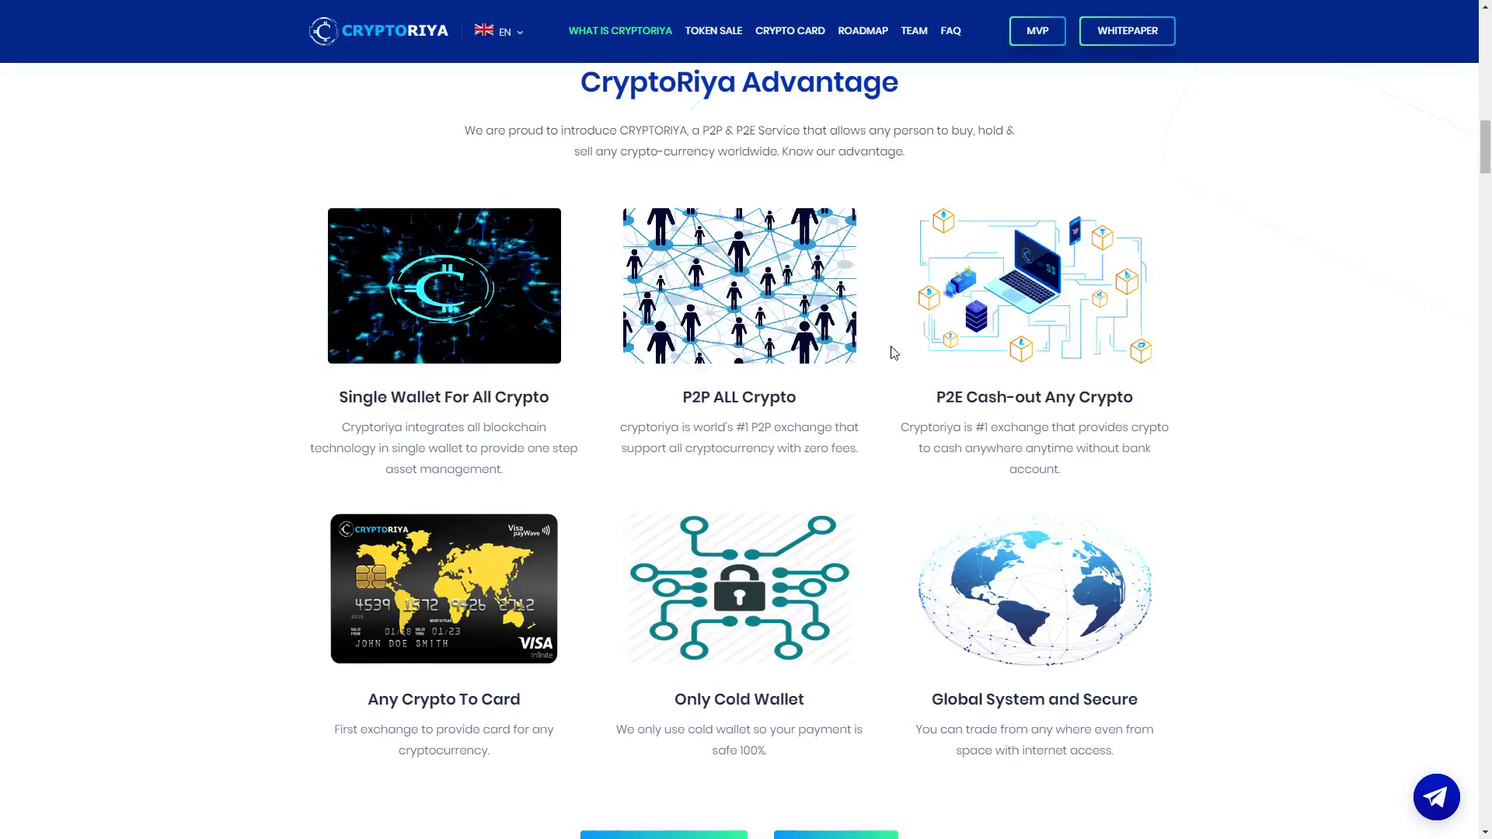
{"action": "mouse_move", "coordinate": [1162, 449]}
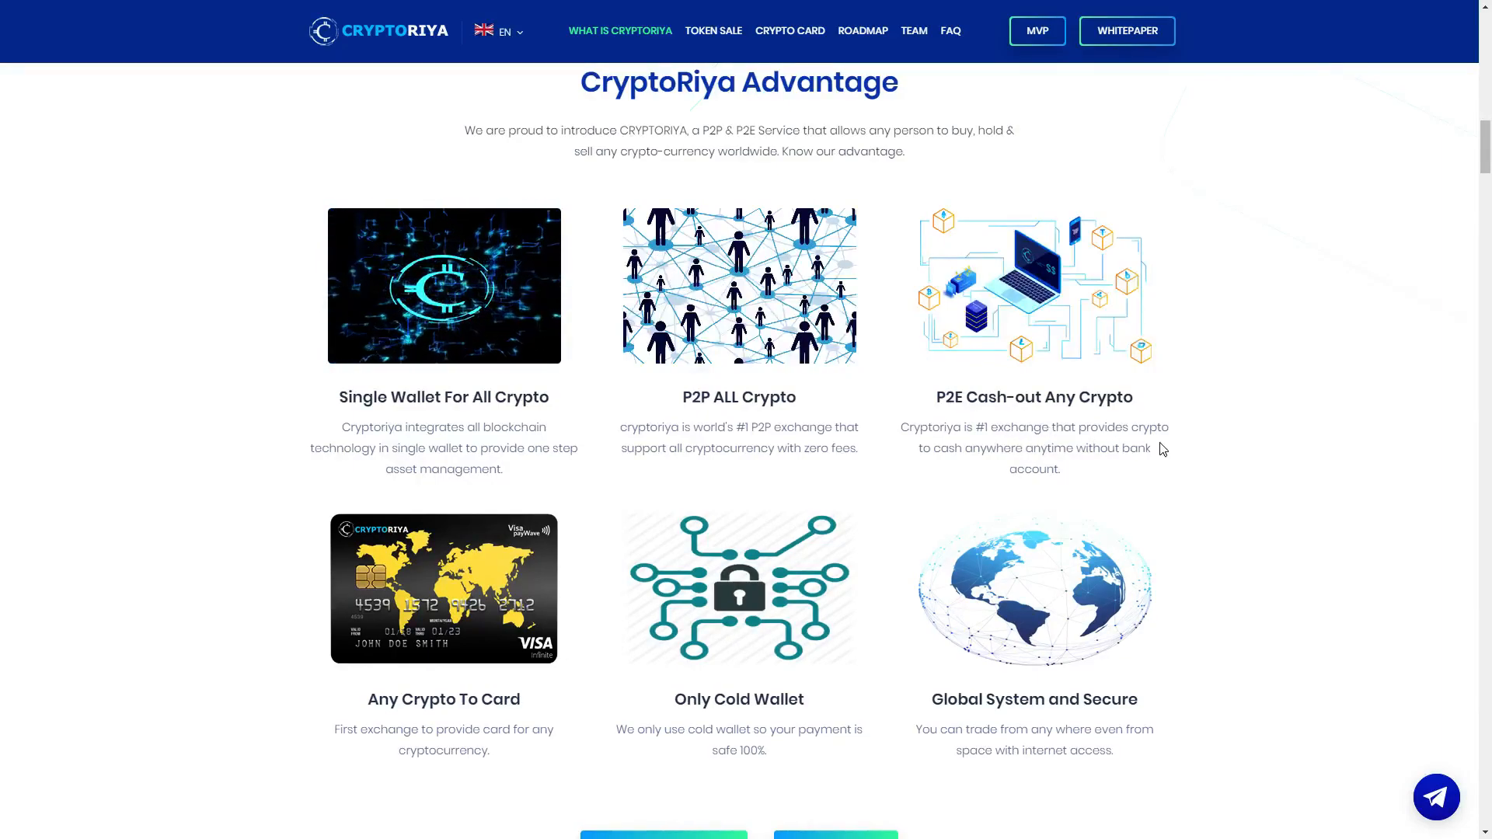
{"action": "mouse_move", "coordinate": [1103, 467]}
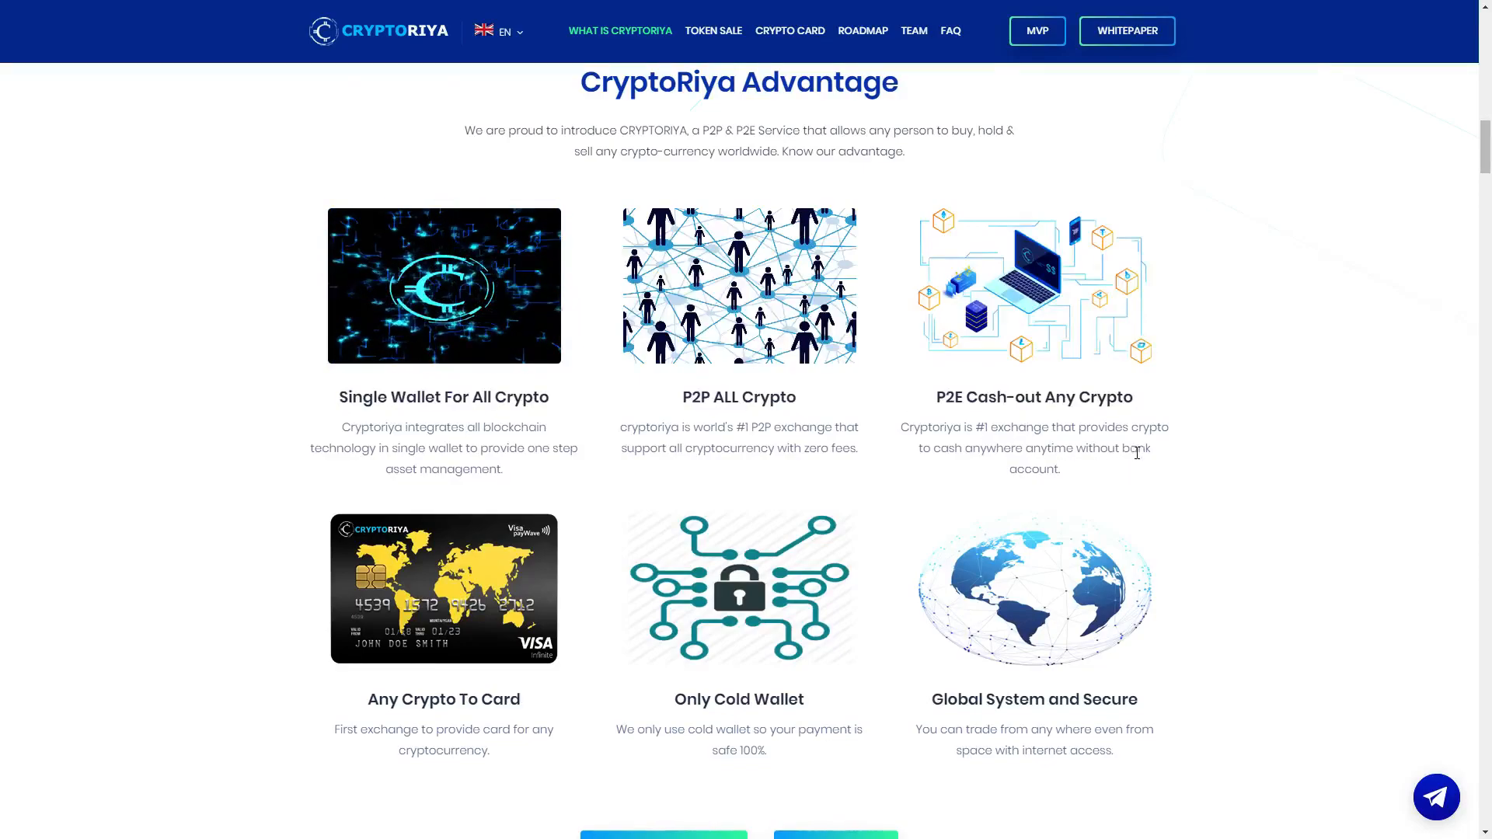
{"action": "scroll", "scroll_direction": "down", "scroll_amount": 3}
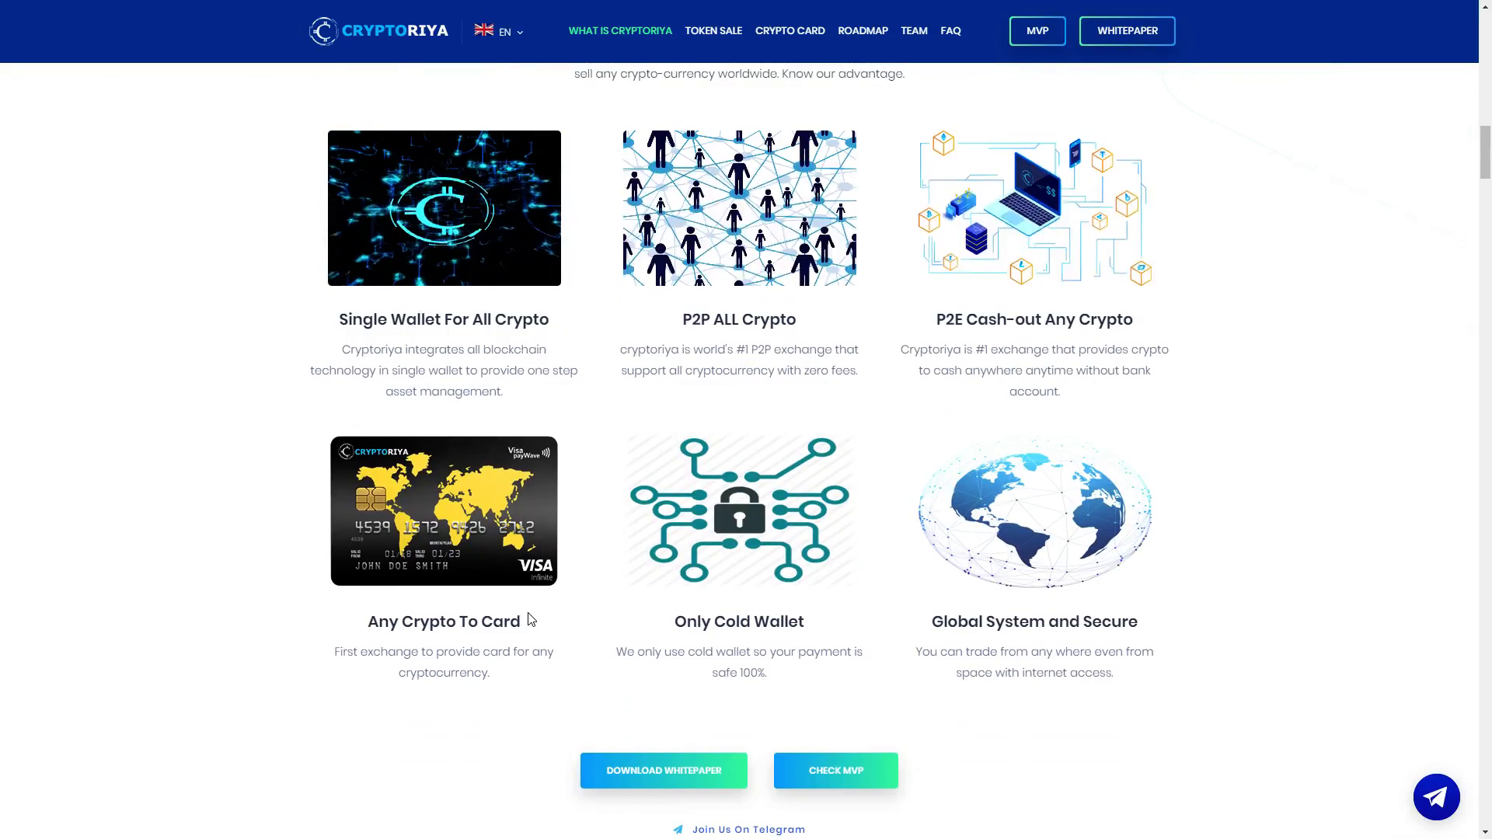
{"action": "mouse_move", "coordinate": [533, 669]}
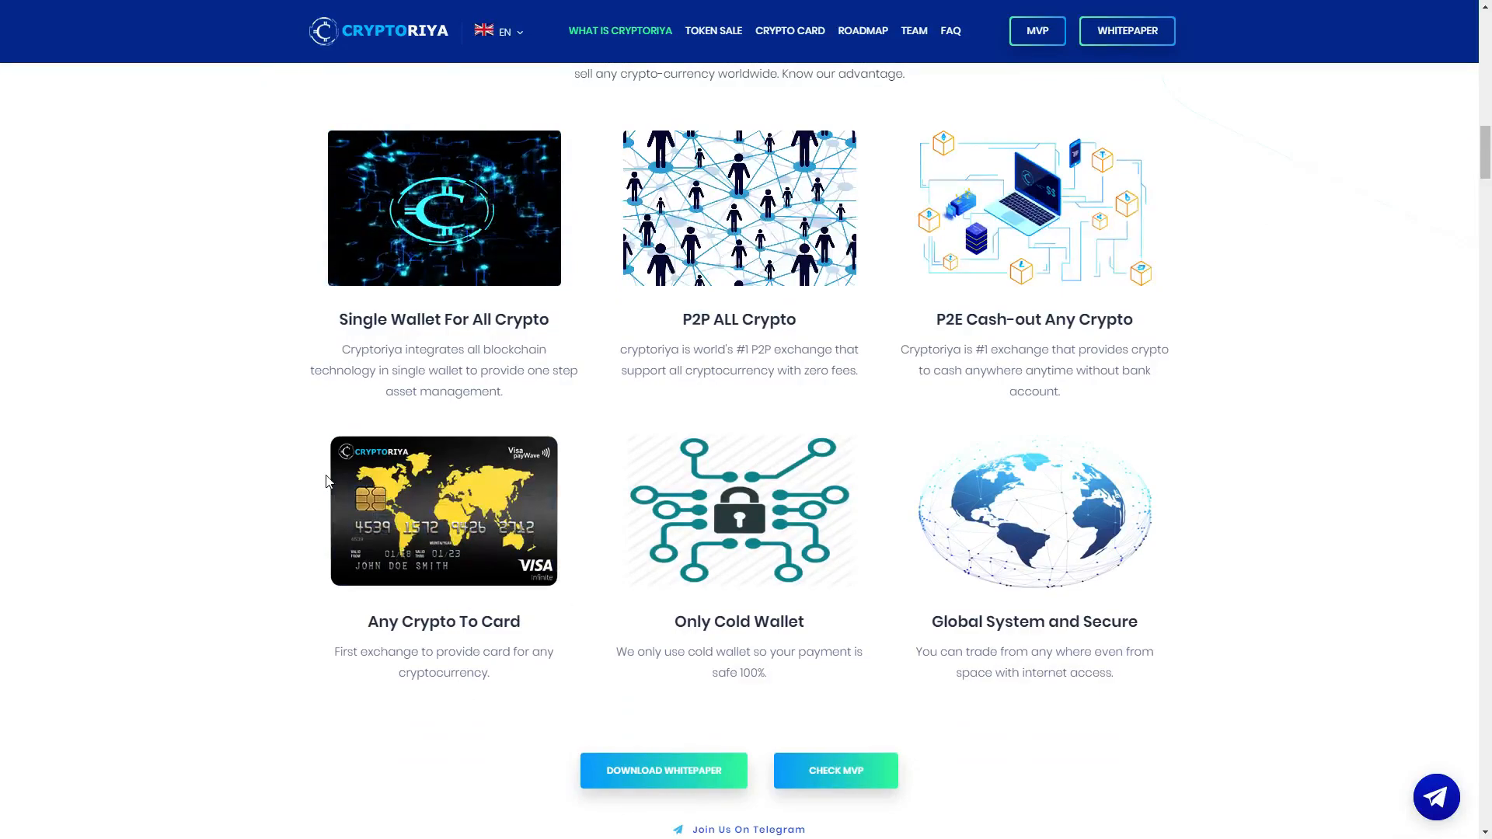
{"action": "mouse_move", "coordinate": [547, 602]}
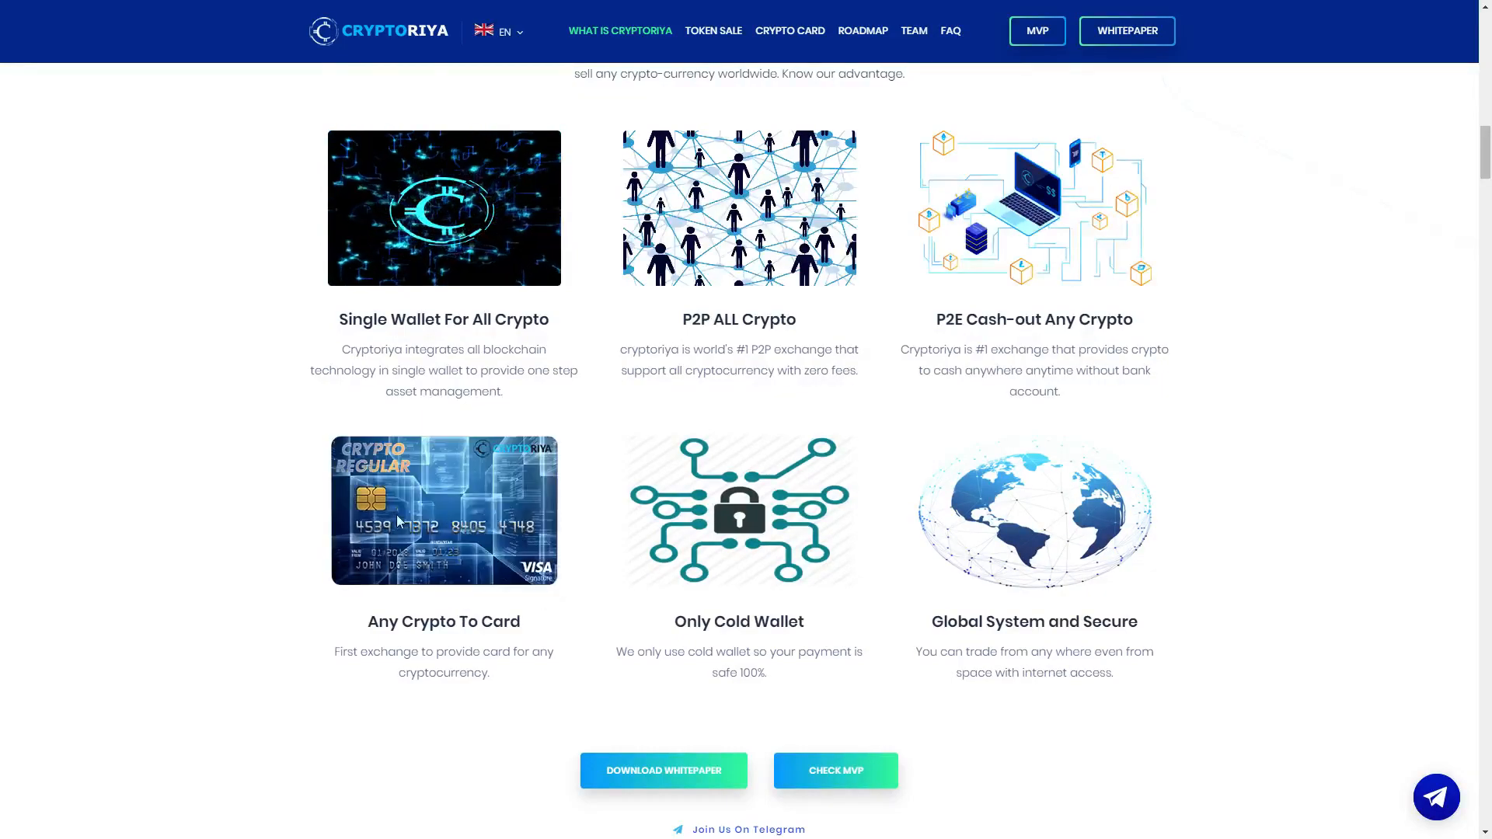
{"action": "mouse_move", "coordinate": [493, 437]}
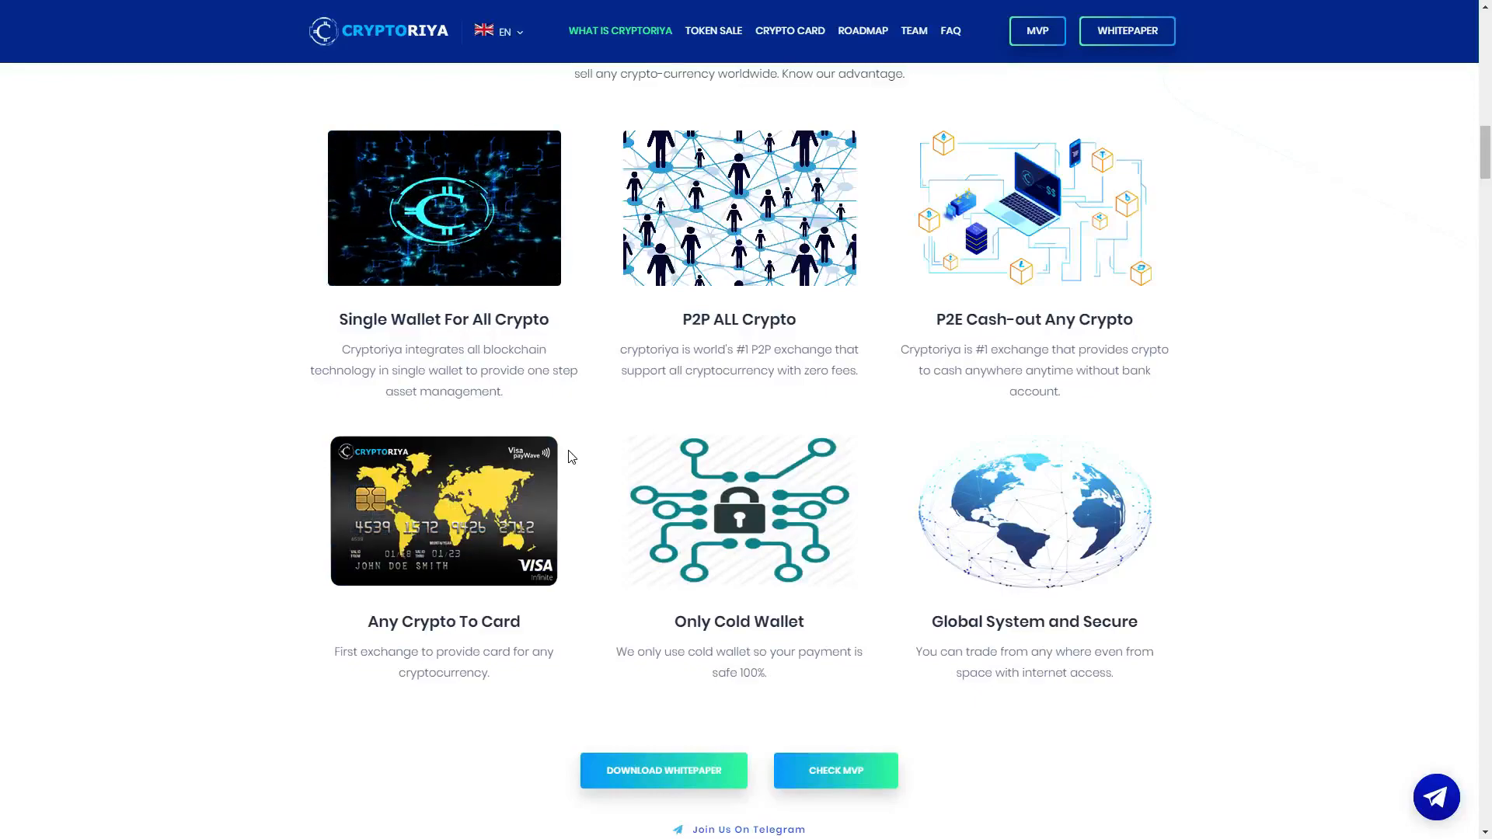
{"action": "mouse_move", "coordinate": [822, 585]}
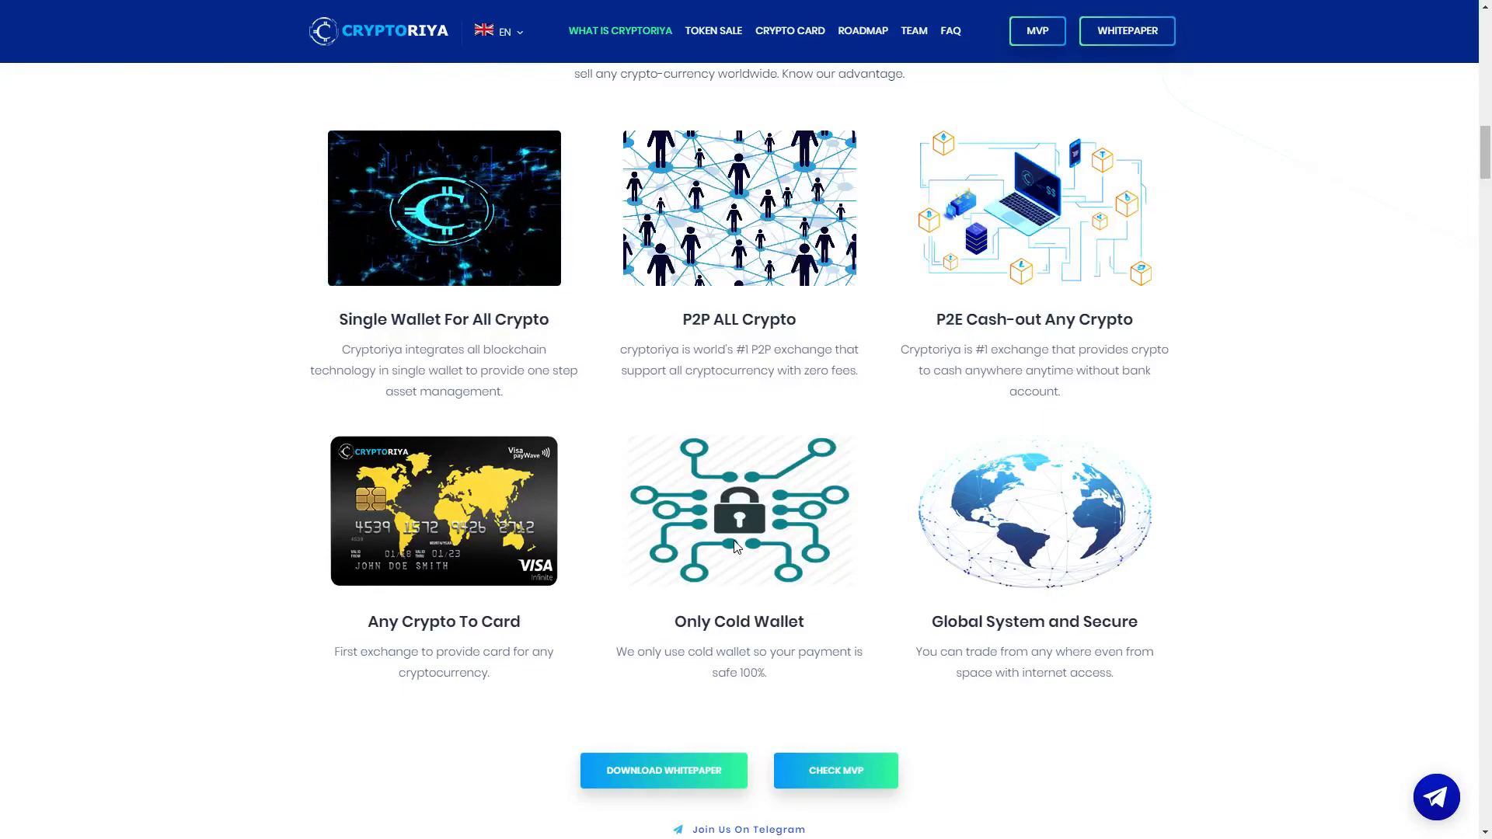
{"action": "mouse_move", "coordinate": [785, 569]}
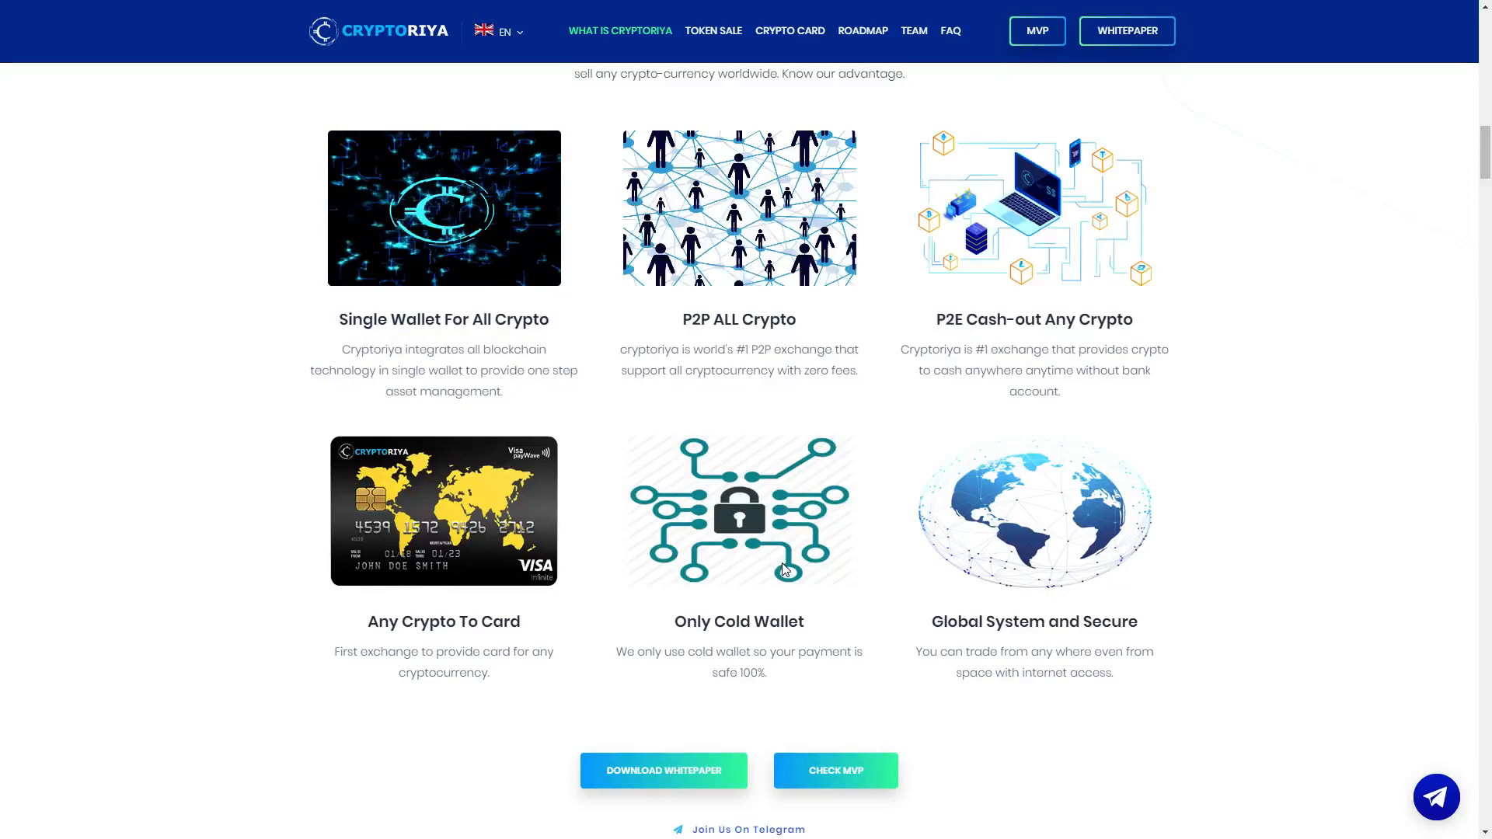
{"action": "mouse_move", "coordinate": [895, 526]}
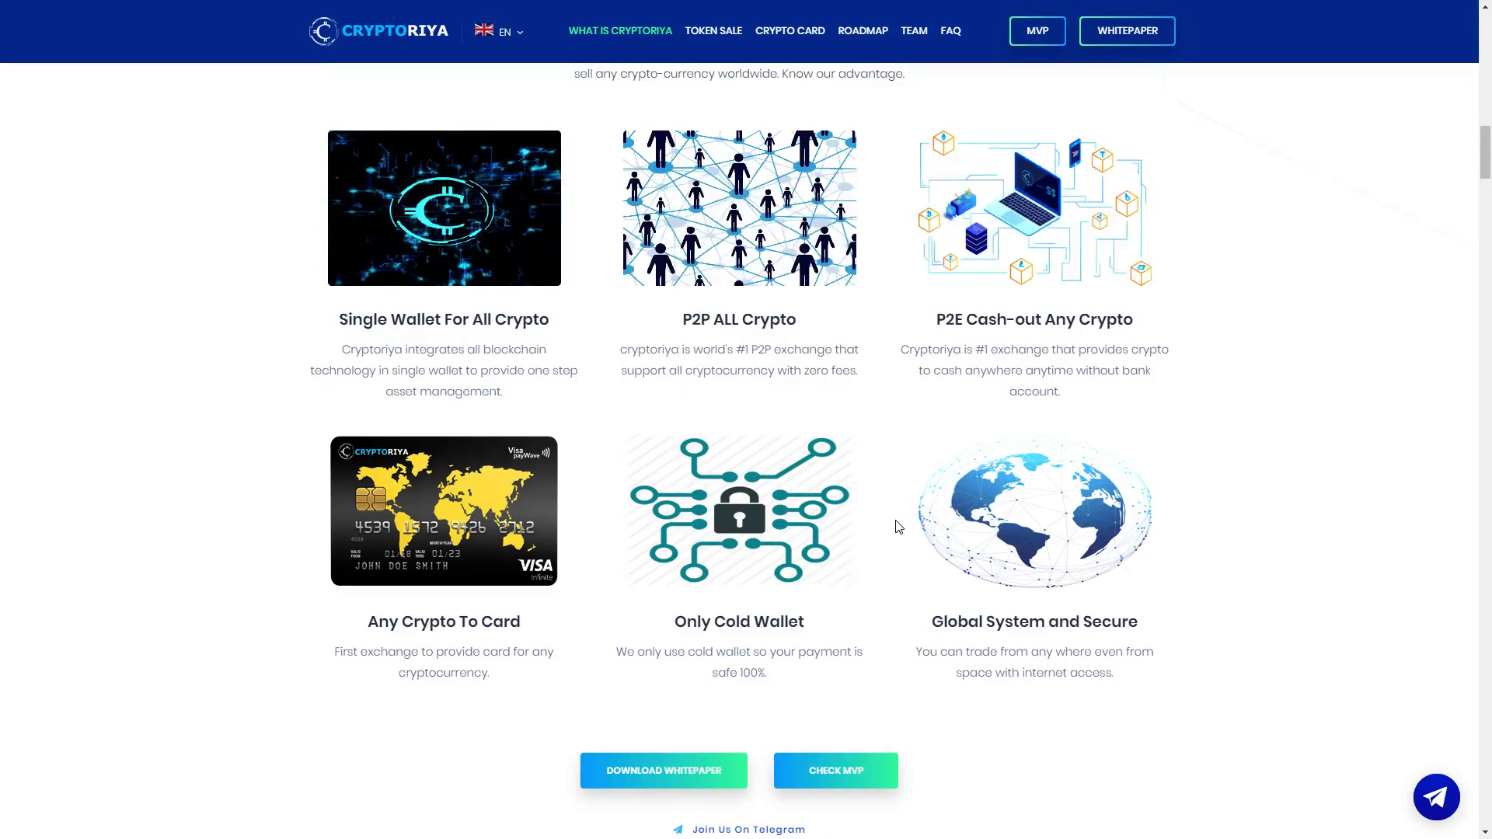
{"action": "mouse_move", "coordinate": [975, 582]}
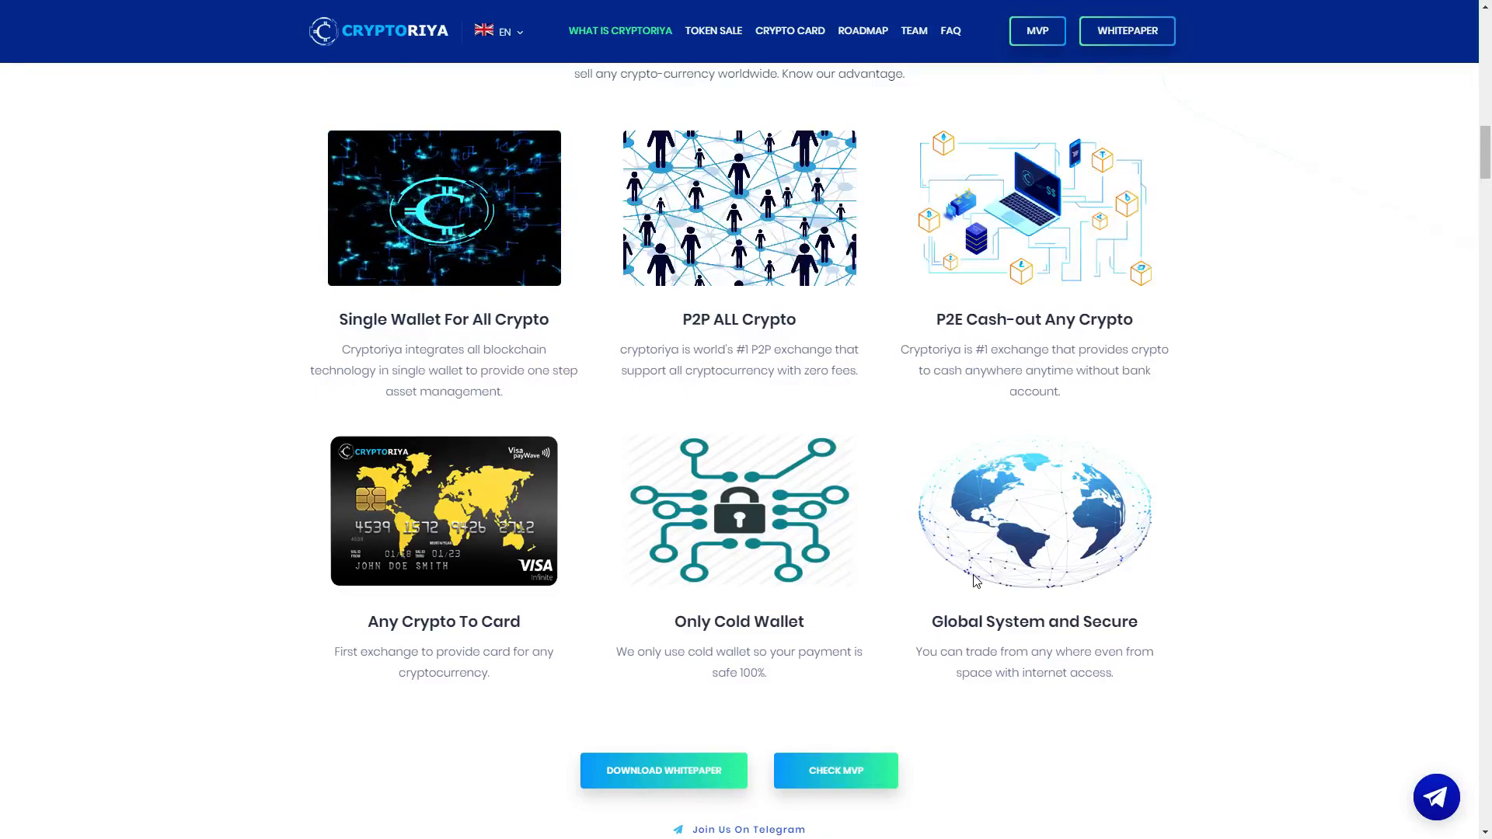
{"action": "mouse_move", "coordinate": [1159, 663]}
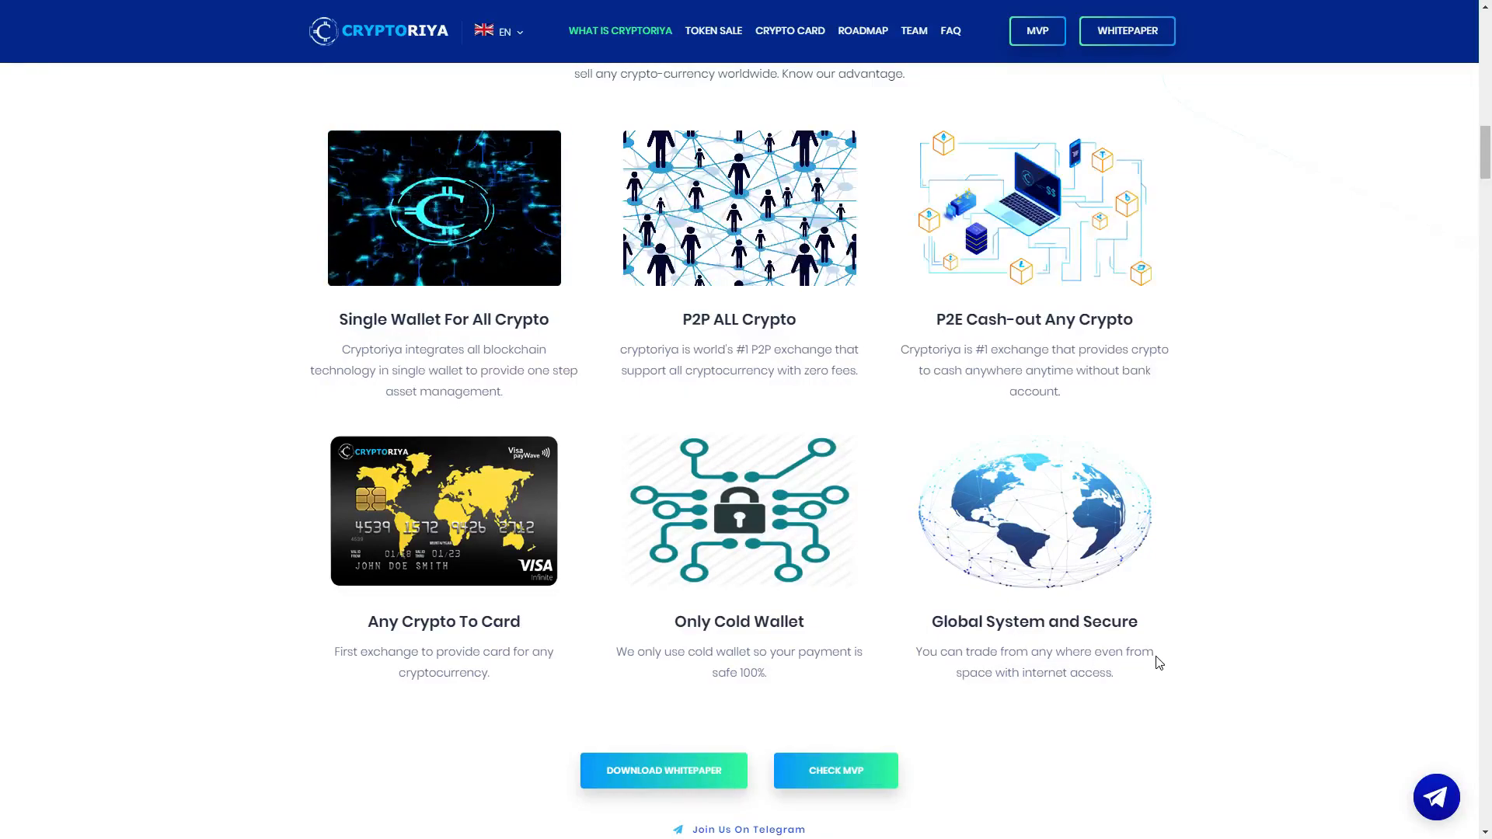
{"action": "mouse_move", "coordinate": [1127, 601]}
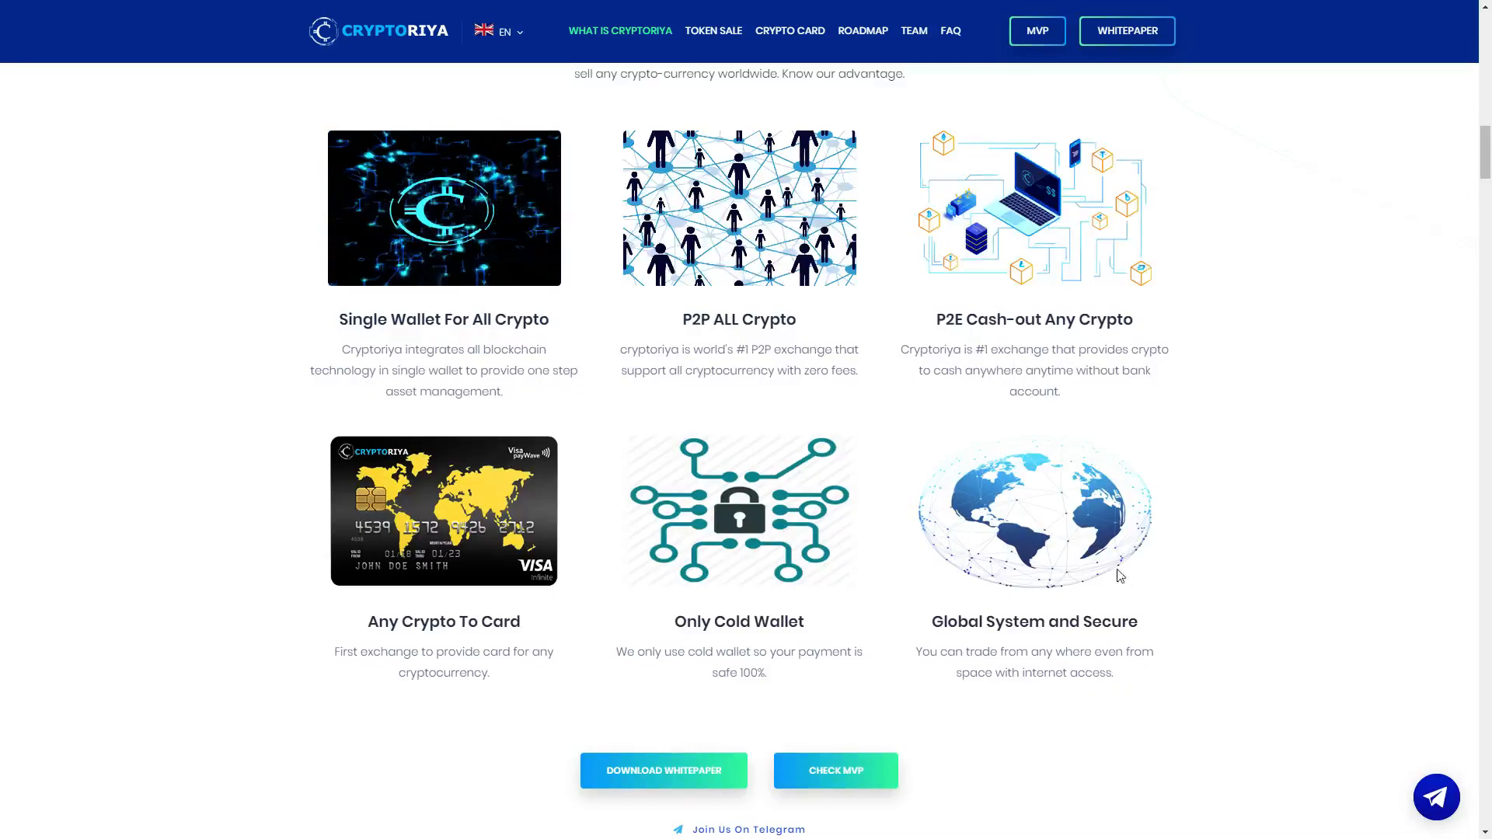
{"action": "mouse_move", "coordinate": [1080, 531]}
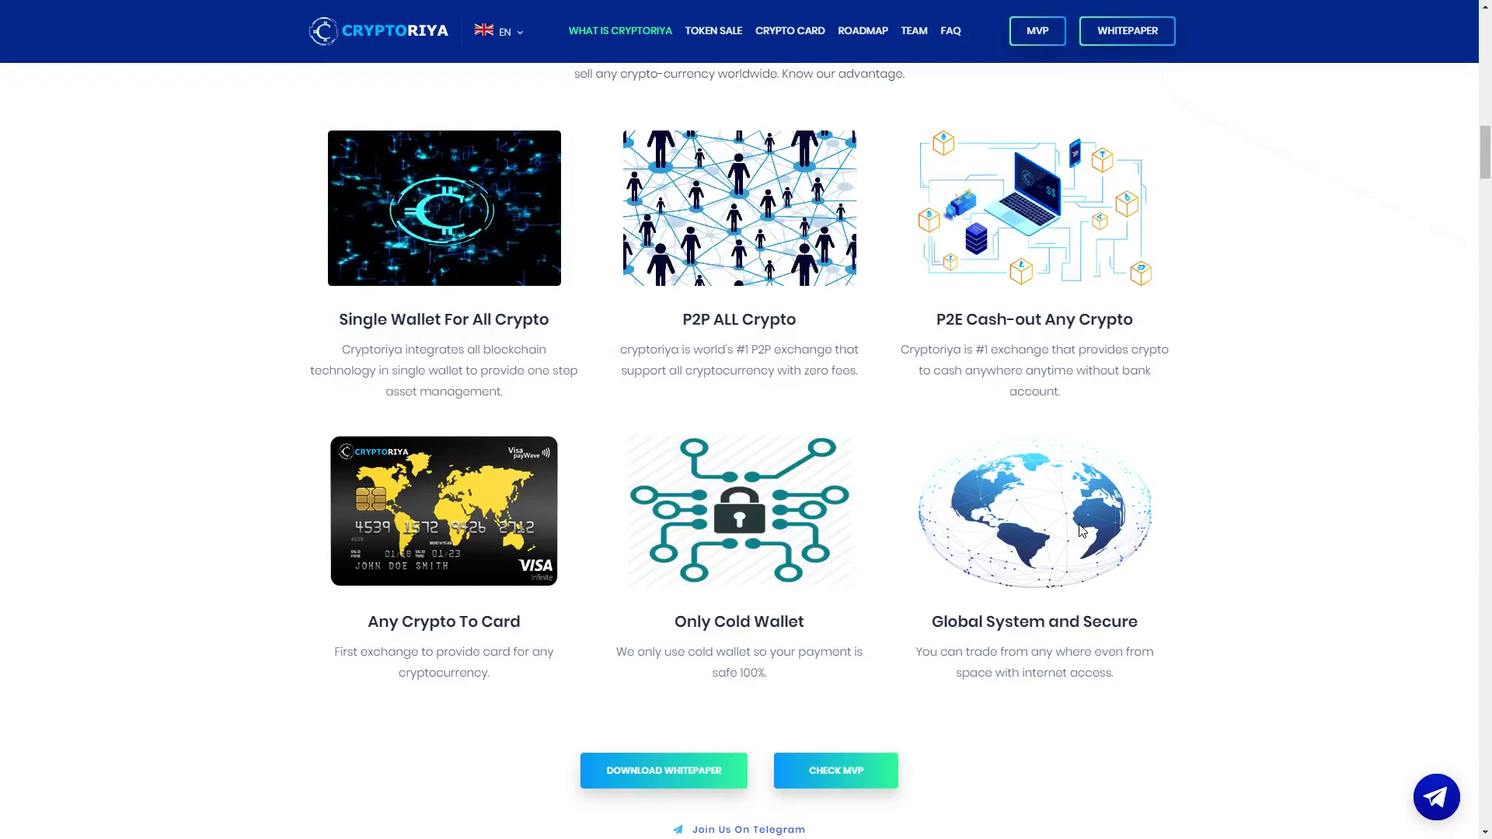
{"action": "mouse_move", "coordinate": [957, 550]}
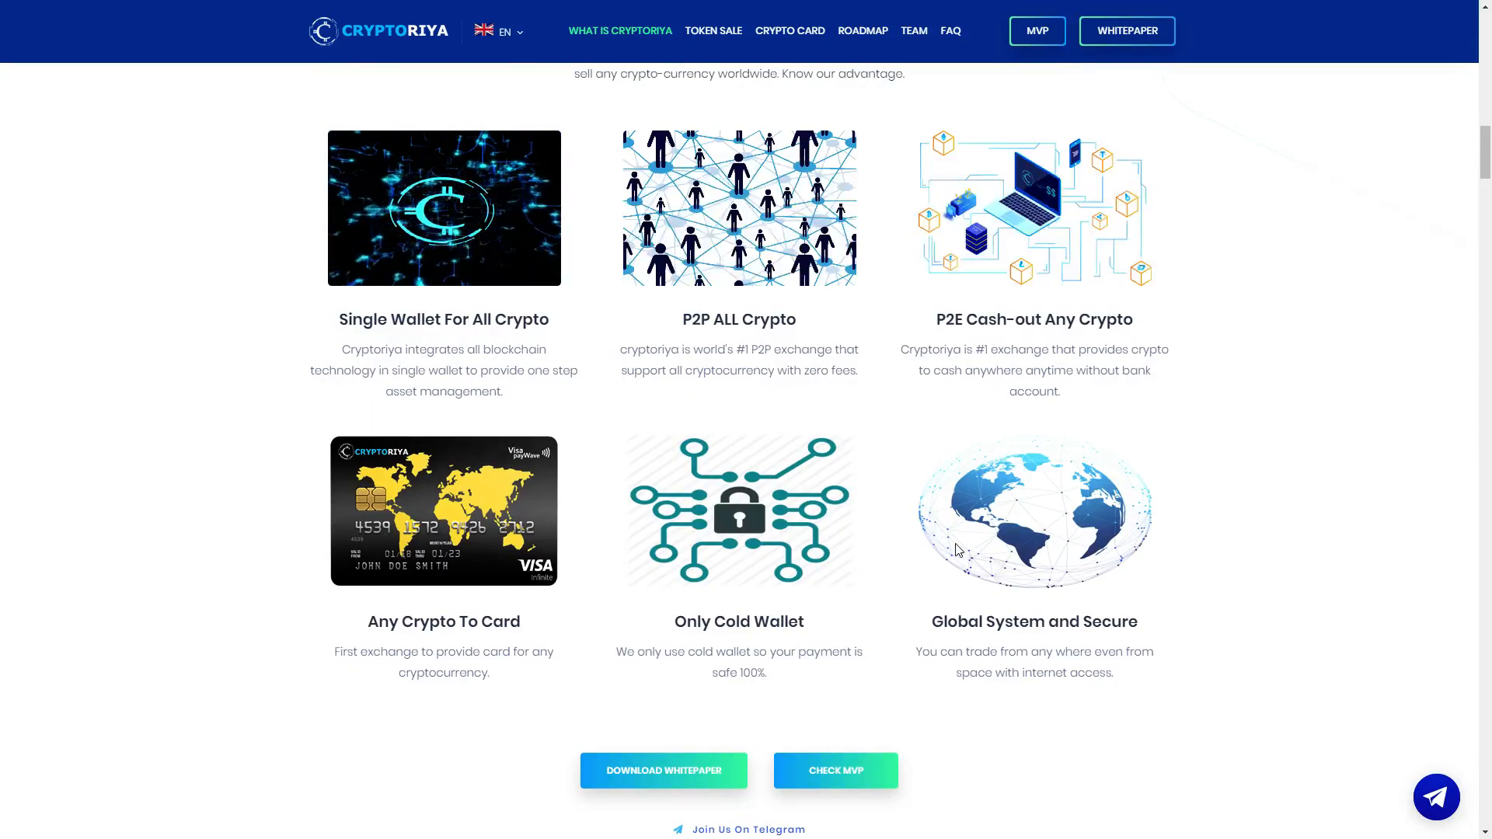
Step: Scroll past the advantages grid to the website visit and location selection steps
{"action": "scroll", "scroll_direction": "down", "scroll_amount": 3}
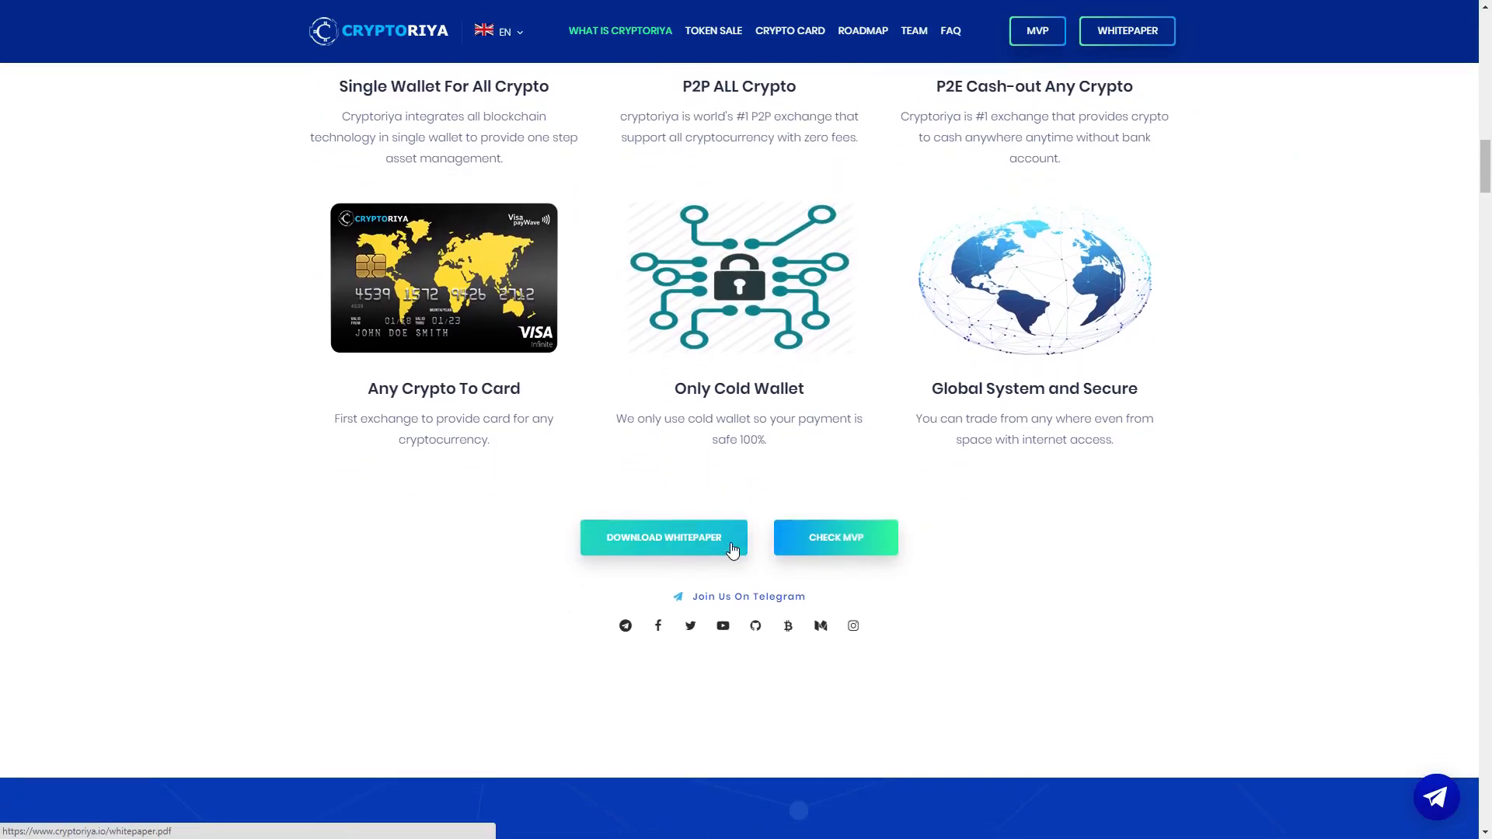
{"action": "mouse_move", "coordinate": [851, 482]}
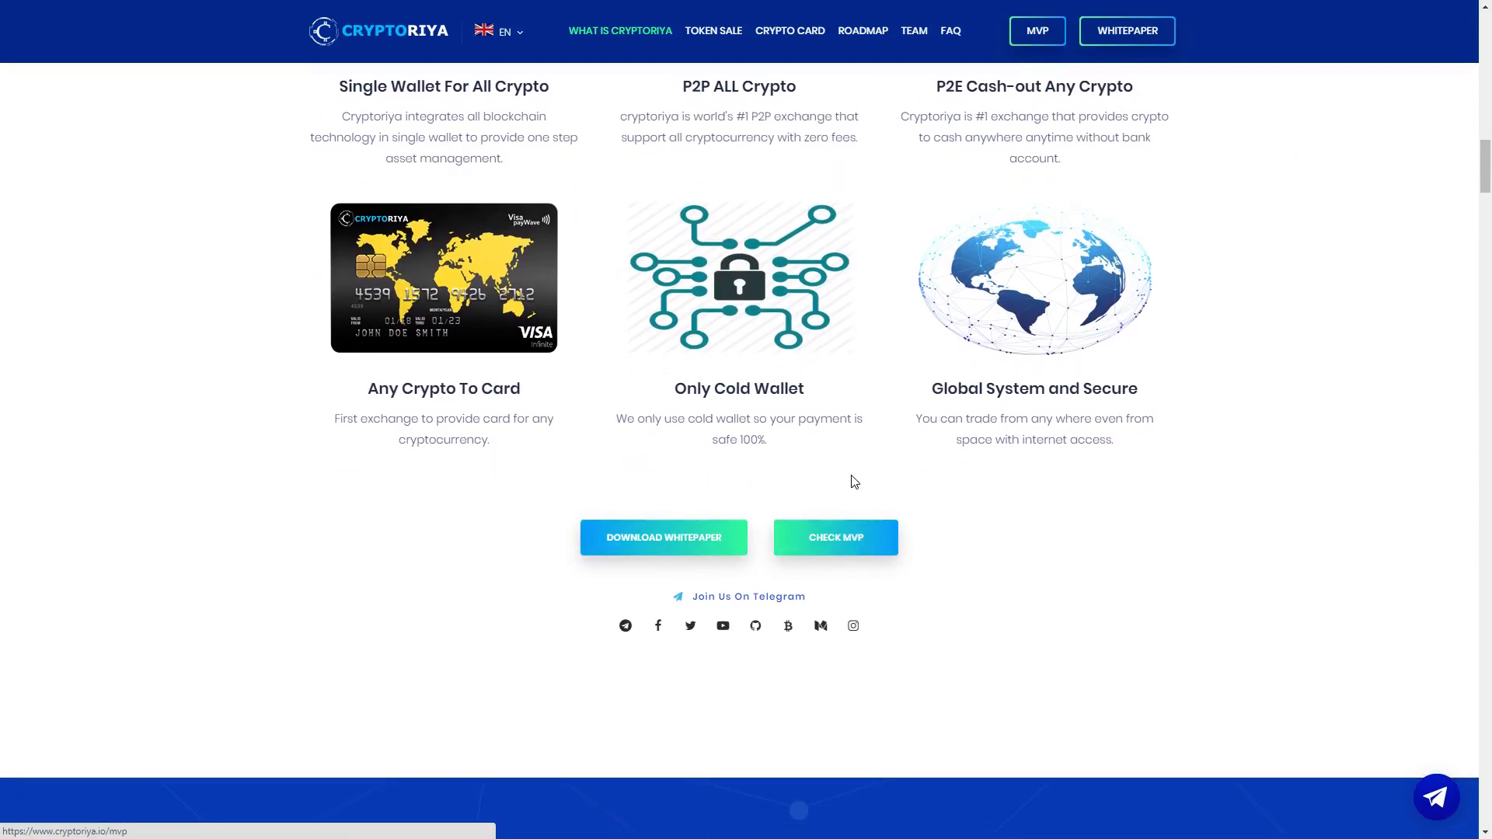
{"action": "scroll", "scroll_direction": "down", "scroll_amount": 3}
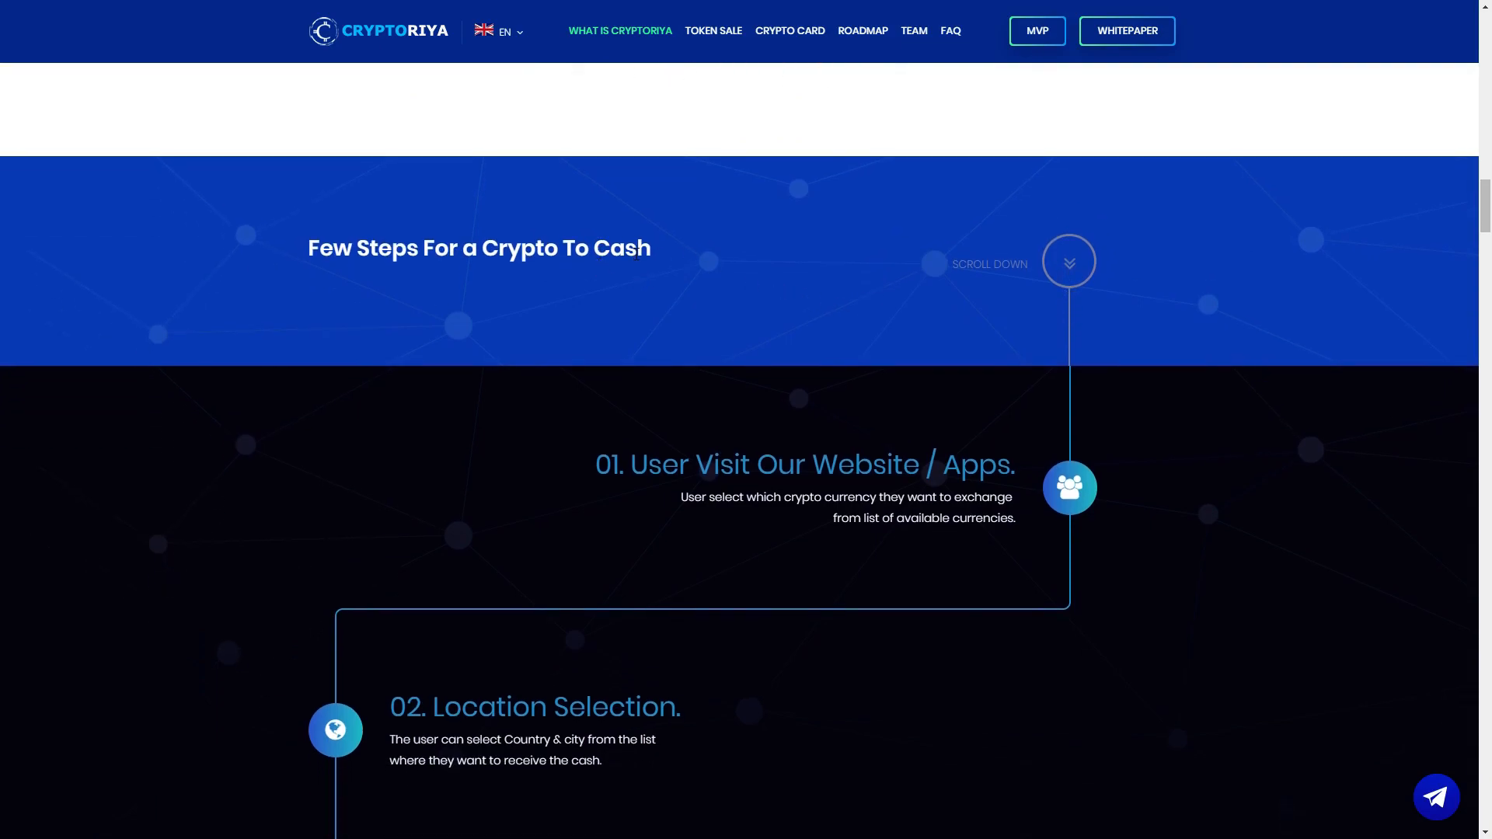
Step: Scroll through steps 03 to 06, from sending crypto to receiving the cash
{"action": "scroll", "scroll_direction": "down", "scroll_amount": 3}
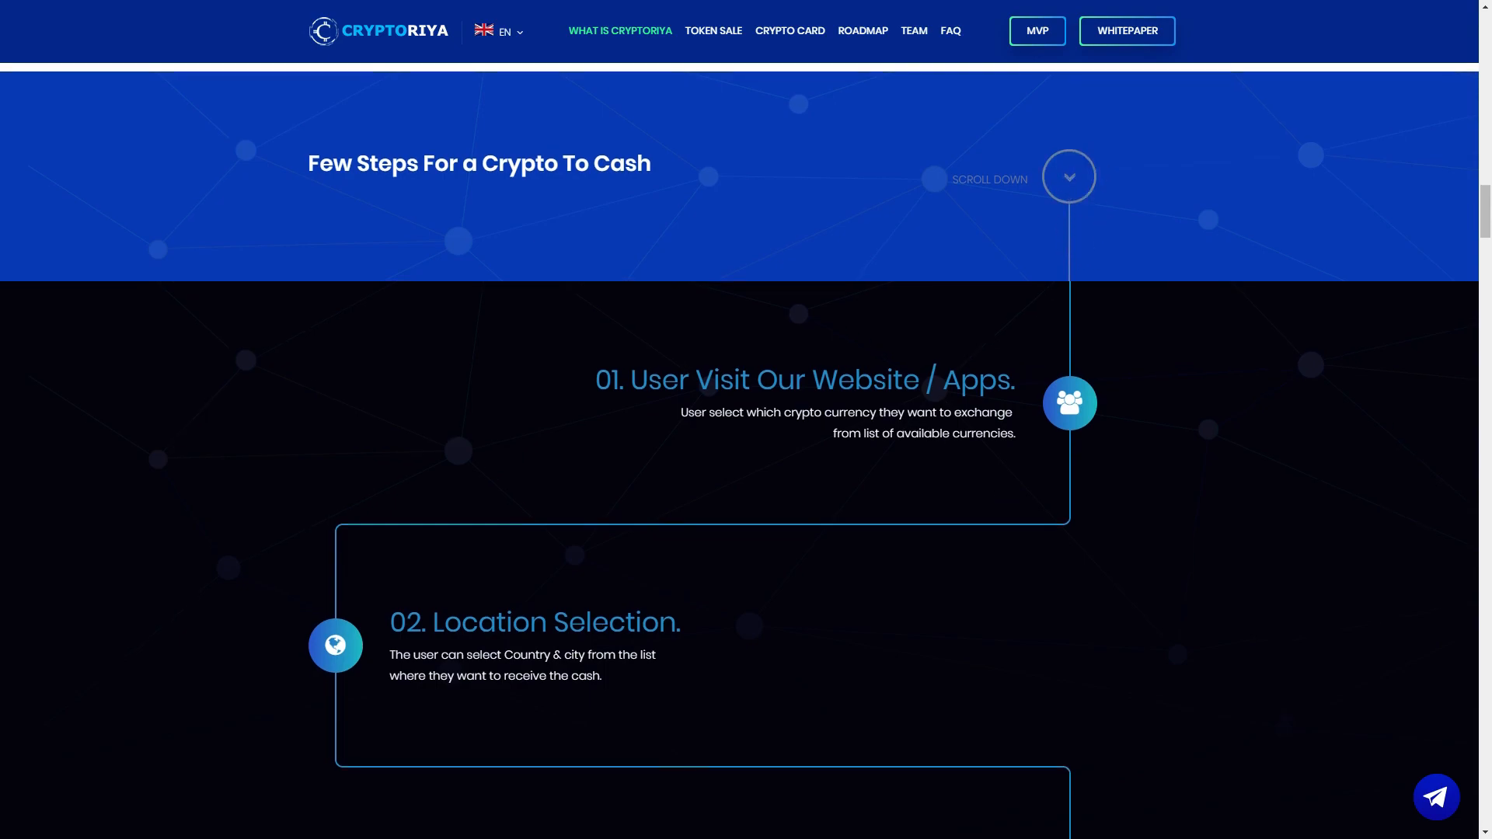
{"action": "scroll", "scroll_direction": "down", "scroll_amount": 3}
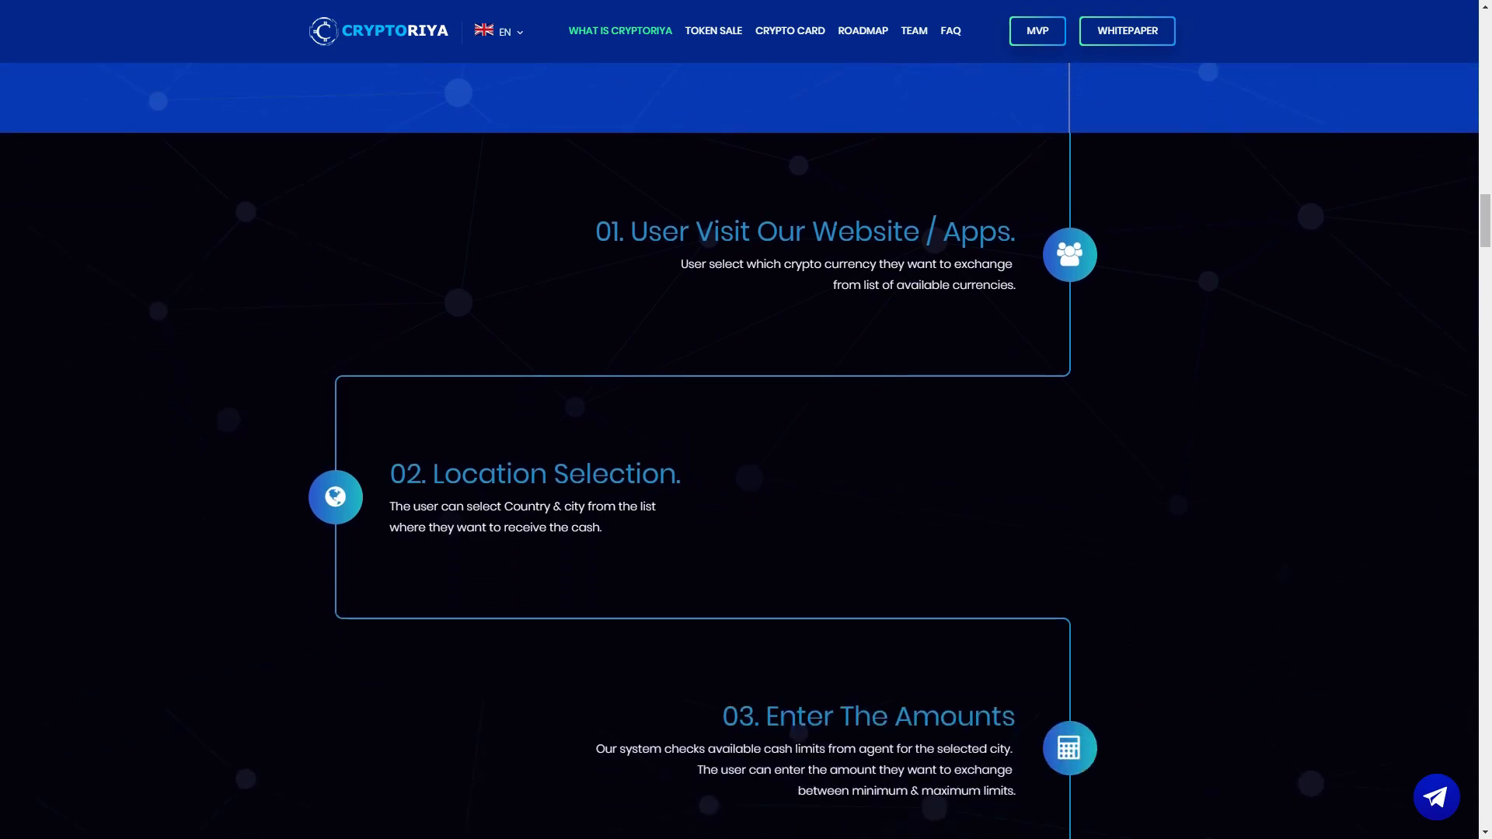
{"action": "mouse_move", "coordinate": [410, 64]}
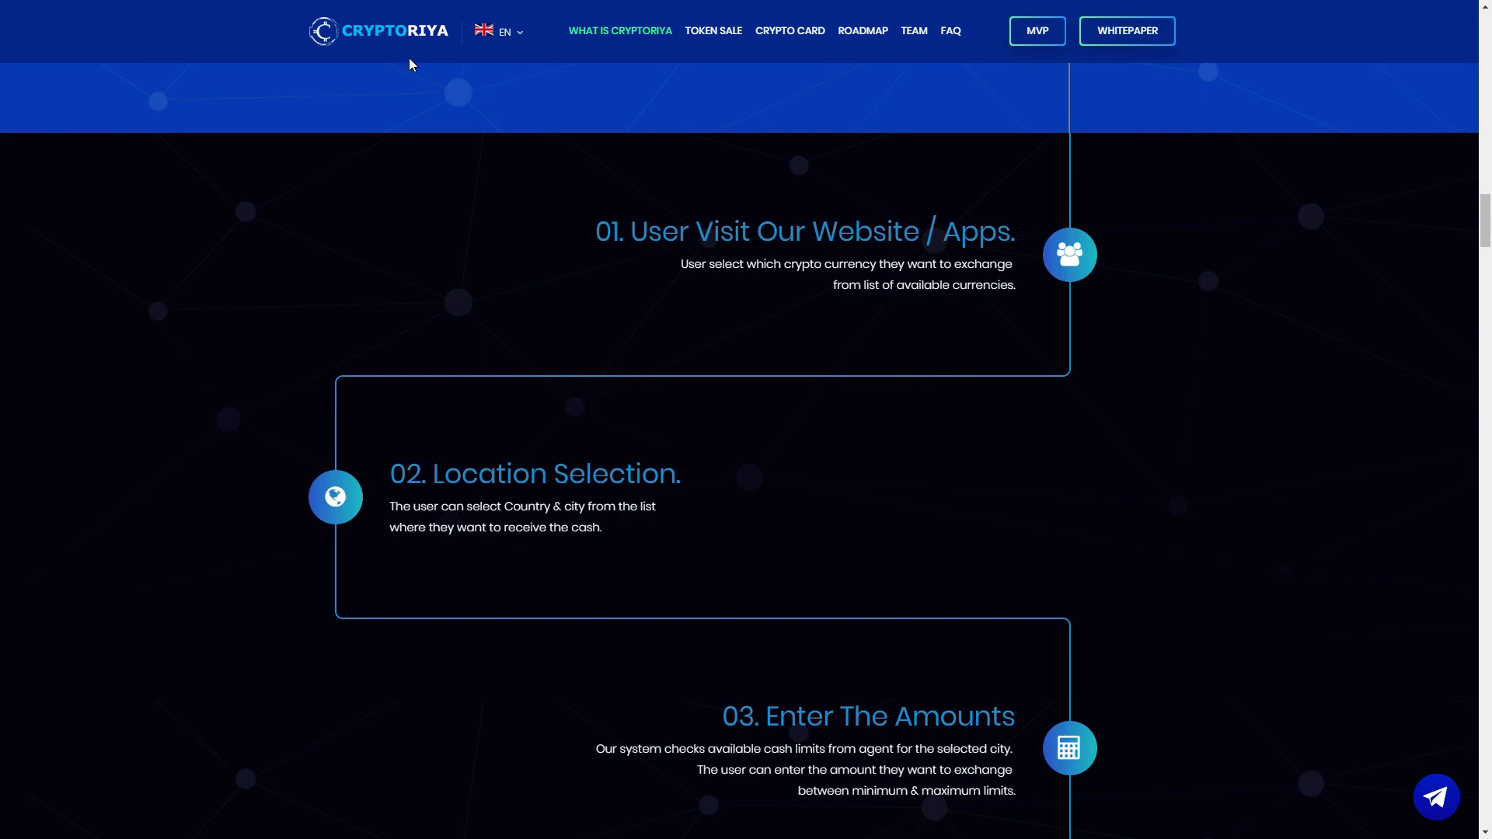
{"action": "mouse_move", "coordinate": [779, 281]}
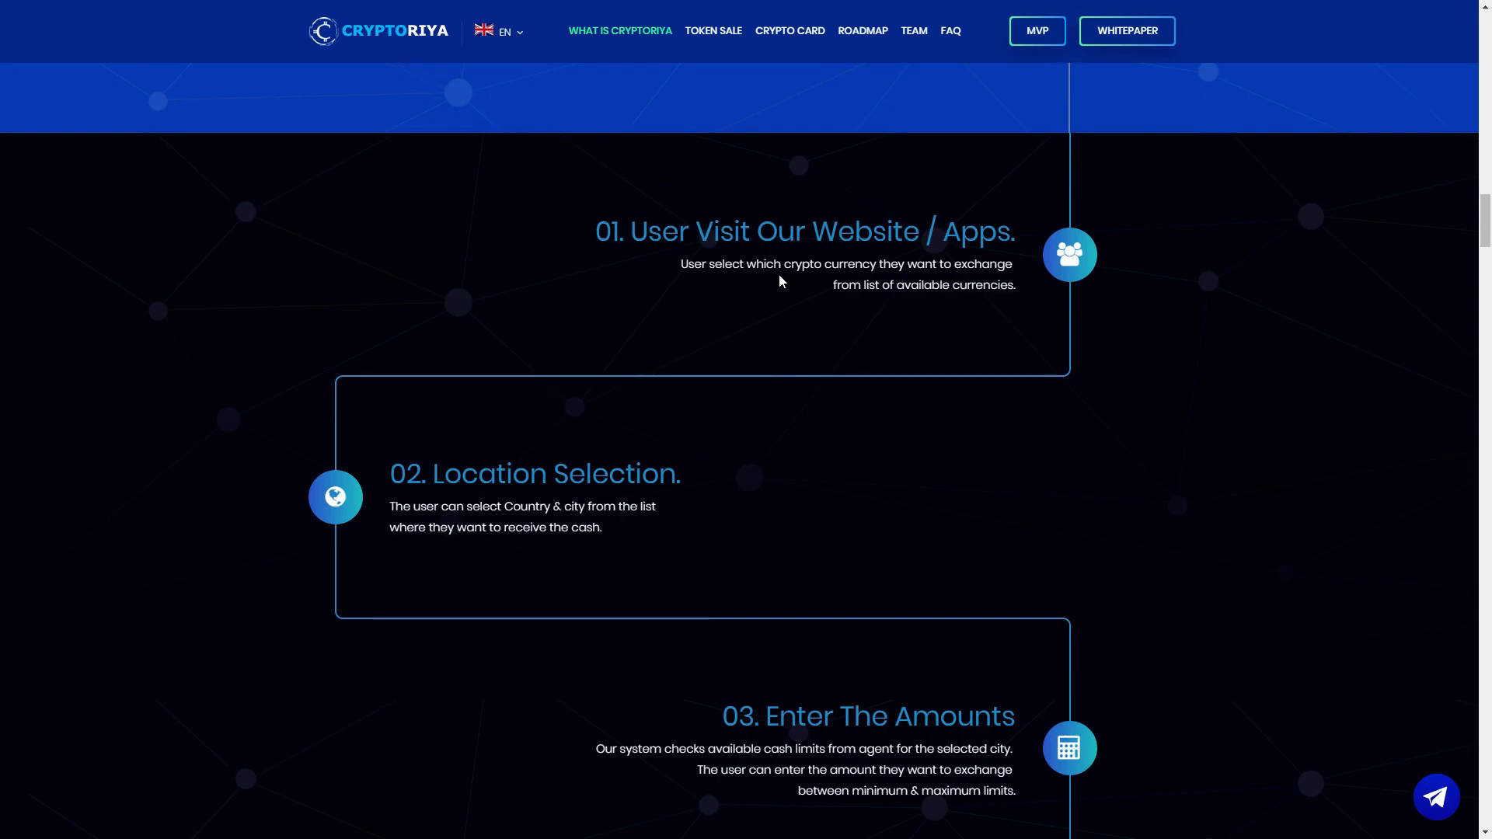
{"action": "mouse_move", "coordinate": [780, 280]}
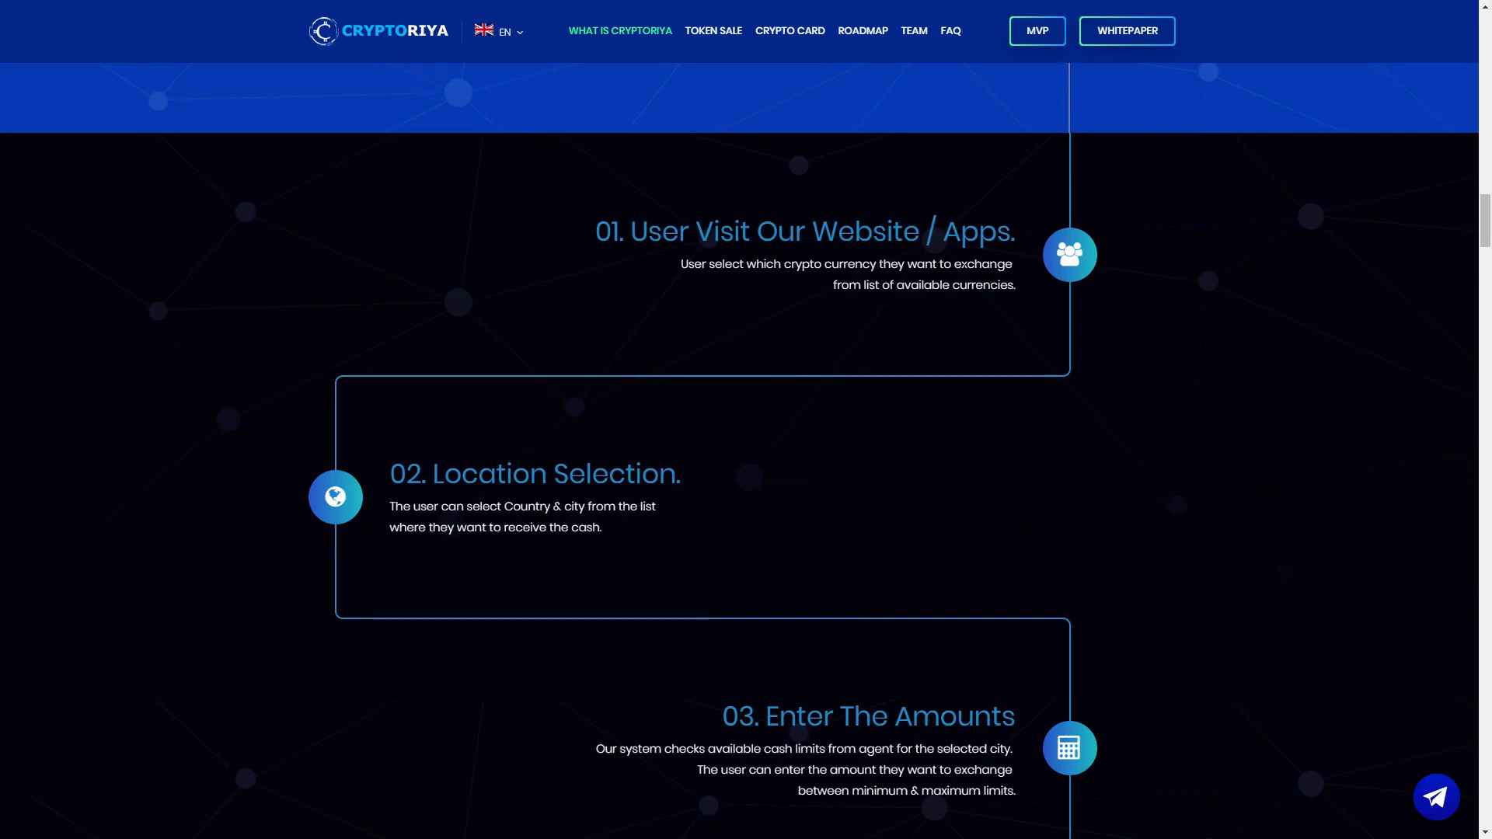
{"action": "scroll", "scroll_direction": "down", "scroll_amount": 3}
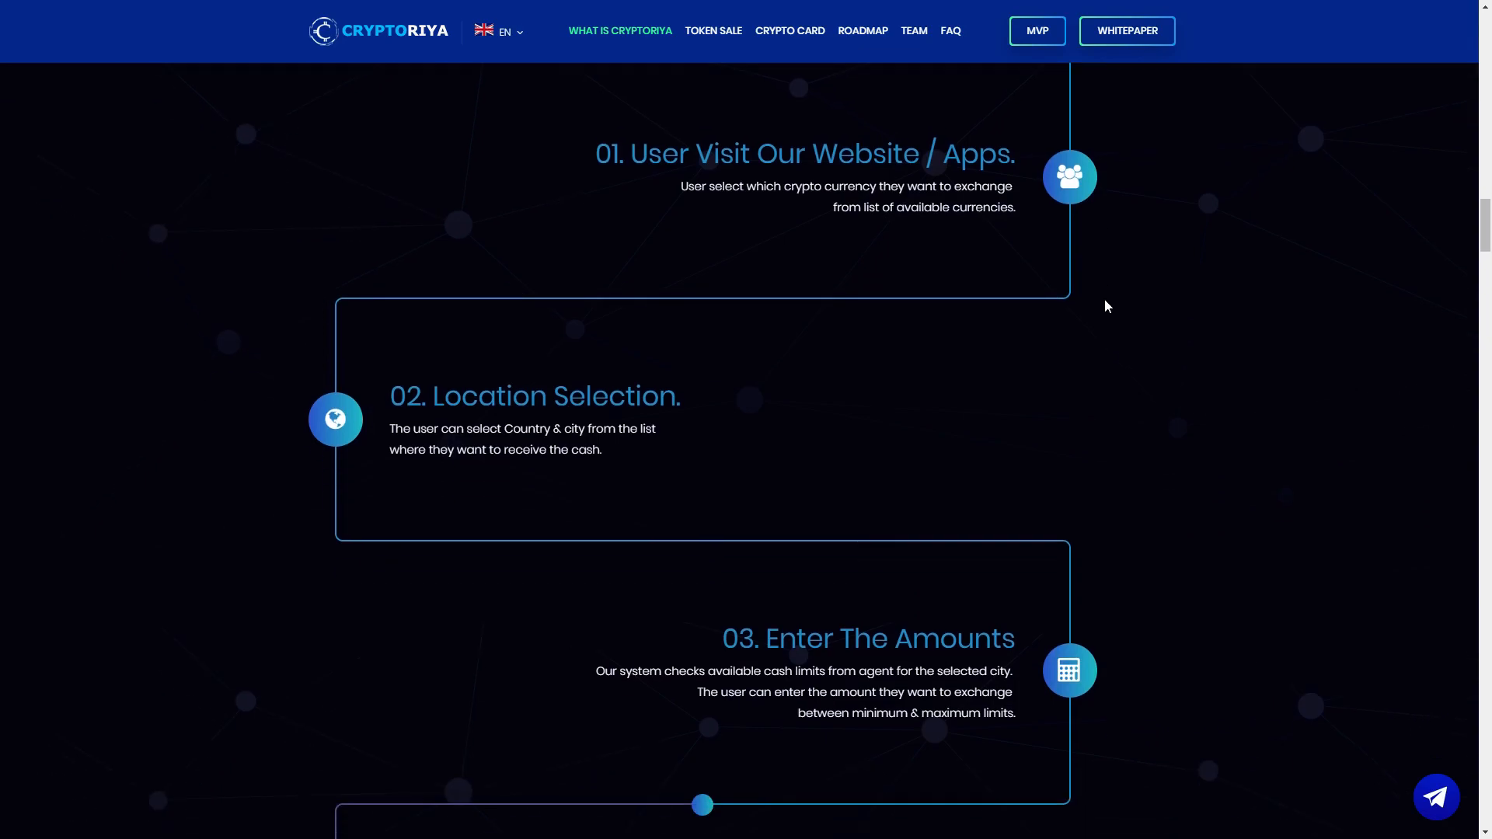
{"action": "scroll", "scroll_direction": "down", "scroll_amount": 3}
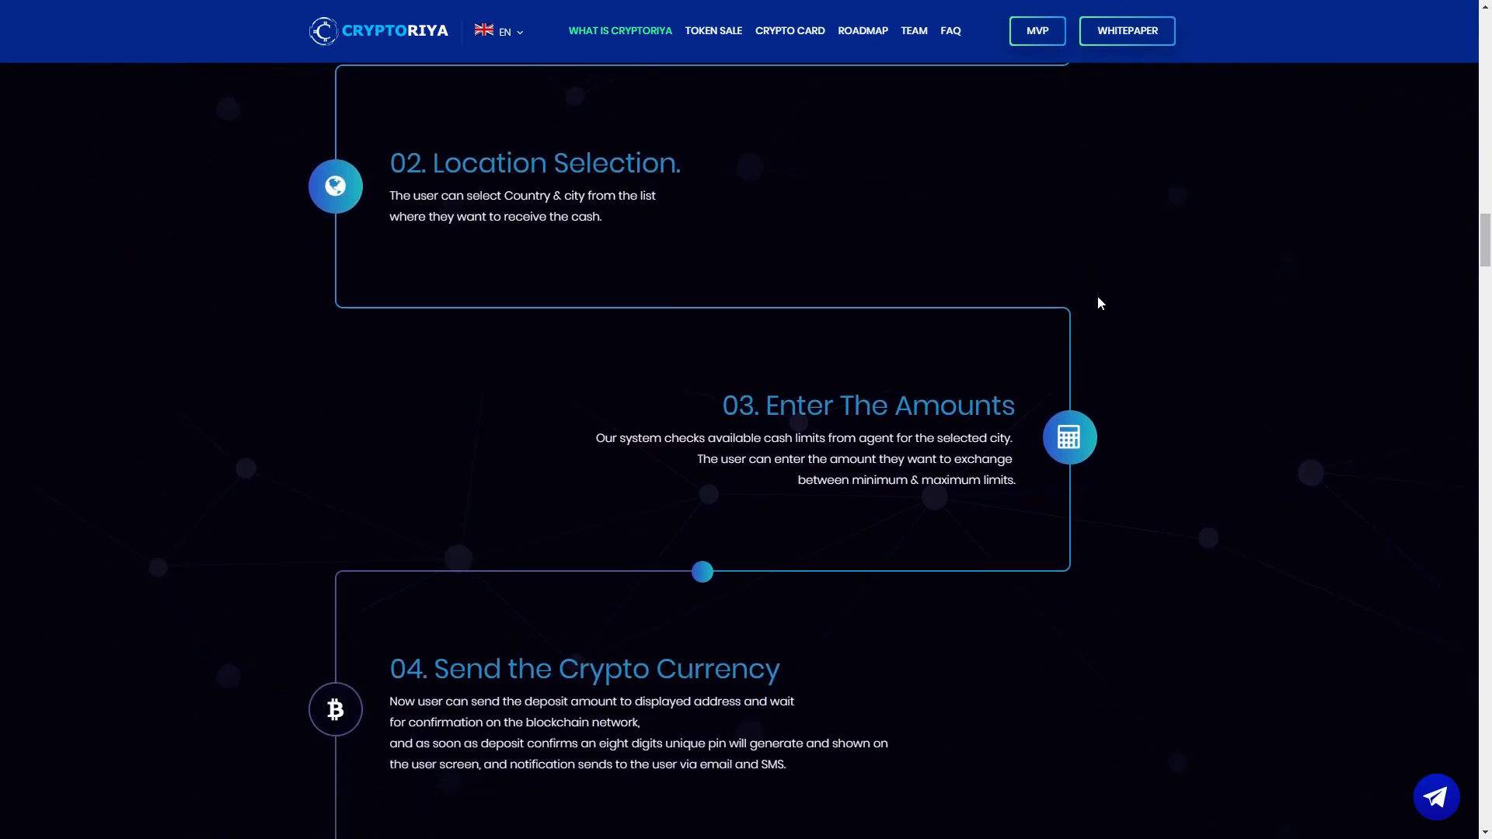
{"action": "mouse_move", "coordinate": [1283, 235]}
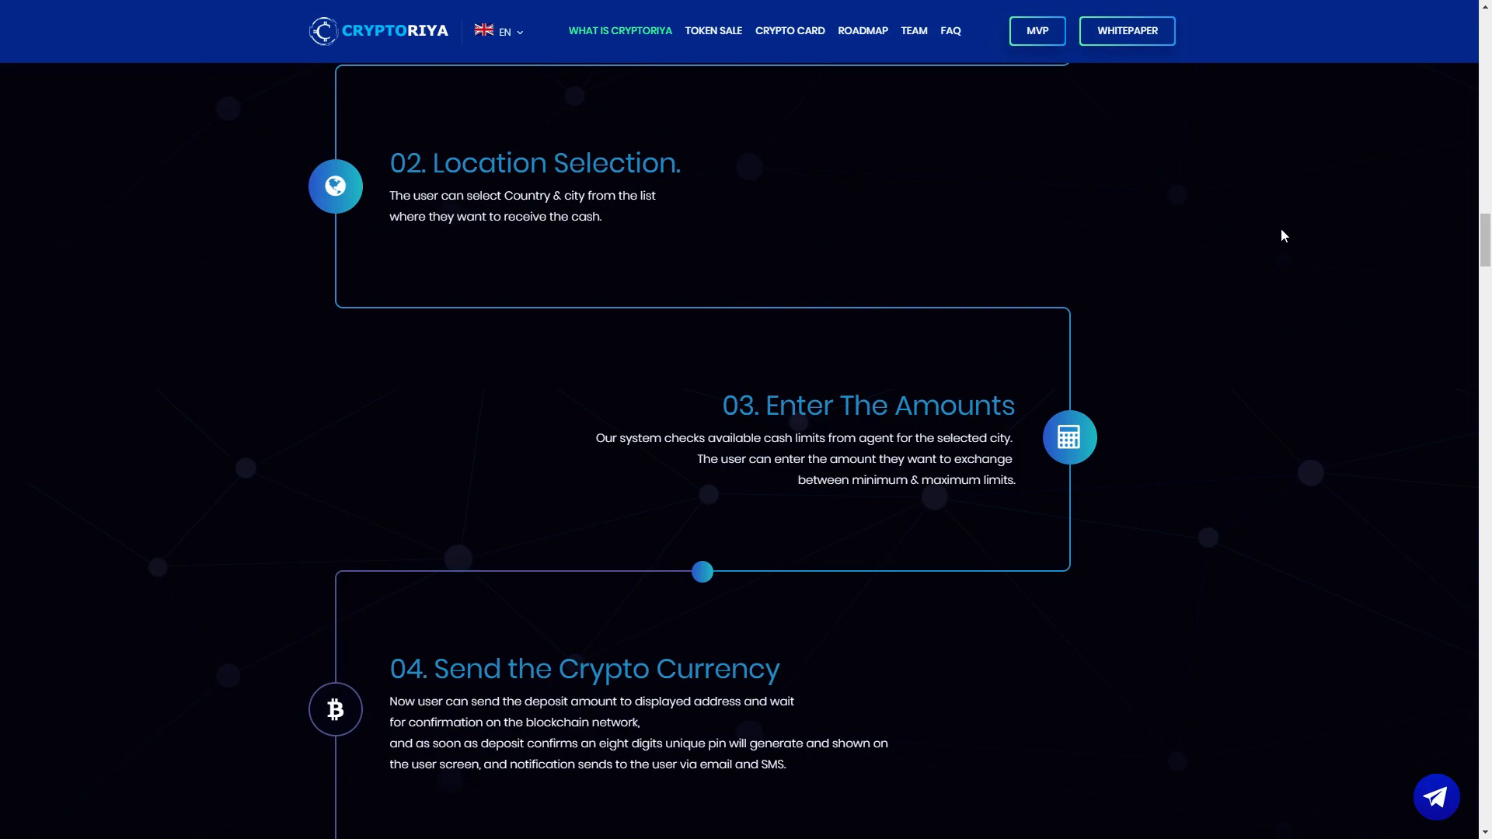
{"action": "mouse_move", "coordinate": [1273, 229]}
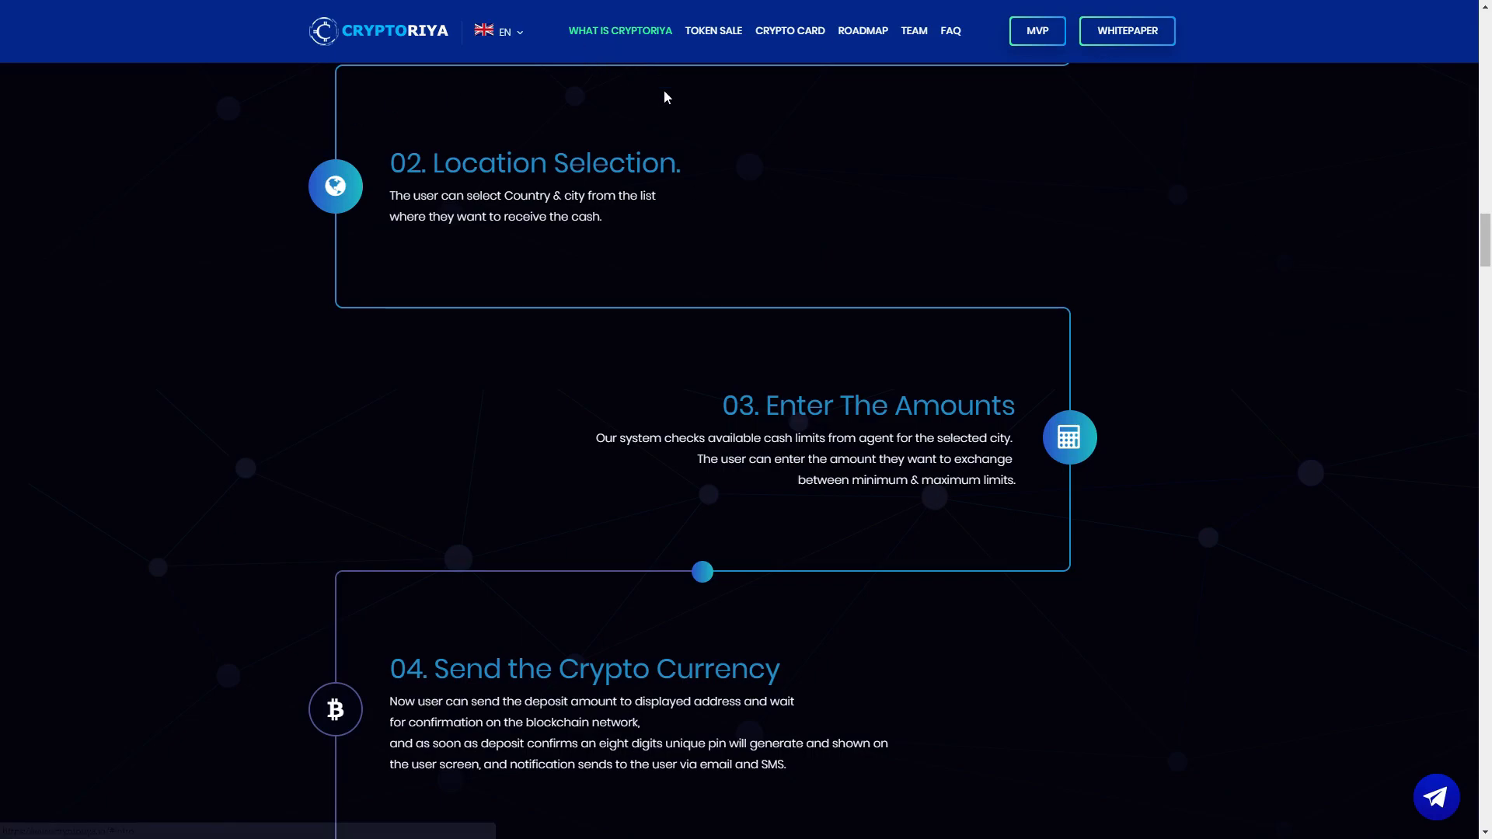
{"action": "mouse_move", "coordinate": [919, 186]}
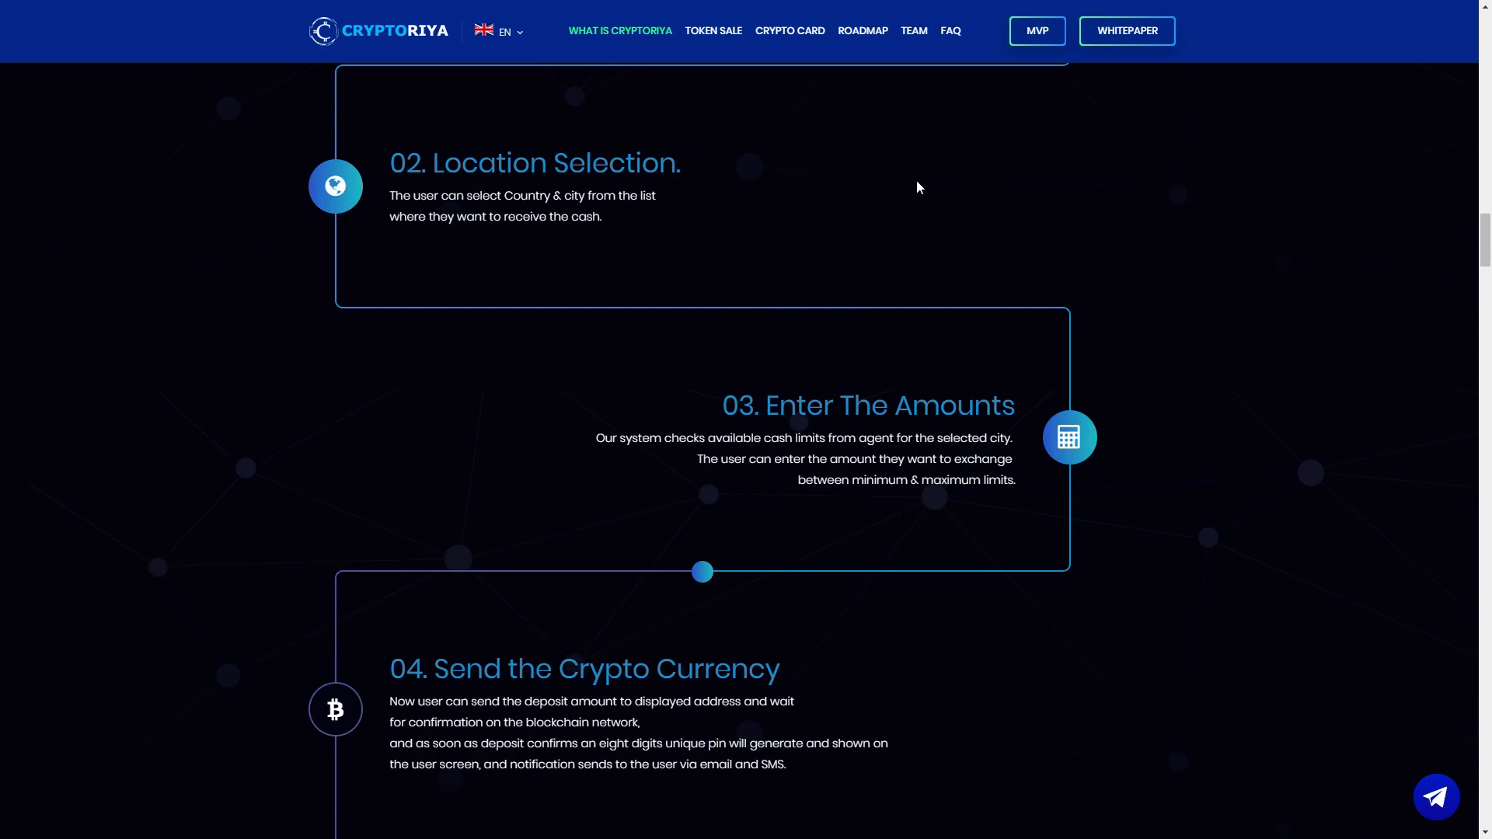
{"action": "mouse_move", "coordinate": [824, 173]}
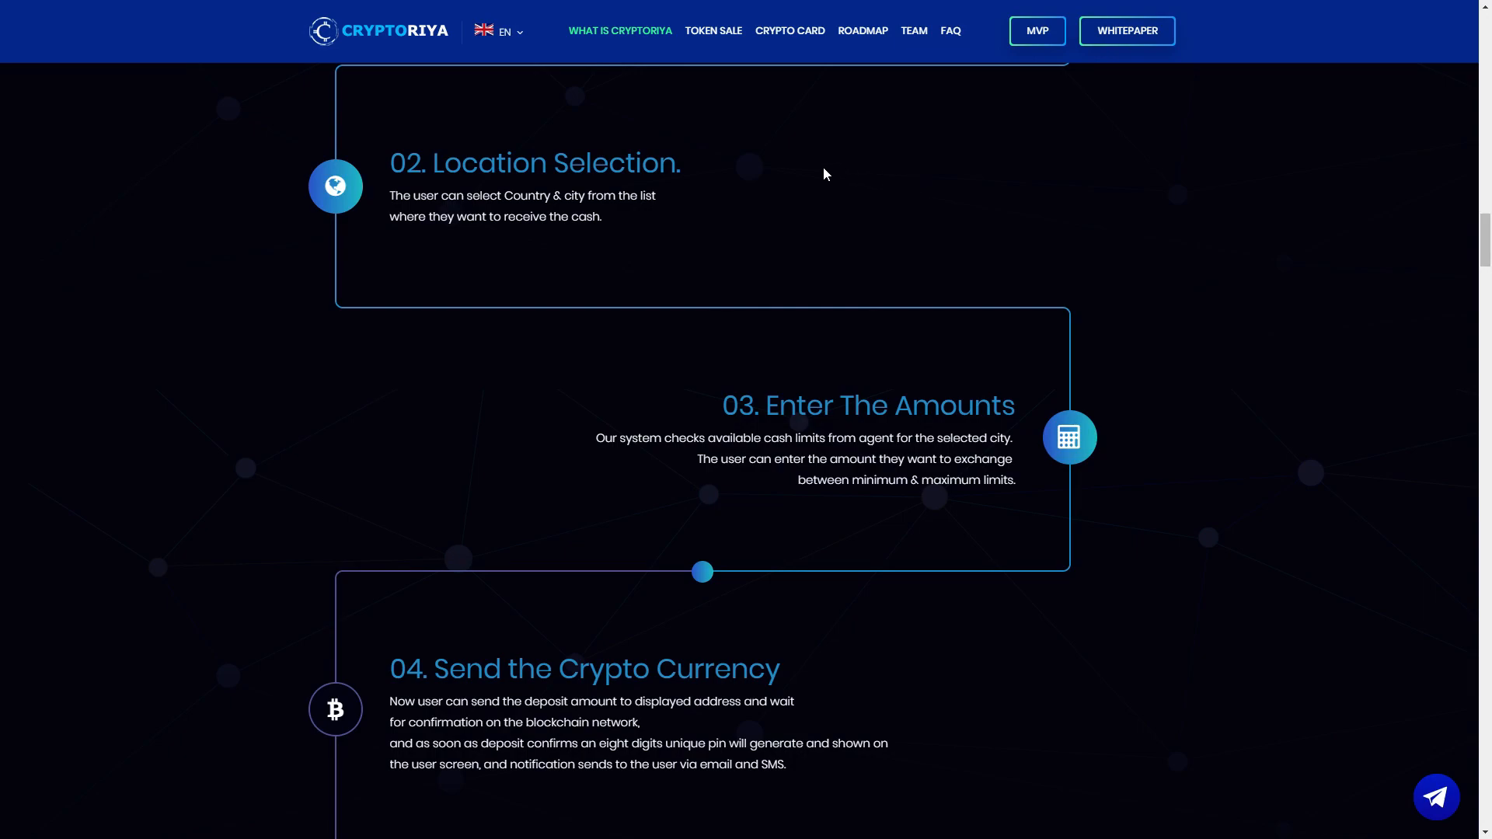
{"action": "mouse_move", "coordinate": [339, 119]}
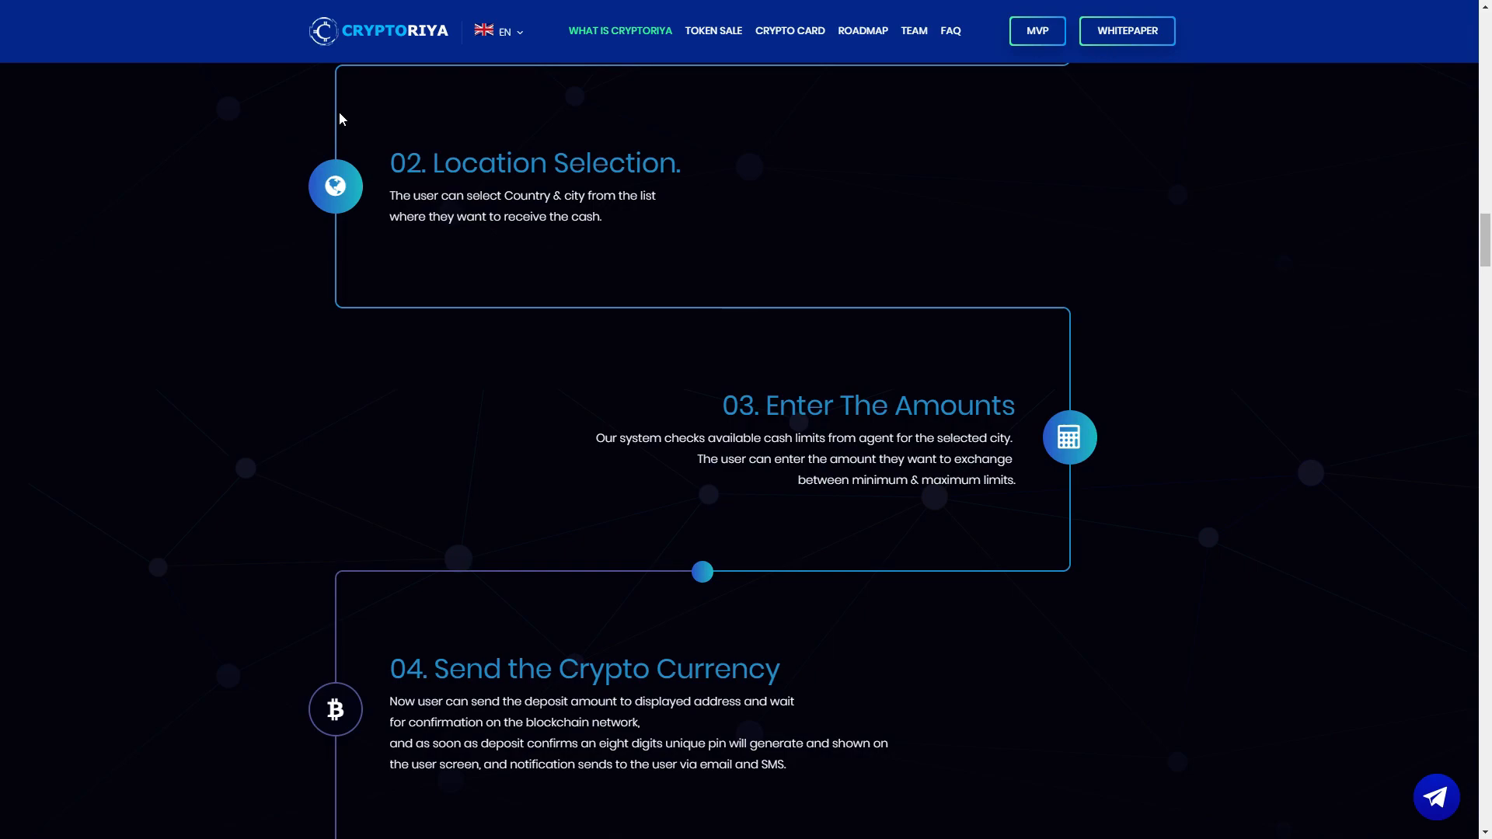
{"action": "mouse_move", "coordinate": [1167, 131]}
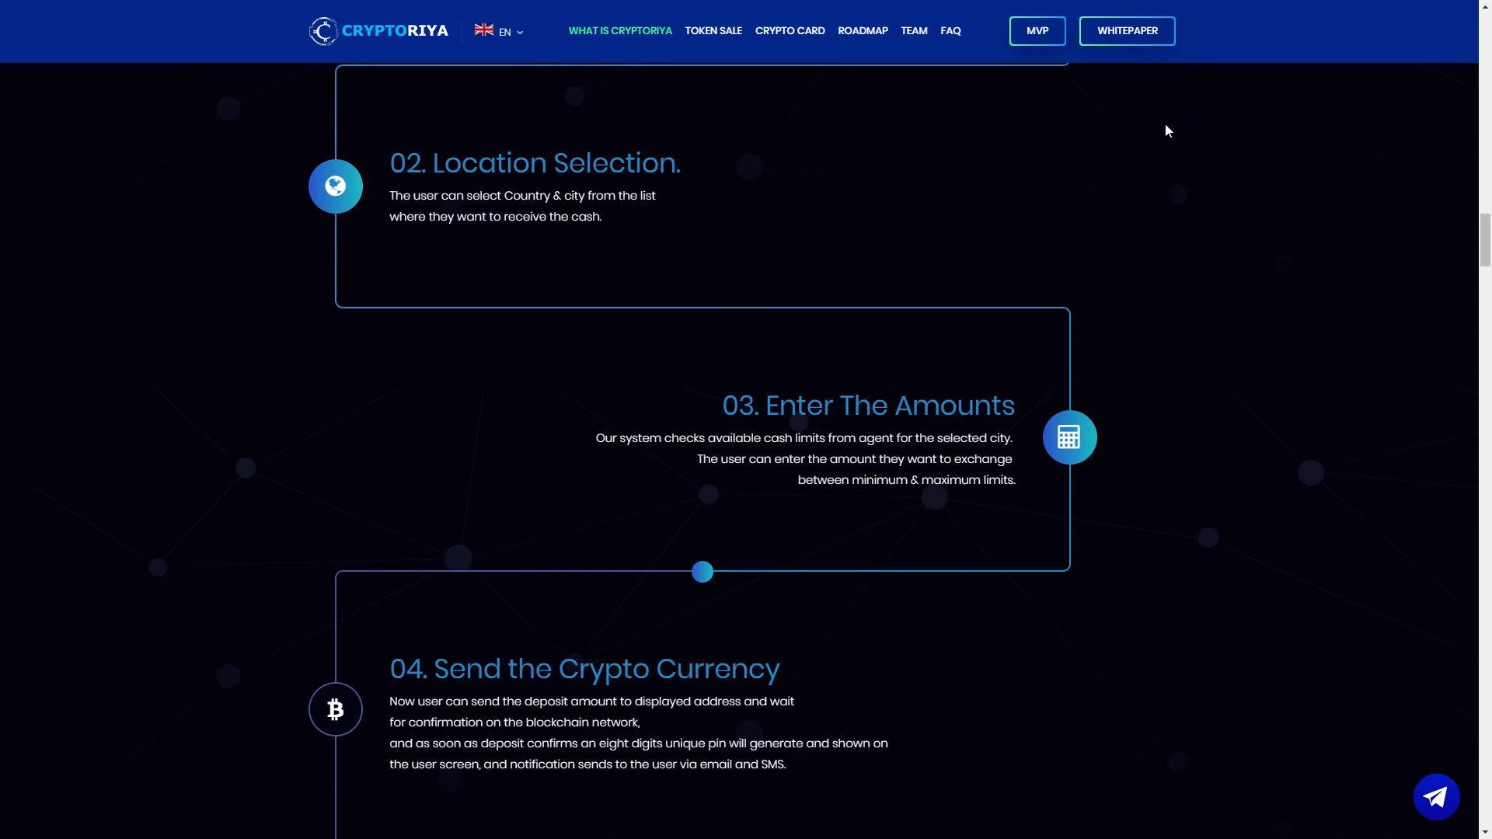
{"action": "mouse_move", "coordinate": [988, 284]}
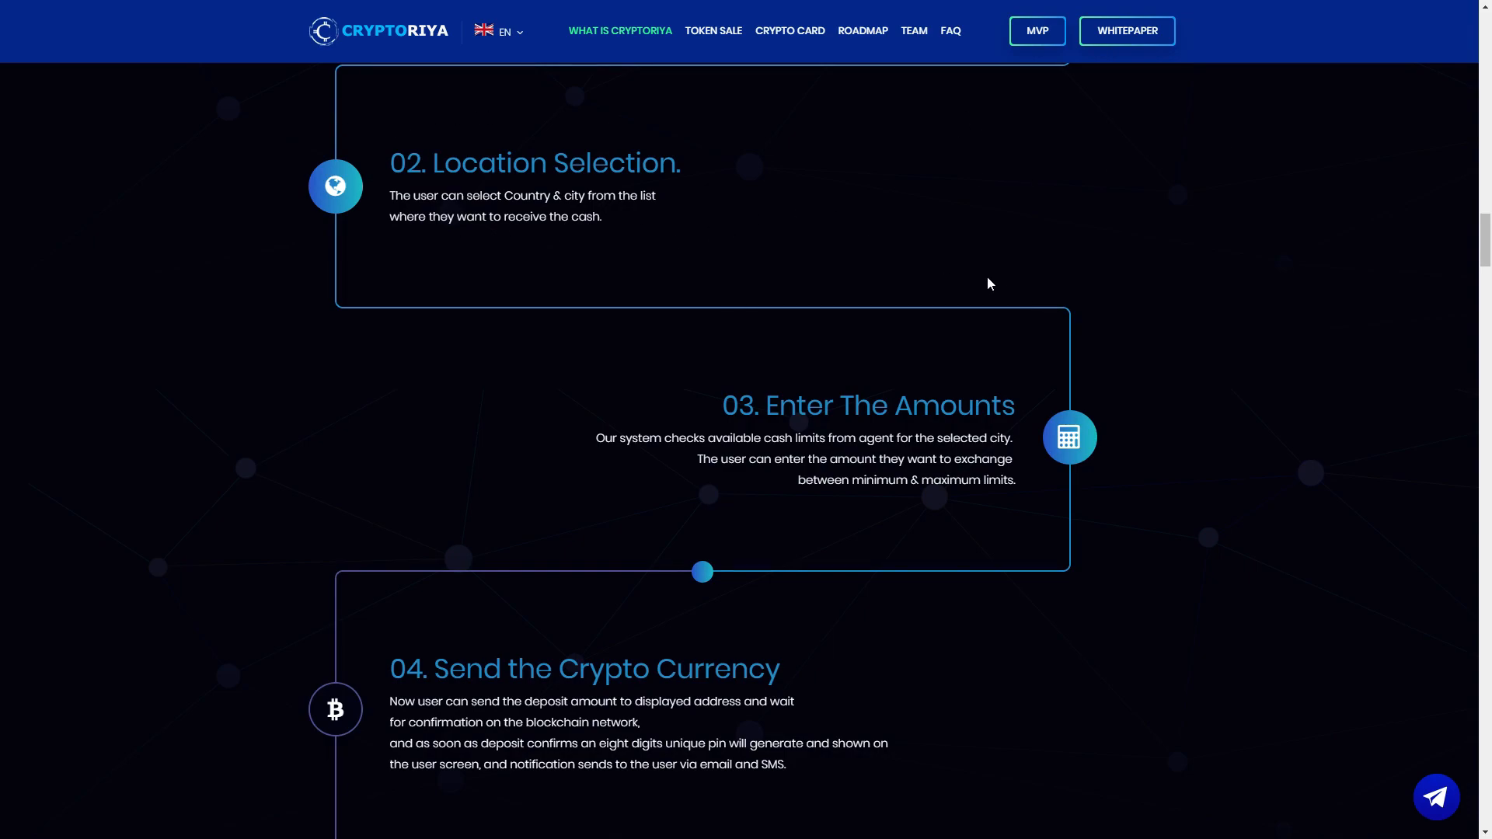
{"action": "mouse_move", "coordinate": [1056, 342]}
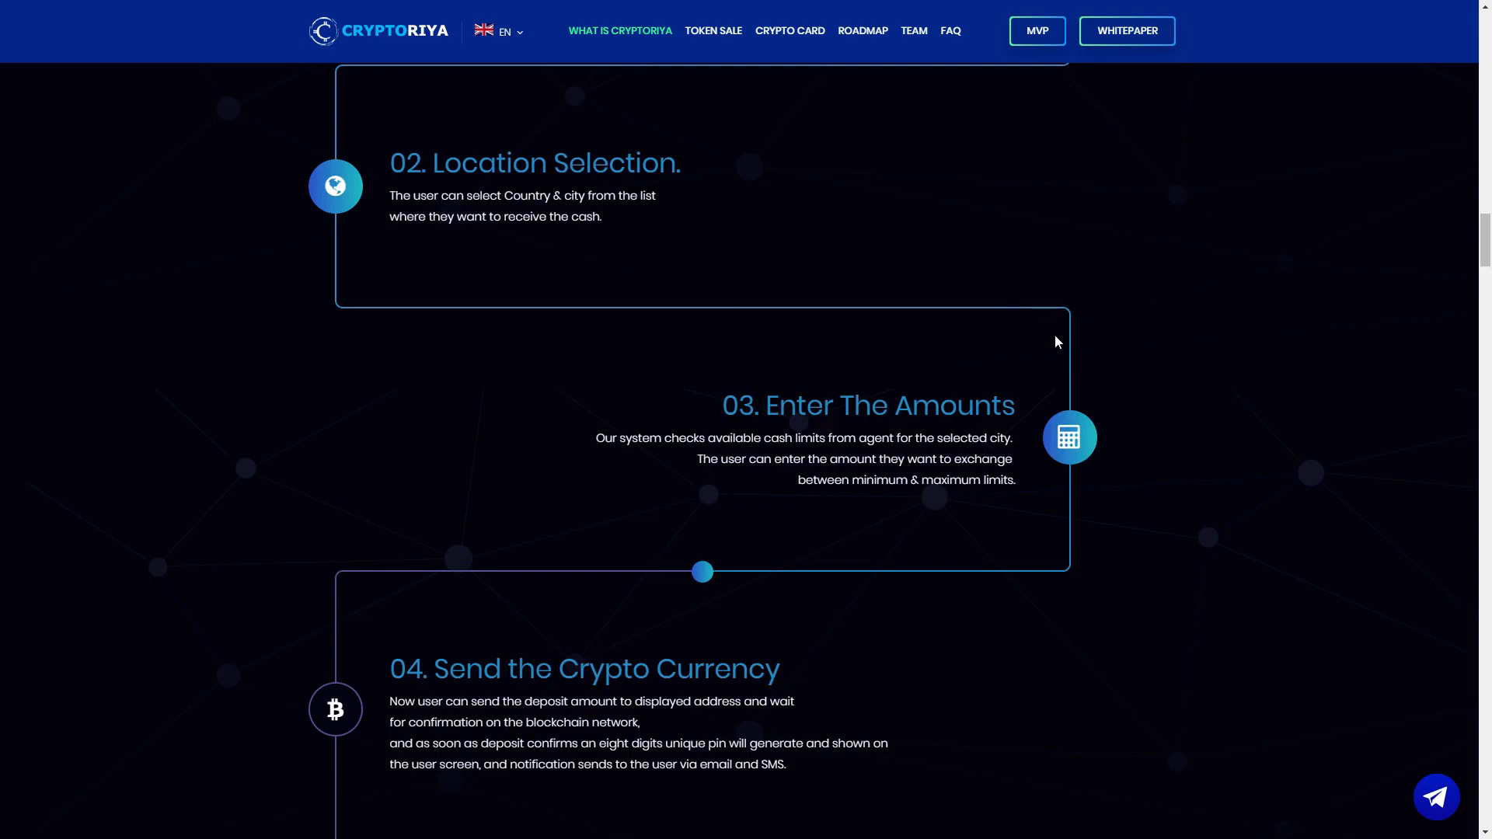
{"action": "scroll", "scroll_direction": "down", "scroll_amount": 3}
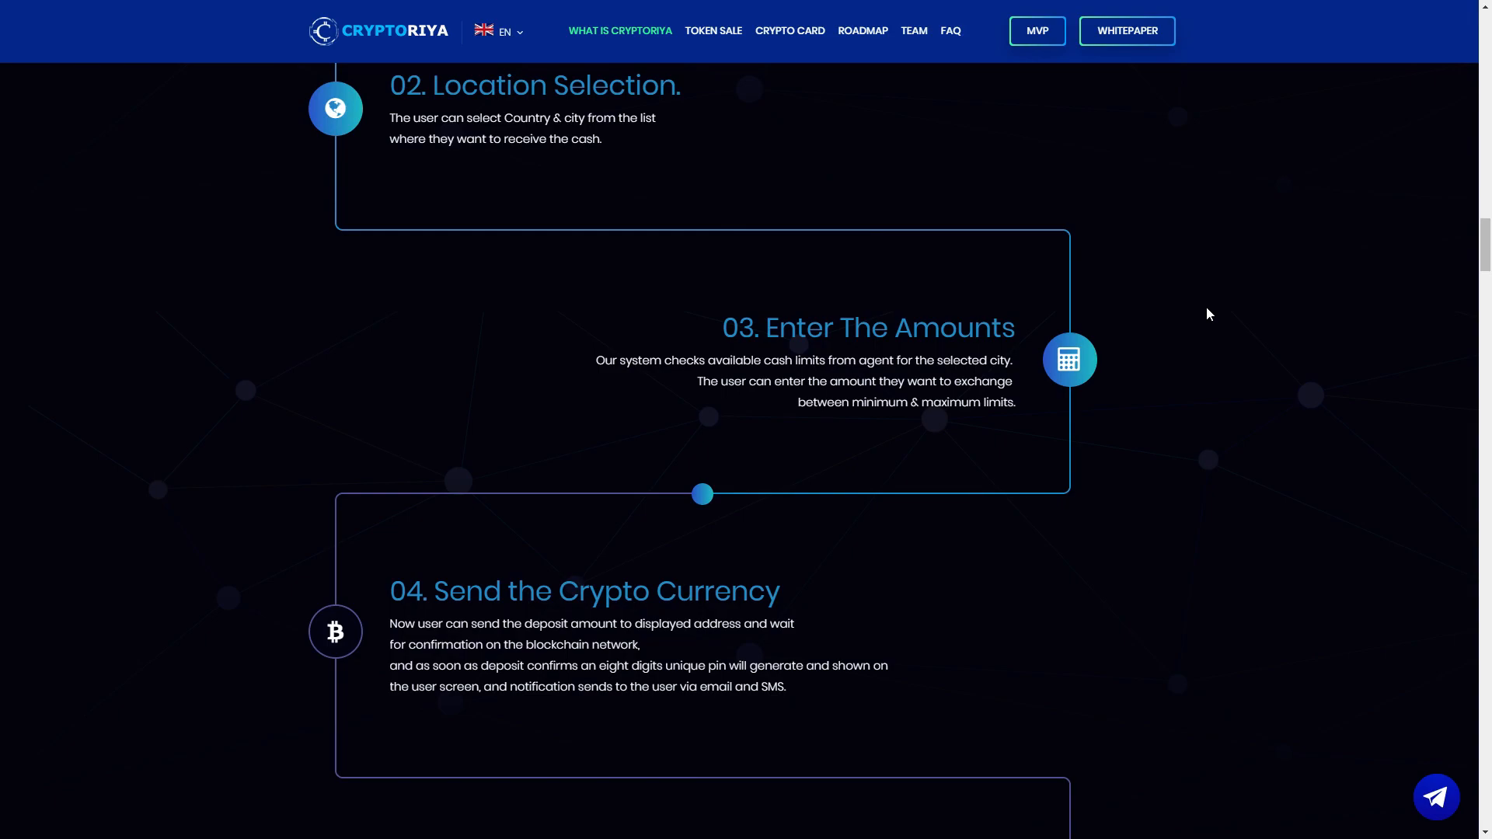
{"action": "mouse_move", "coordinate": [967, 416]}
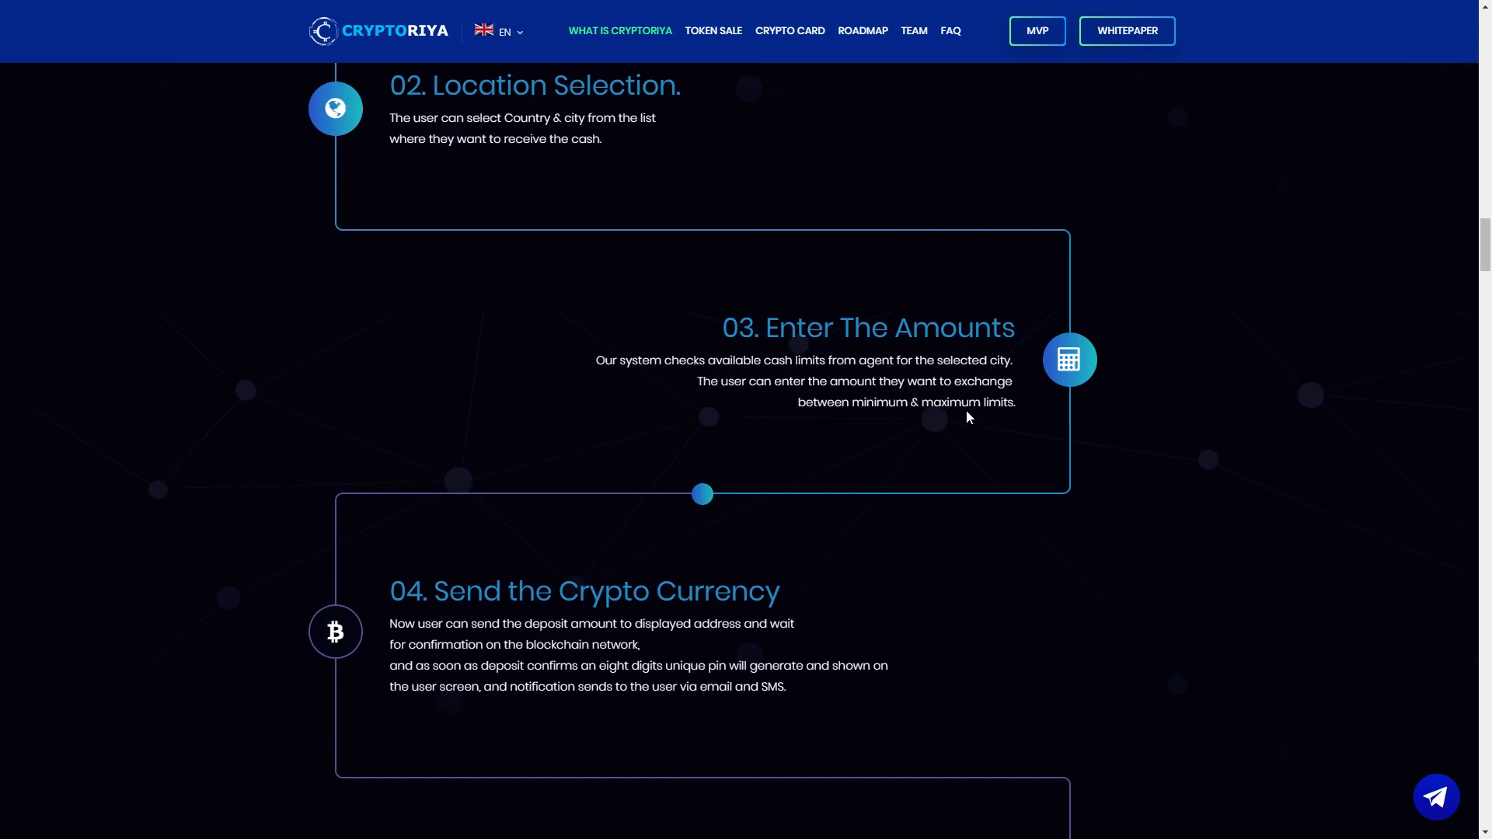
{"action": "scroll", "scroll_direction": "down", "scroll_amount": 3}
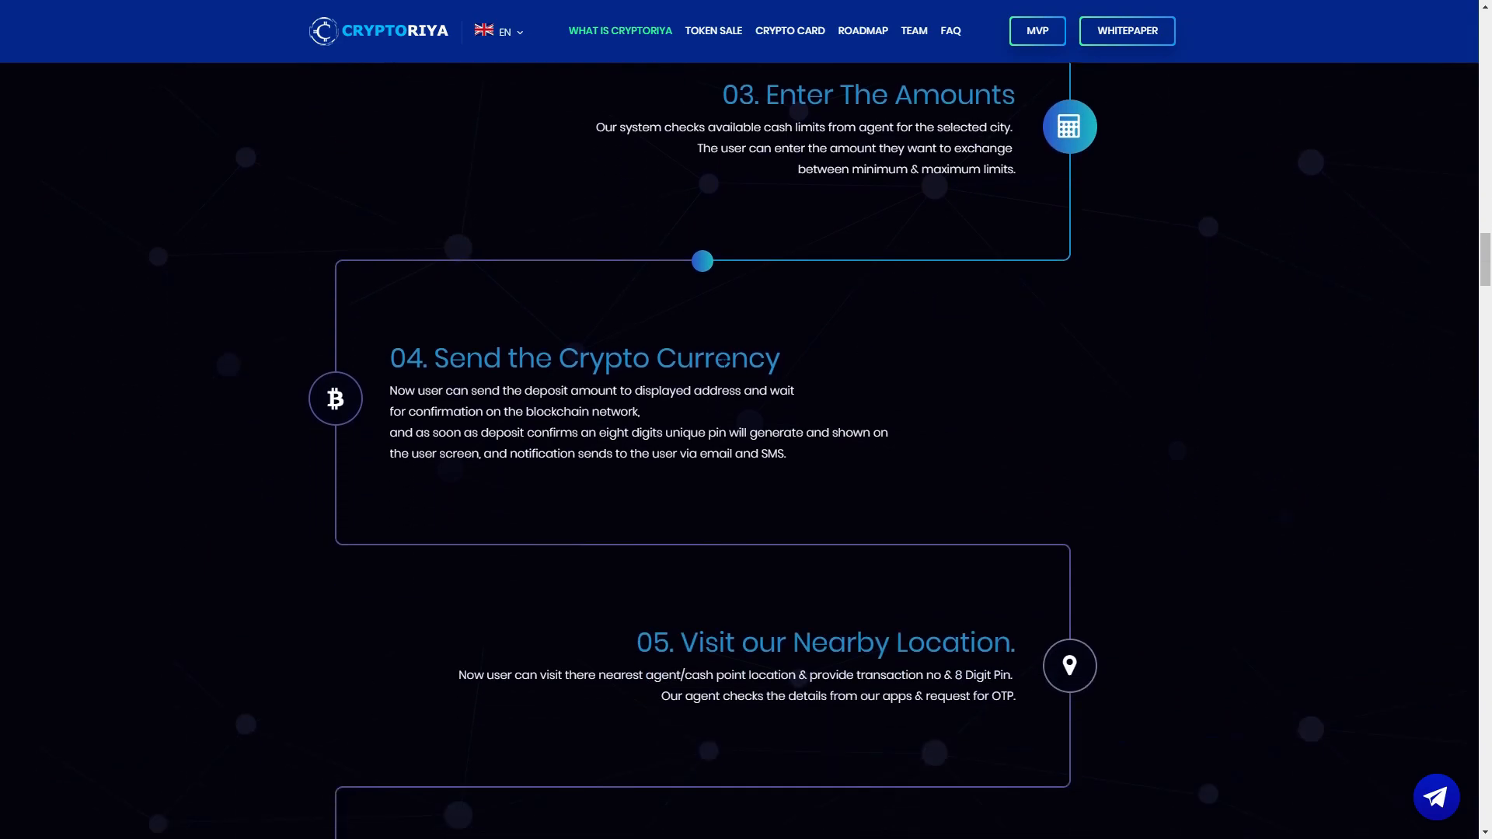
{"action": "scroll", "scroll_direction": "down", "scroll_amount": 3}
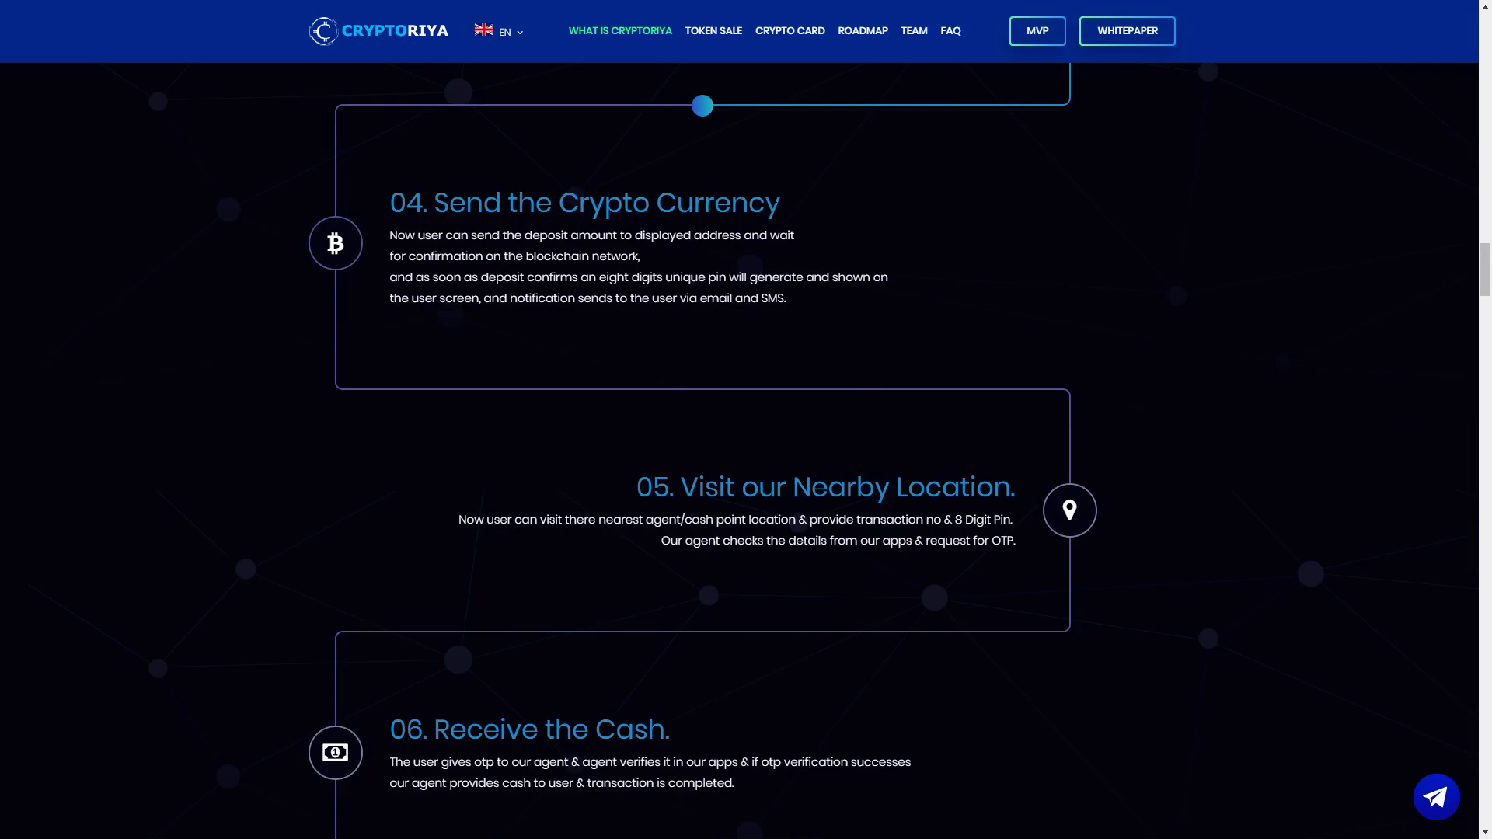
{"action": "mouse_move", "coordinate": [865, 216]}
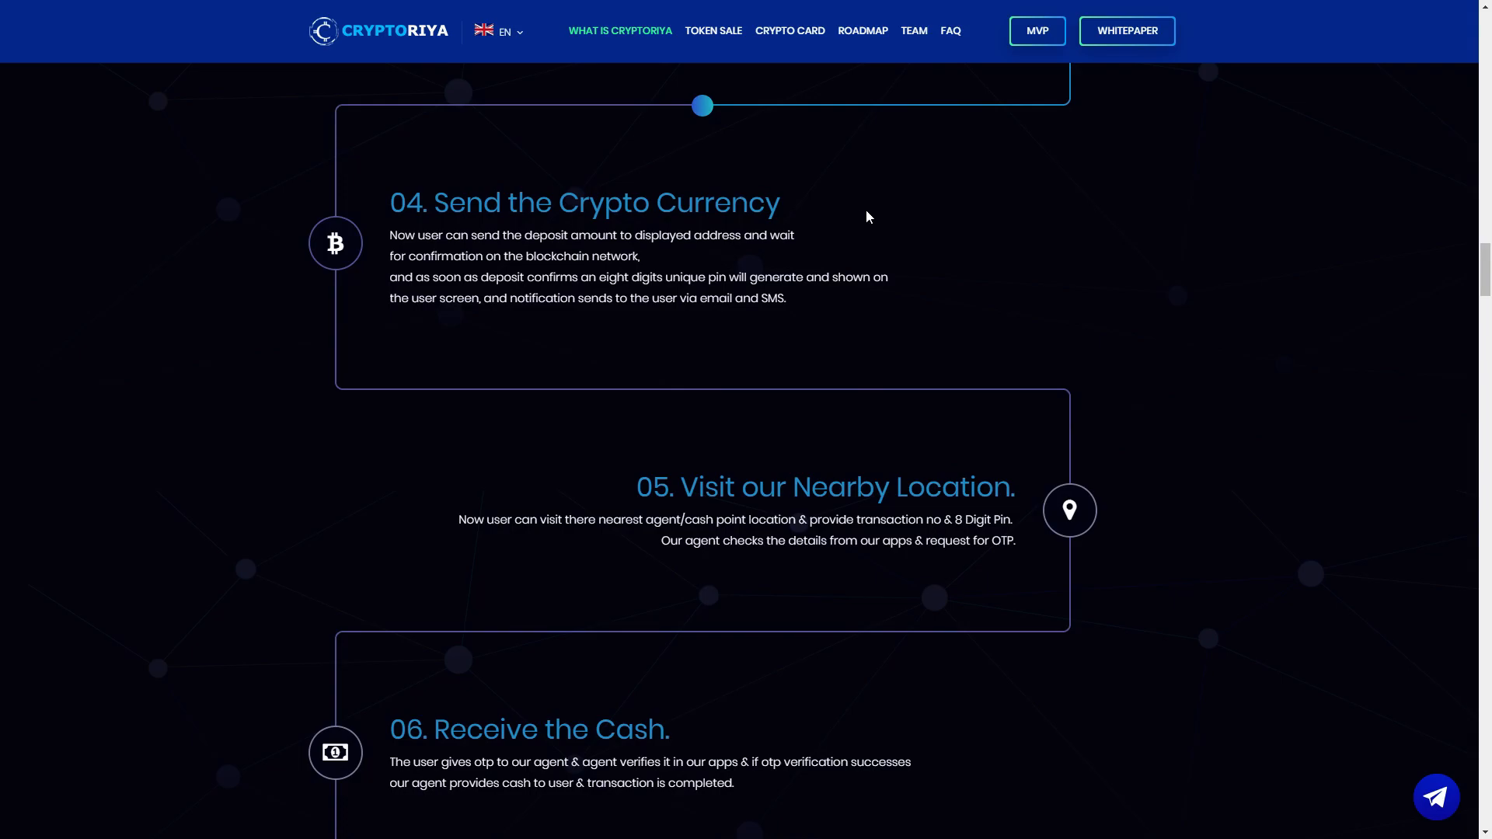
{"action": "mouse_move", "coordinate": [1078, 220]}
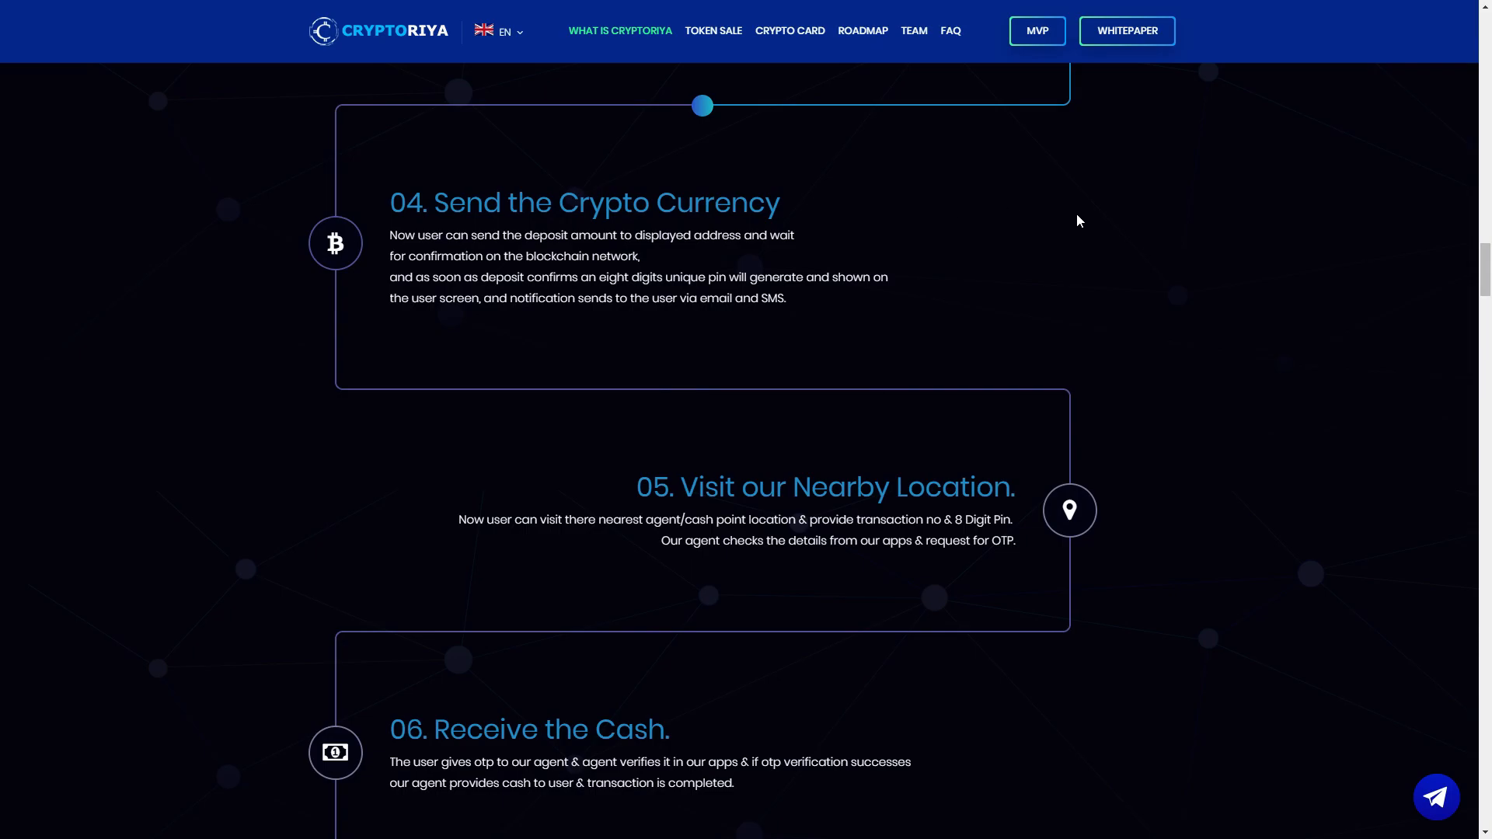
{"action": "mouse_move", "coordinate": [1132, 196]}
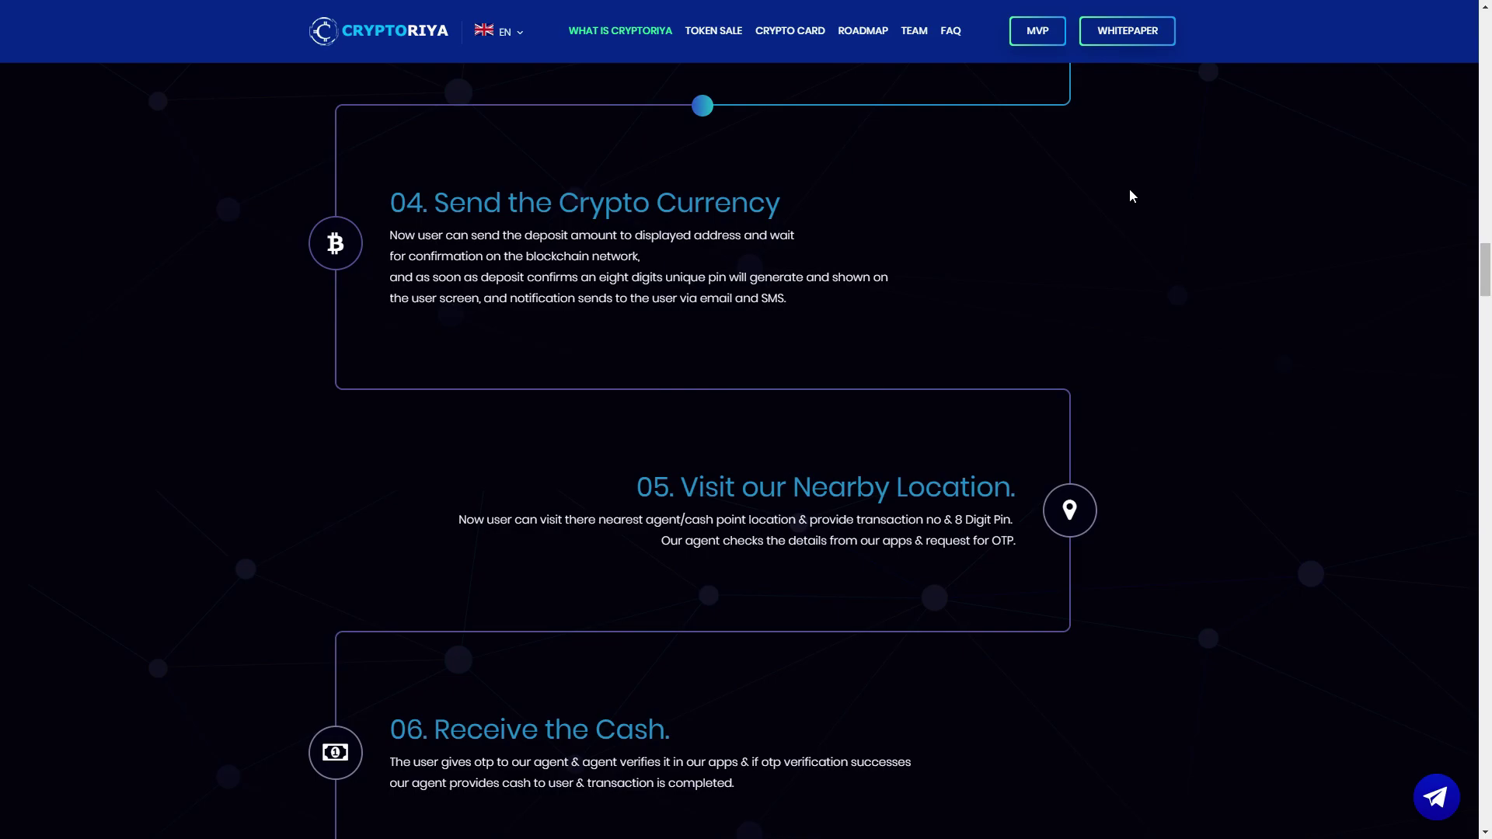
{"action": "mouse_move", "coordinate": [957, 202]}
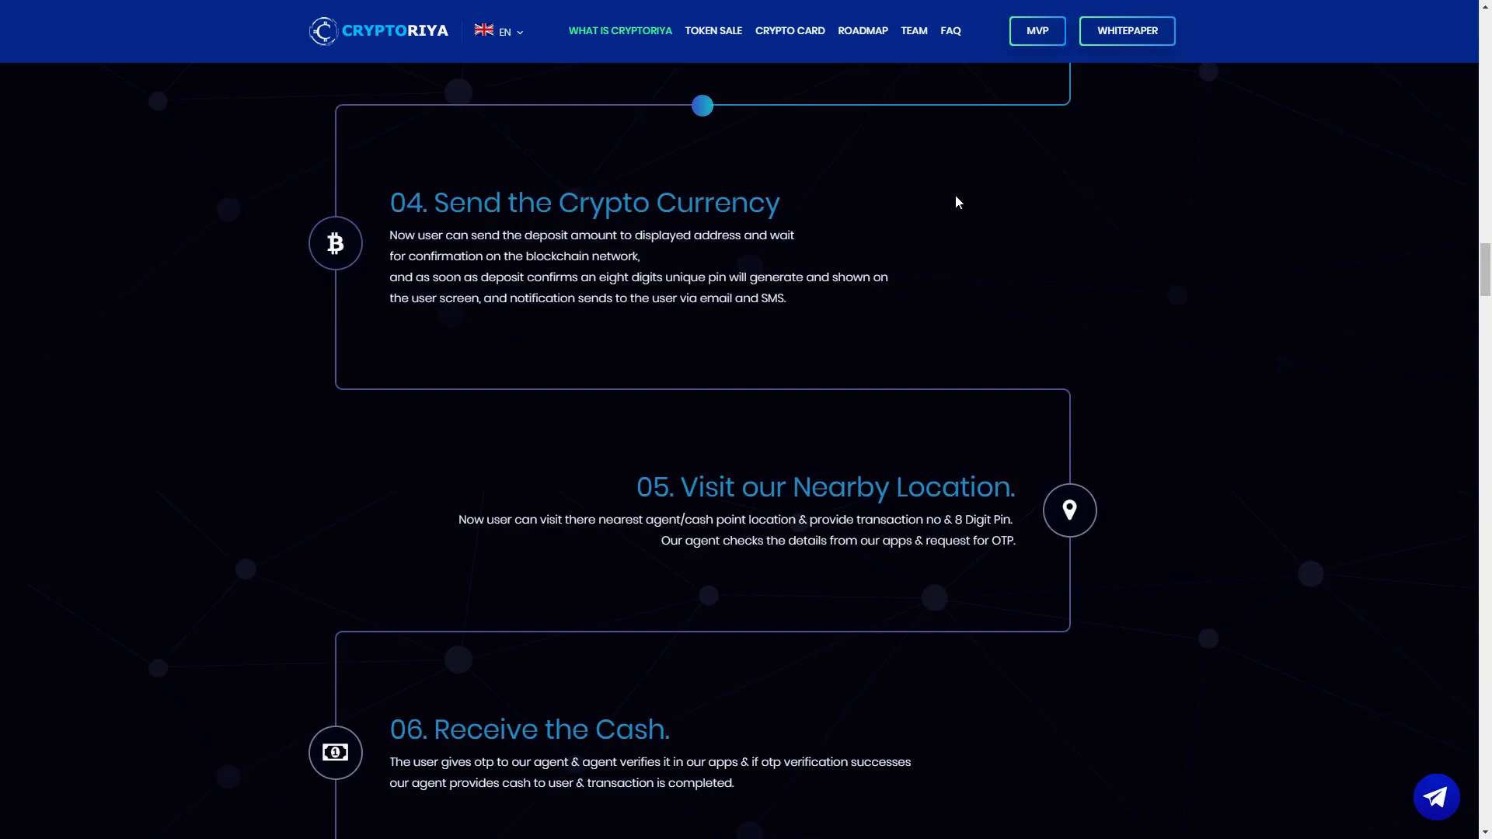
Step: Scroll past step 06 to the CIYA Tokens Pre-Sale & Values heading and countdown
{"action": "scroll", "scroll_direction": "down", "scroll_amount": 3}
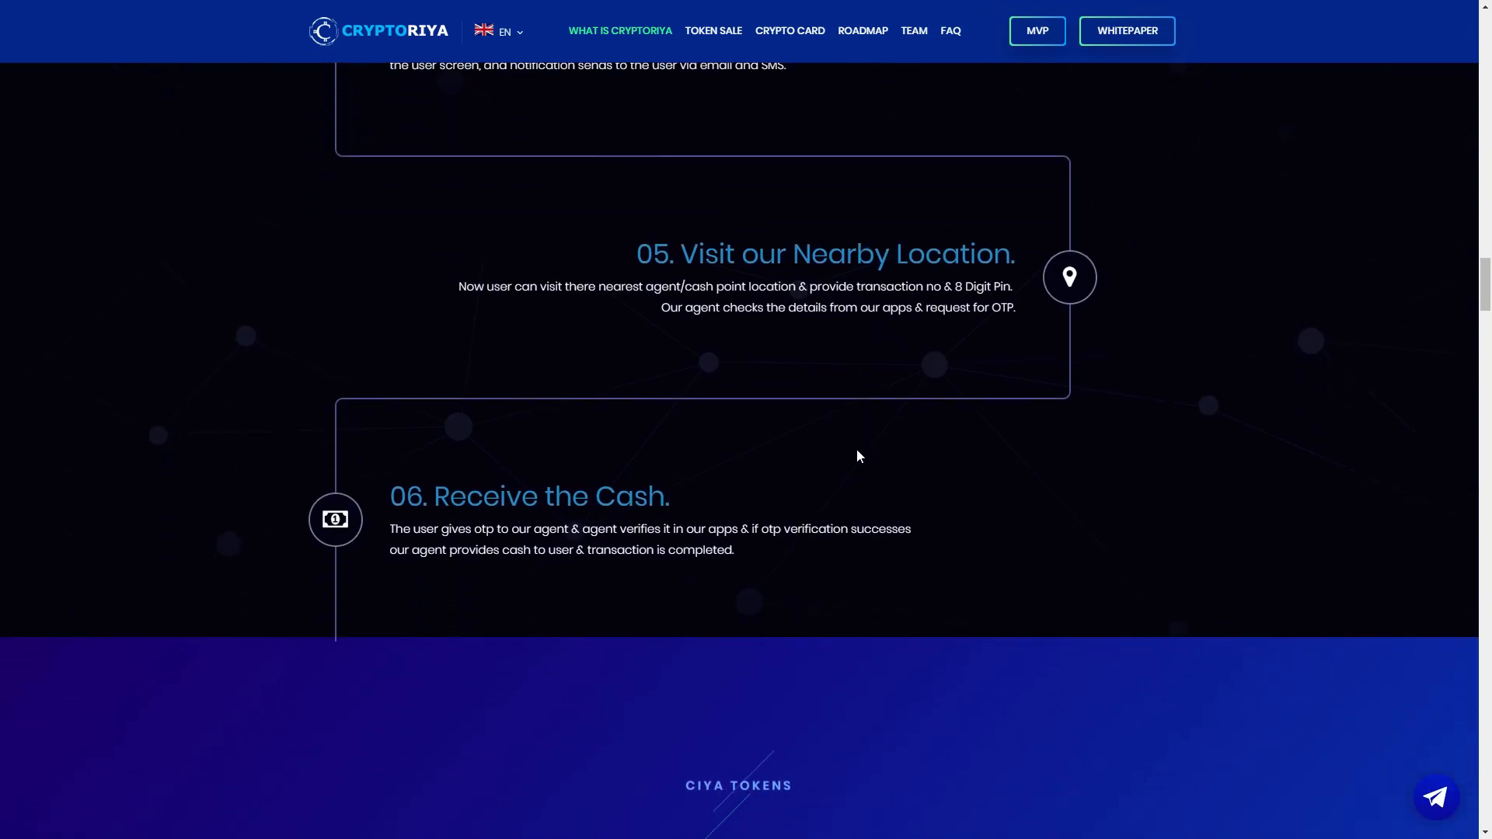
{"action": "mouse_move", "coordinate": [903, 216]}
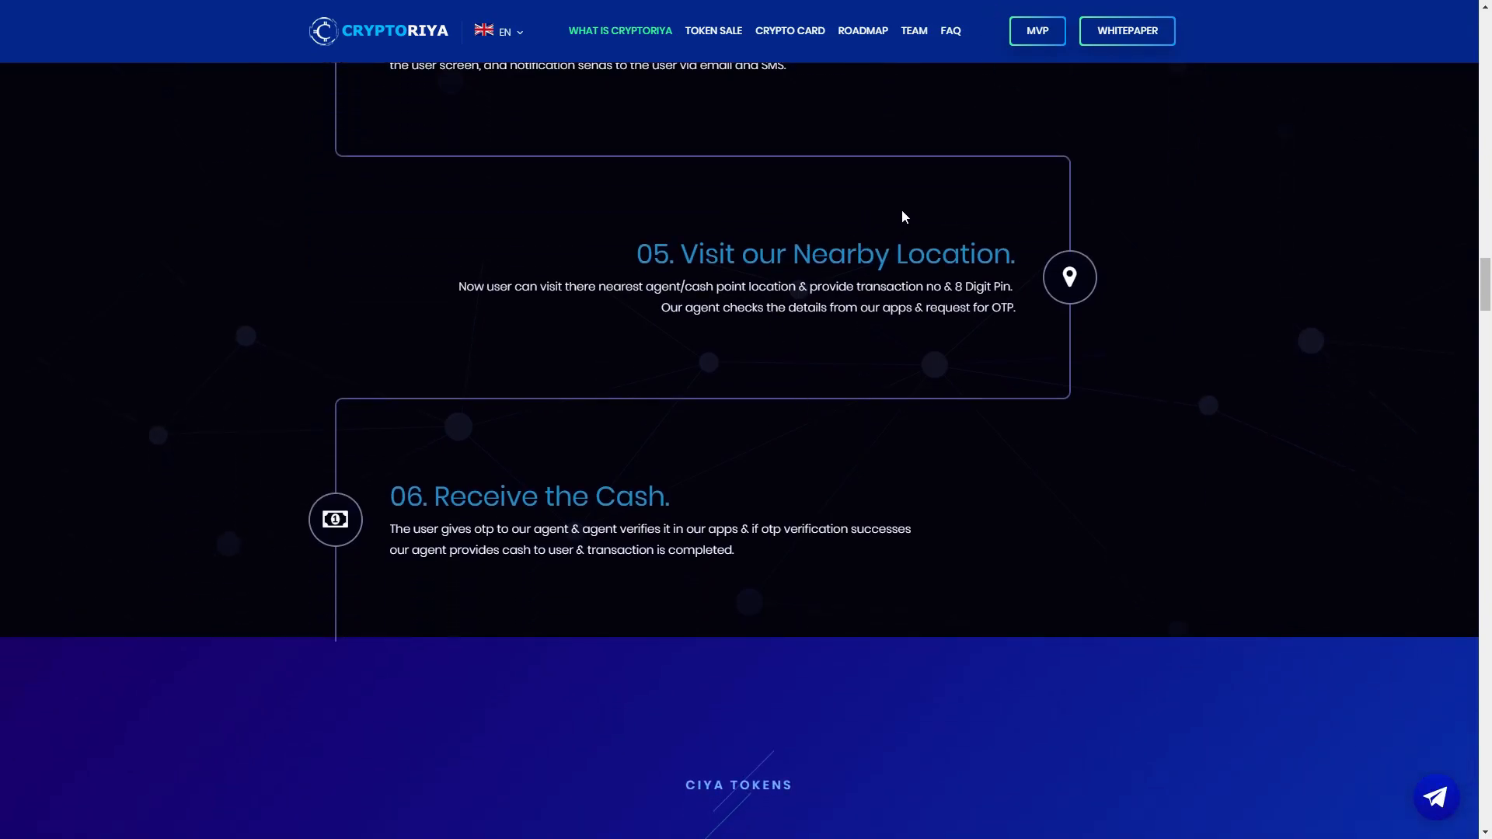
{"action": "mouse_move", "coordinate": [585, 217]}
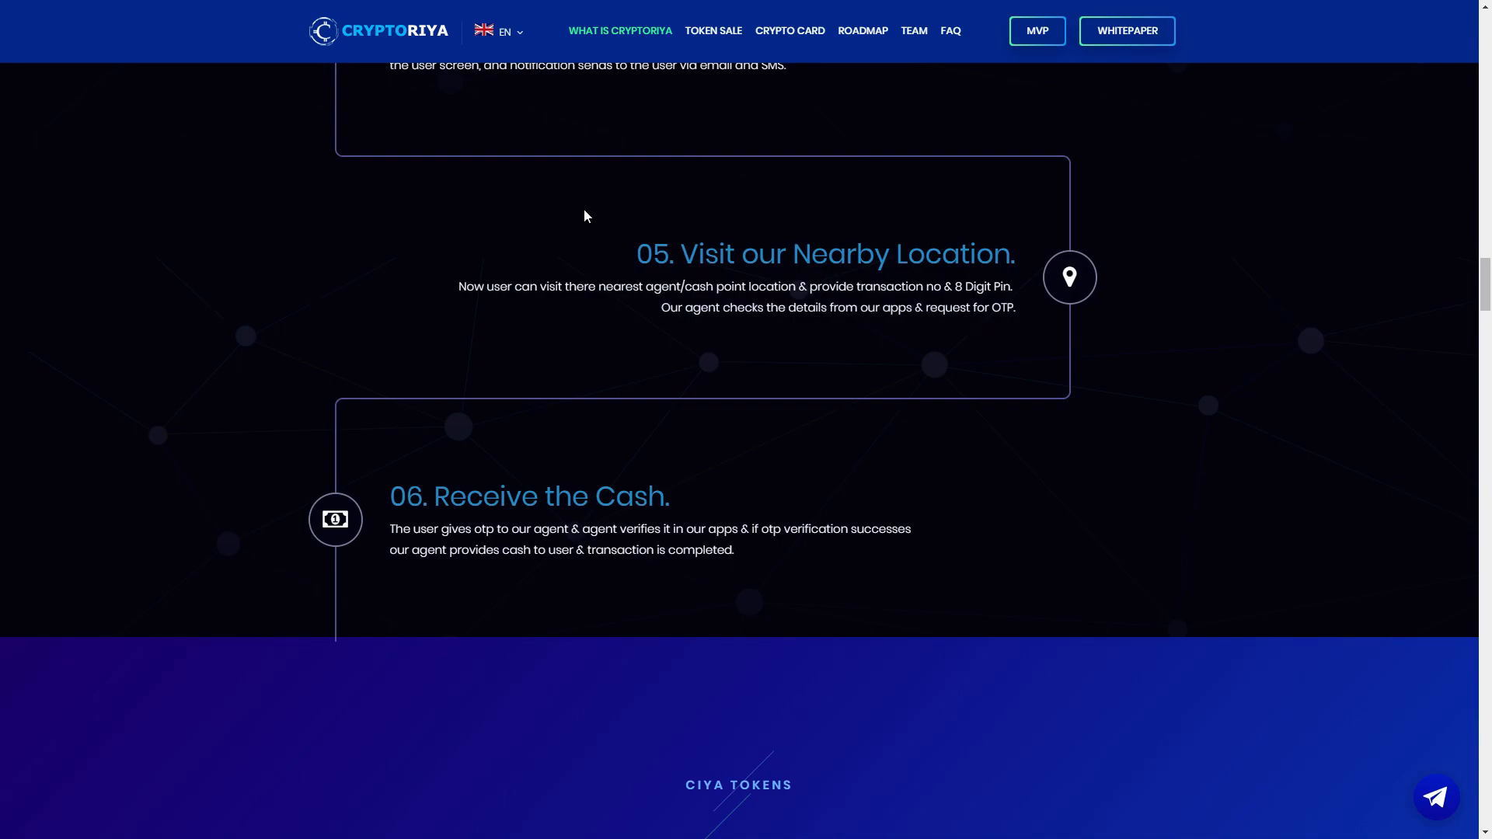
{"action": "mouse_move", "coordinate": [876, 216]}
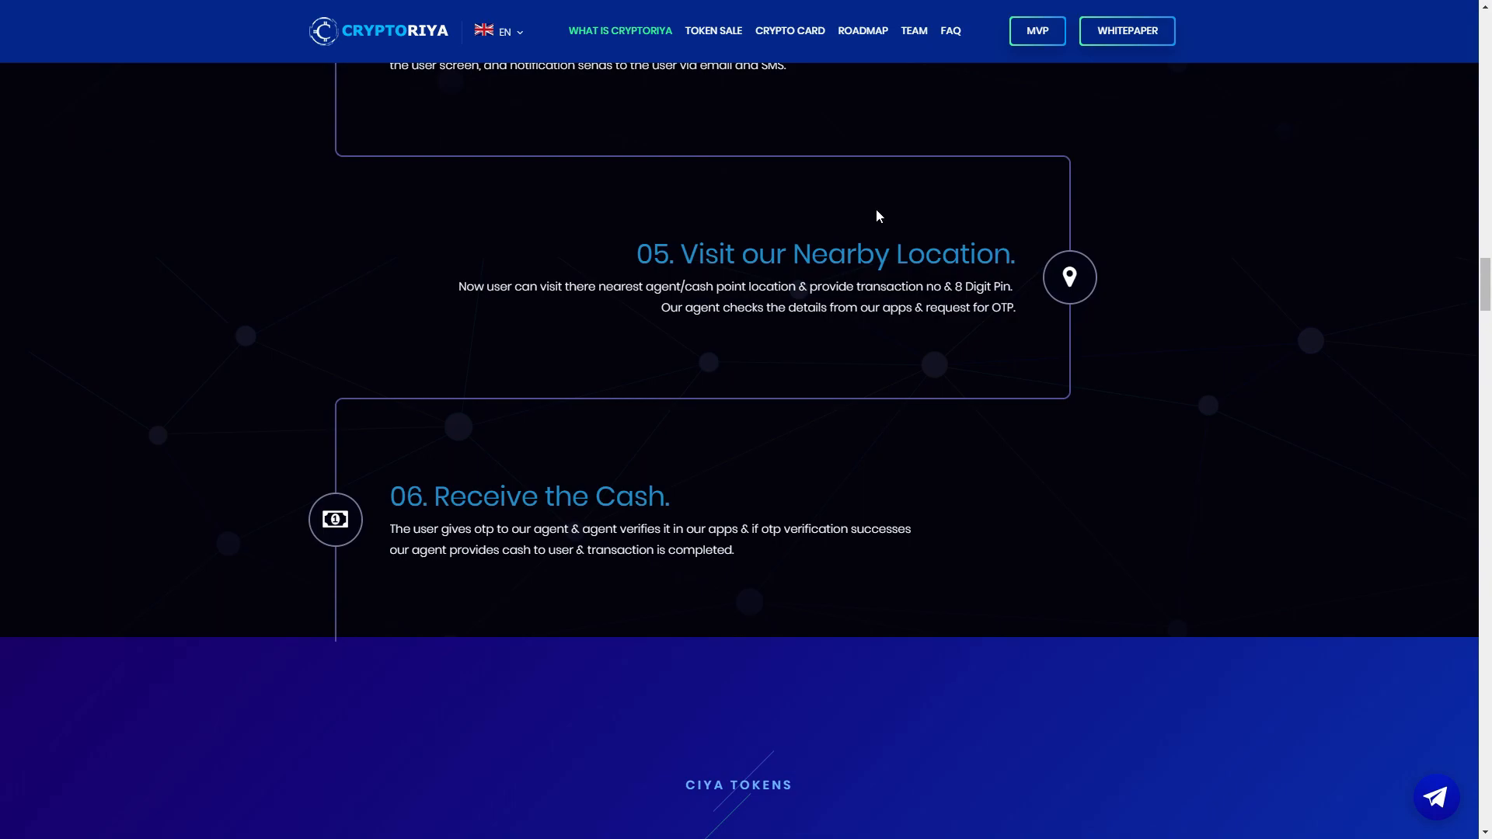
{"action": "mouse_move", "coordinate": [894, 199]}
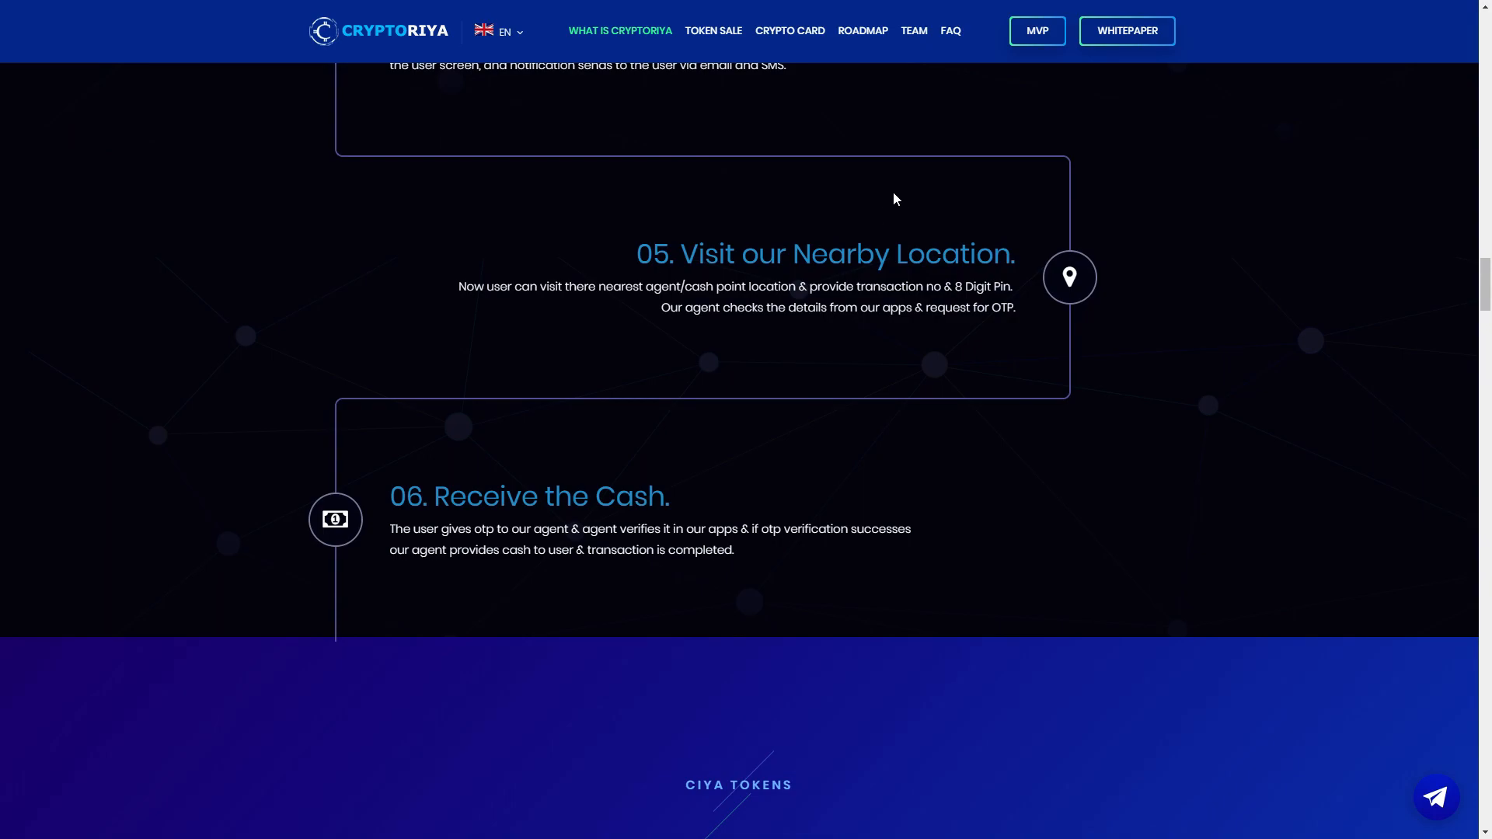
{"action": "scroll", "scroll_direction": "down", "scroll_amount": 3}
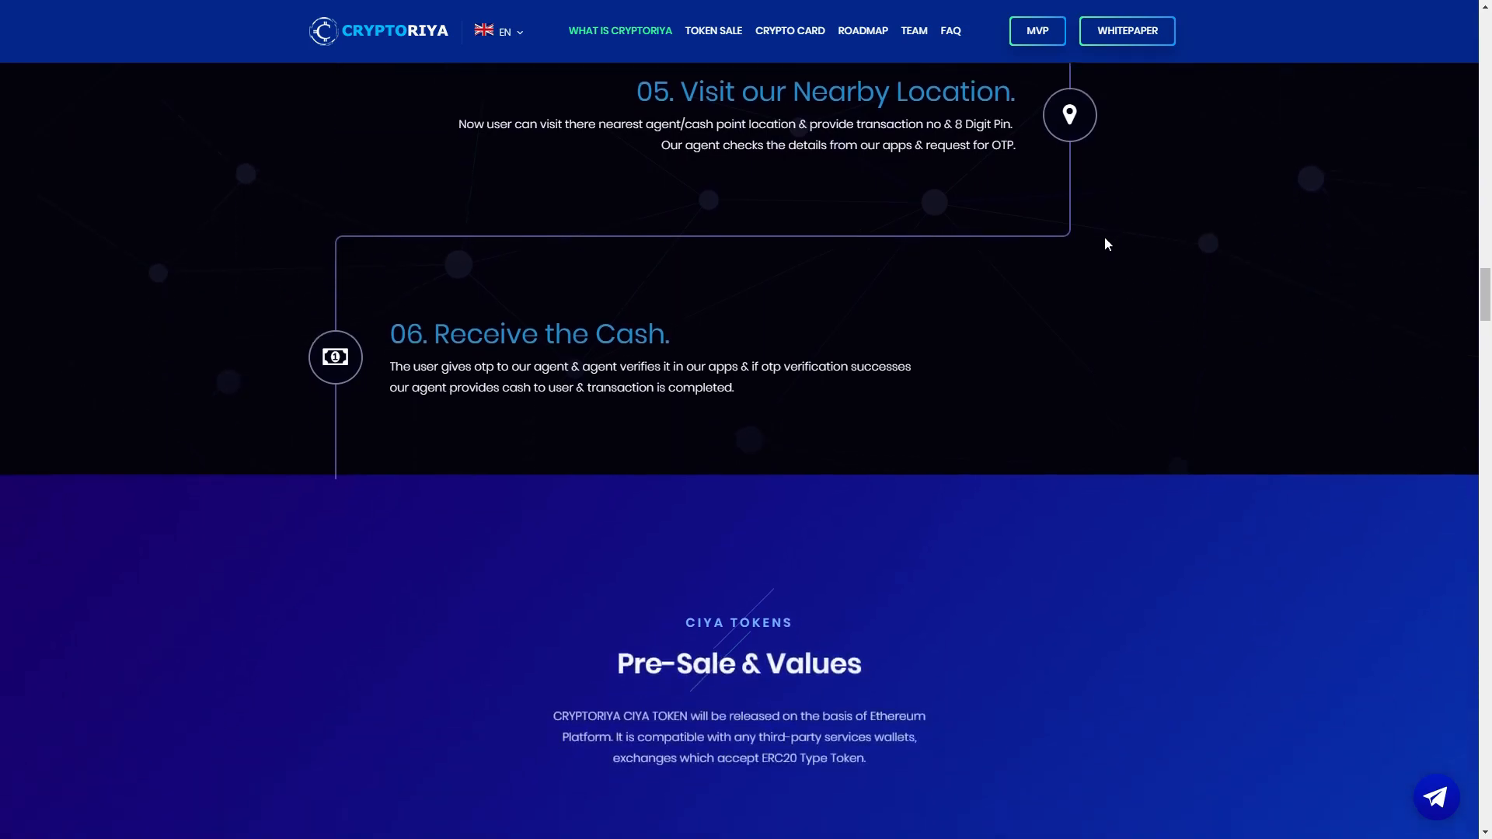
{"action": "scroll", "scroll_direction": "down", "scroll_amount": 3}
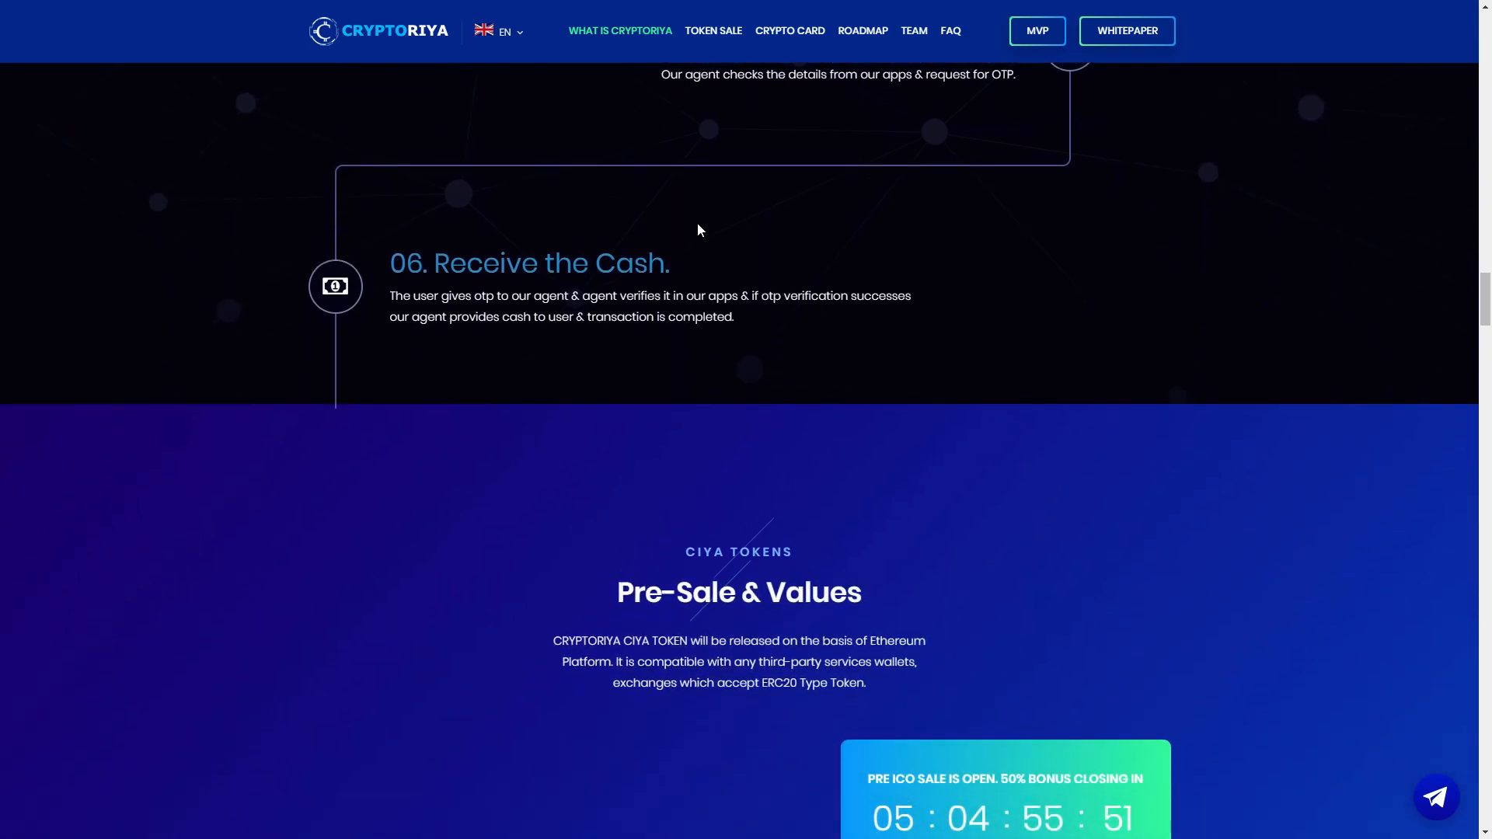
{"action": "mouse_move", "coordinate": [1322, 262]}
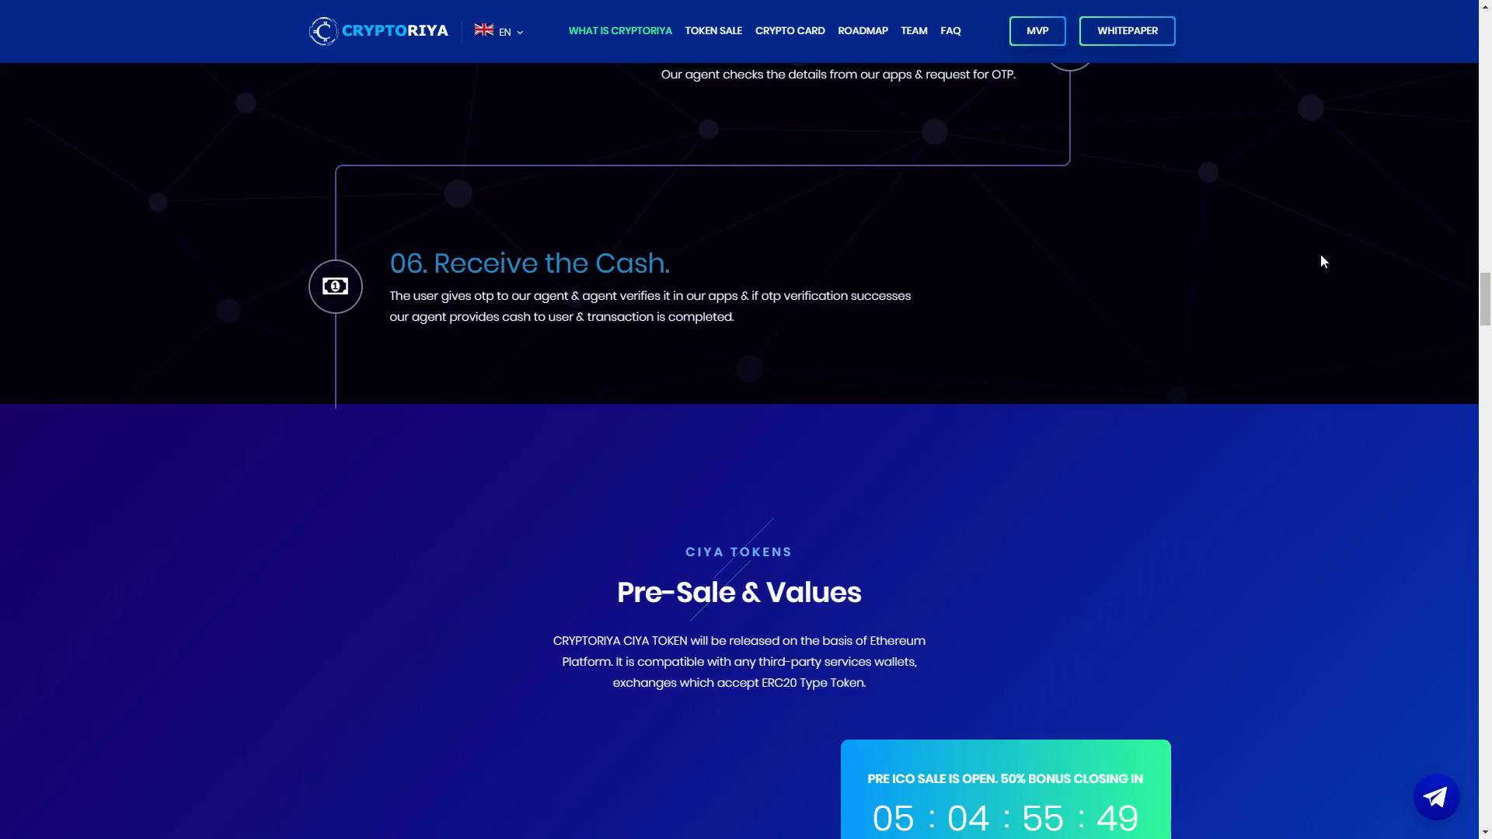
{"action": "mouse_move", "coordinate": [1376, 257]}
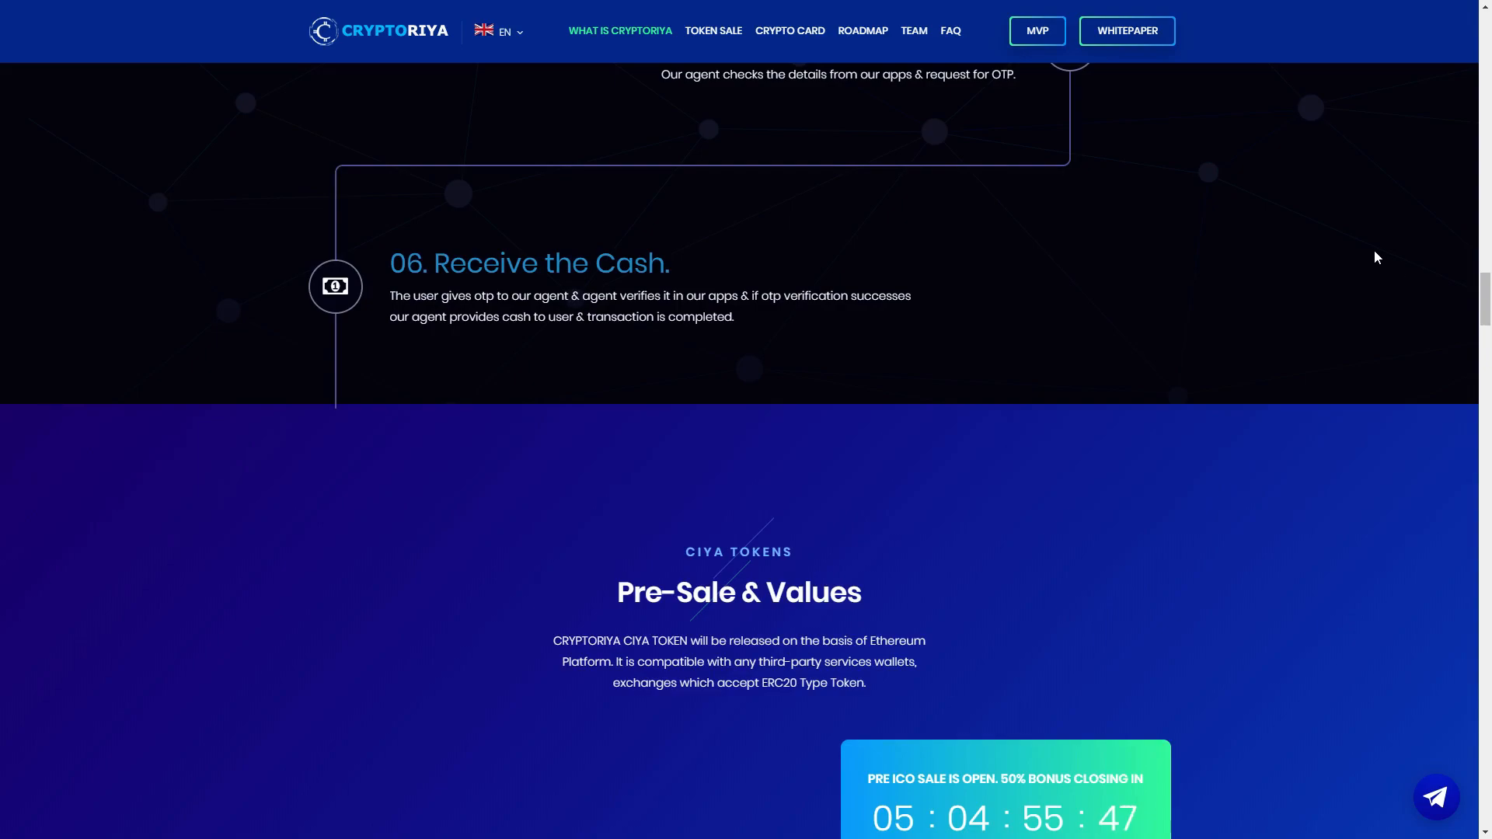
{"action": "mouse_move", "coordinate": [1336, 241]}
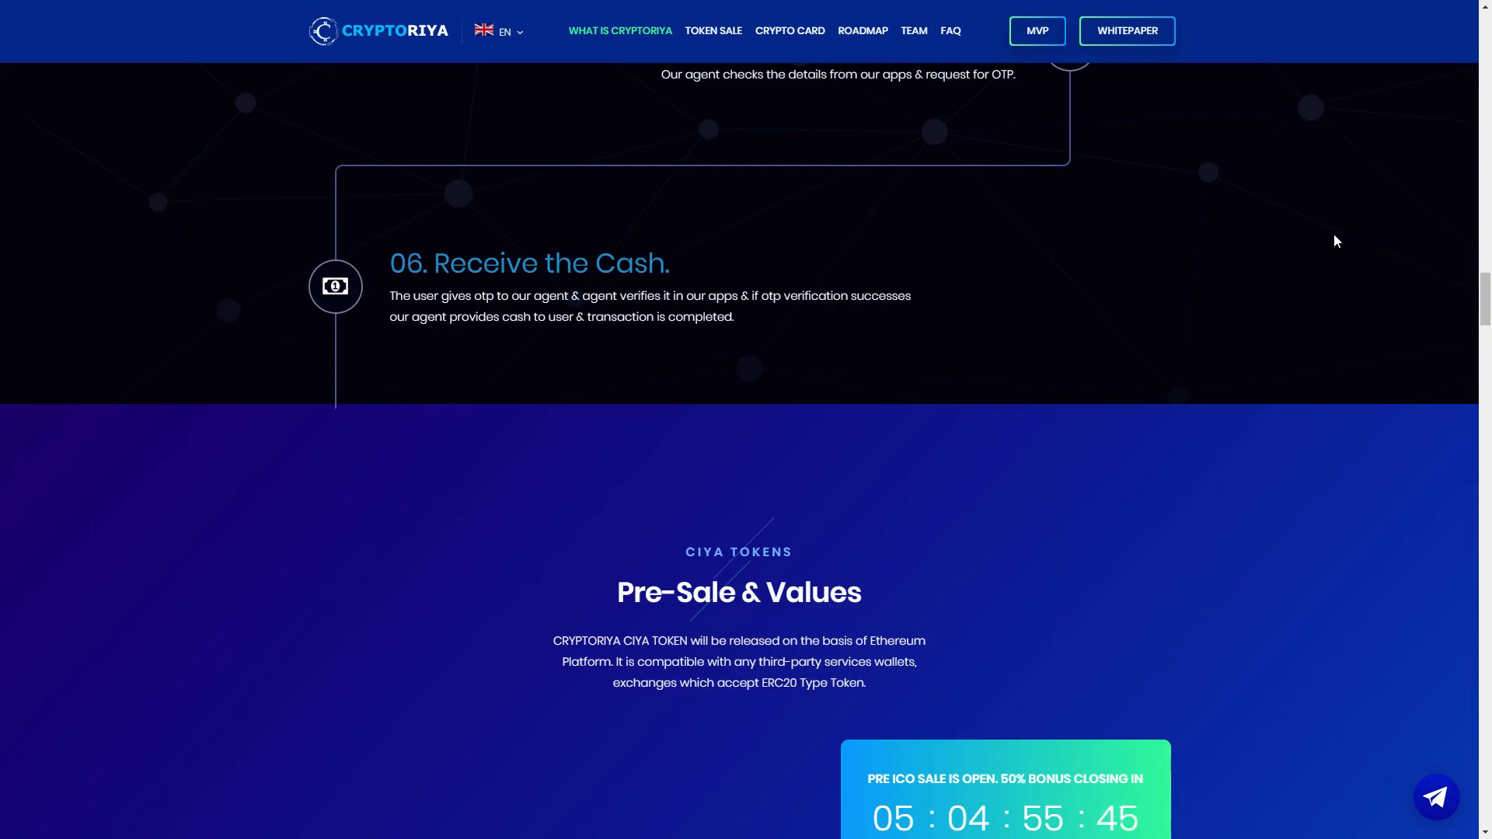
{"action": "mouse_move", "coordinate": [1229, 230]}
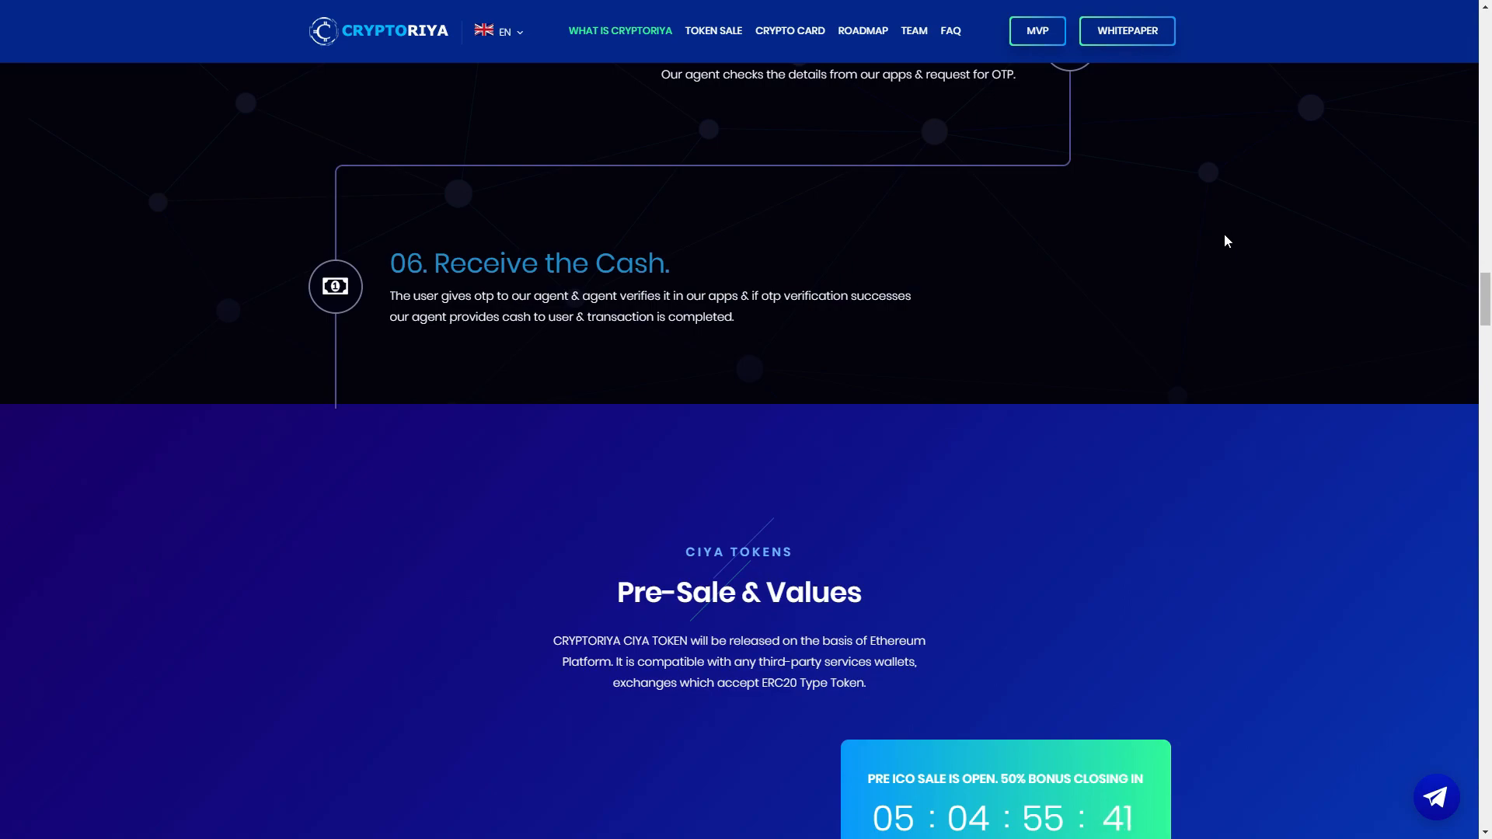
Step: Bring the full Pre-Sale & Values details into view, including caps and 226,072 CIYA sold
{"action": "scroll", "scroll_direction": "down", "scroll_amount": 3}
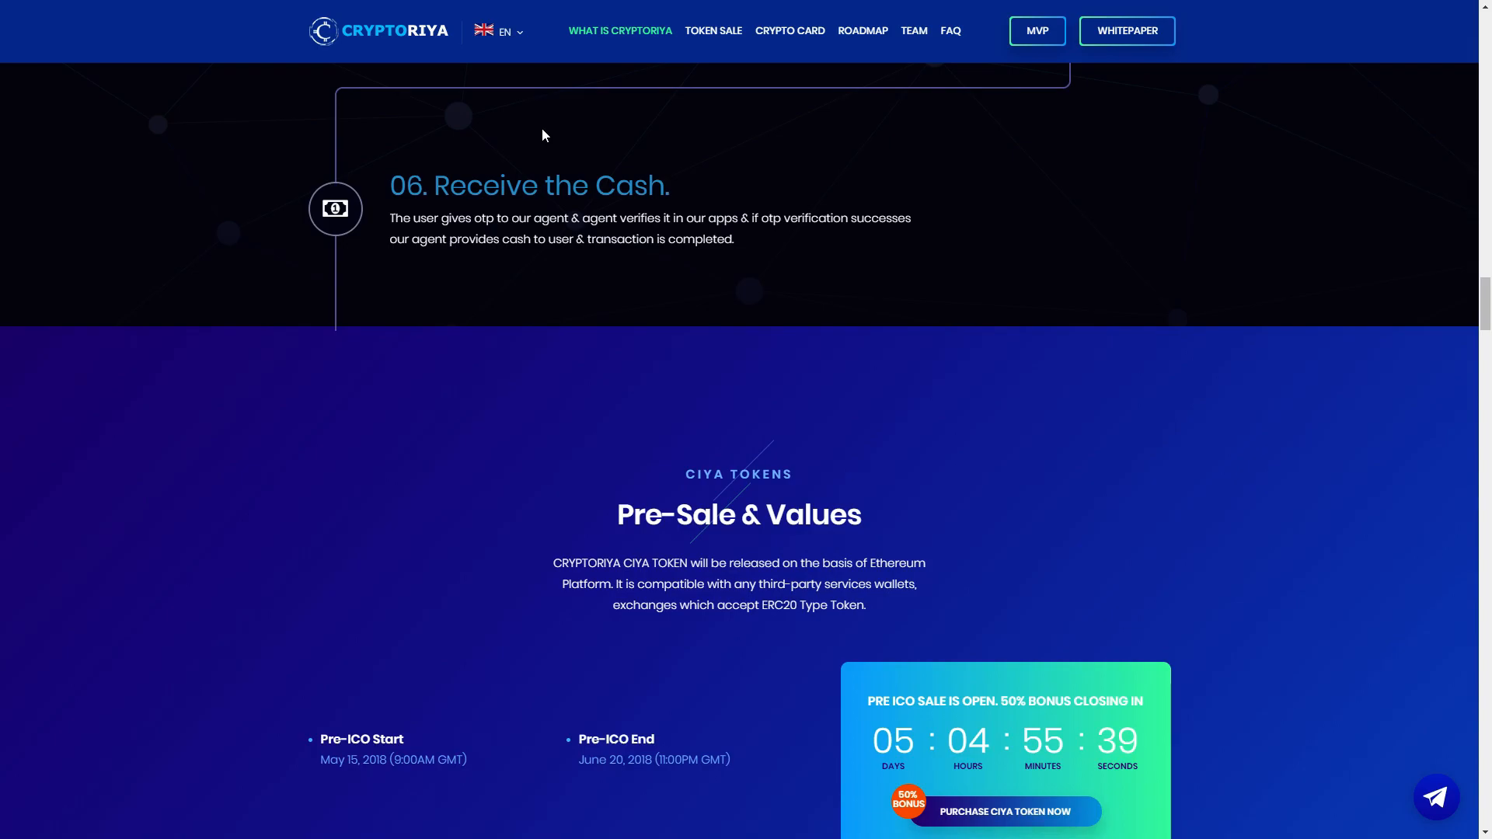
{"action": "scroll", "scroll_direction": "up", "scroll_amount": 3}
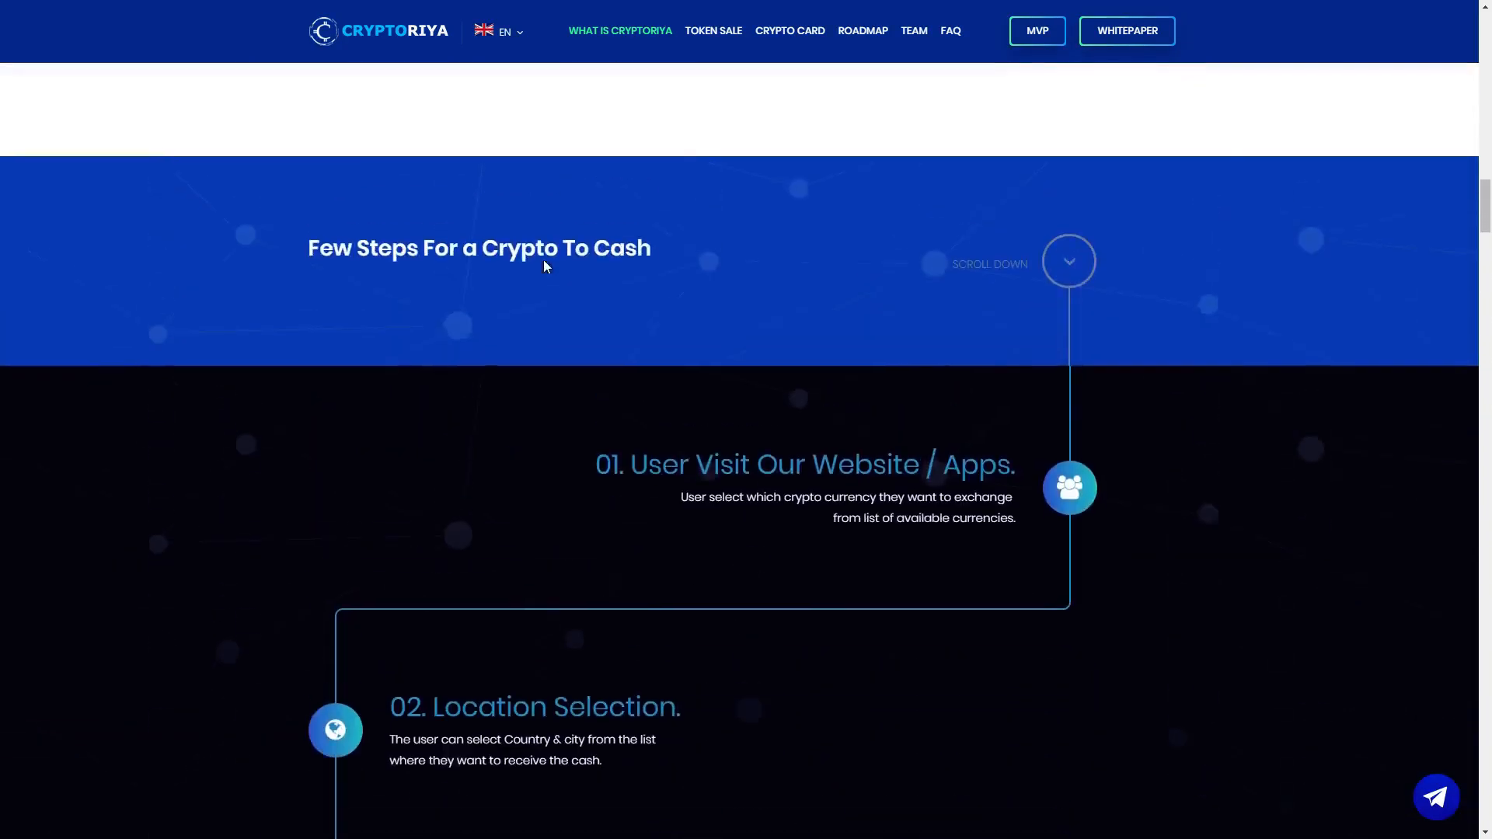
{"action": "scroll", "scroll_direction": "down", "scroll_amount": 3}
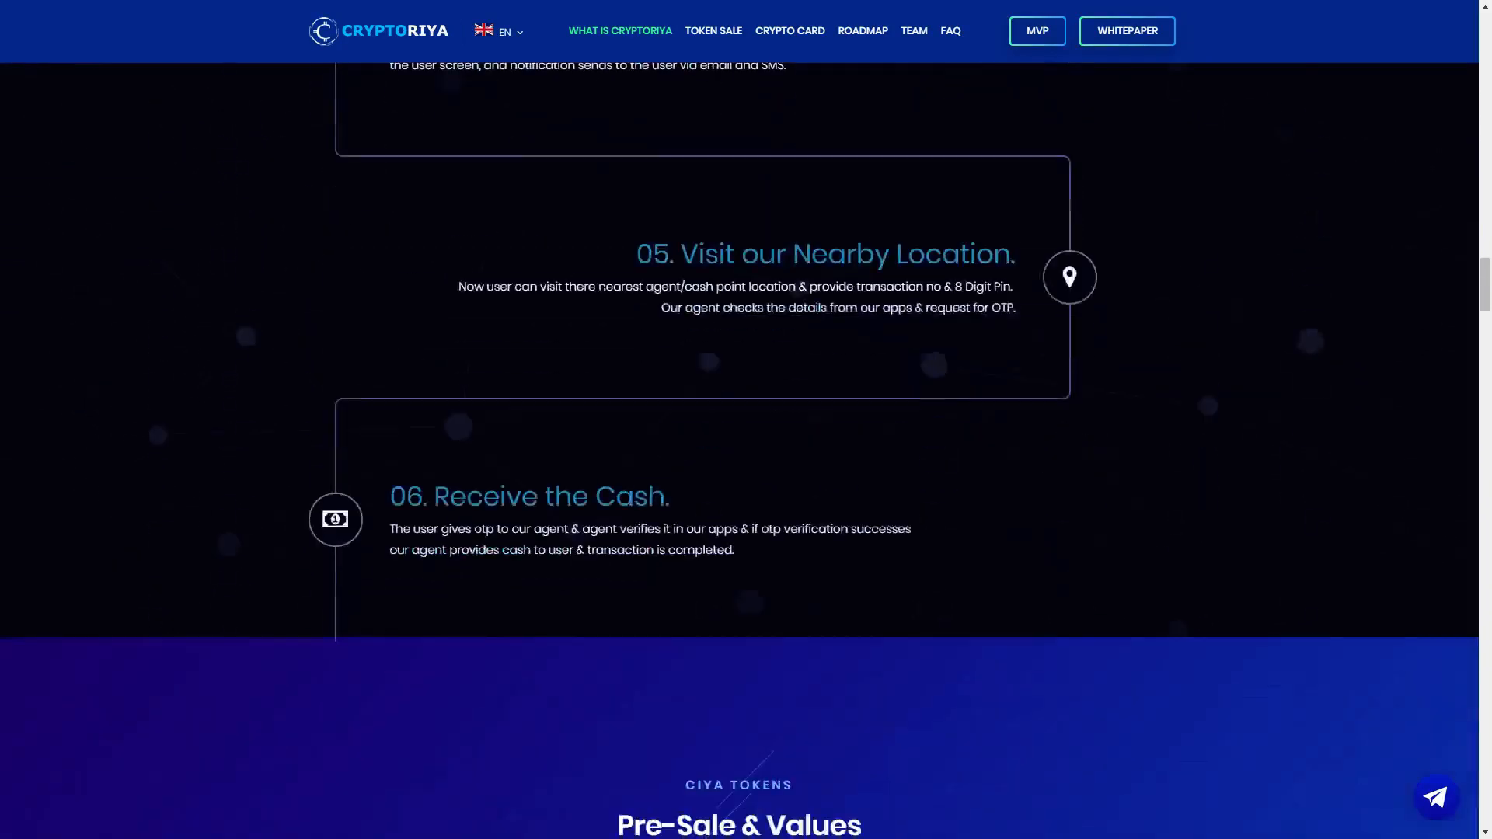
{"action": "scroll", "scroll_direction": "up", "scroll_amount": 3}
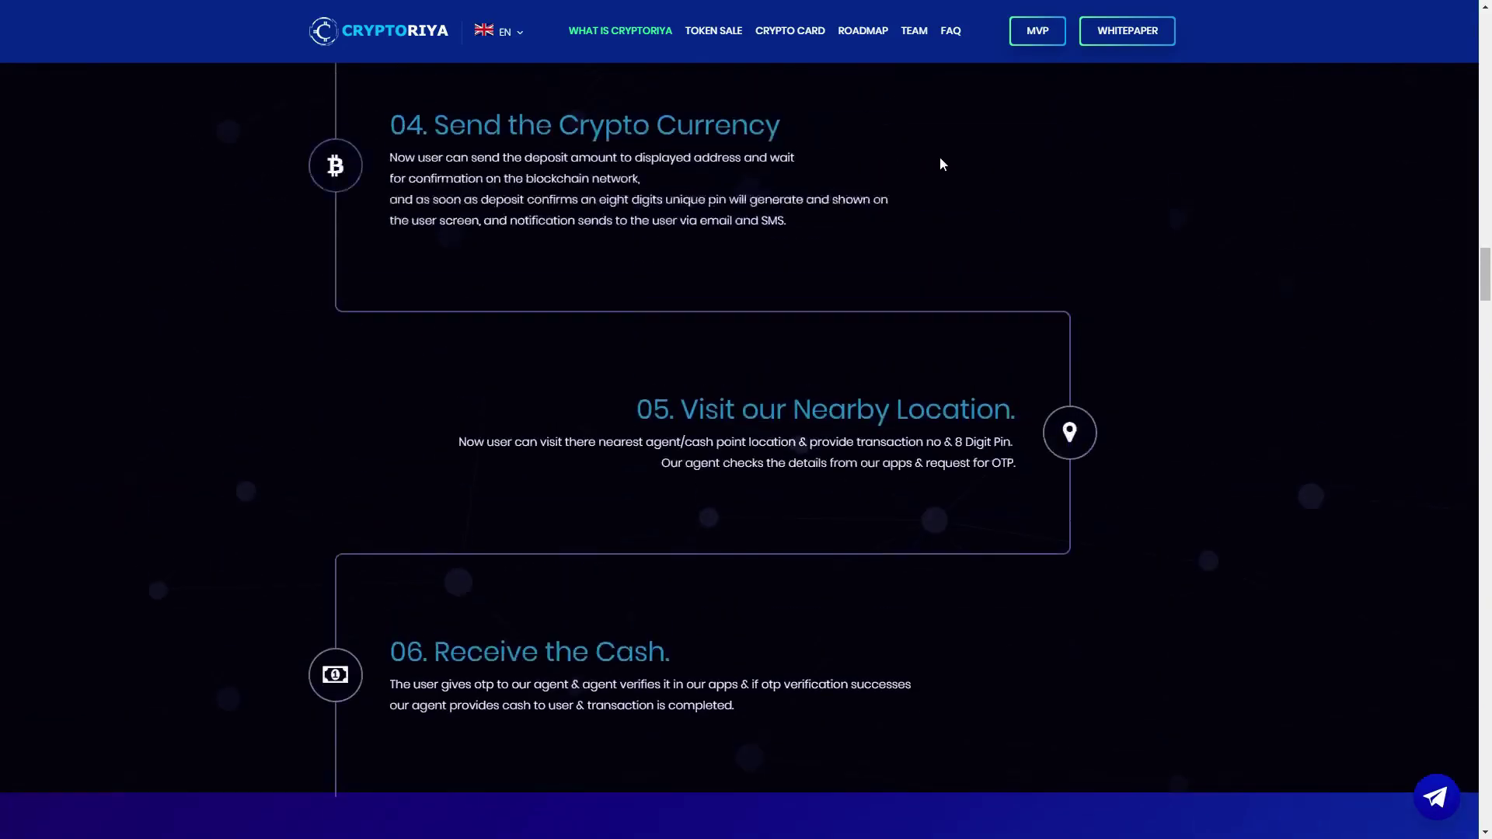
{"action": "scroll", "scroll_direction": "up", "scroll_amount": 3}
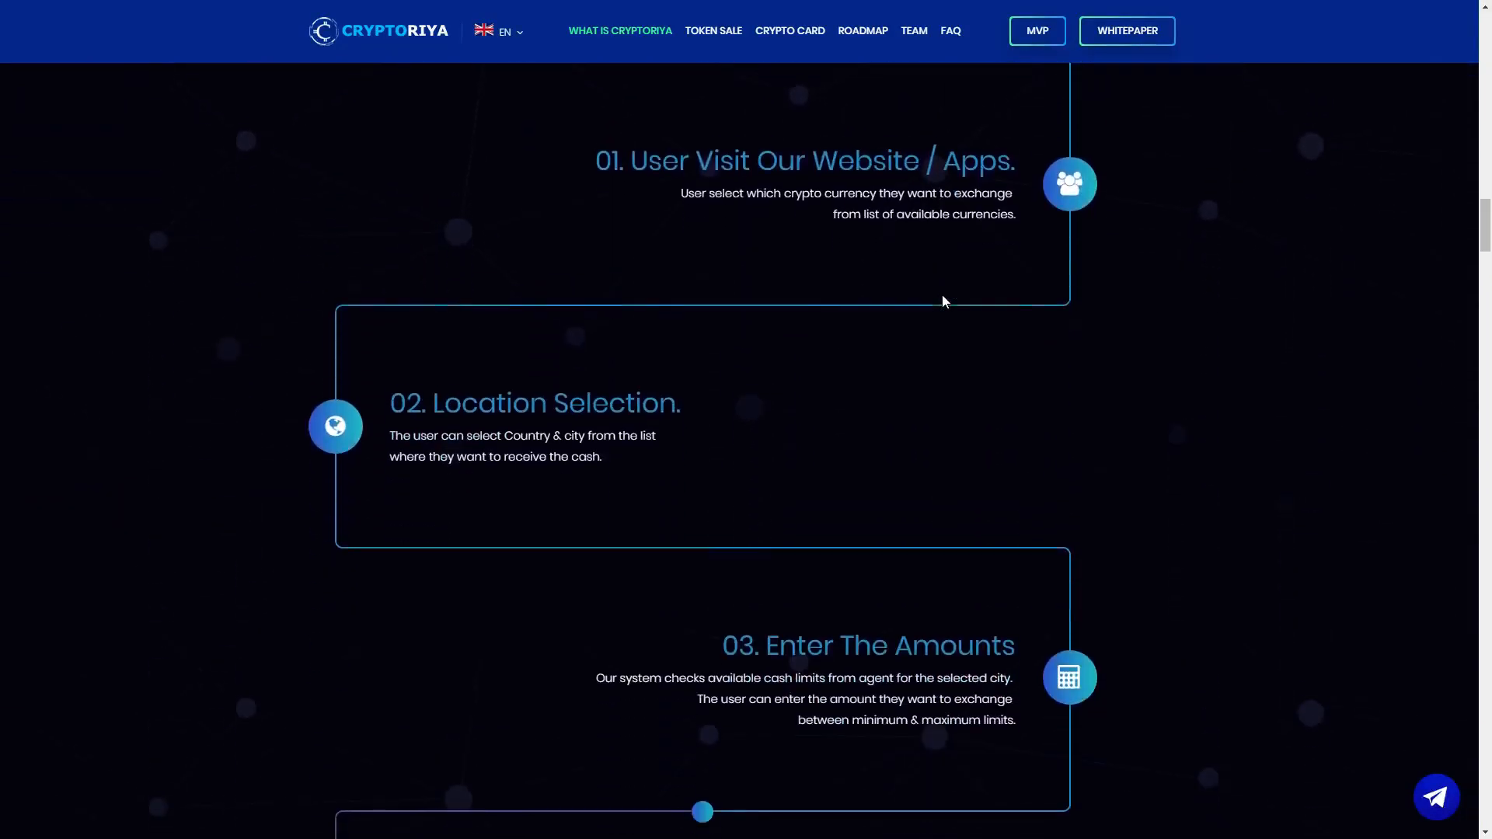
{"action": "scroll", "scroll_direction": "down", "scroll_amount": 3}
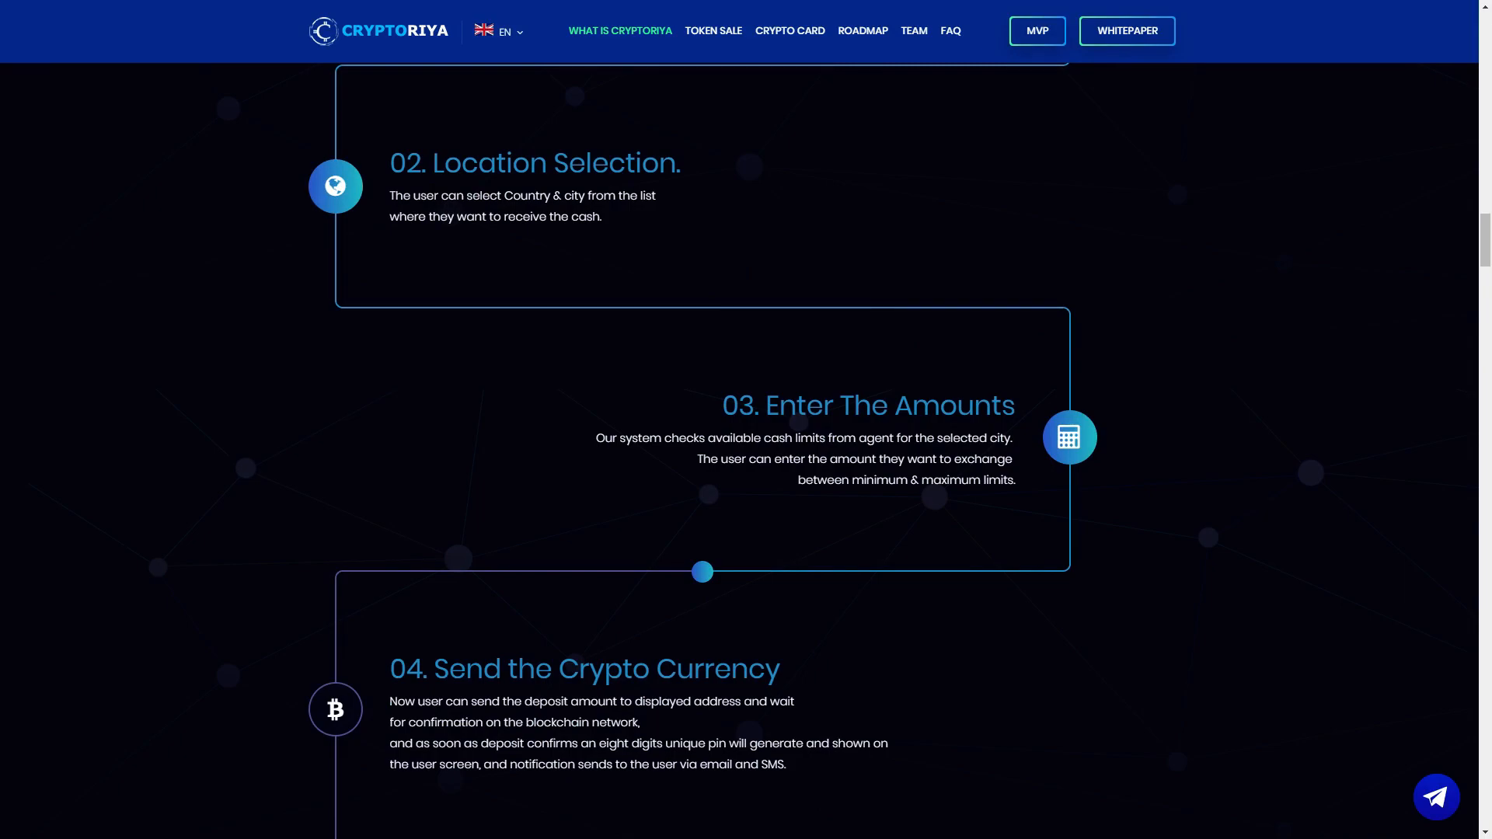
{"action": "scroll", "scroll_direction": "down", "scroll_amount": 3}
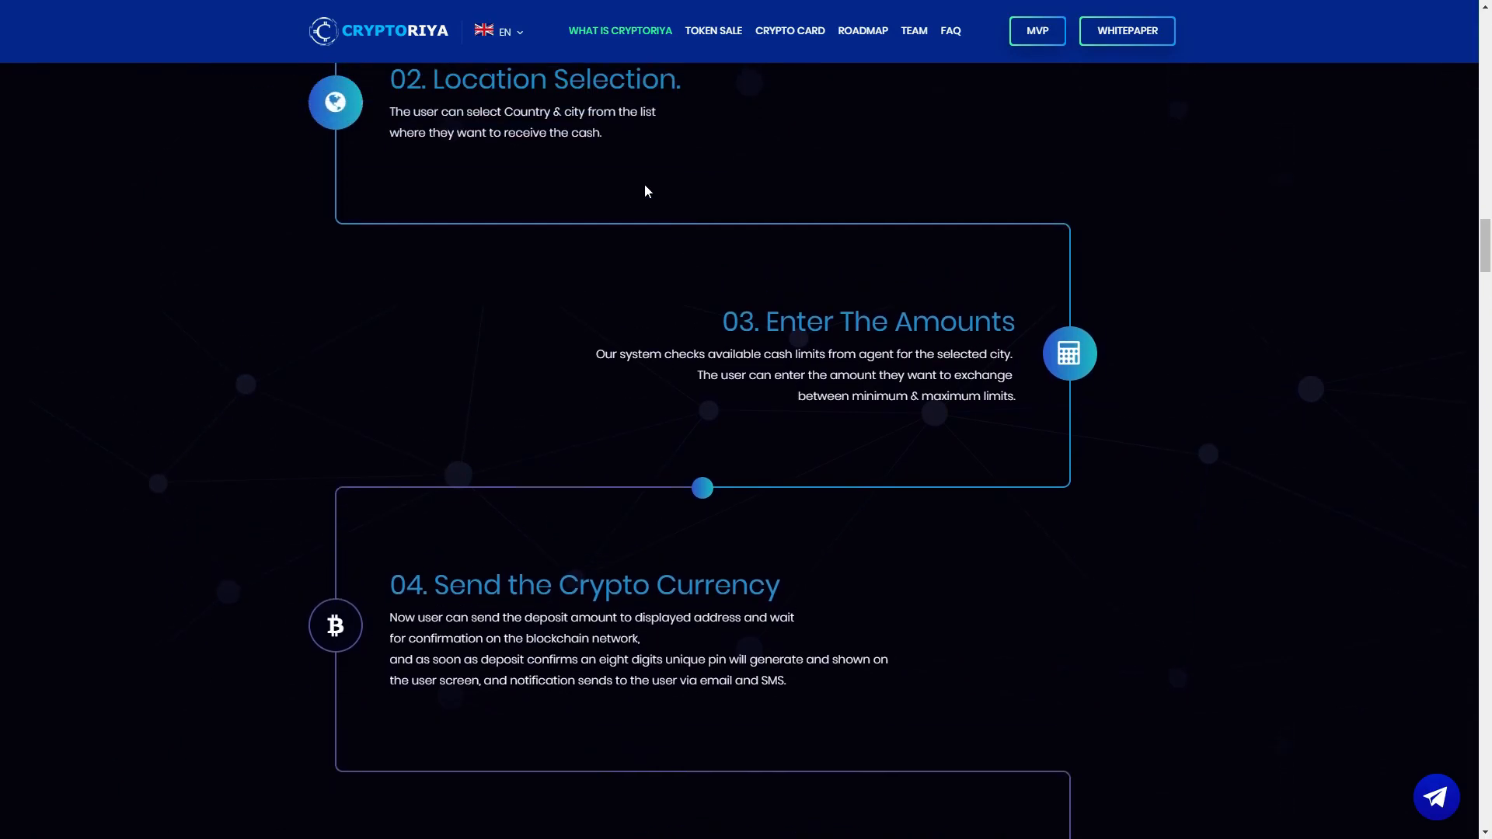
{"action": "scroll", "scroll_direction": "down", "scroll_amount": 3}
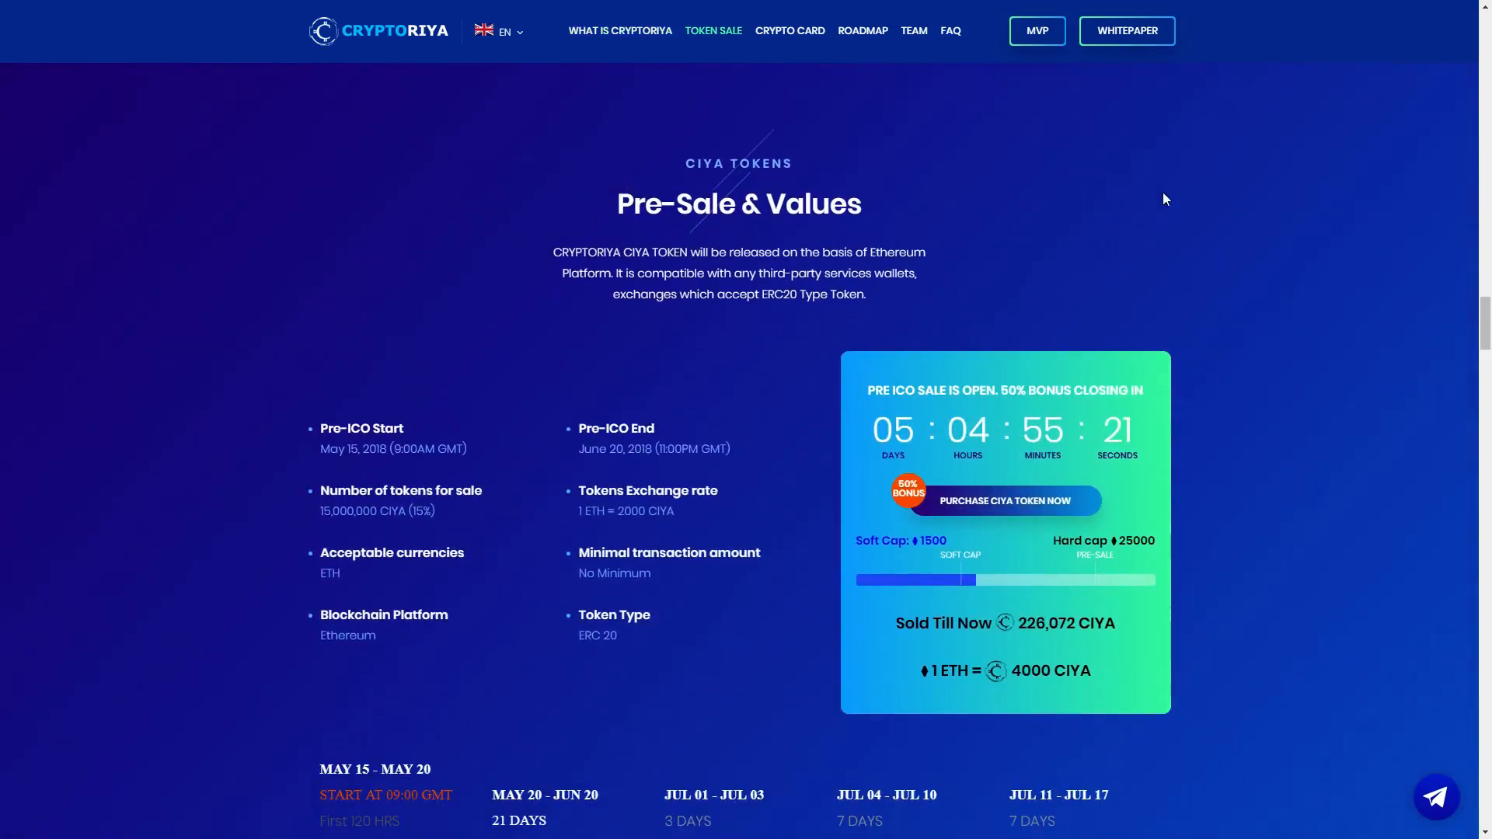
{"action": "scroll", "scroll_direction": "down", "scroll_amount": 3}
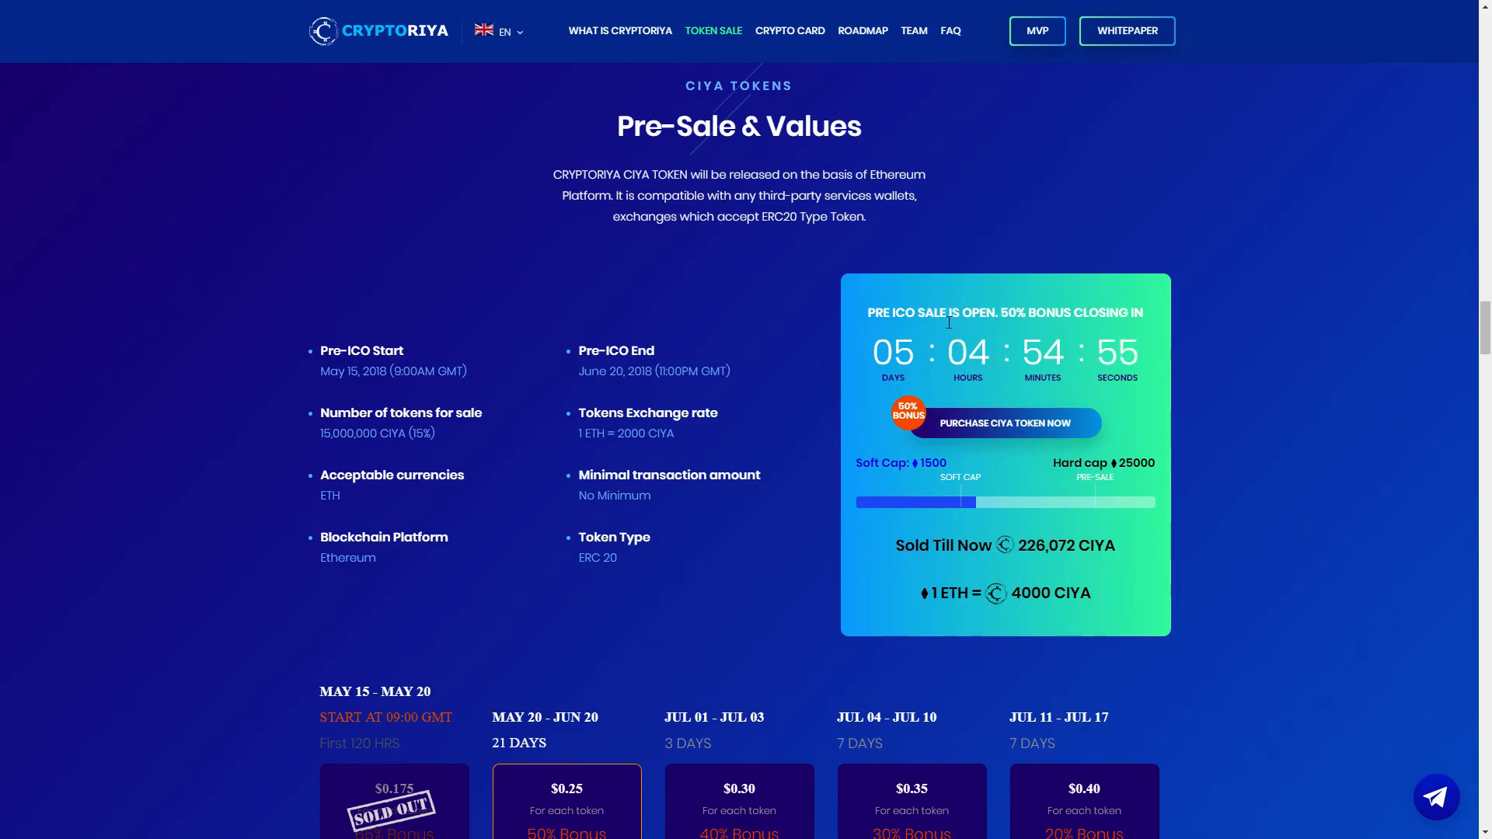
{"action": "mouse_move", "coordinate": [1020, 326]}
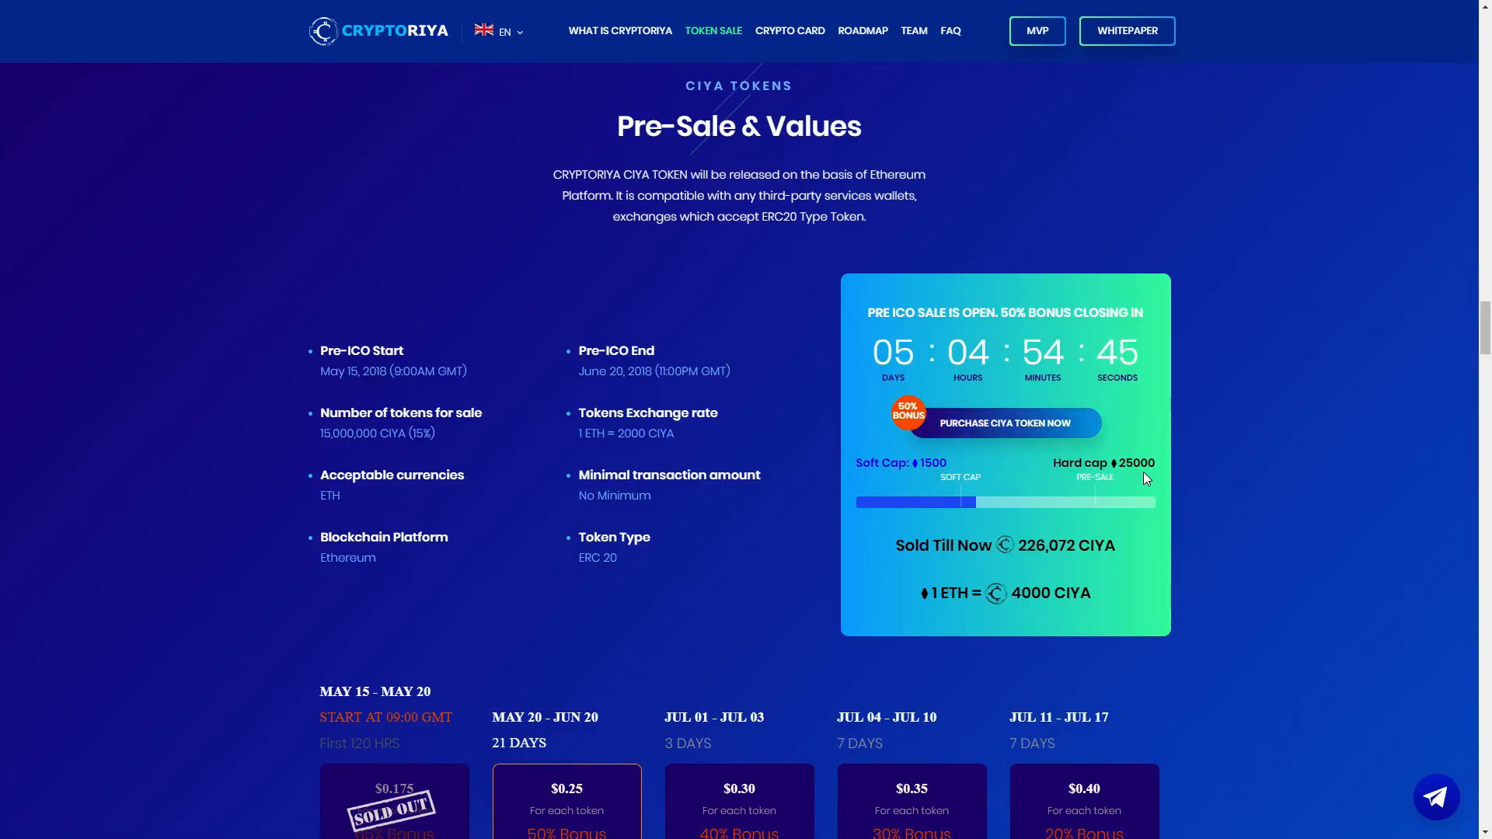
{"action": "mouse_move", "coordinate": [964, 505]}
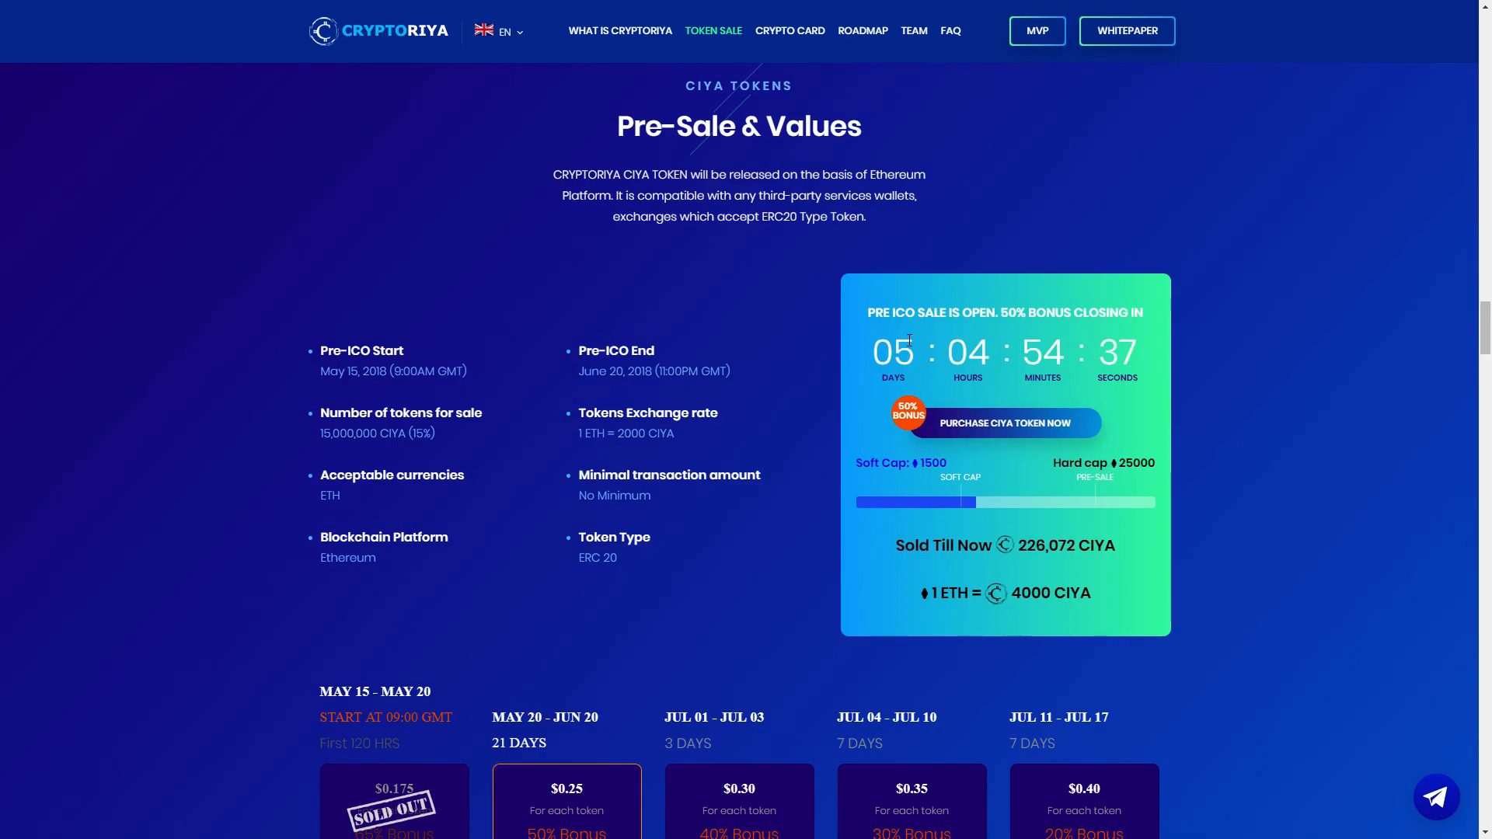
{"action": "scroll", "scroll_direction": "down", "scroll_amount": 3}
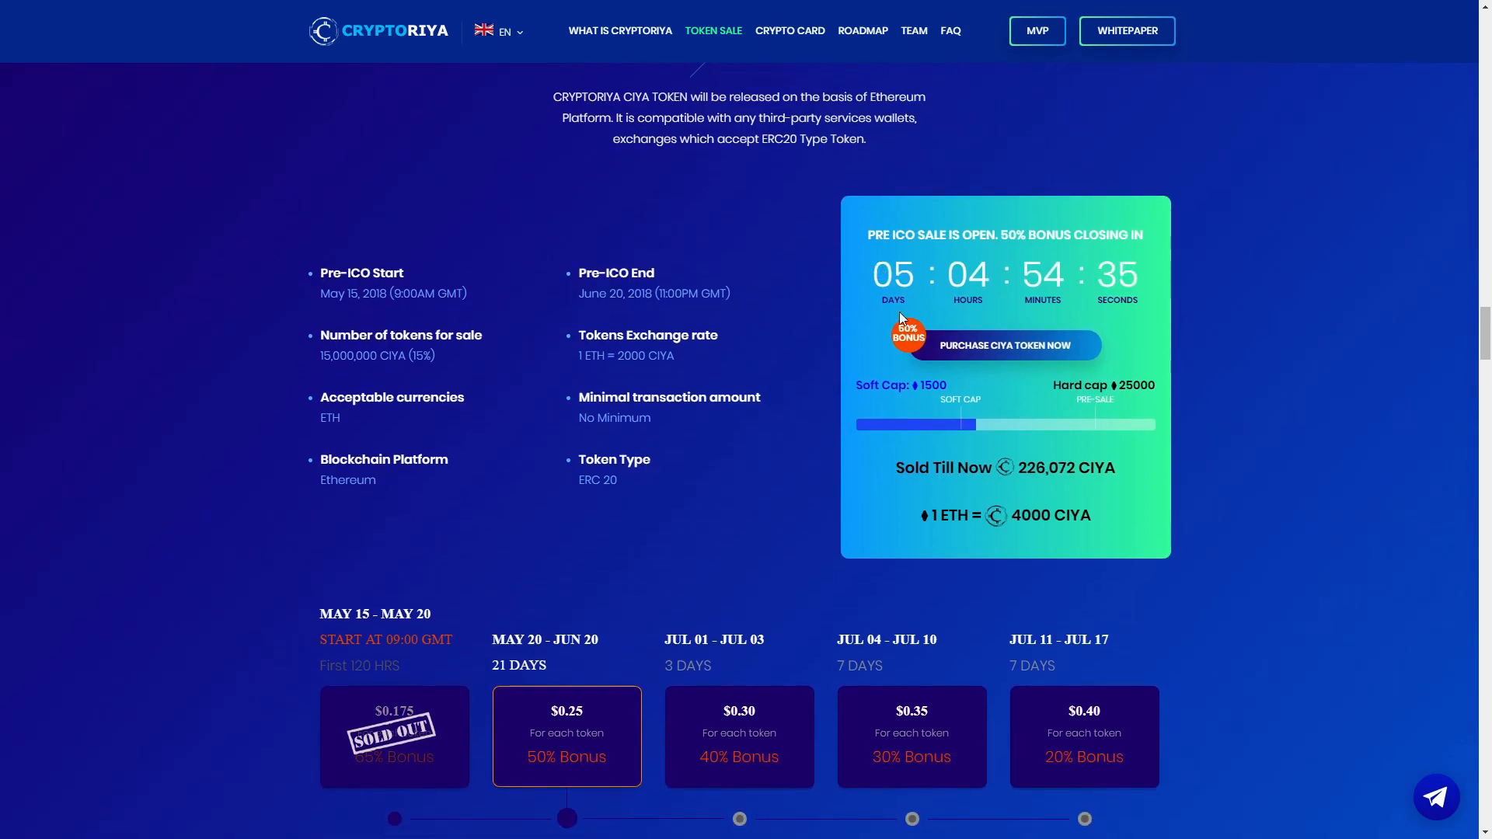
{"action": "scroll", "scroll_direction": "up", "scroll_amount": 3}
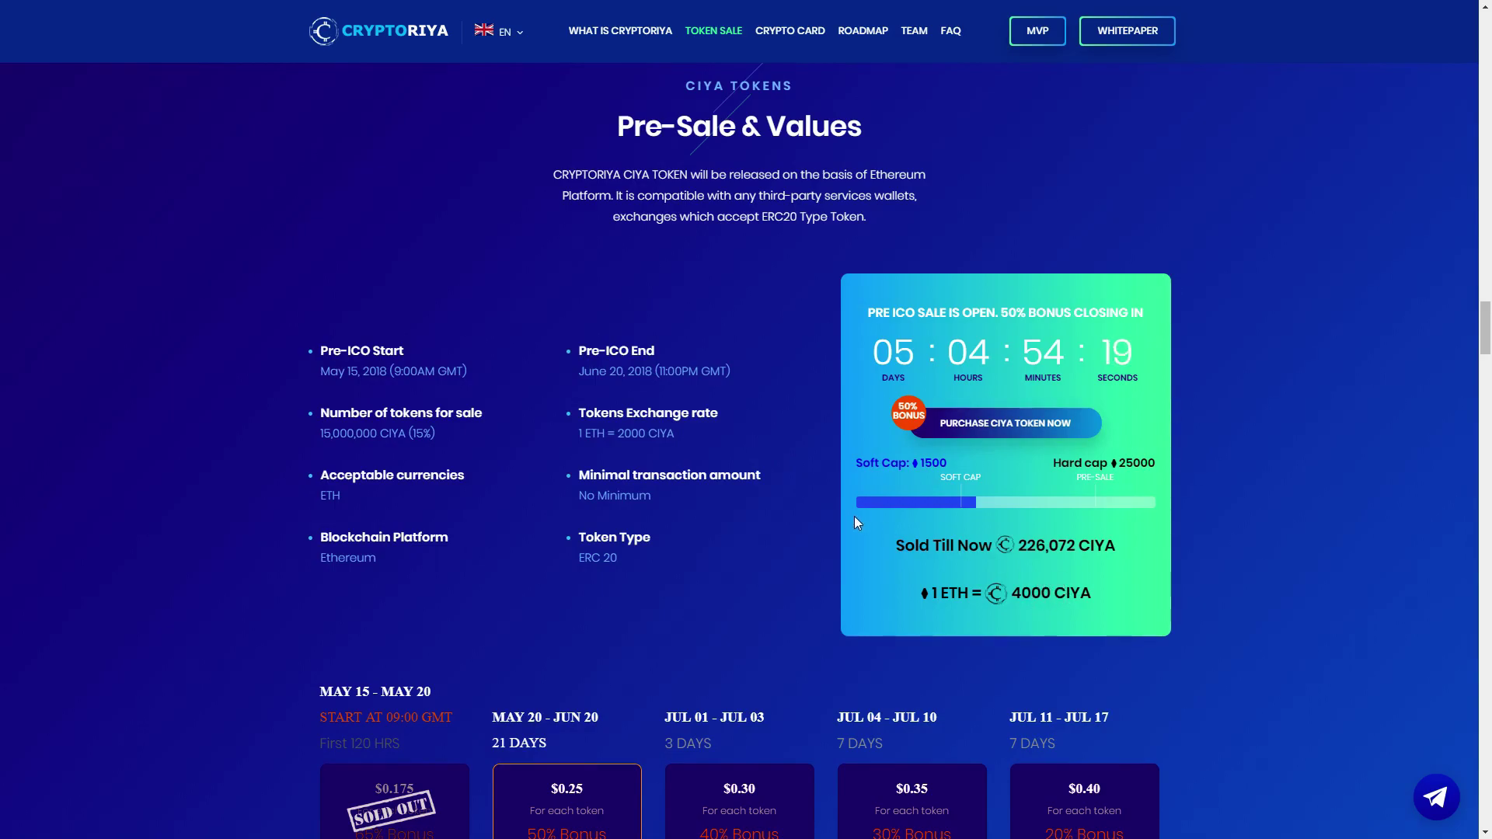
{"action": "mouse_move", "coordinate": [211, 253]}
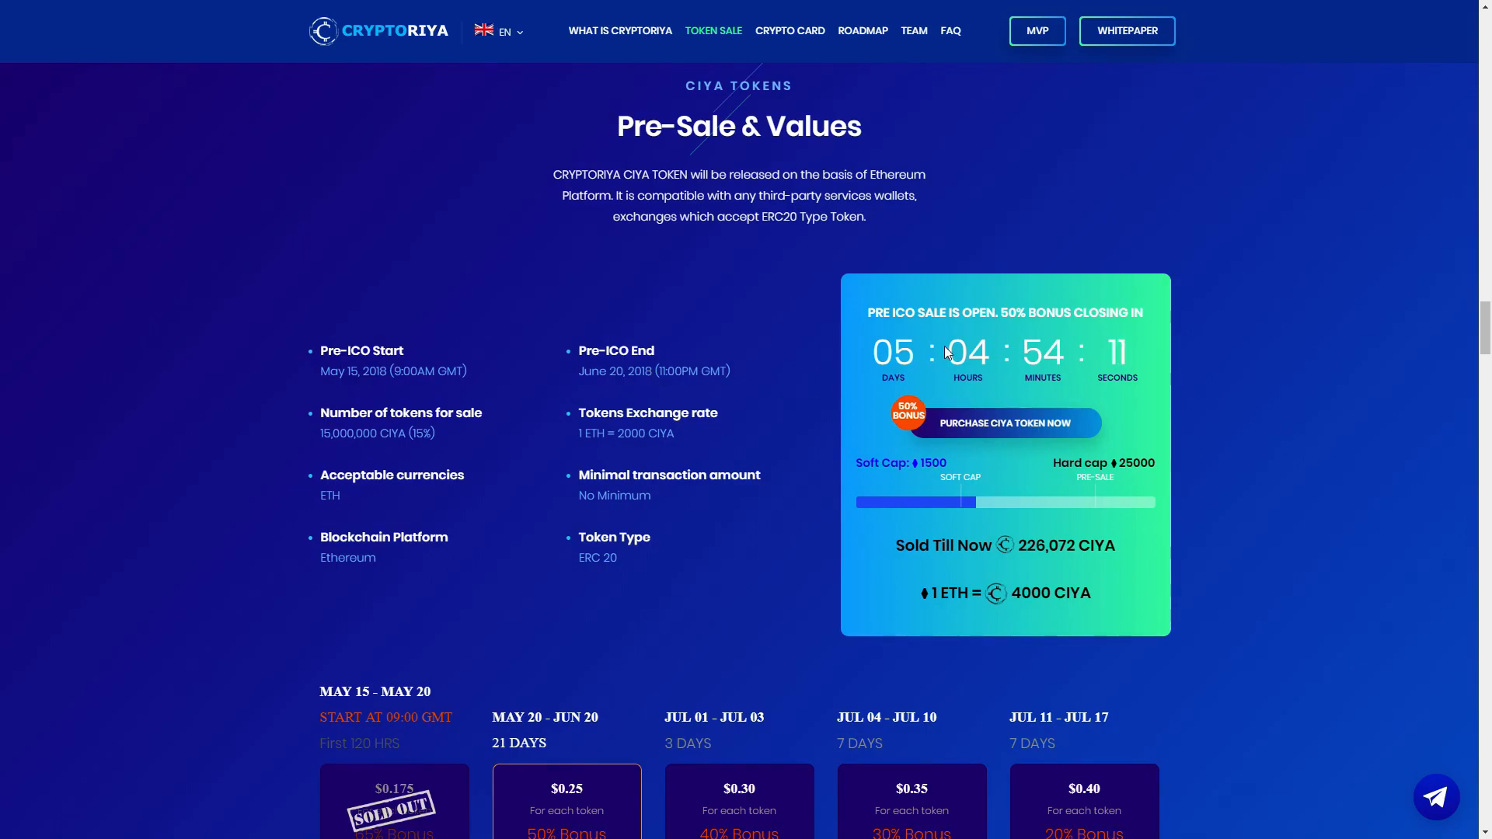
{"action": "mouse_move", "coordinate": [633, 318]}
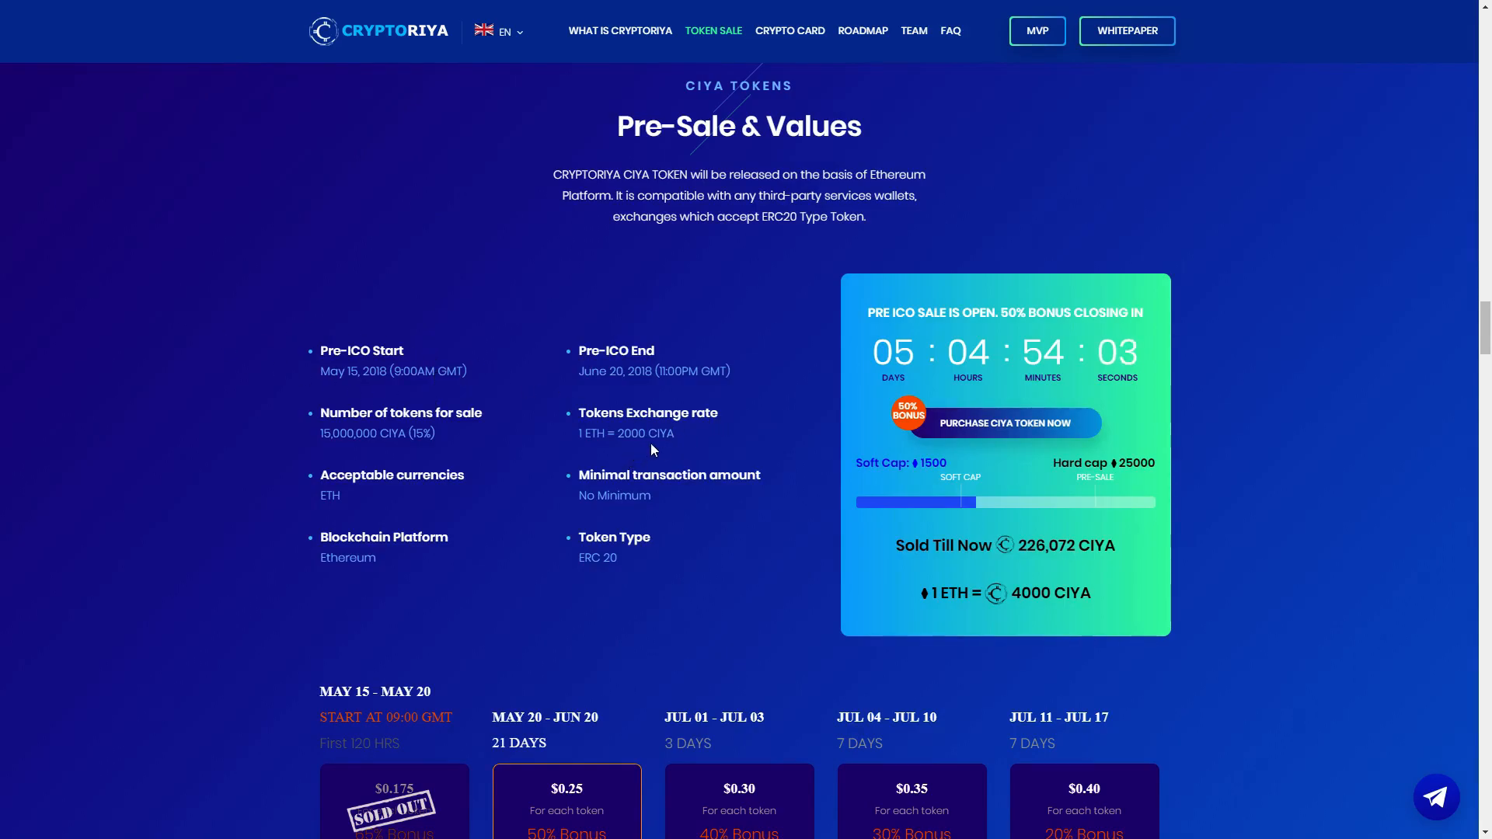
{"action": "mouse_move", "coordinate": [397, 492]}
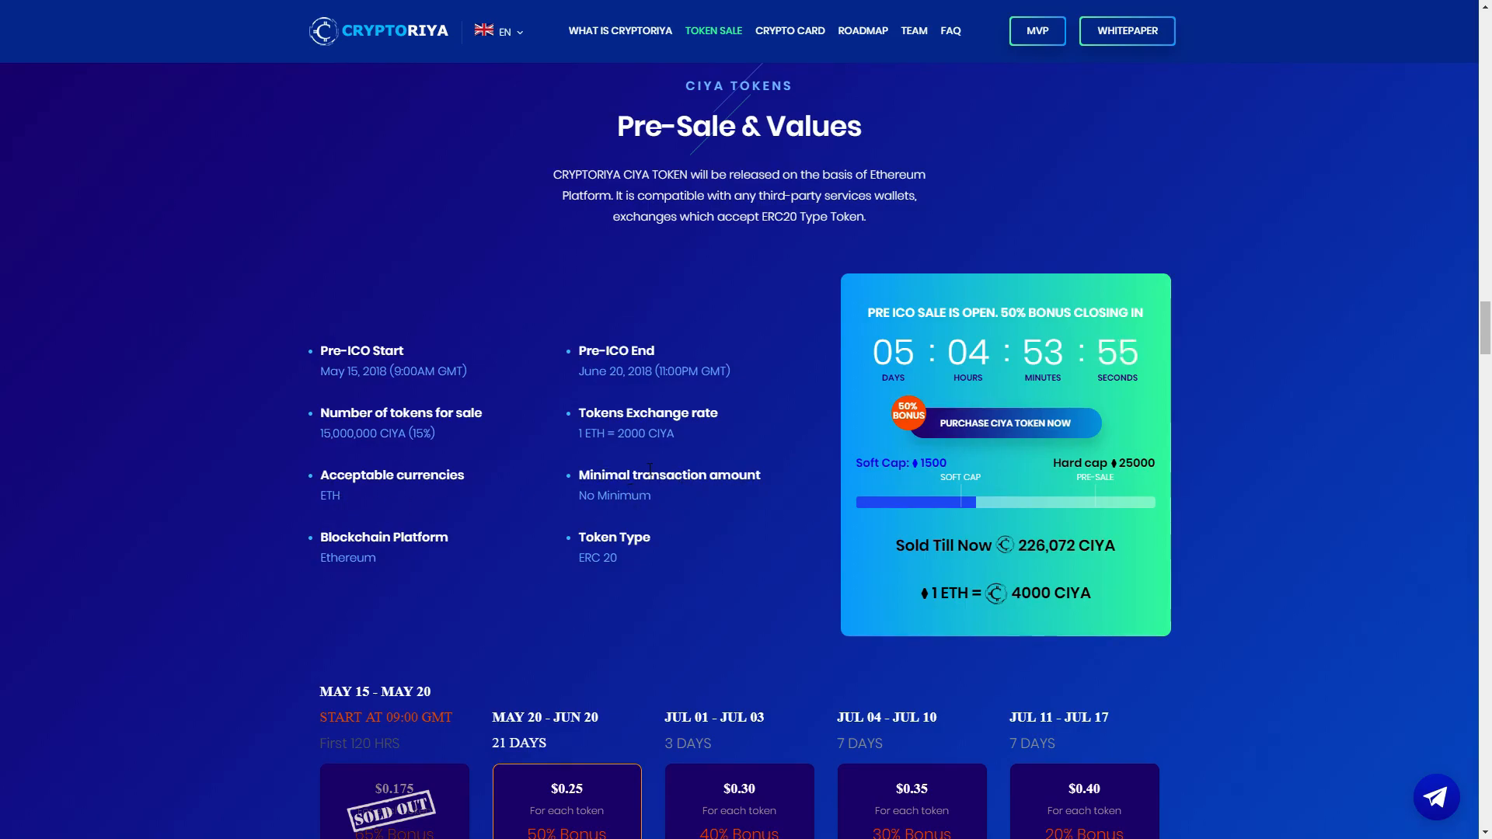
{"action": "mouse_move", "coordinate": [410, 559]}
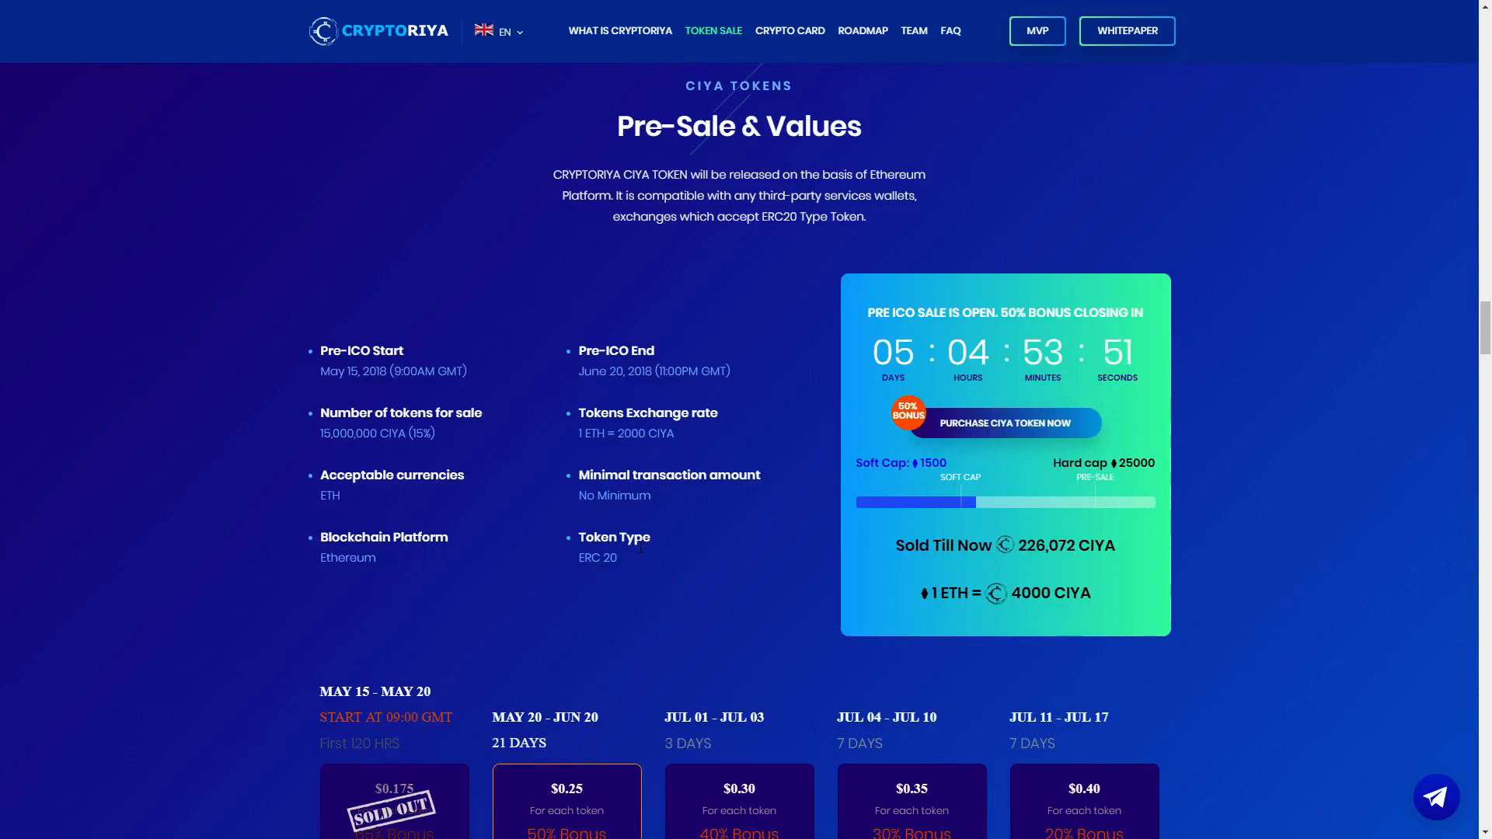
{"action": "scroll", "scroll_direction": "down", "scroll_amount": 3}
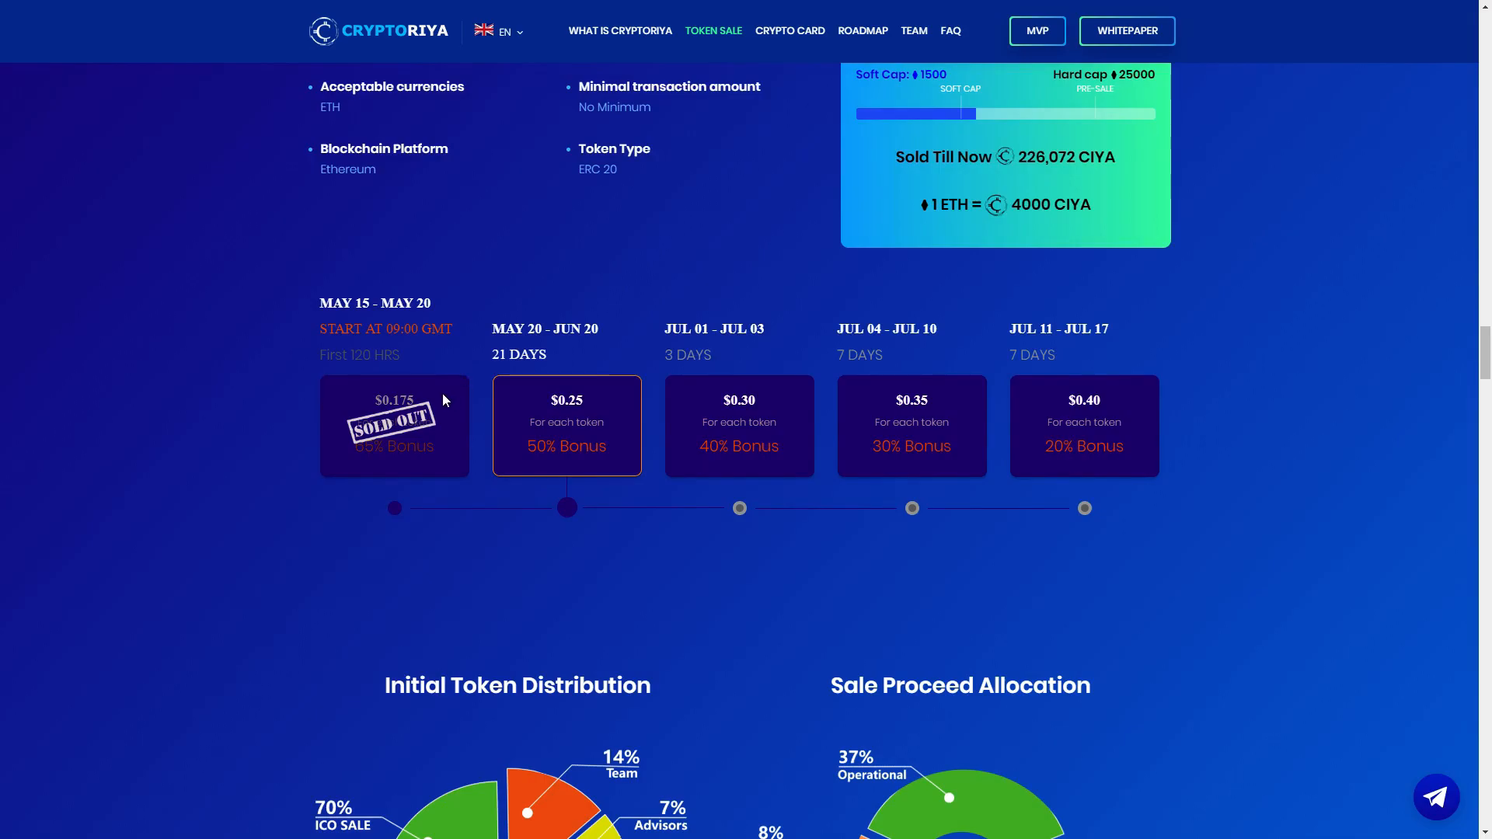
{"action": "mouse_move", "coordinate": [435, 437]}
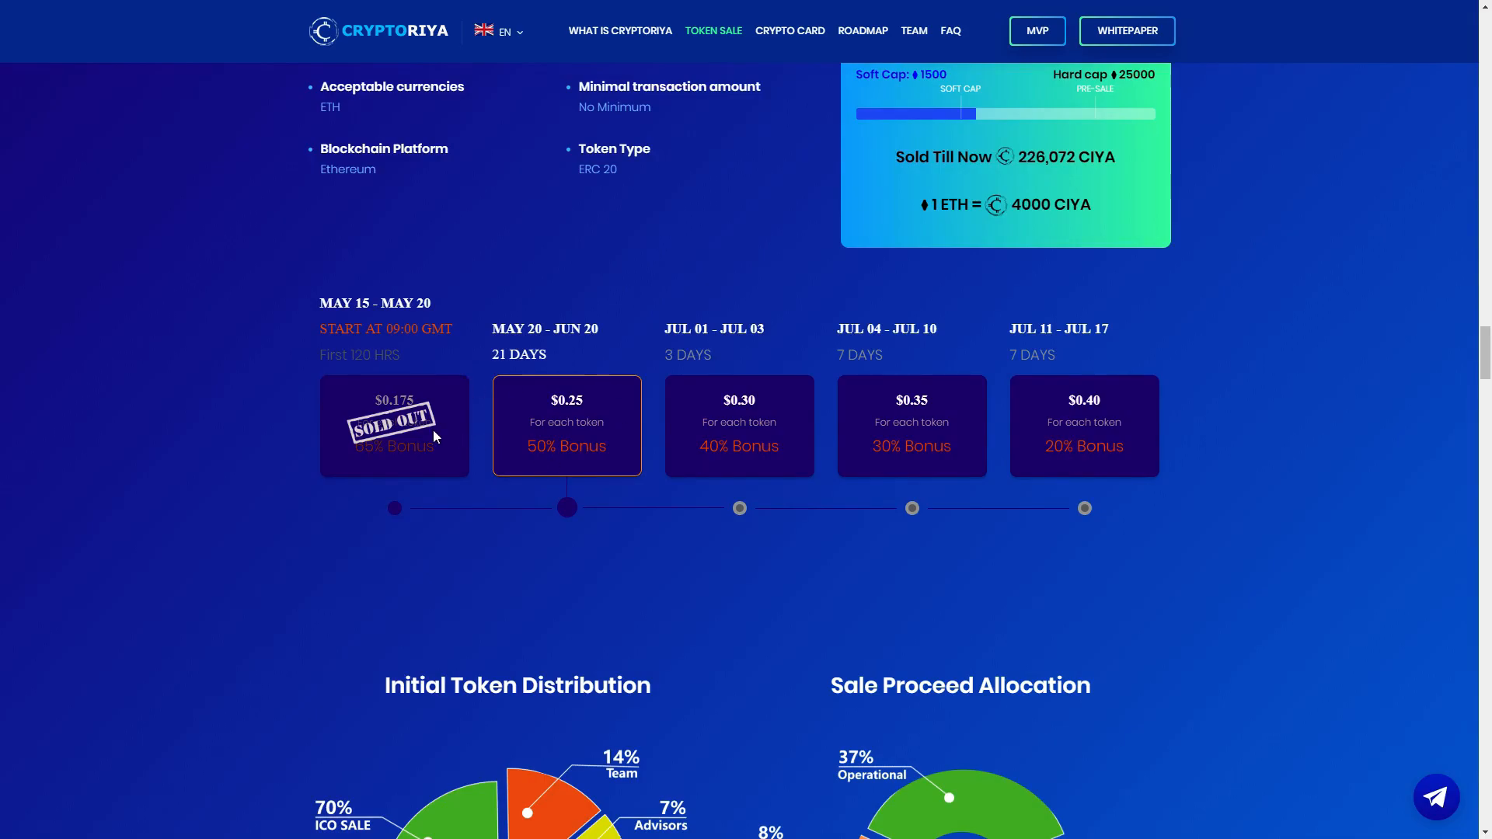
{"action": "mouse_move", "coordinate": [378, 453]}
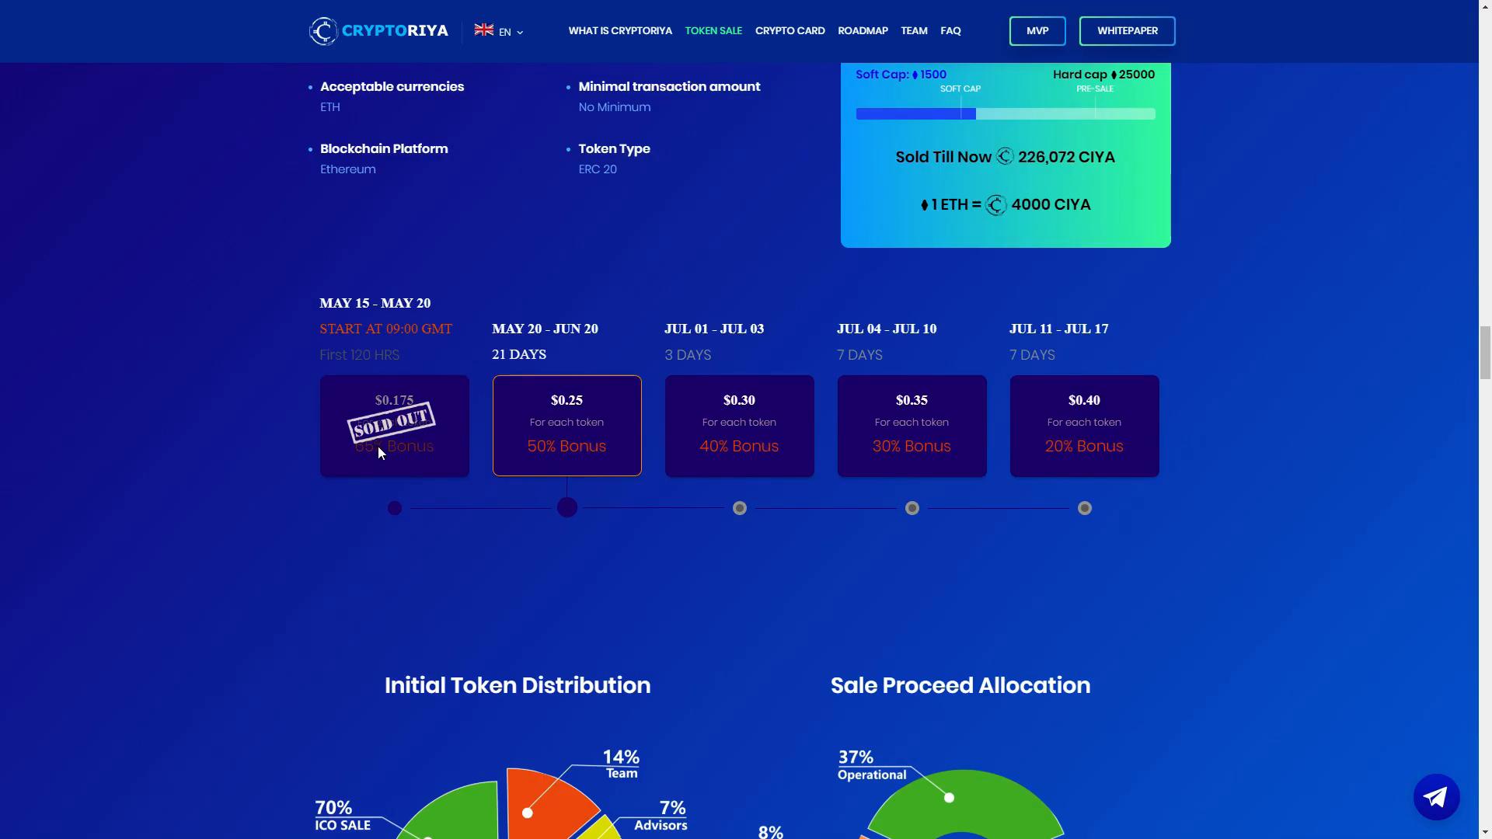
{"action": "mouse_move", "coordinate": [651, 468]}
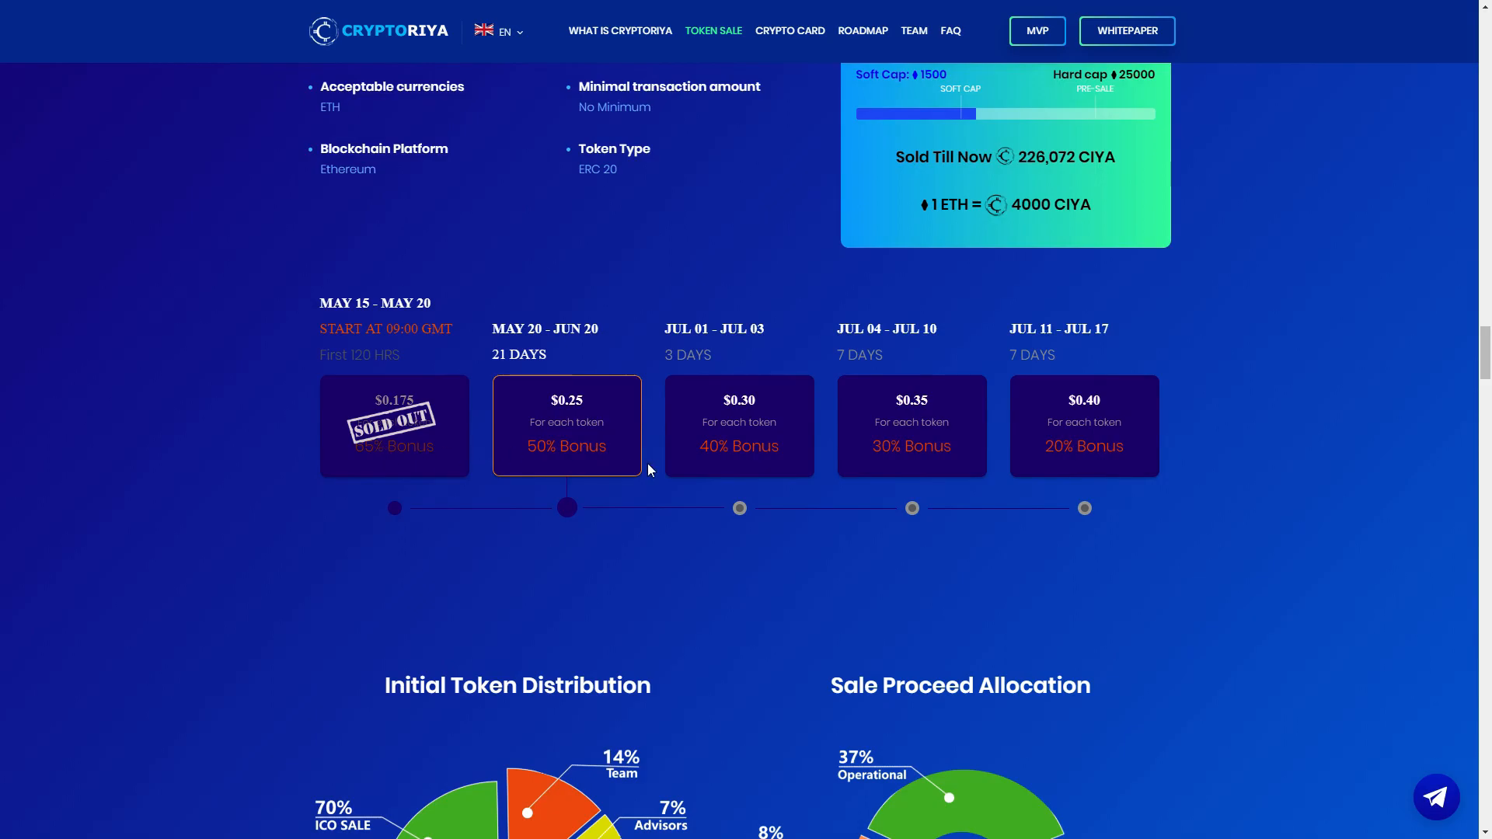
{"action": "mouse_move", "coordinate": [721, 407]}
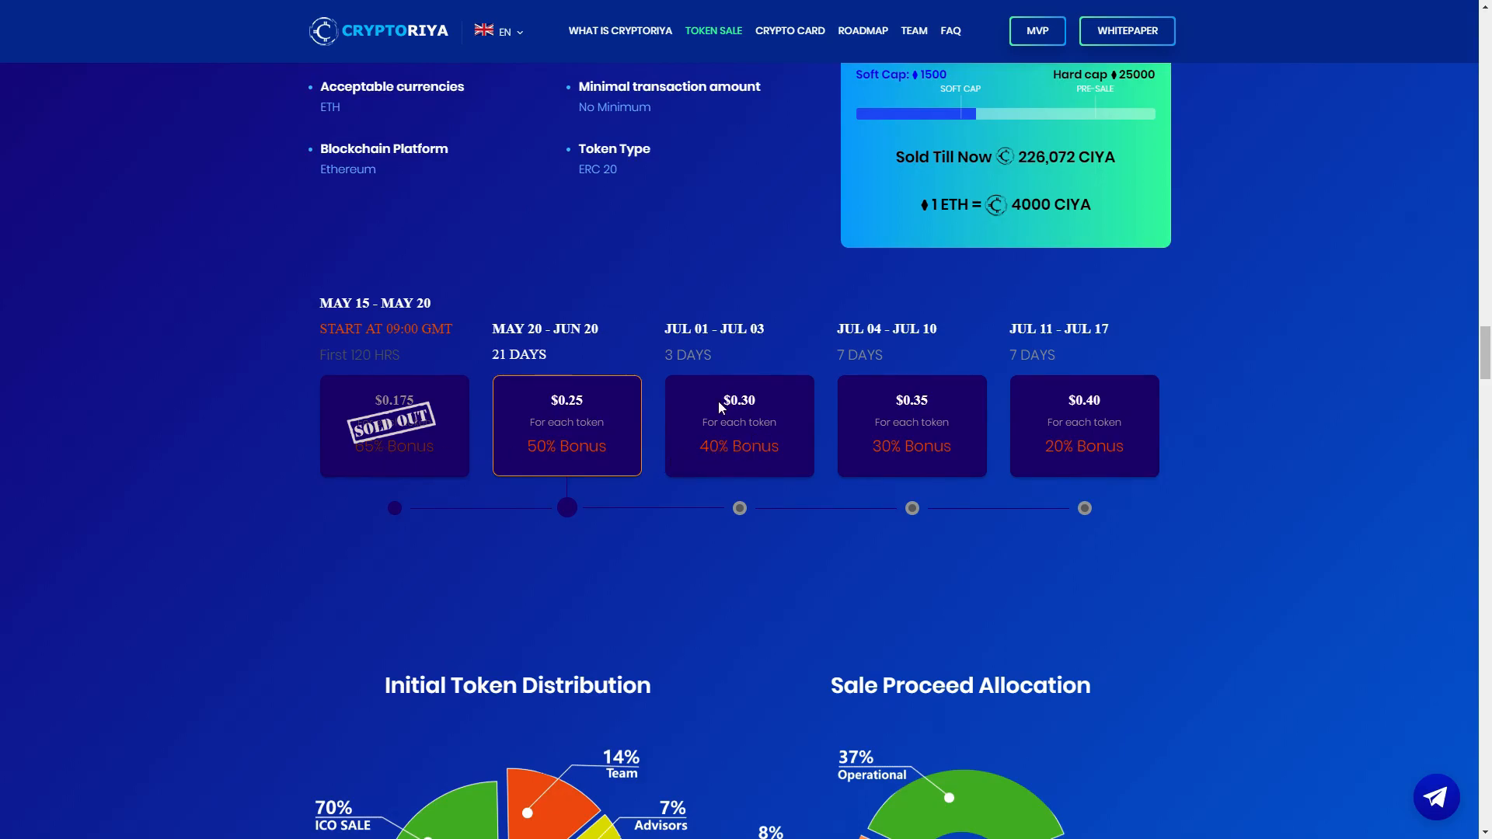
{"action": "mouse_move", "coordinate": [752, 453]}
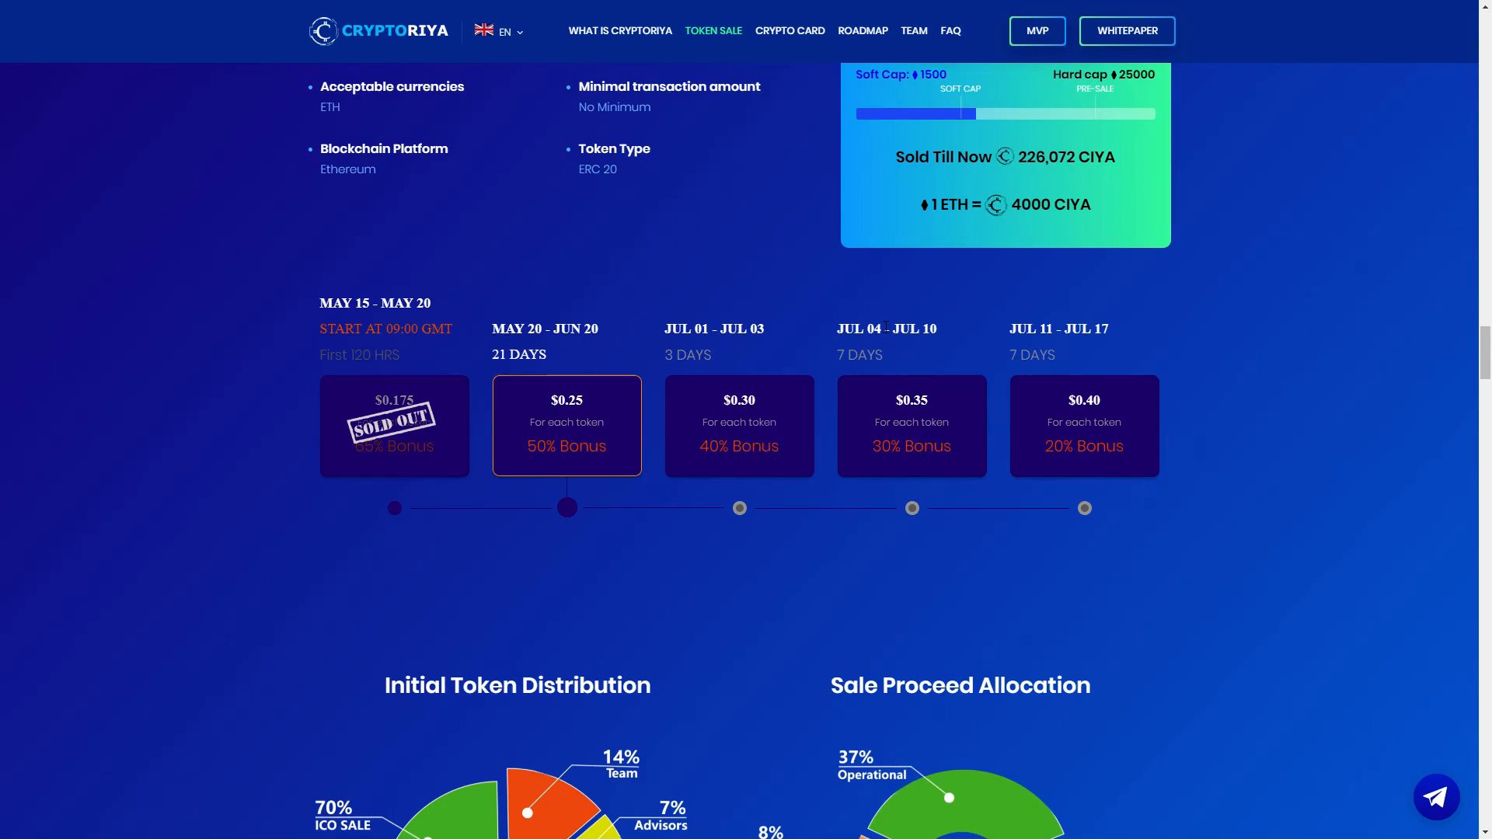
{"action": "mouse_move", "coordinate": [919, 457]}
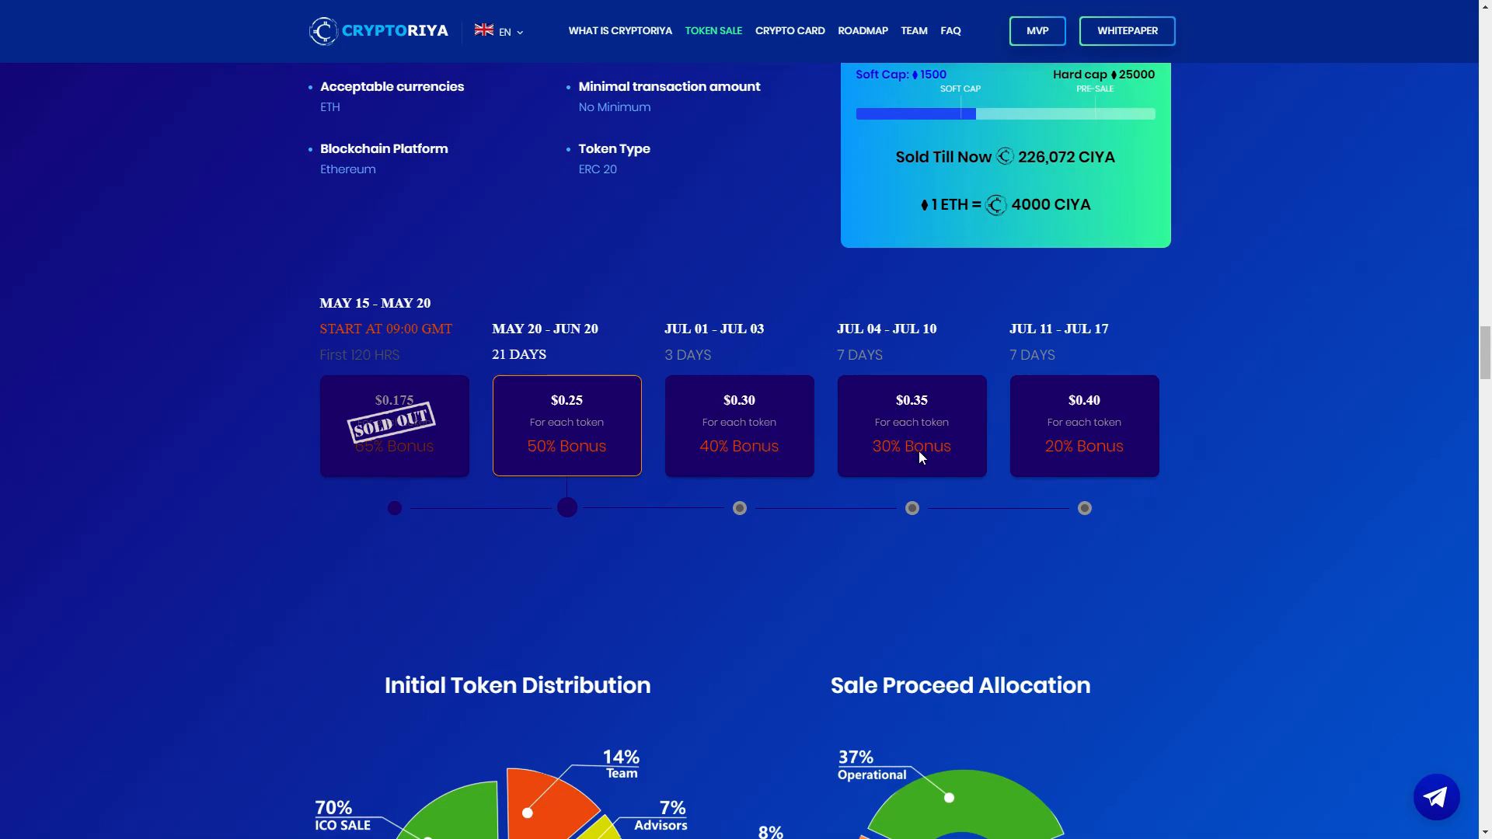
{"action": "mouse_move", "coordinate": [1081, 378]}
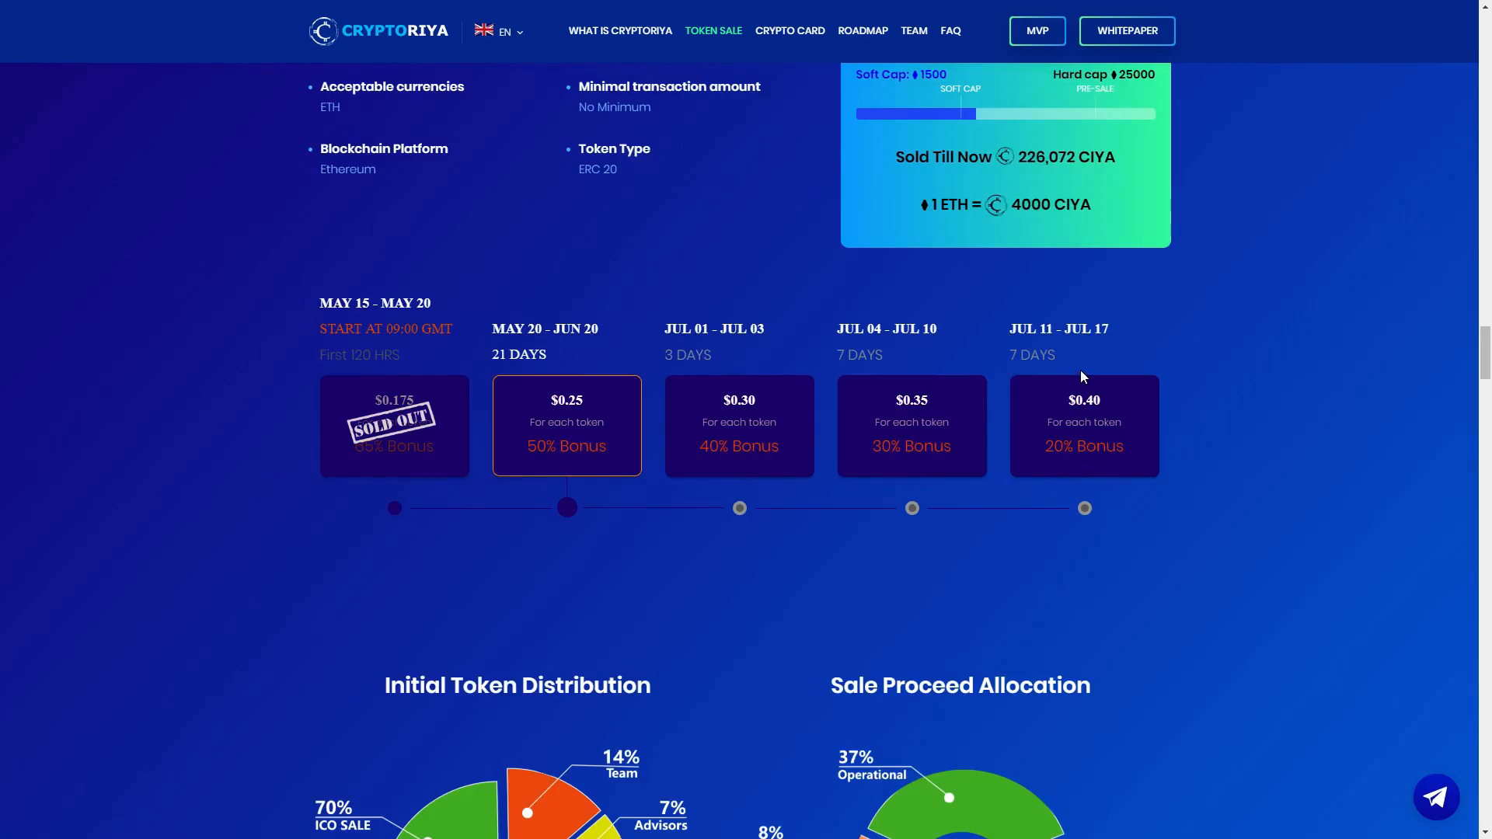
Step: Scroll until the token distribution (70% ICO sale) and proceeds allocation pie charts are visible
{"action": "scroll", "scroll_direction": "down", "scroll_amount": 3}
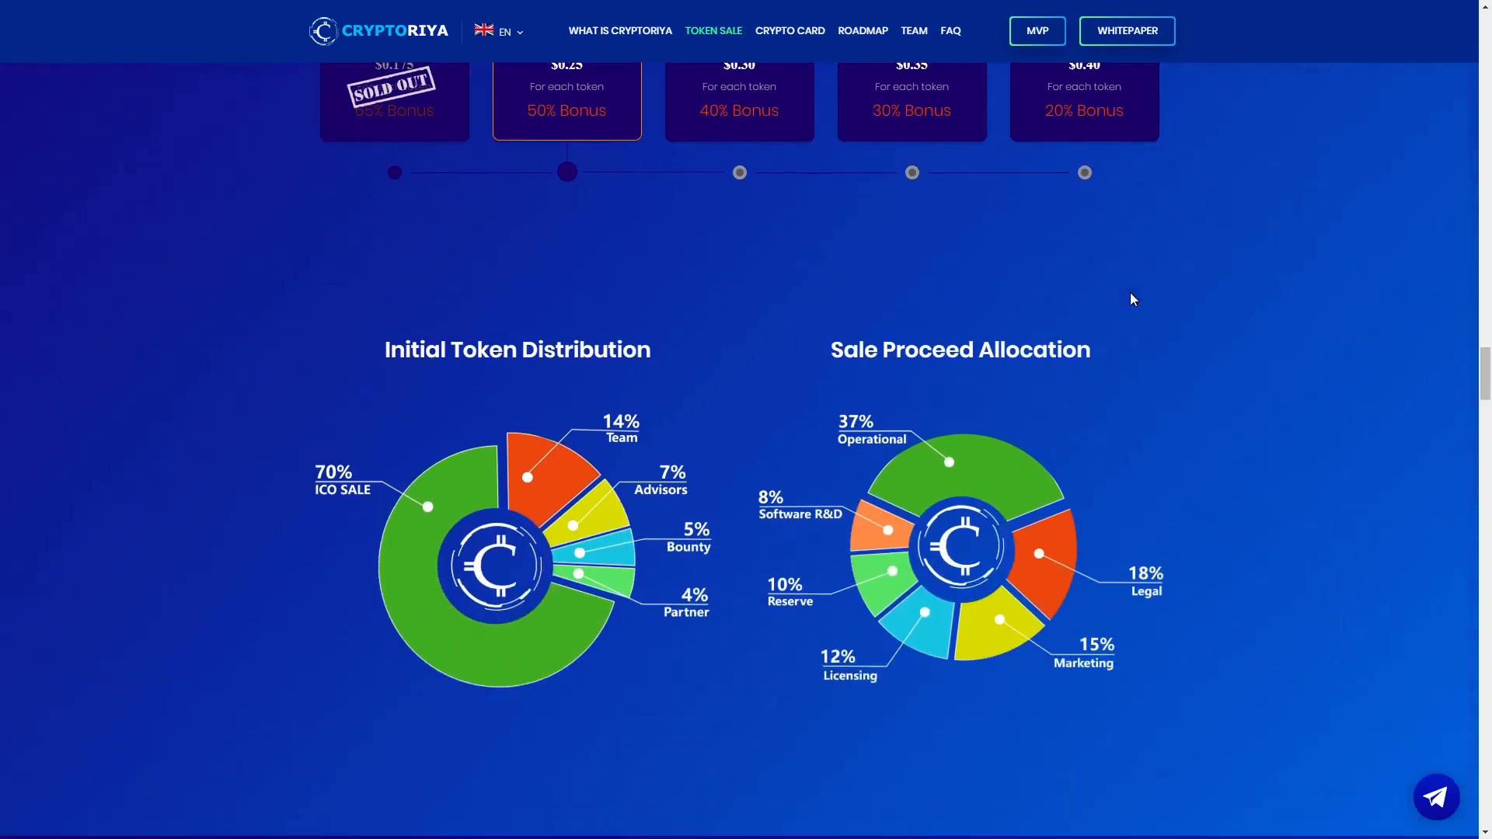
{"action": "scroll", "scroll_direction": "down", "scroll_amount": 3}
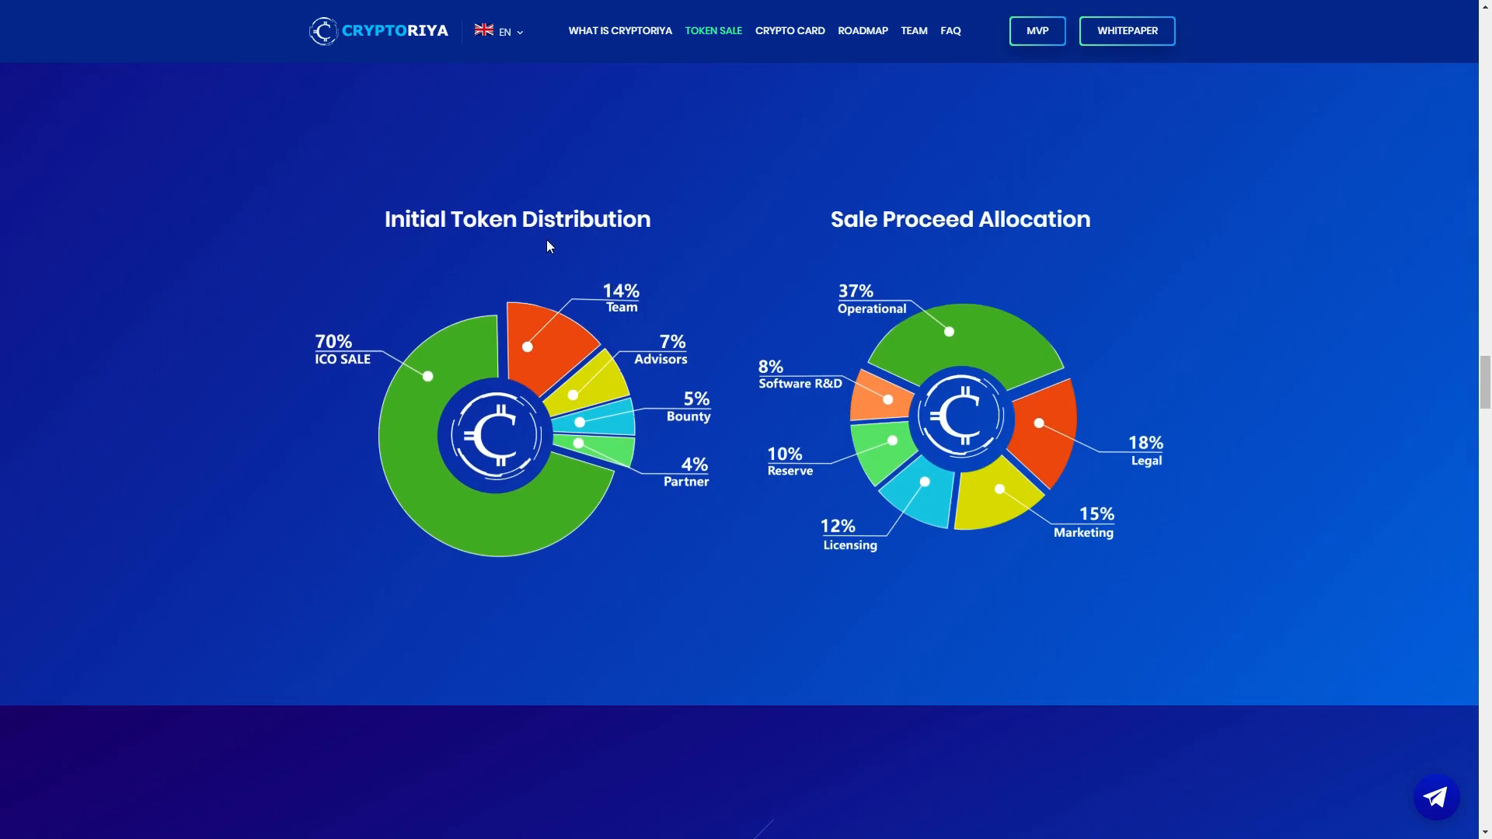
{"action": "mouse_move", "coordinate": [347, 356]}
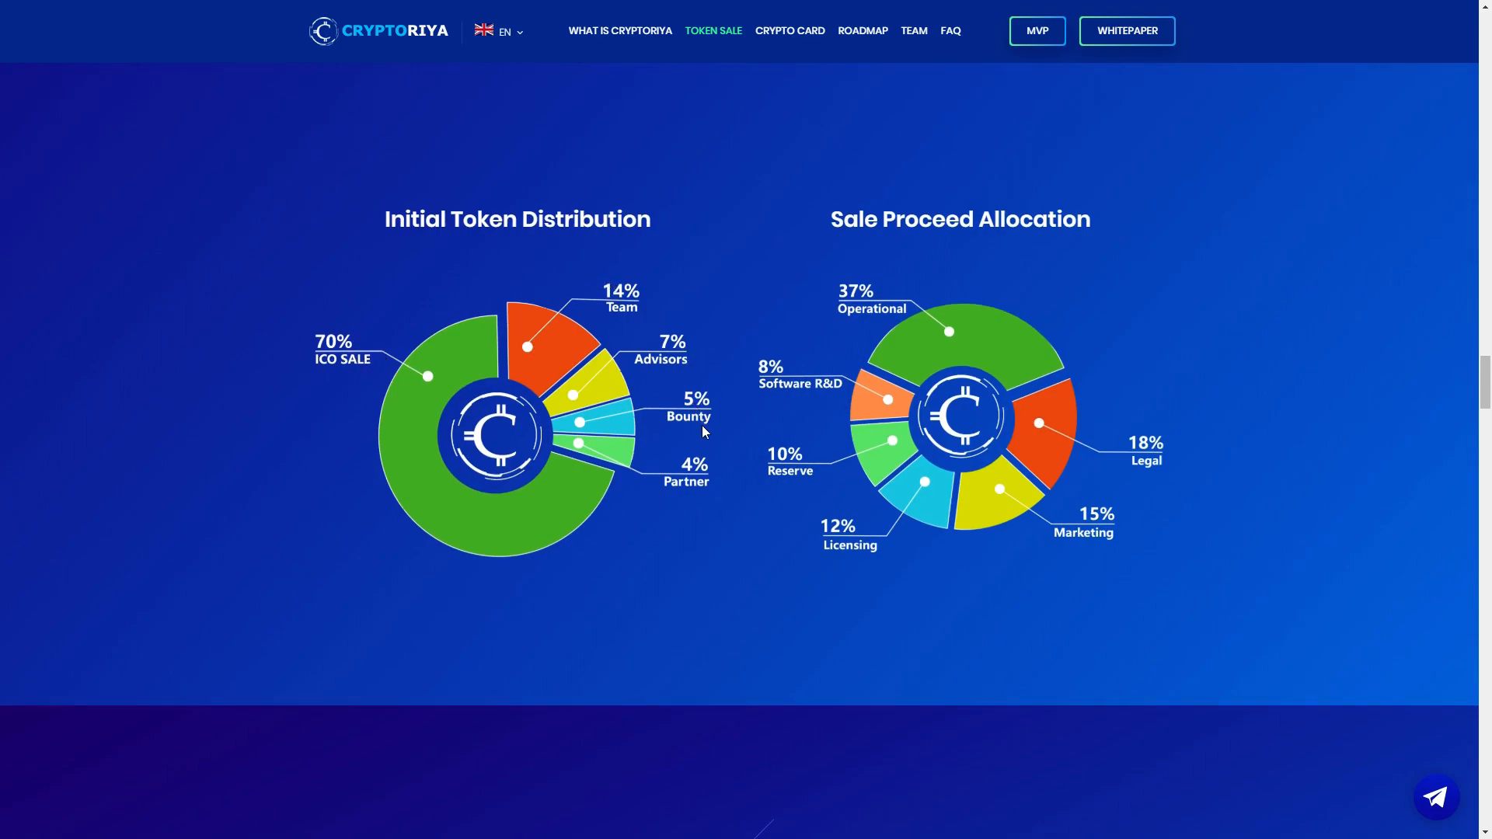
{"action": "mouse_move", "coordinate": [656, 307]}
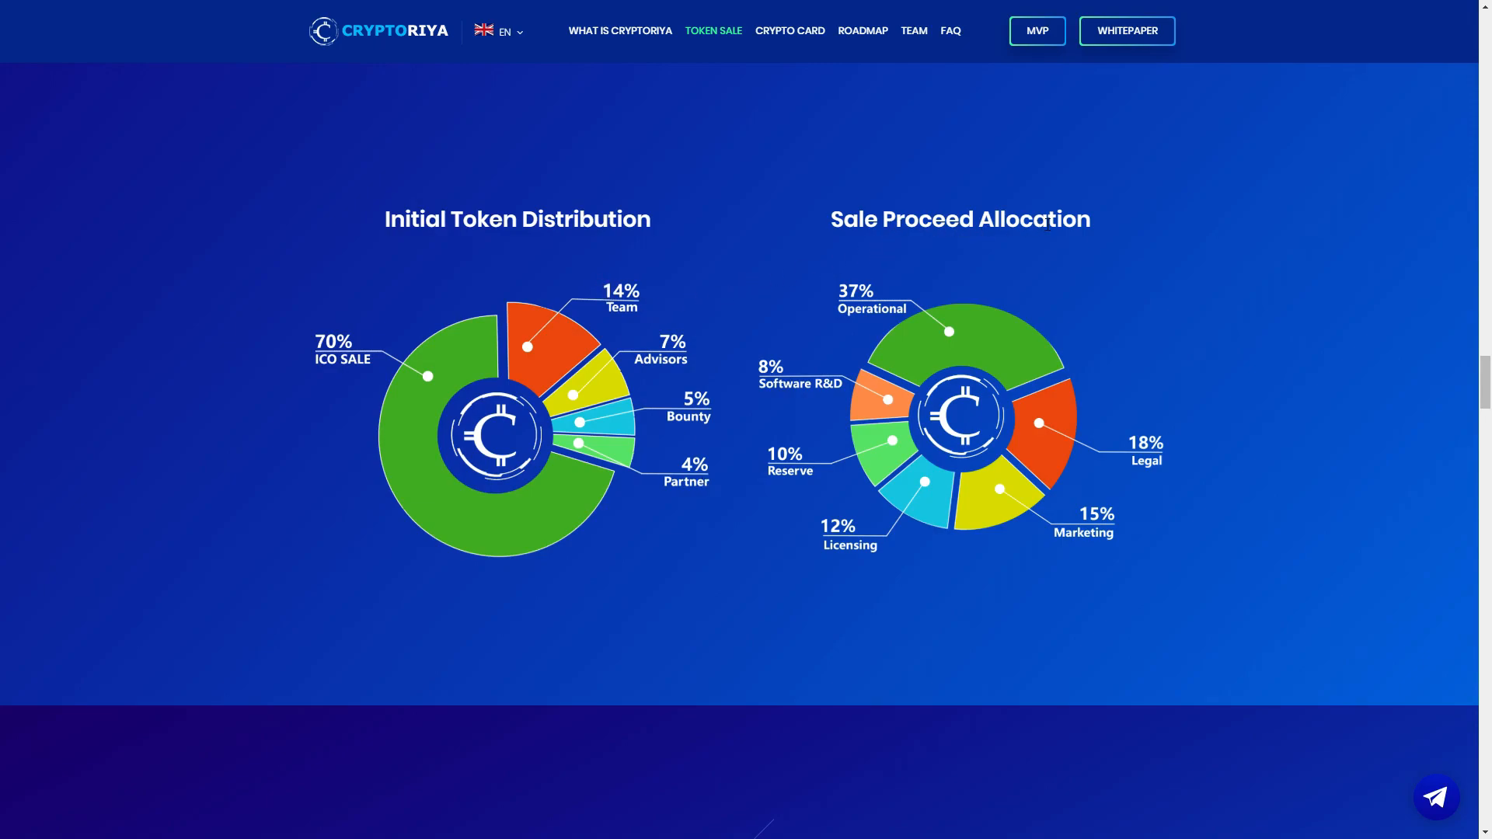
{"action": "mouse_move", "coordinate": [1116, 505]}
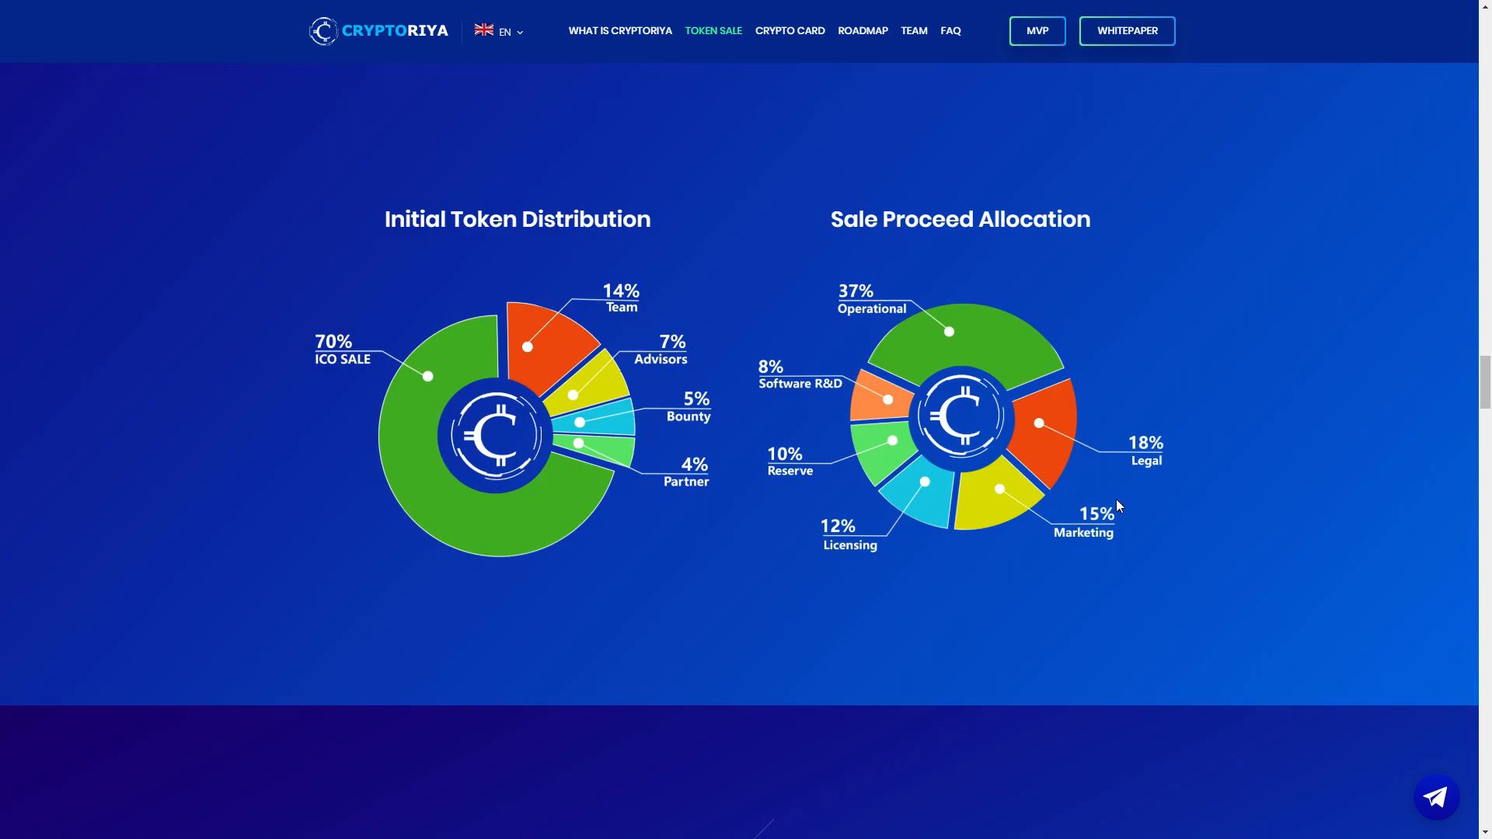
{"action": "mouse_move", "coordinate": [932, 491]}
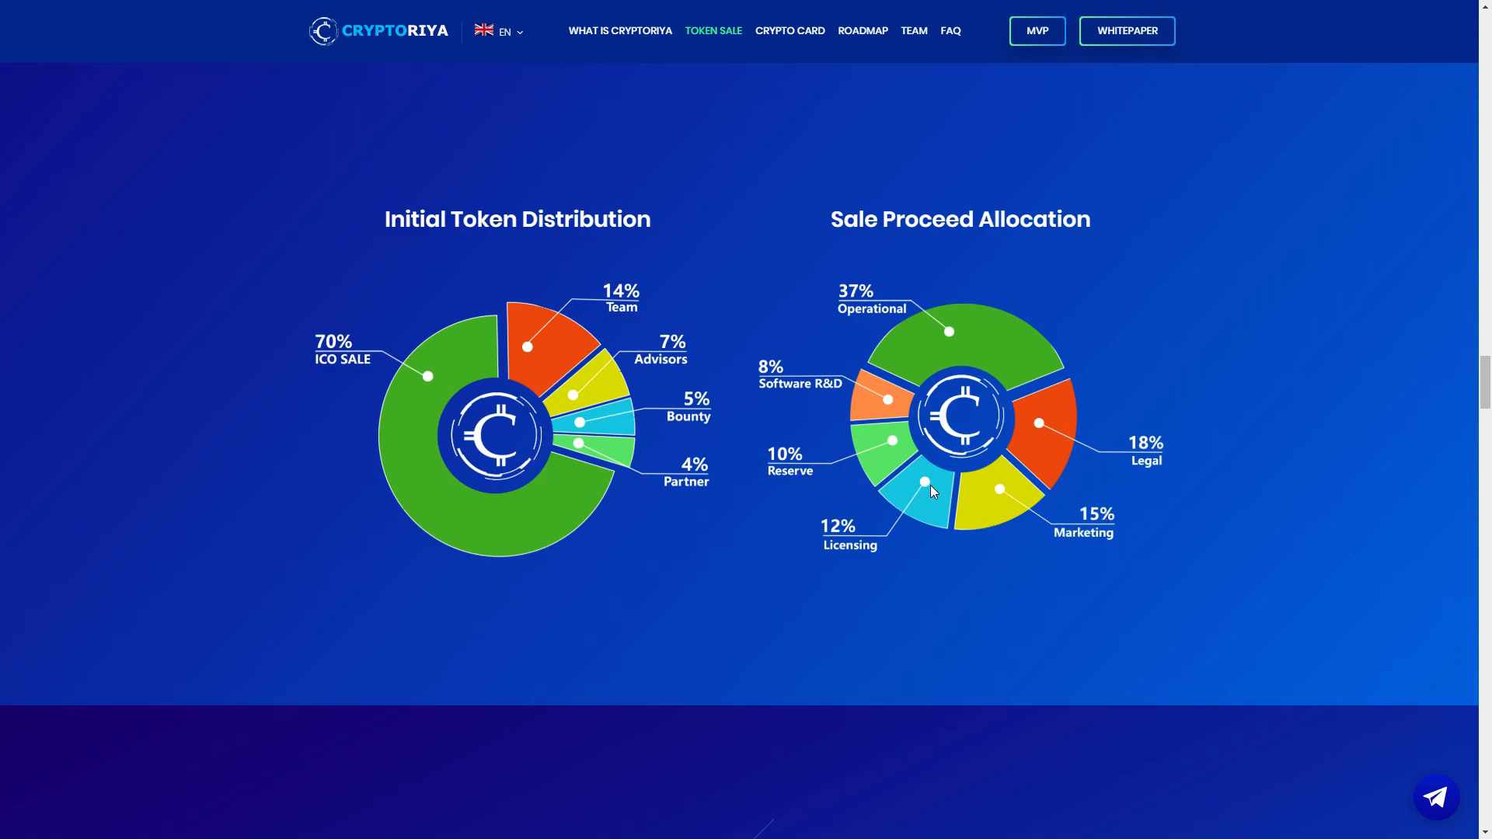
{"action": "mouse_move", "coordinate": [878, 395]}
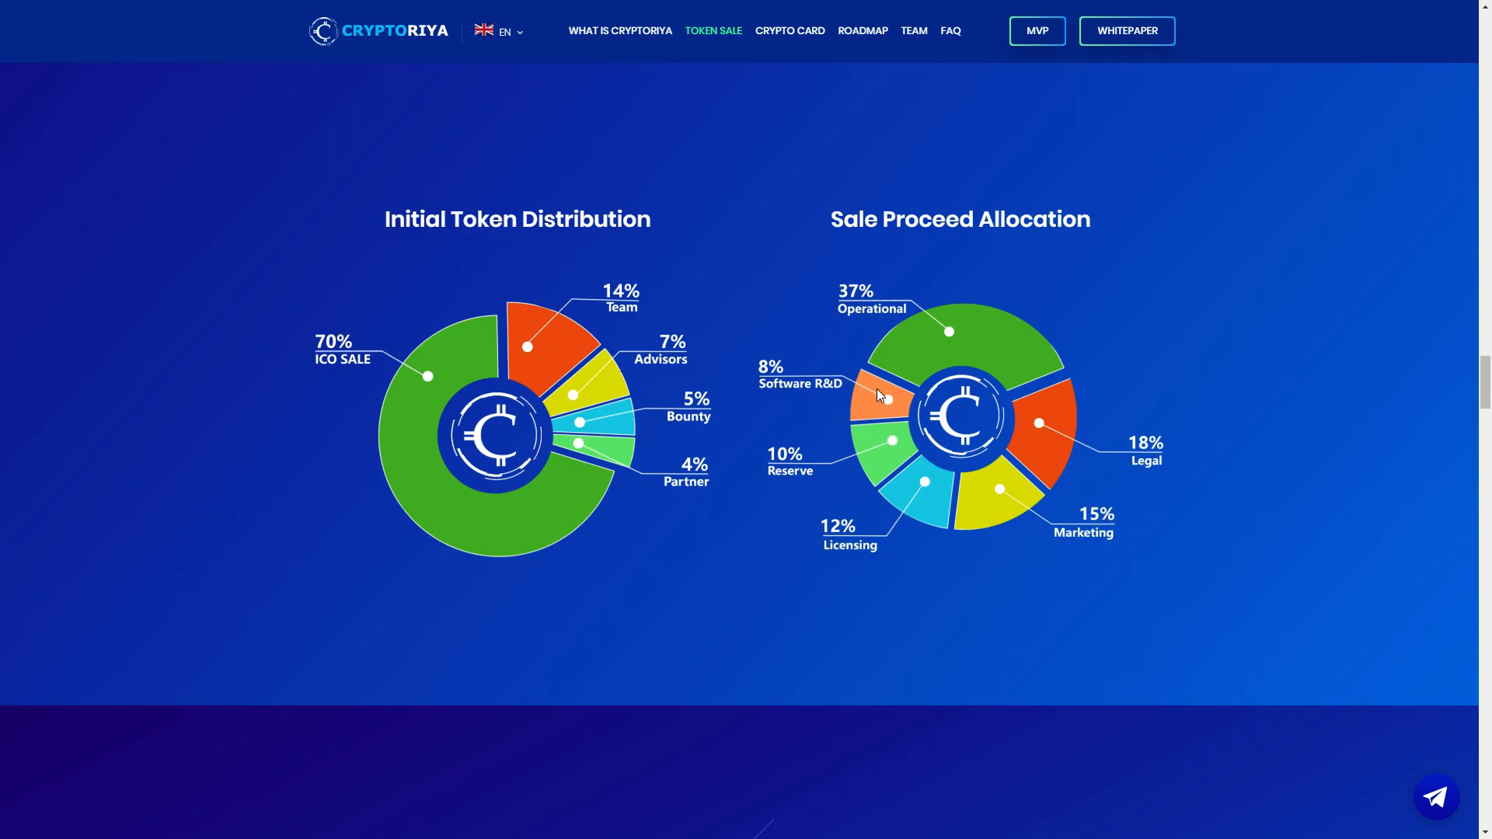
{"action": "mouse_move", "coordinate": [924, 321]}
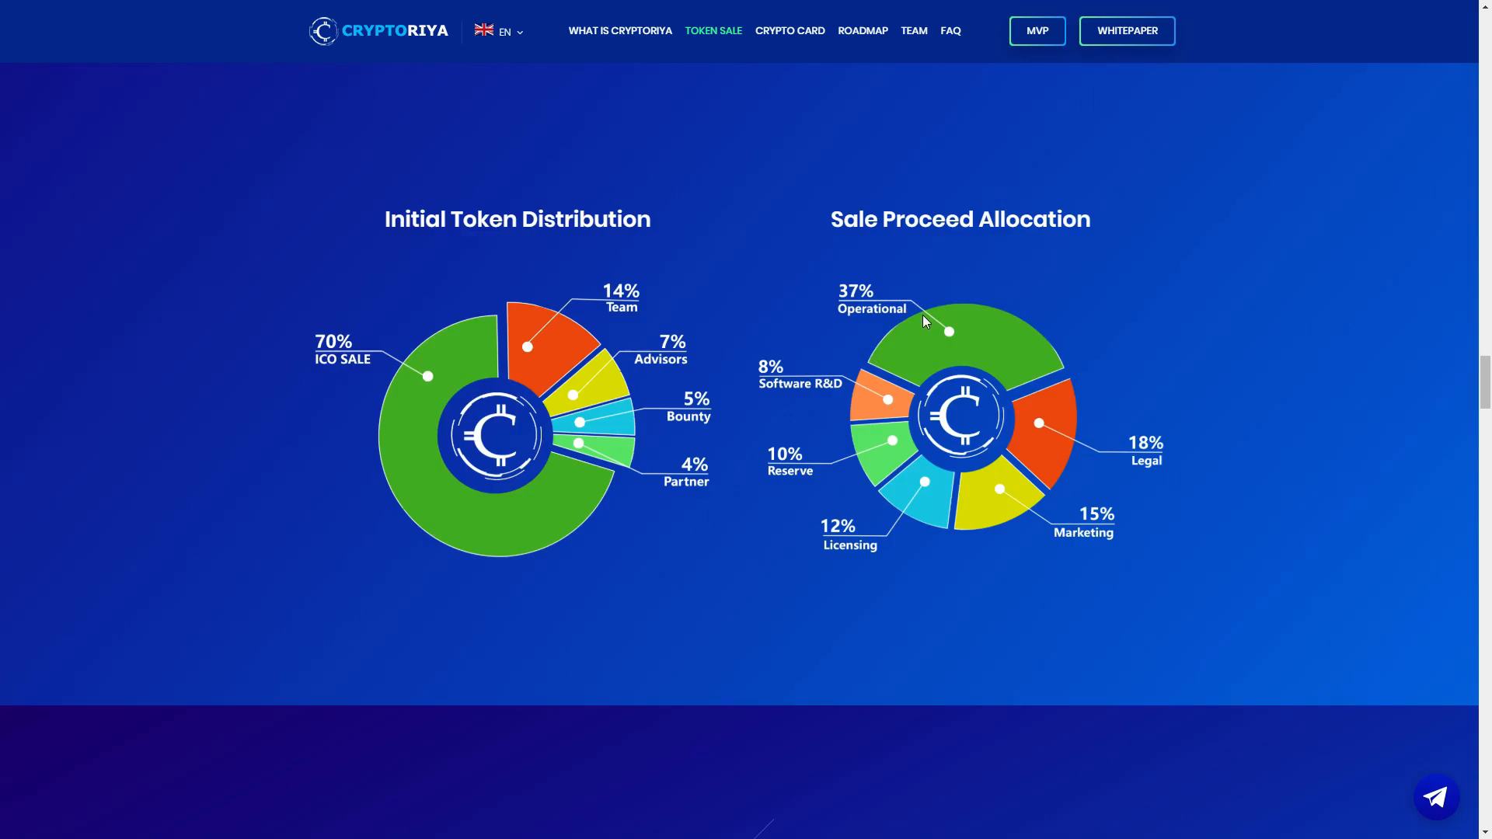
Step: Scroll down to the Regular Debit Cards fee and limit list
{"action": "scroll", "scroll_direction": "down", "scroll_amount": 3}
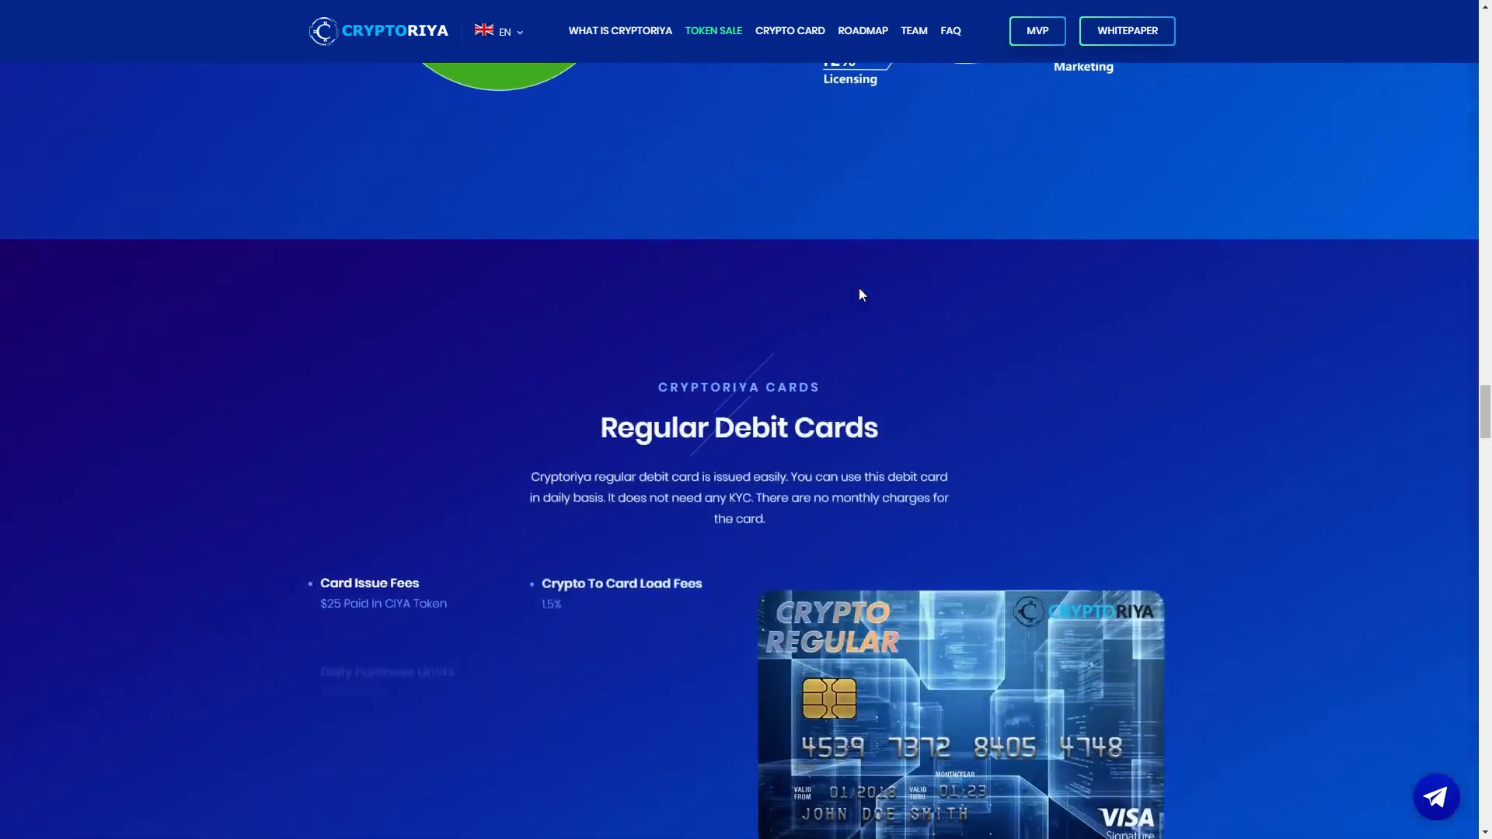
{"action": "scroll", "scroll_direction": "down", "scroll_amount": 3}
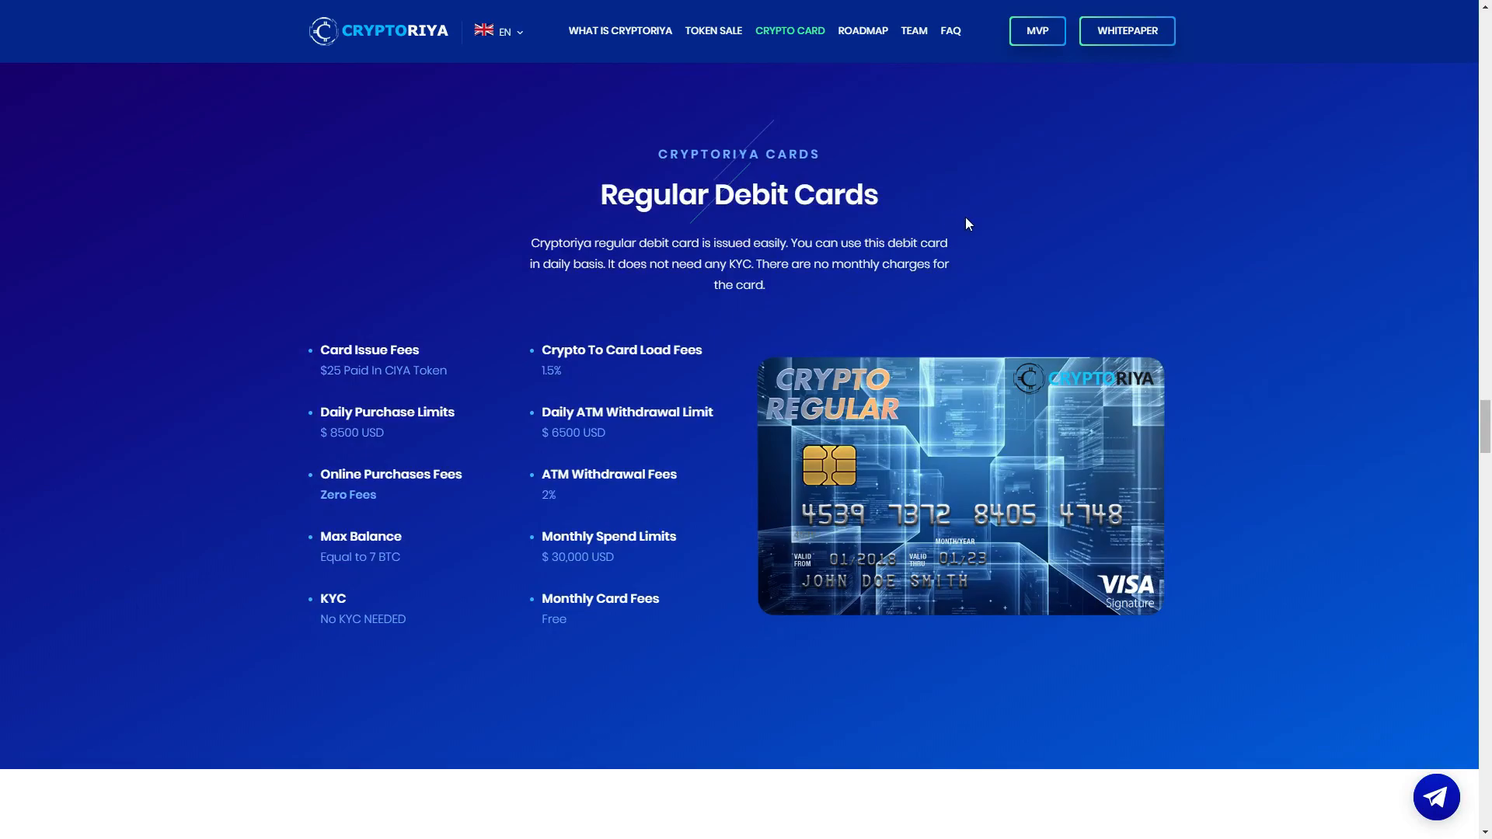
{"action": "mouse_move", "coordinate": [406, 409]}
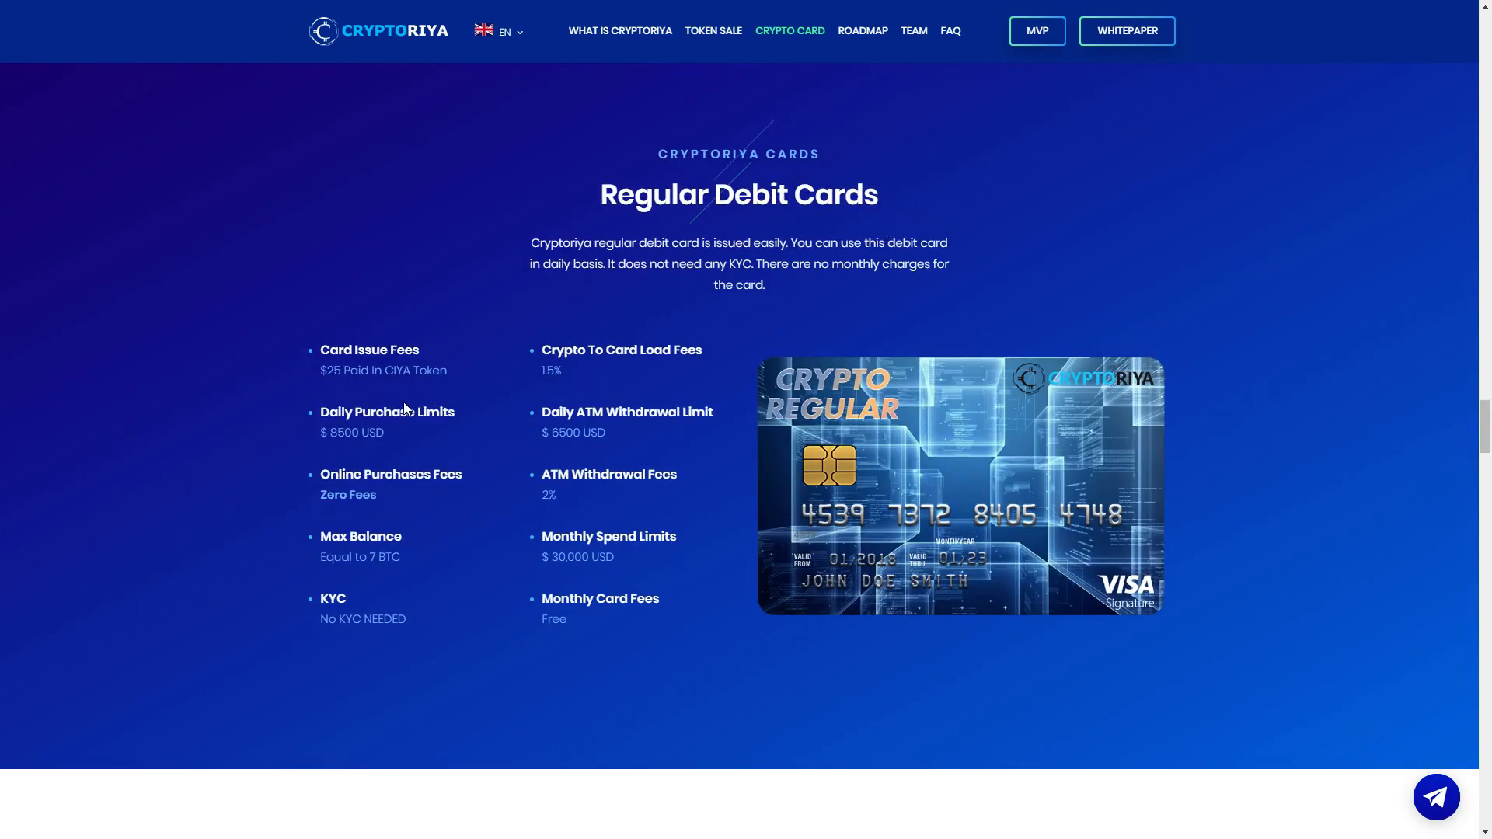
{"action": "mouse_move", "coordinate": [351, 386]}
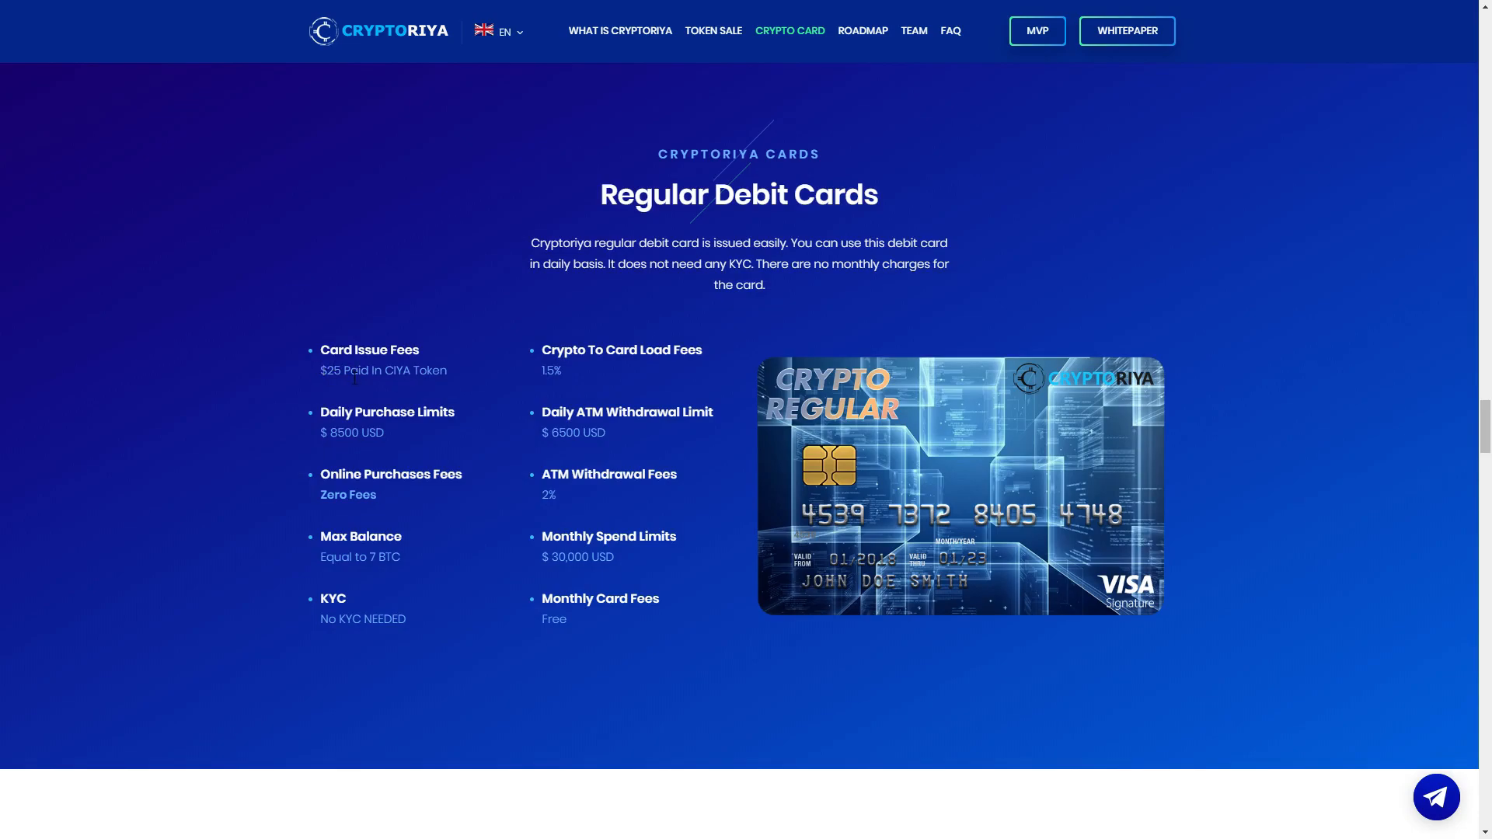
{"action": "mouse_move", "coordinate": [530, 303]}
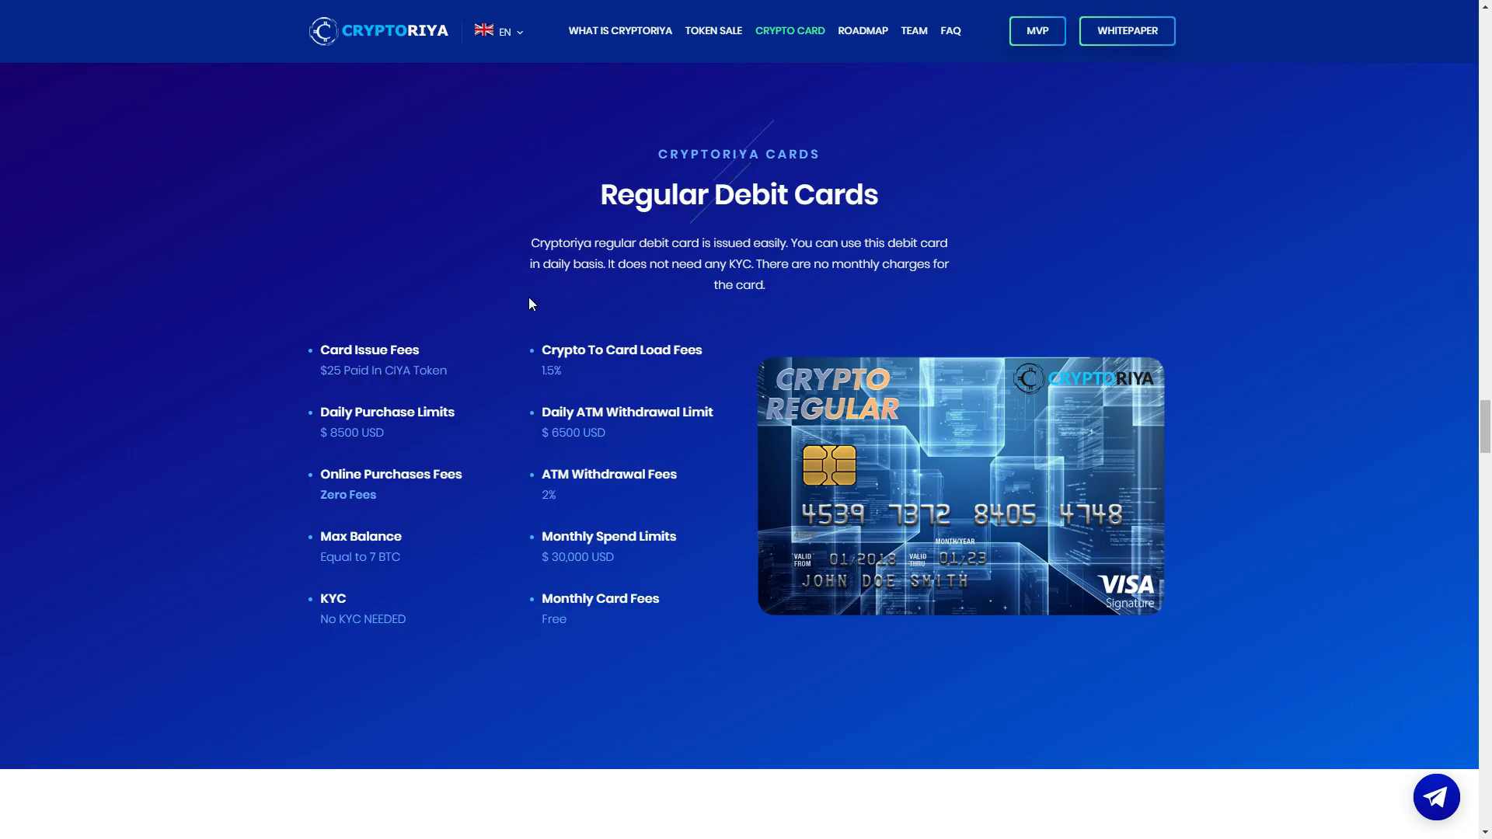
{"action": "mouse_move", "coordinate": [564, 382]}
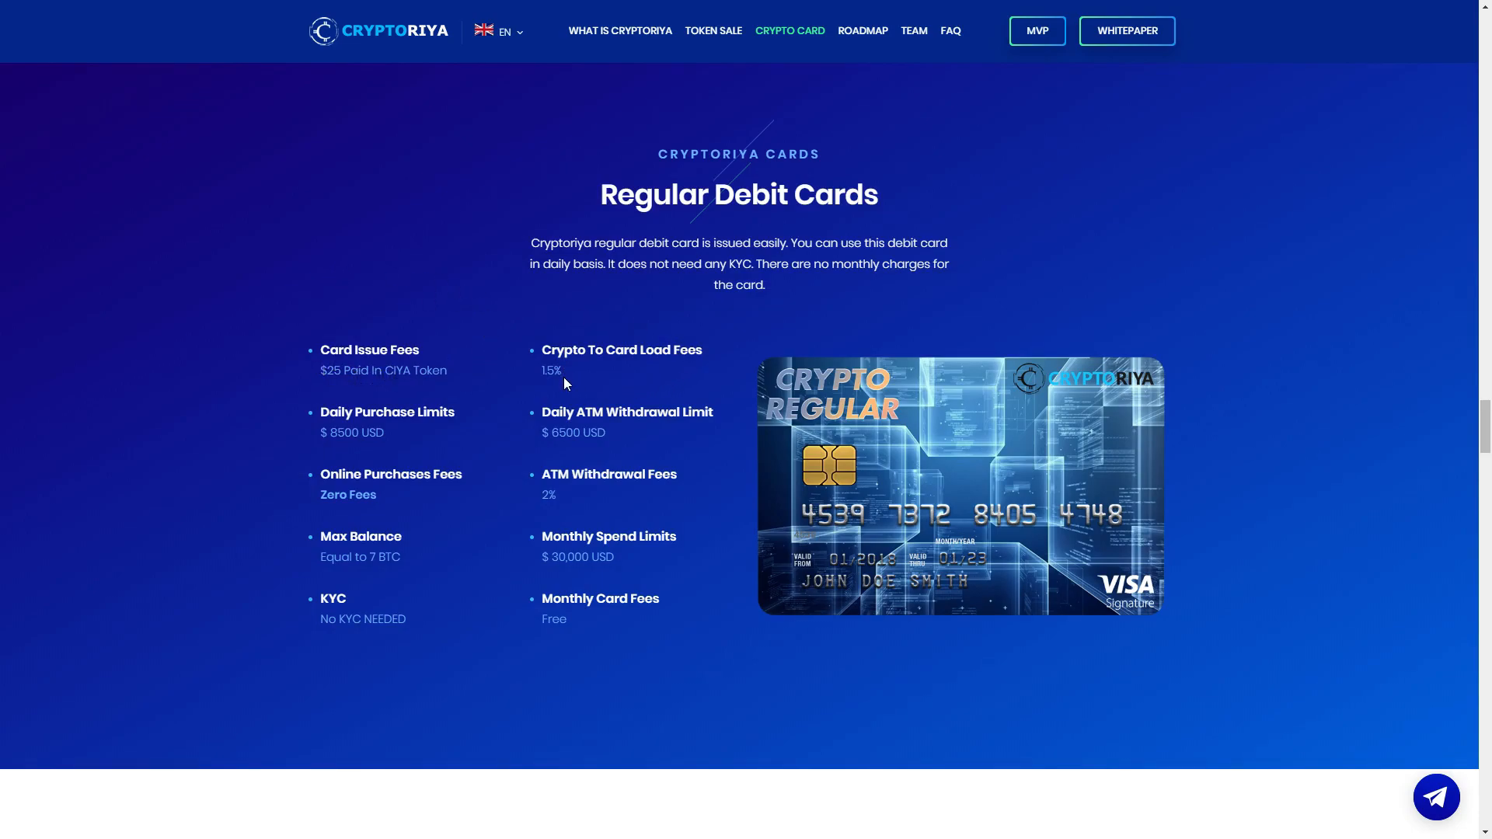
{"action": "mouse_move", "coordinate": [640, 279]}
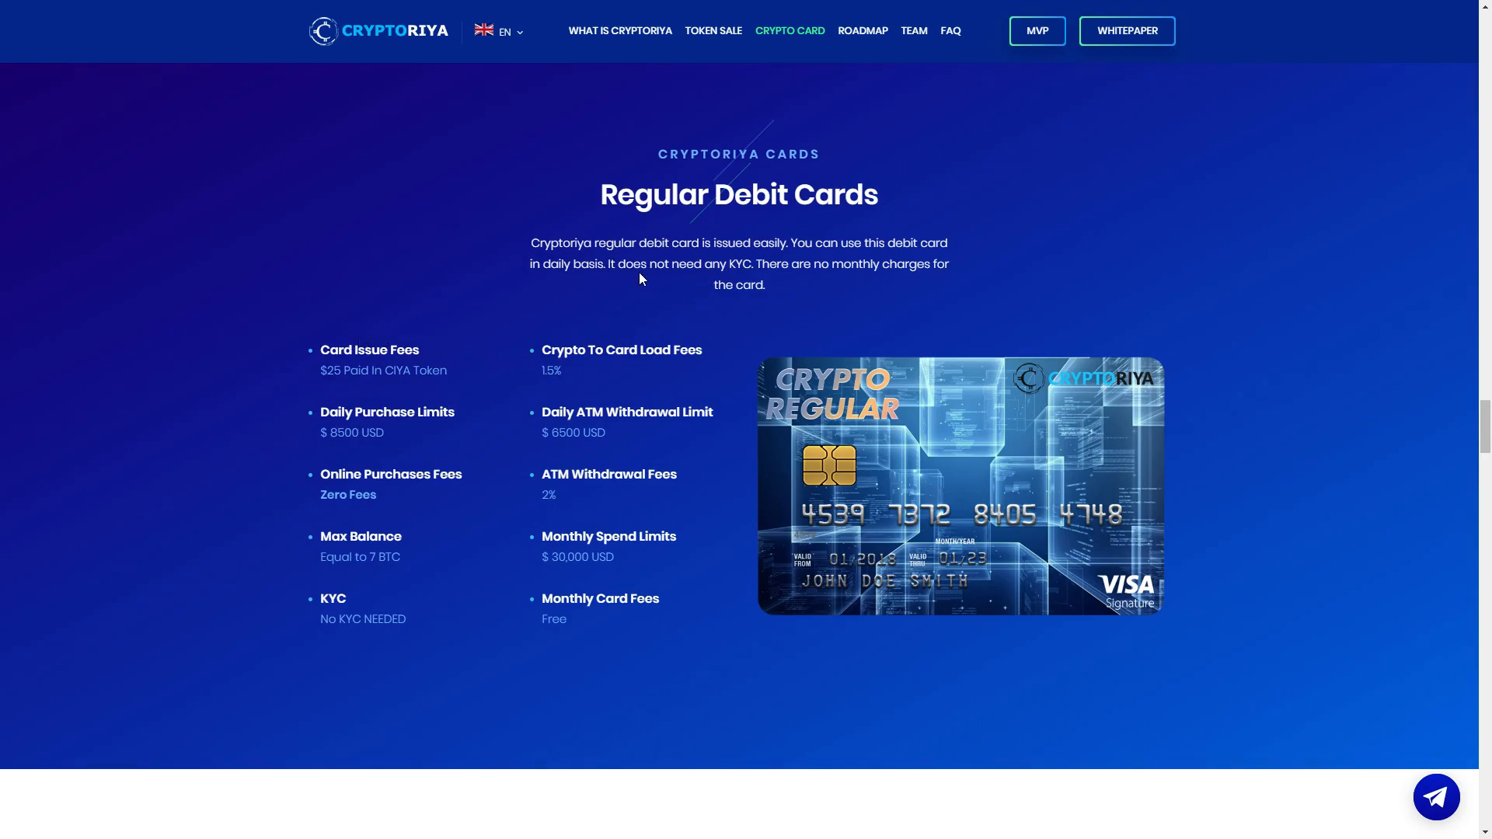
{"action": "mouse_move", "coordinate": [402, 441]}
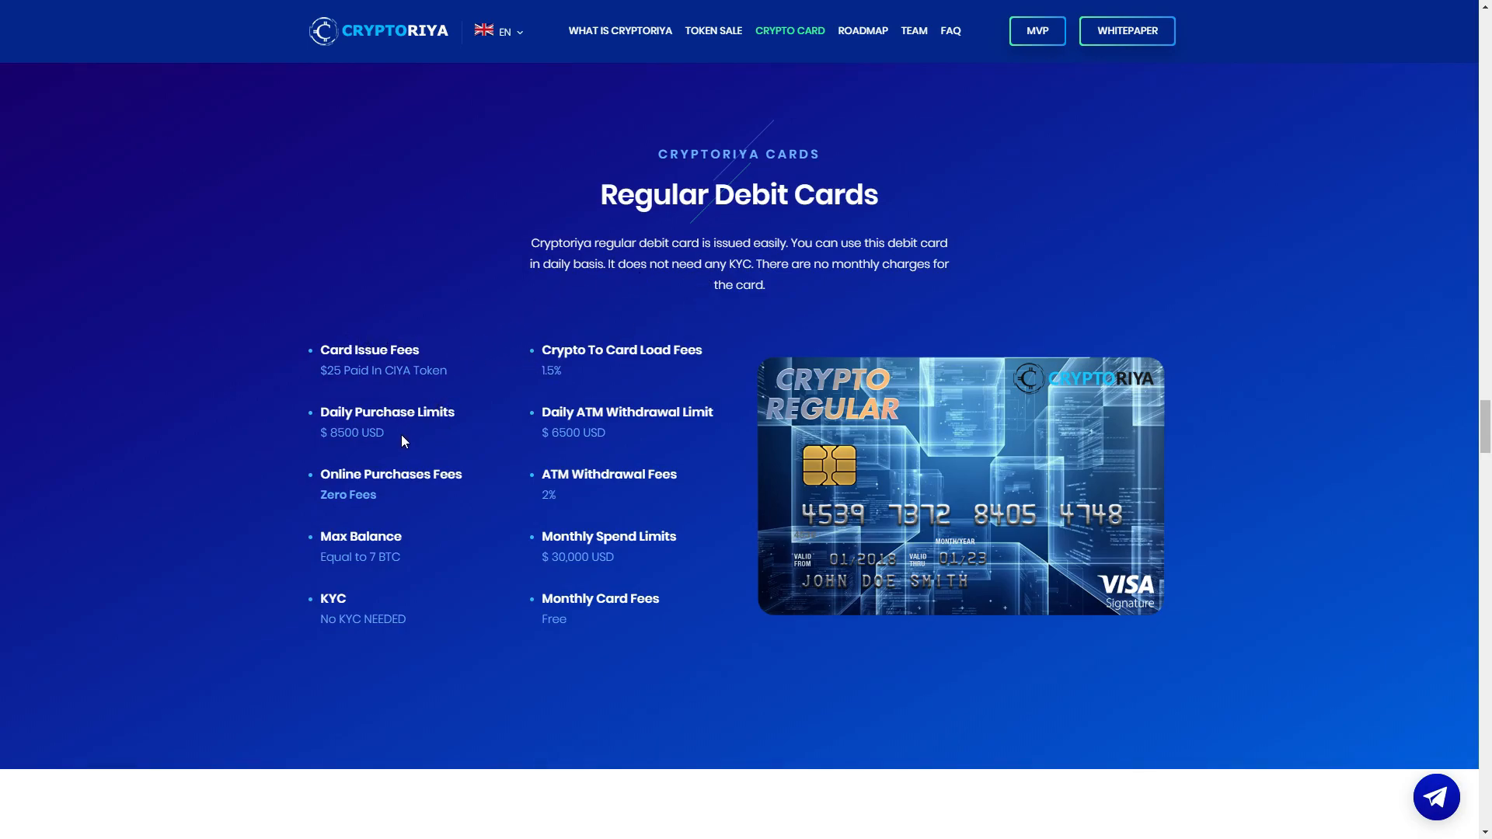
{"action": "mouse_move", "coordinate": [458, 437]}
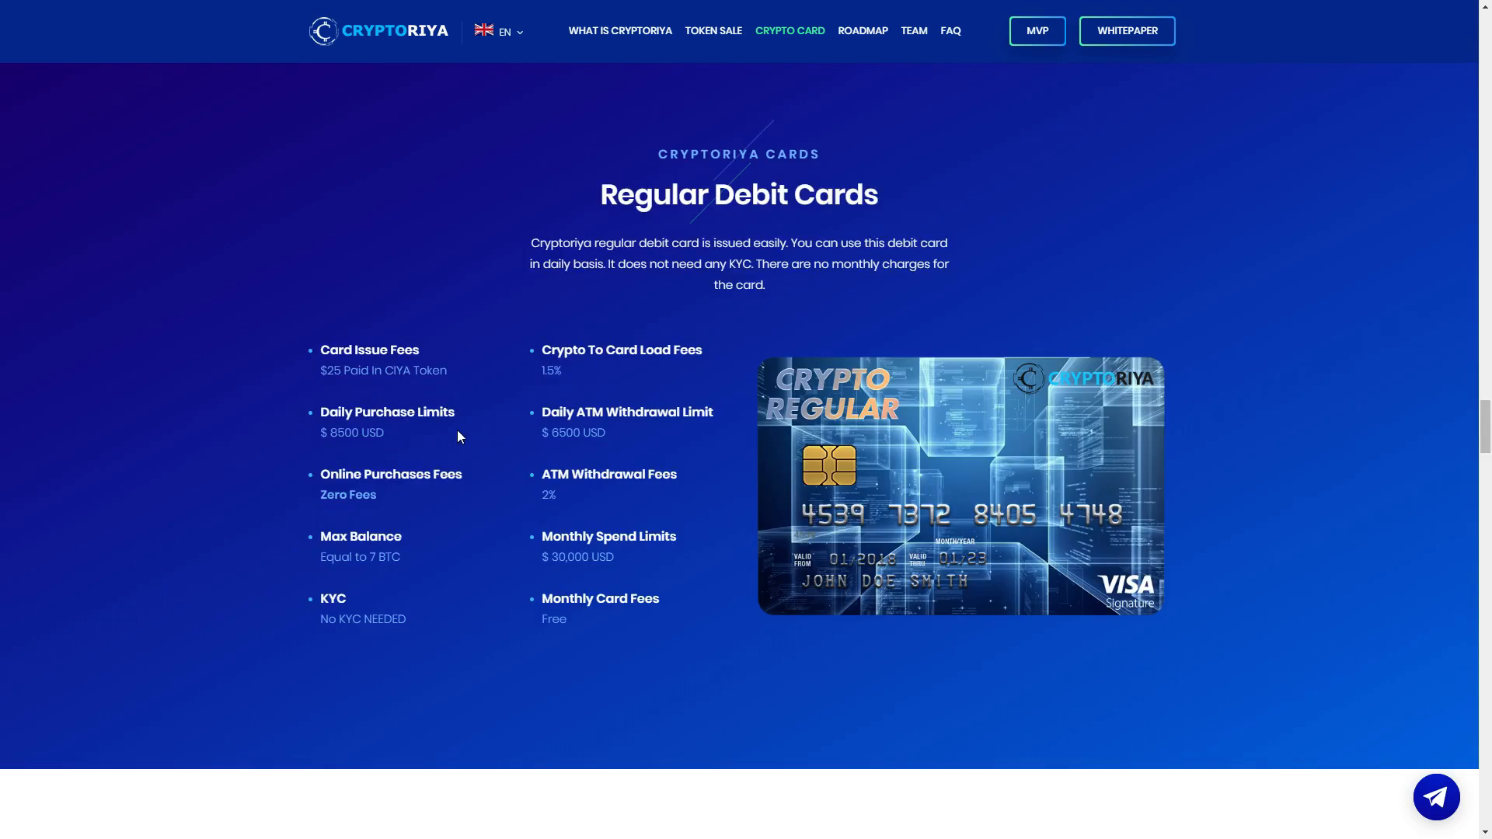
{"action": "mouse_move", "coordinate": [584, 455]}
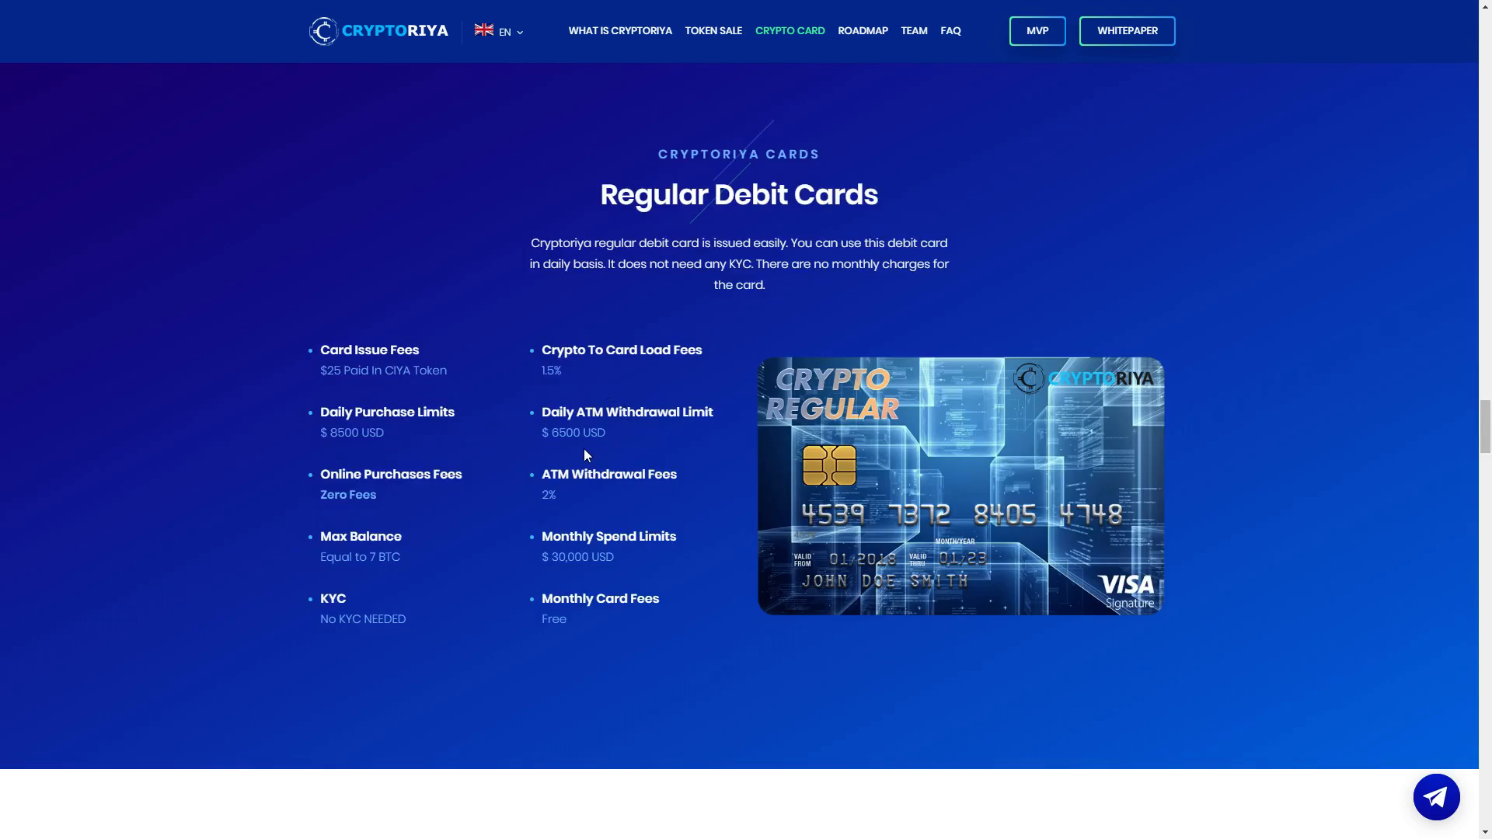
{"action": "mouse_move", "coordinate": [602, 441]}
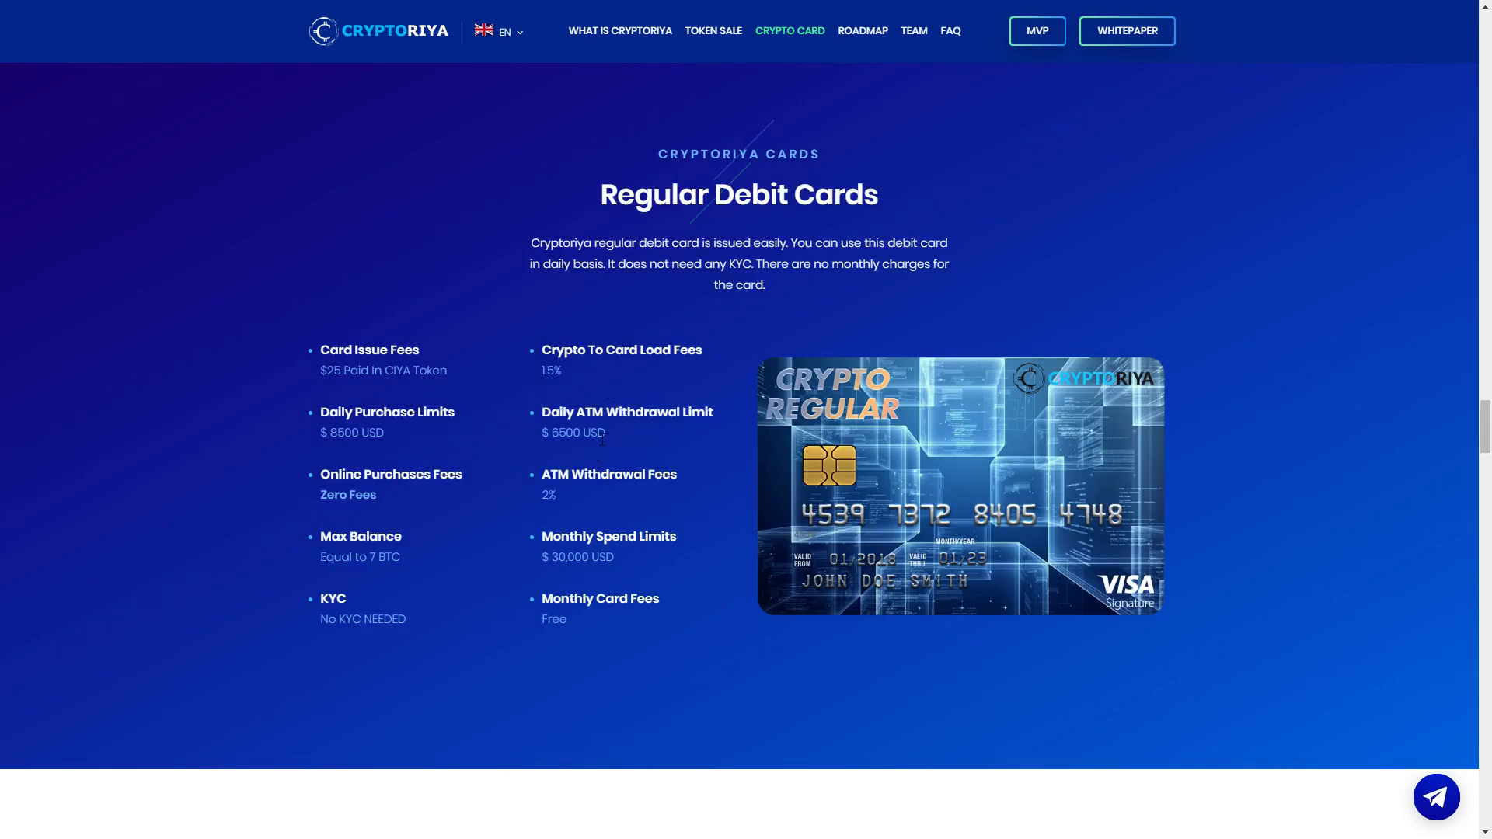
{"action": "mouse_move", "coordinate": [428, 495]}
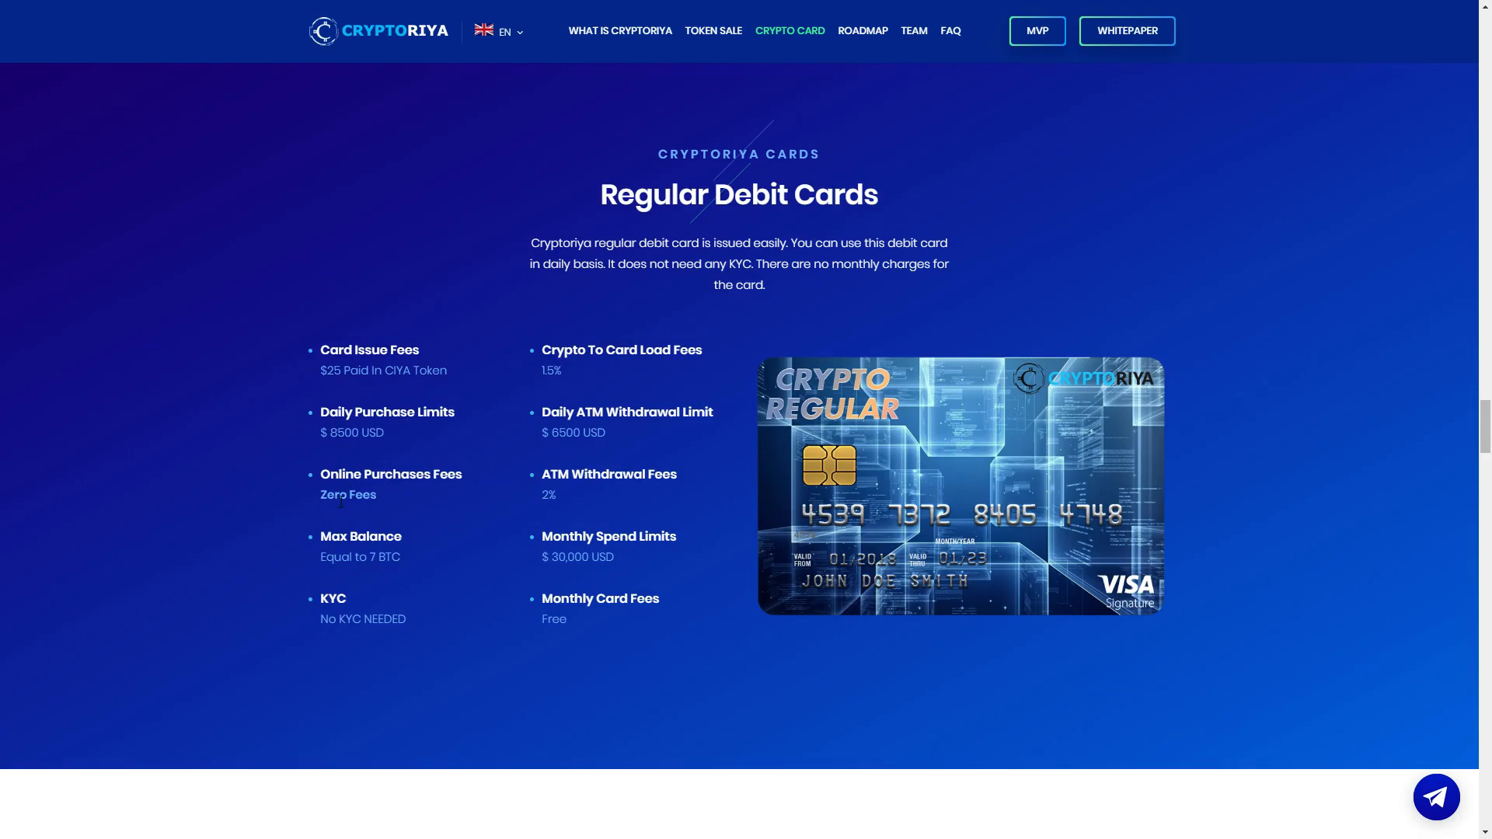
{"action": "mouse_move", "coordinate": [653, 504]}
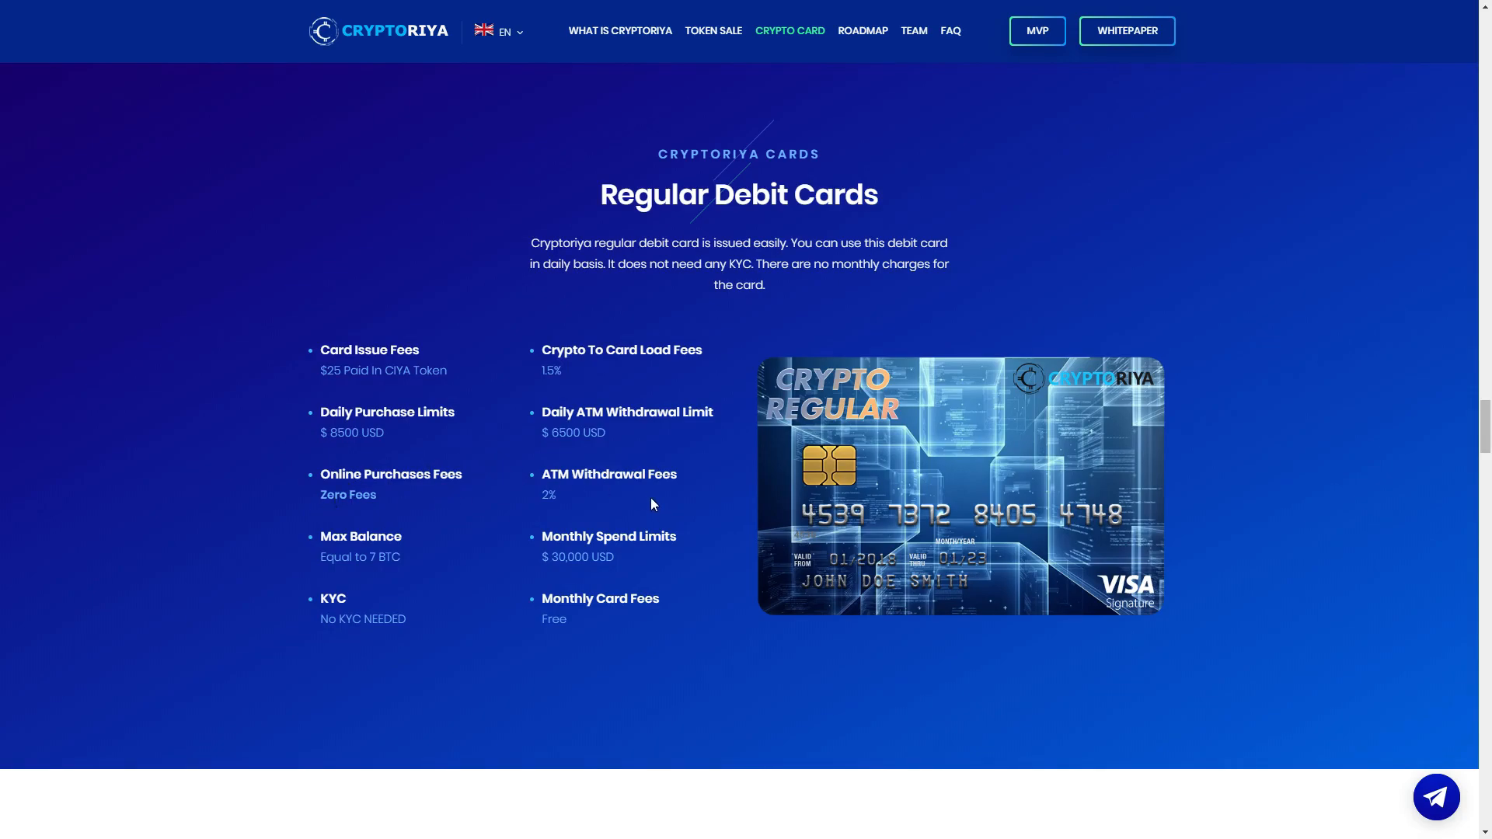
{"action": "mouse_move", "coordinate": [653, 504]}
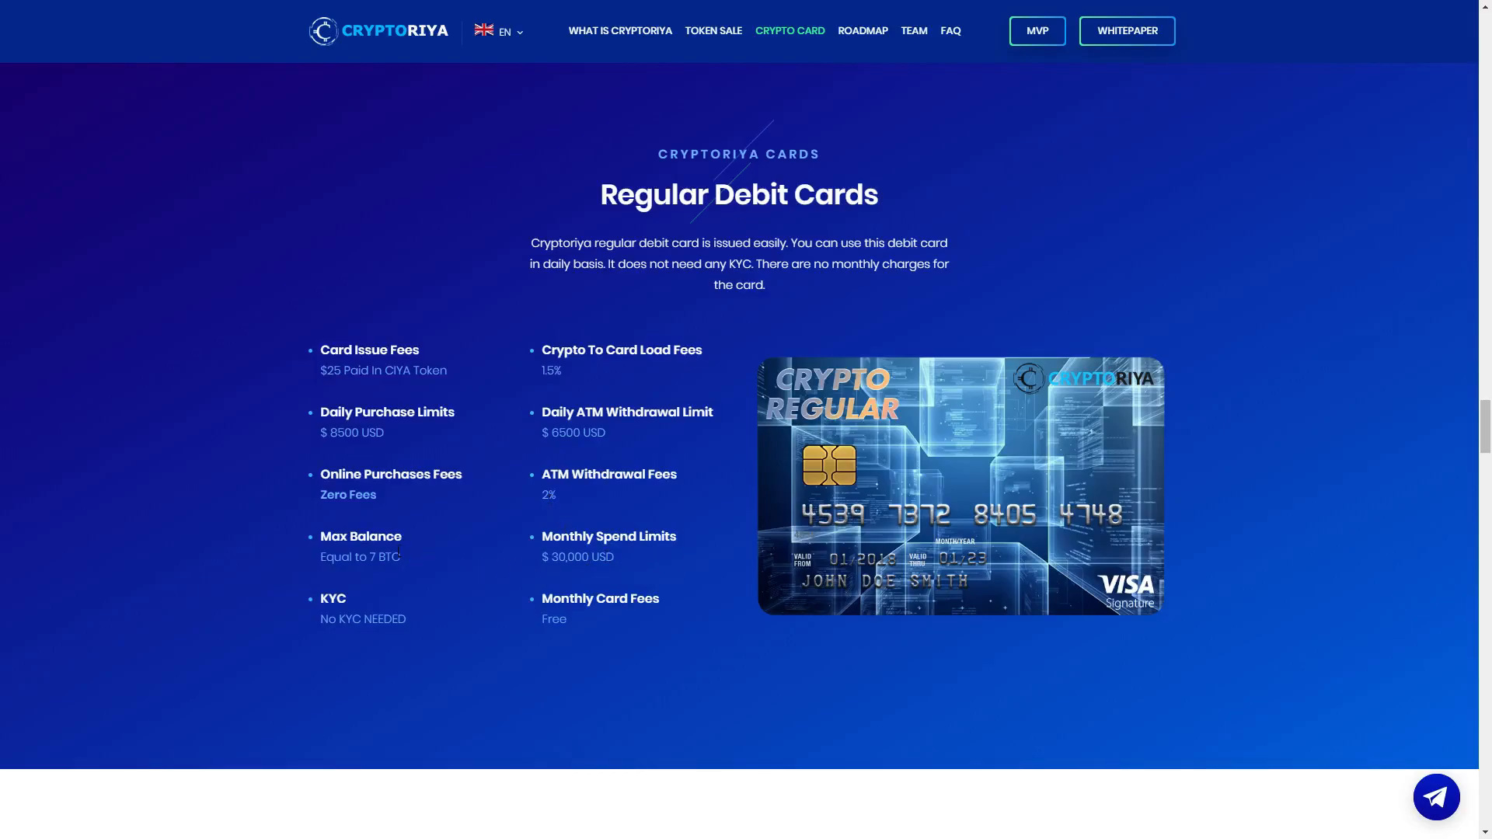
{"action": "mouse_move", "coordinate": [404, 570]}
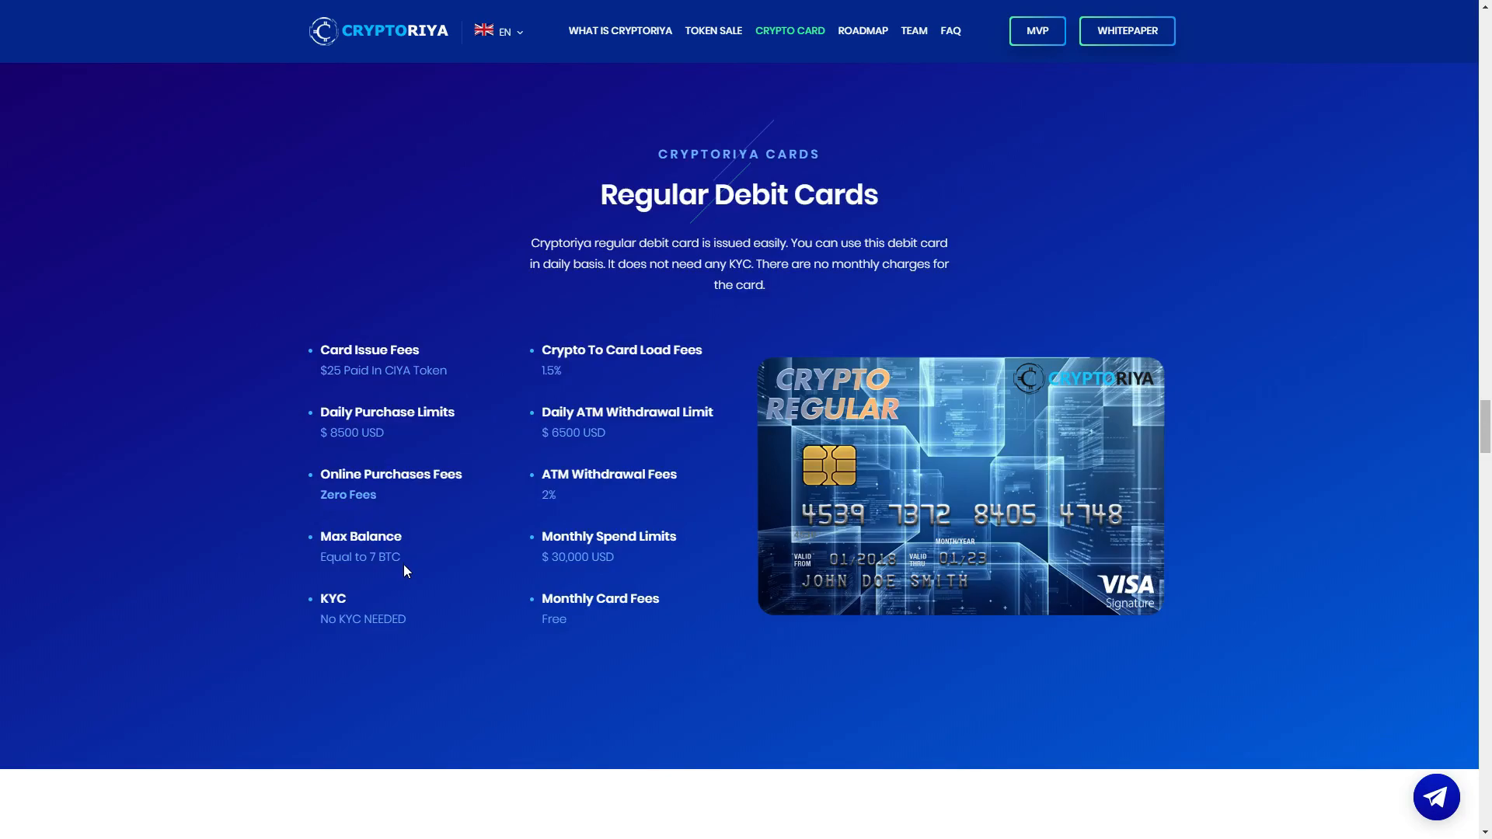
{"action": "mouse_move", "coordinate": [592, 627]}
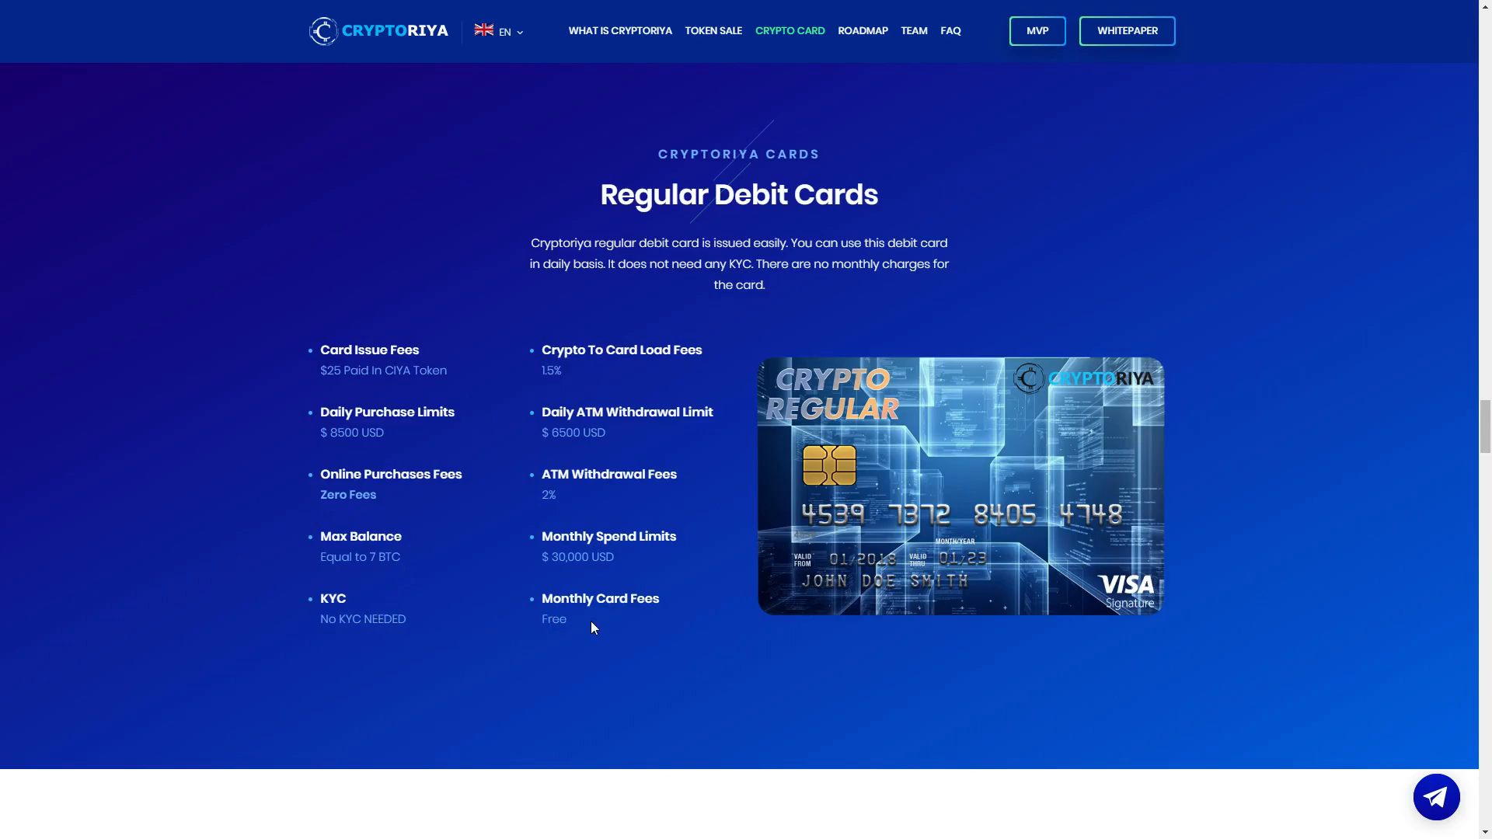
{"action": "scroll", "scroll_direction": "down", "scroll_amount": 3}
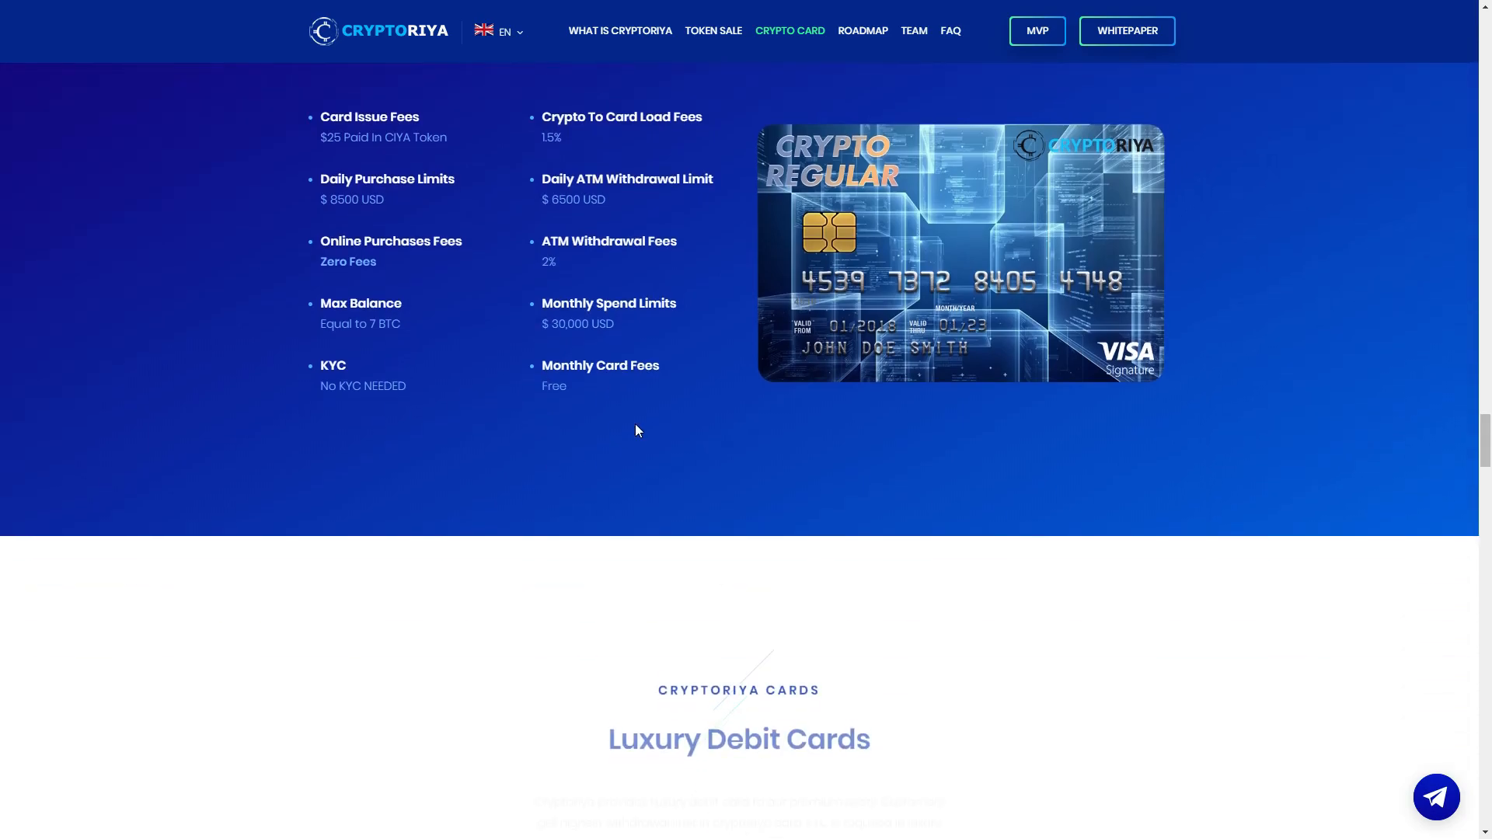
Step: Scroll to the Luxury Debit Cards fees: $100 issue fee, $50,000 limits, remote KYC
{"action": "scroll", "scroll_direction": "down", "scroll_amount": 3}
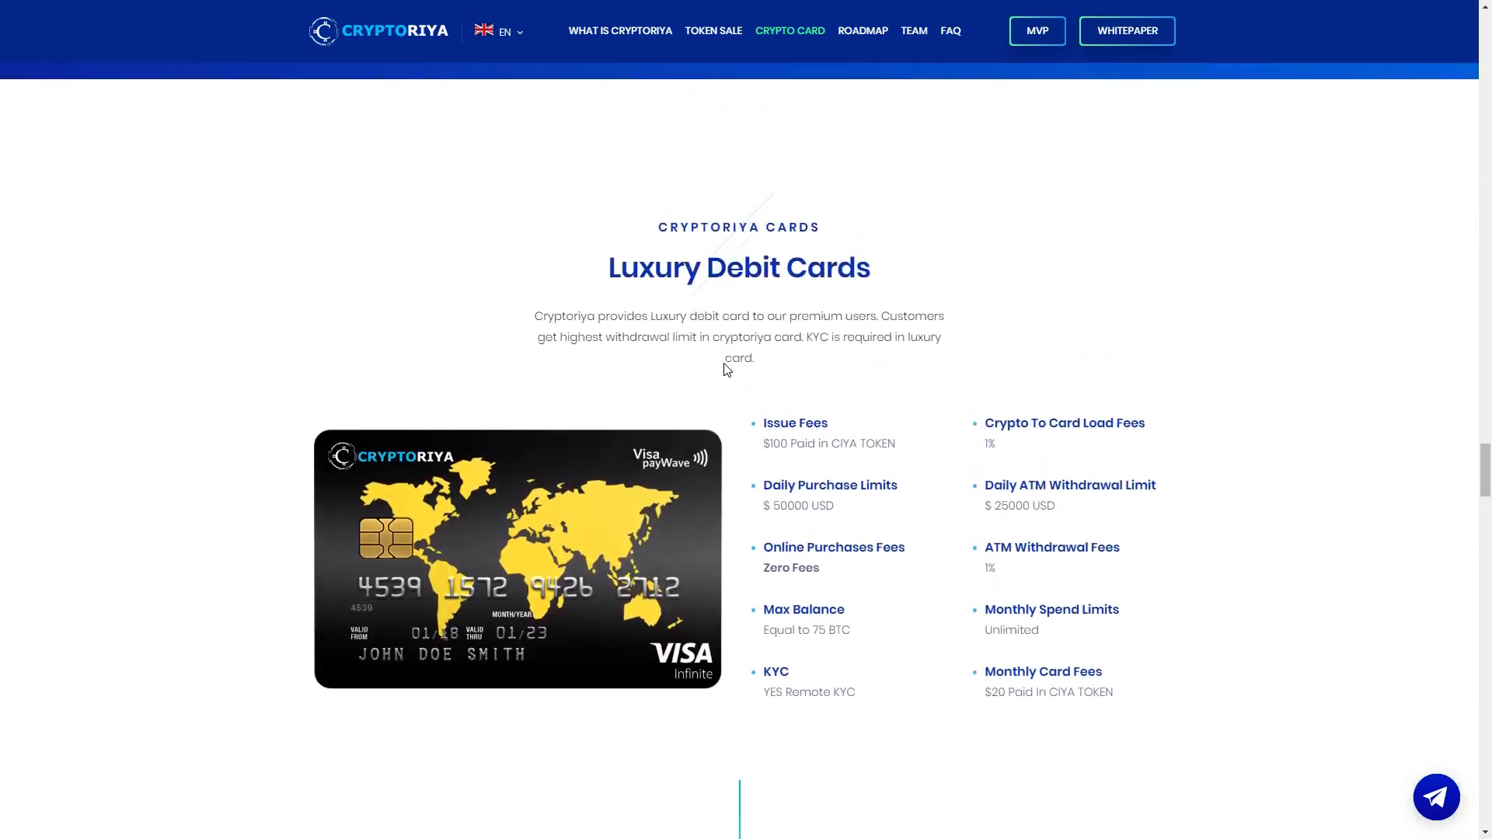
{"action": "scroll", "scroll_direction": "down", "scroll_amount": 3}
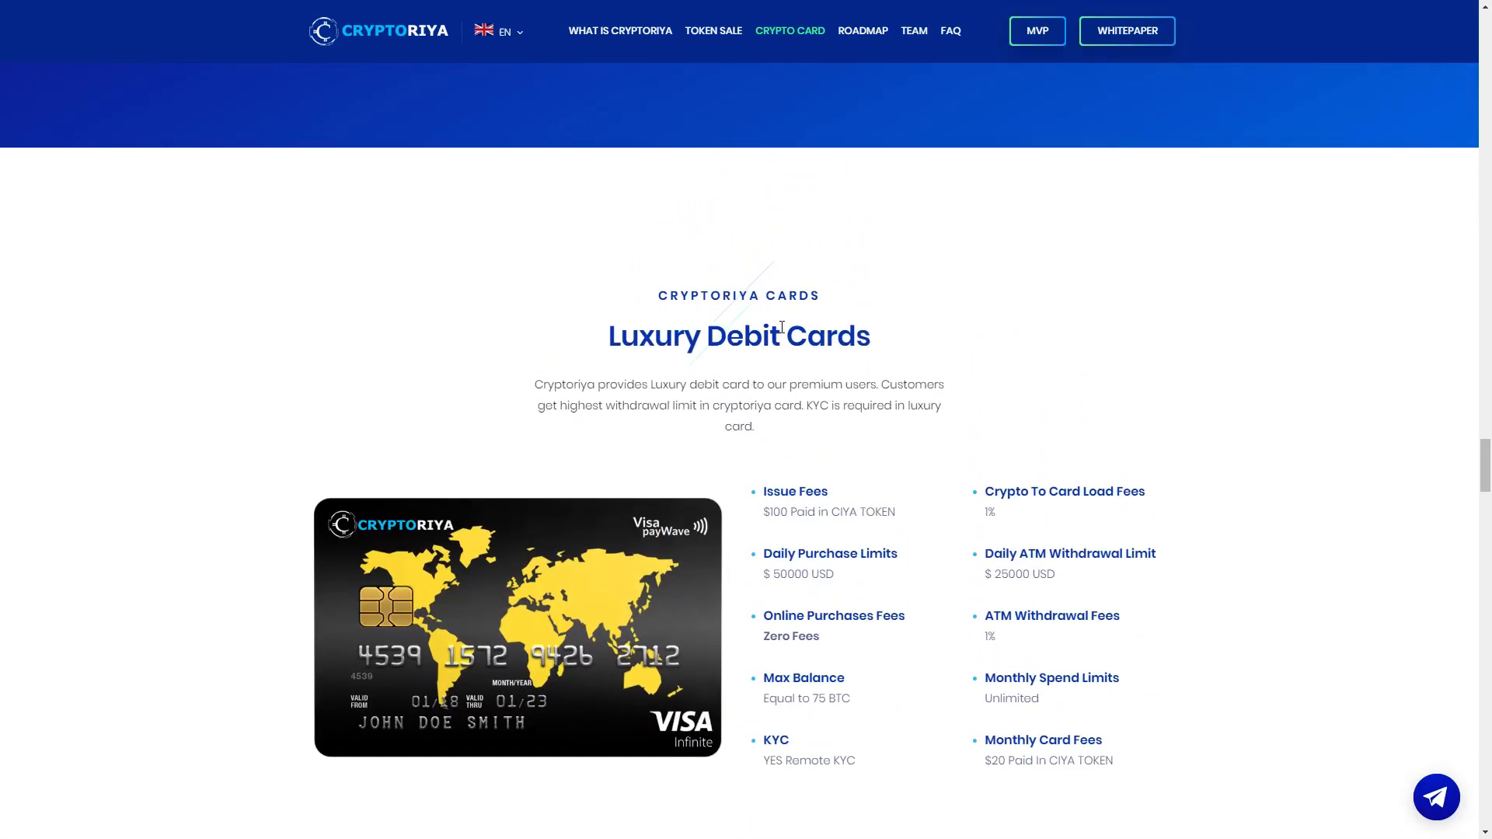
{"action": "mouse_move", "coordinate": [779, 370]}
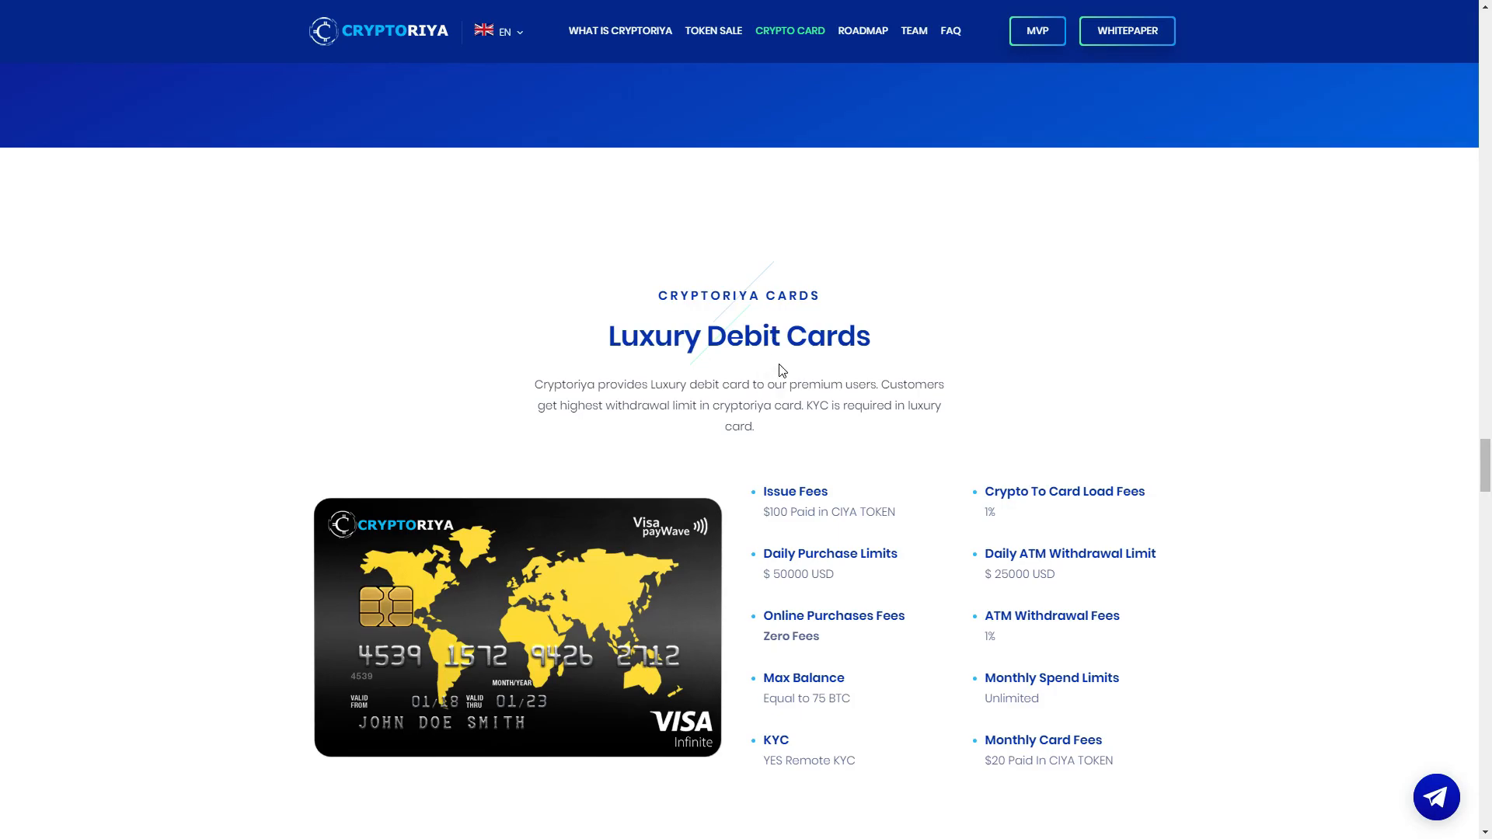
{"action": "scroll", "scroll_direction": "down", "scroll_amount": 3}
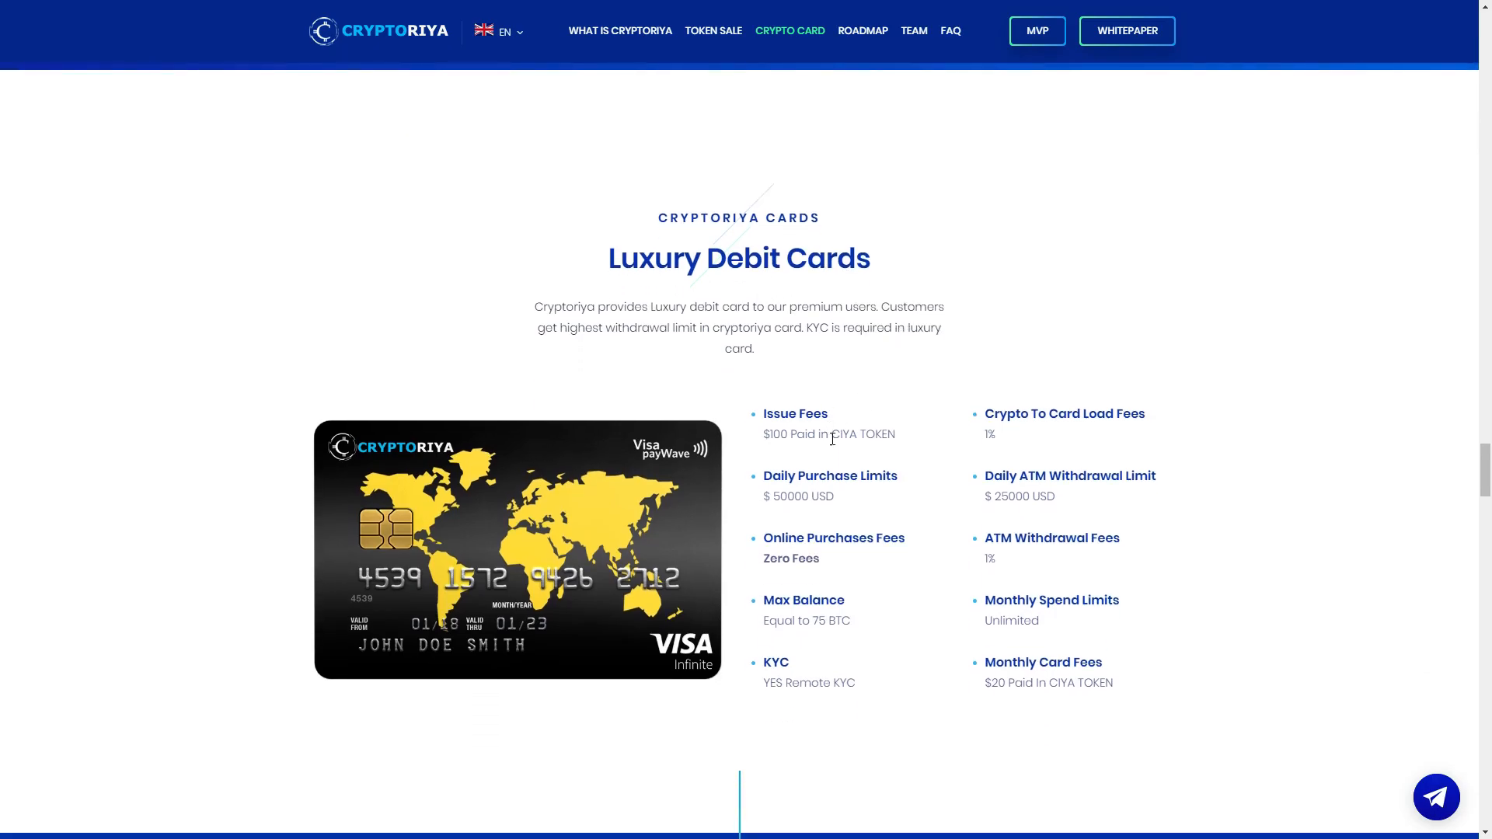
{"action": "mouse_move", "coordinate": [946, 438]}
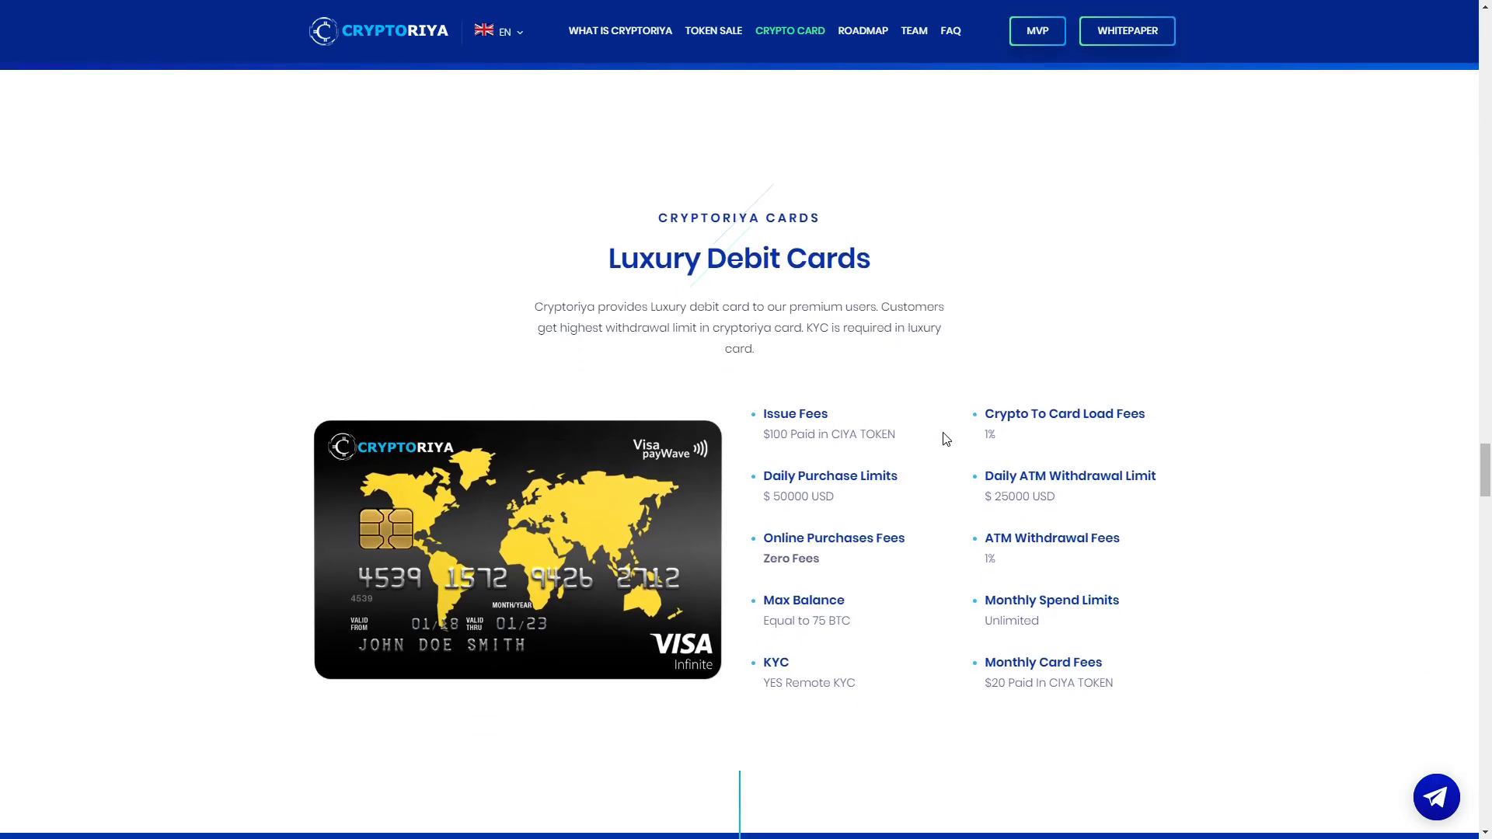
{"action": "mouse_move", "coordinate": [1101, 436]}
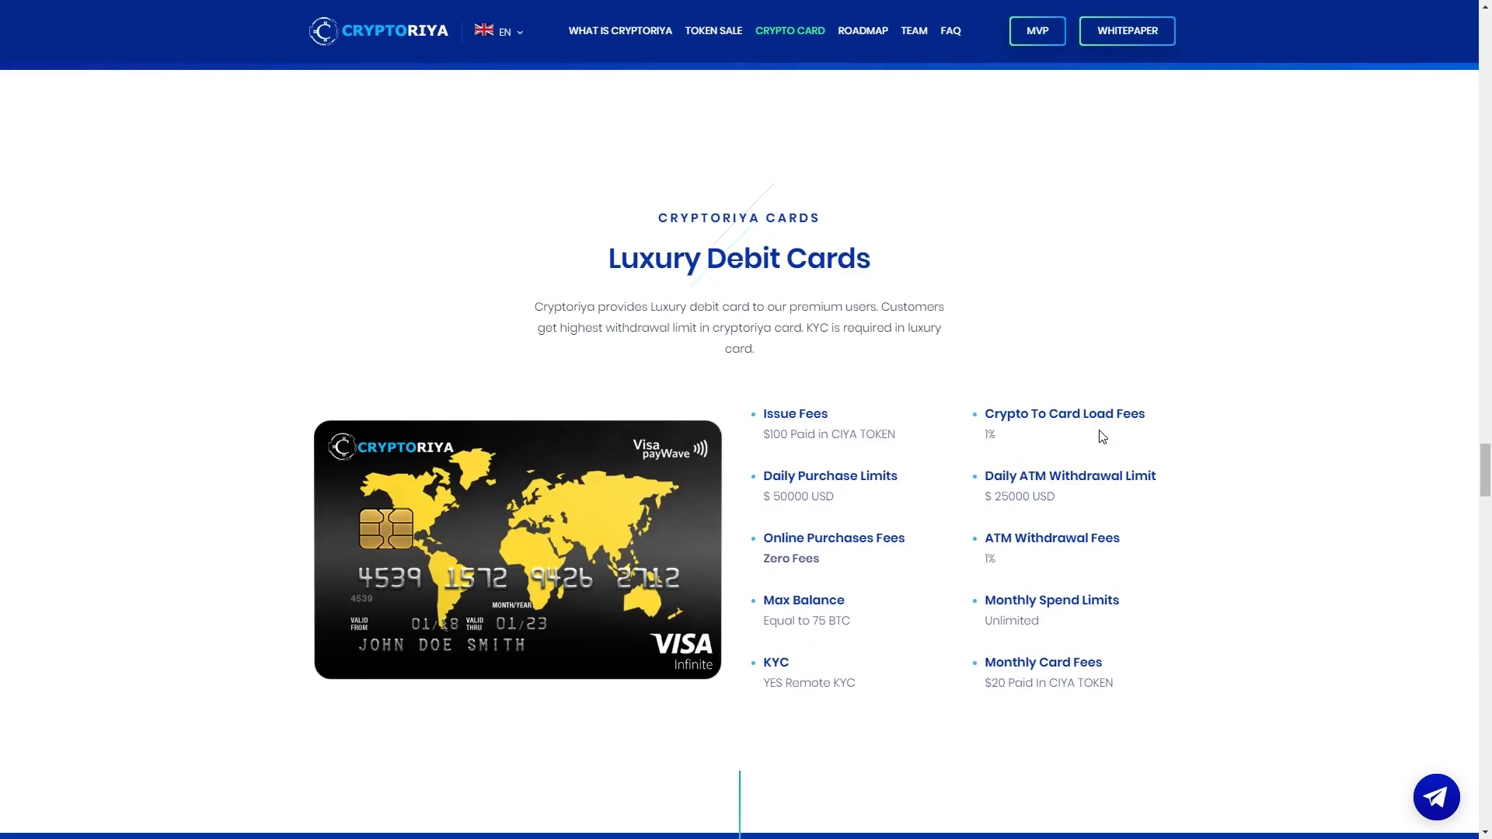
{"action": "mouse_move", "coordinate": [892, 480]}
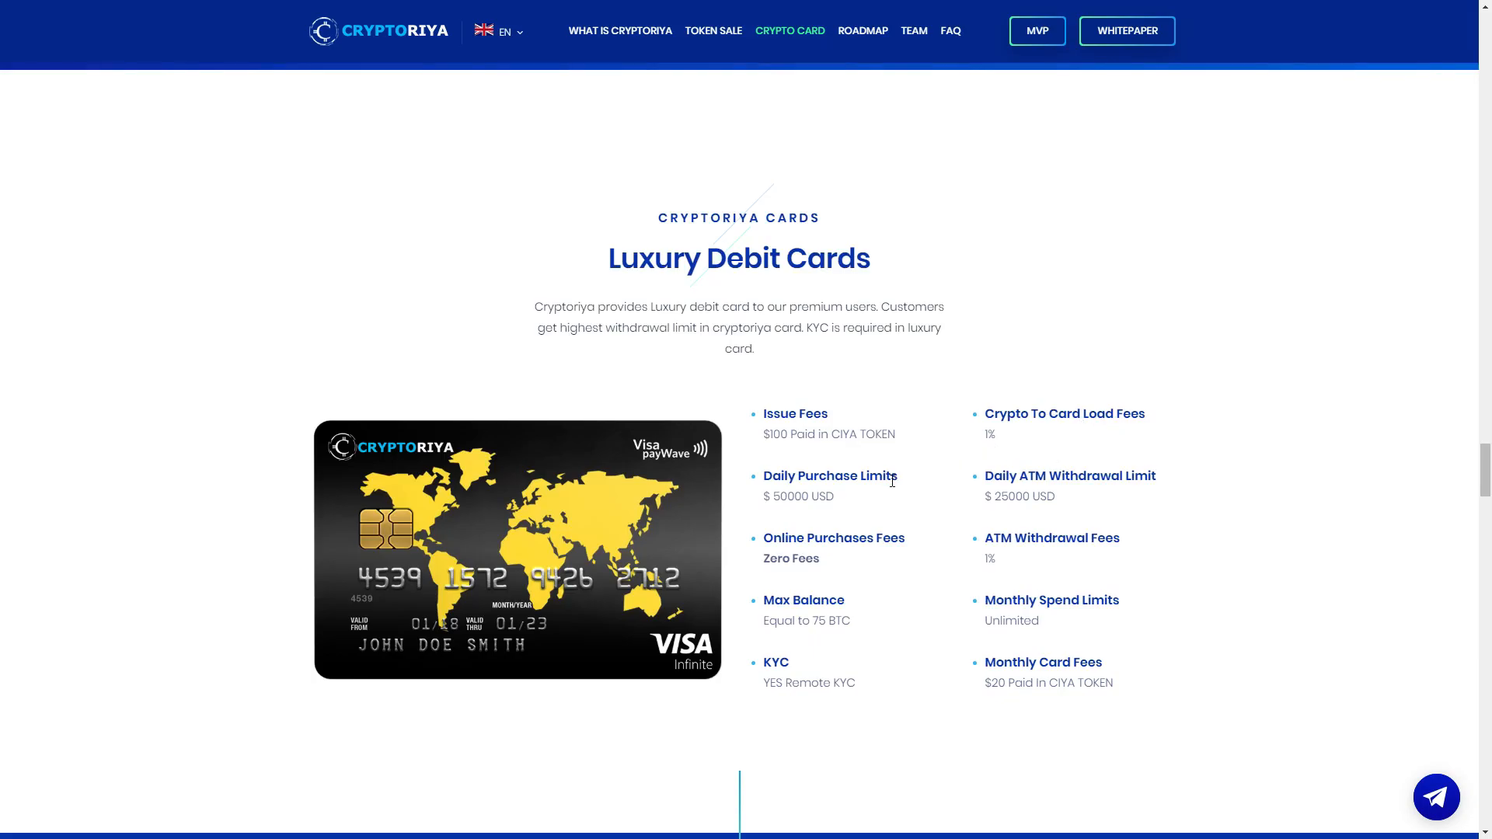
{"action": "mouse_move", "coordinate": [881, 508]}
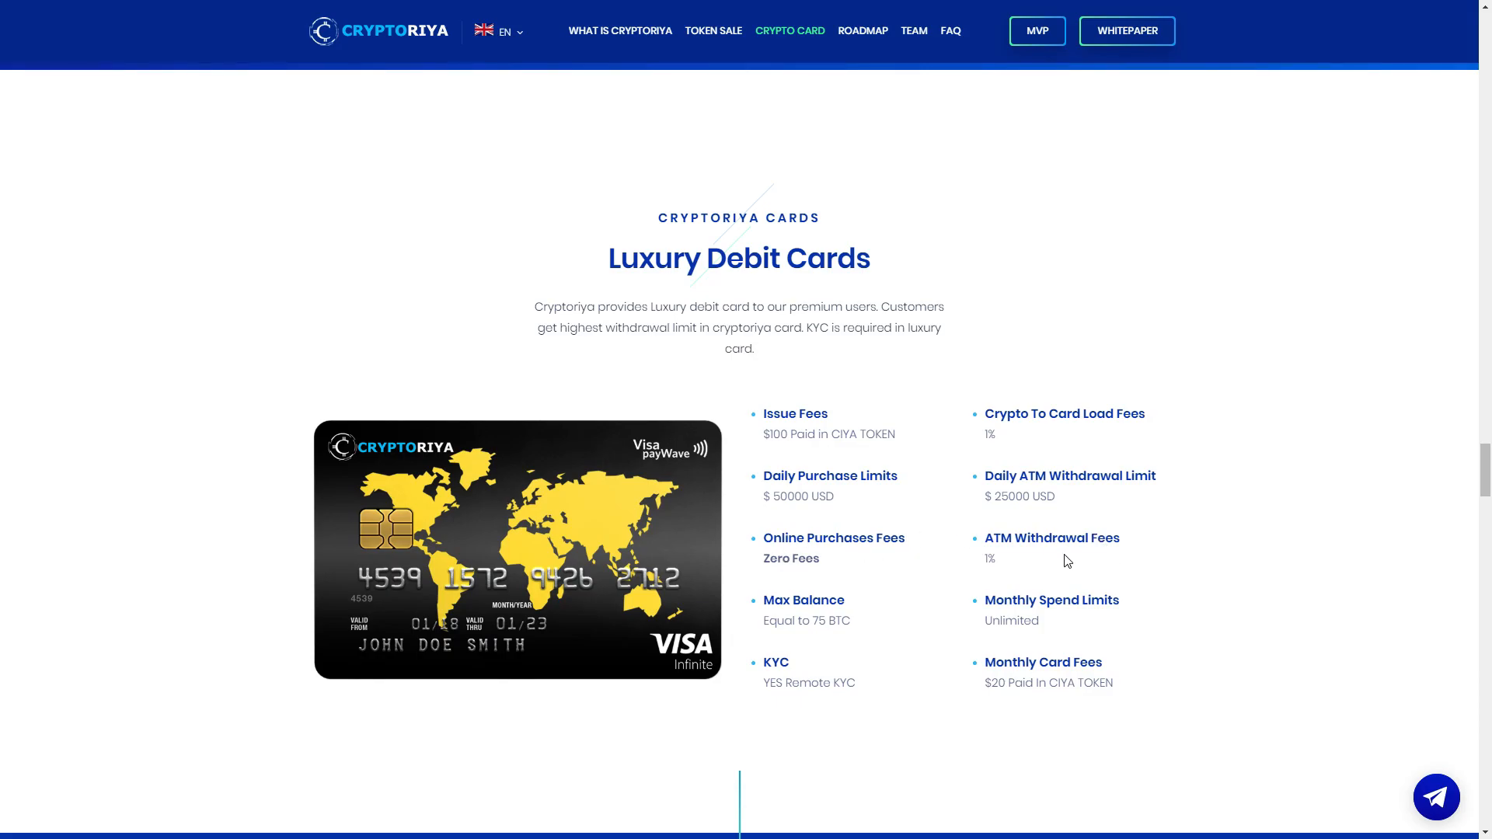
{"action": "mouse_move", "coordinate": [1123, 611]}
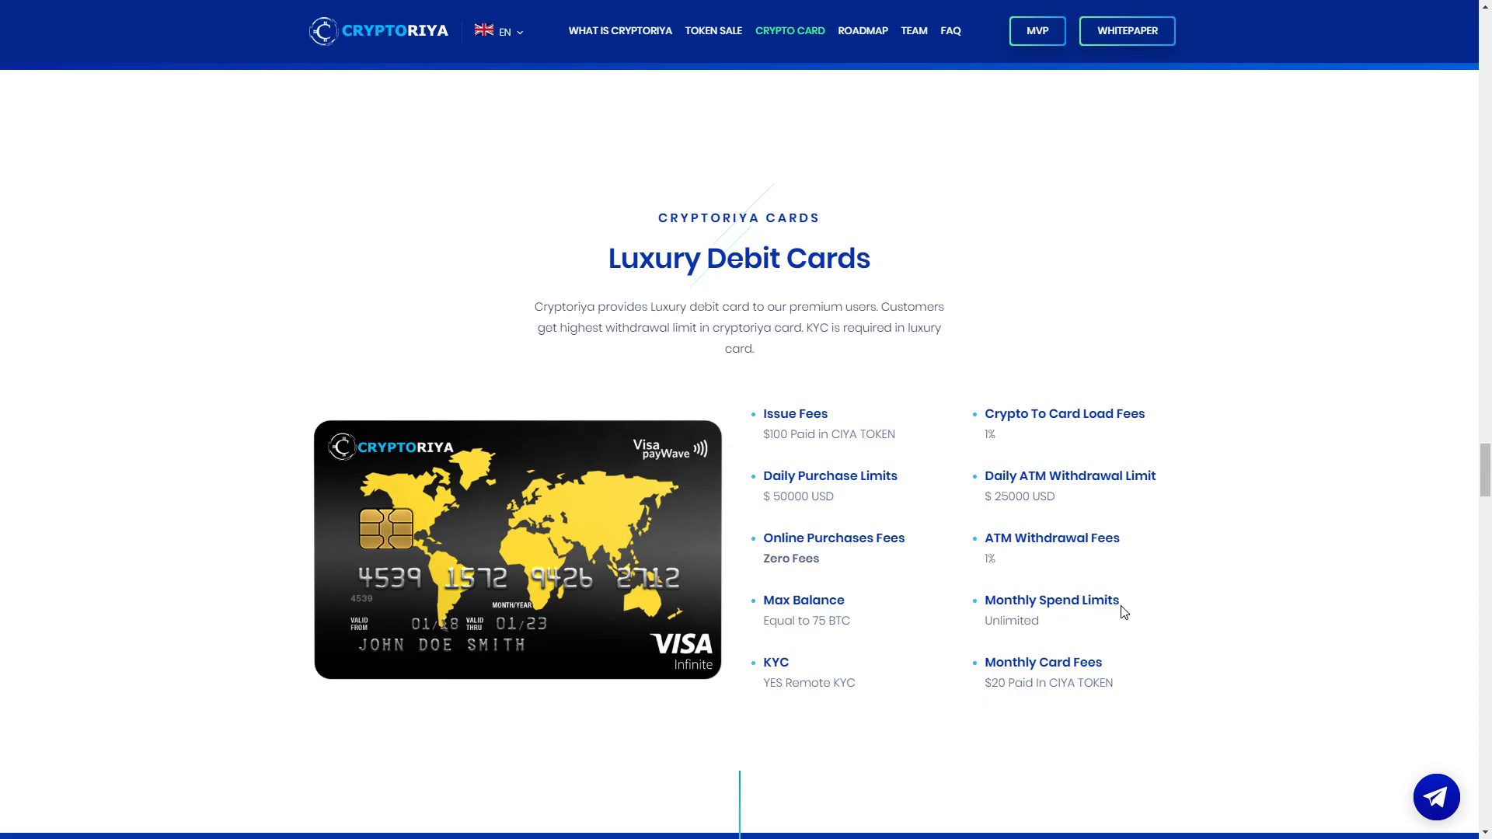
{"action": "mouse_move", "coordinate": [860, 612]}
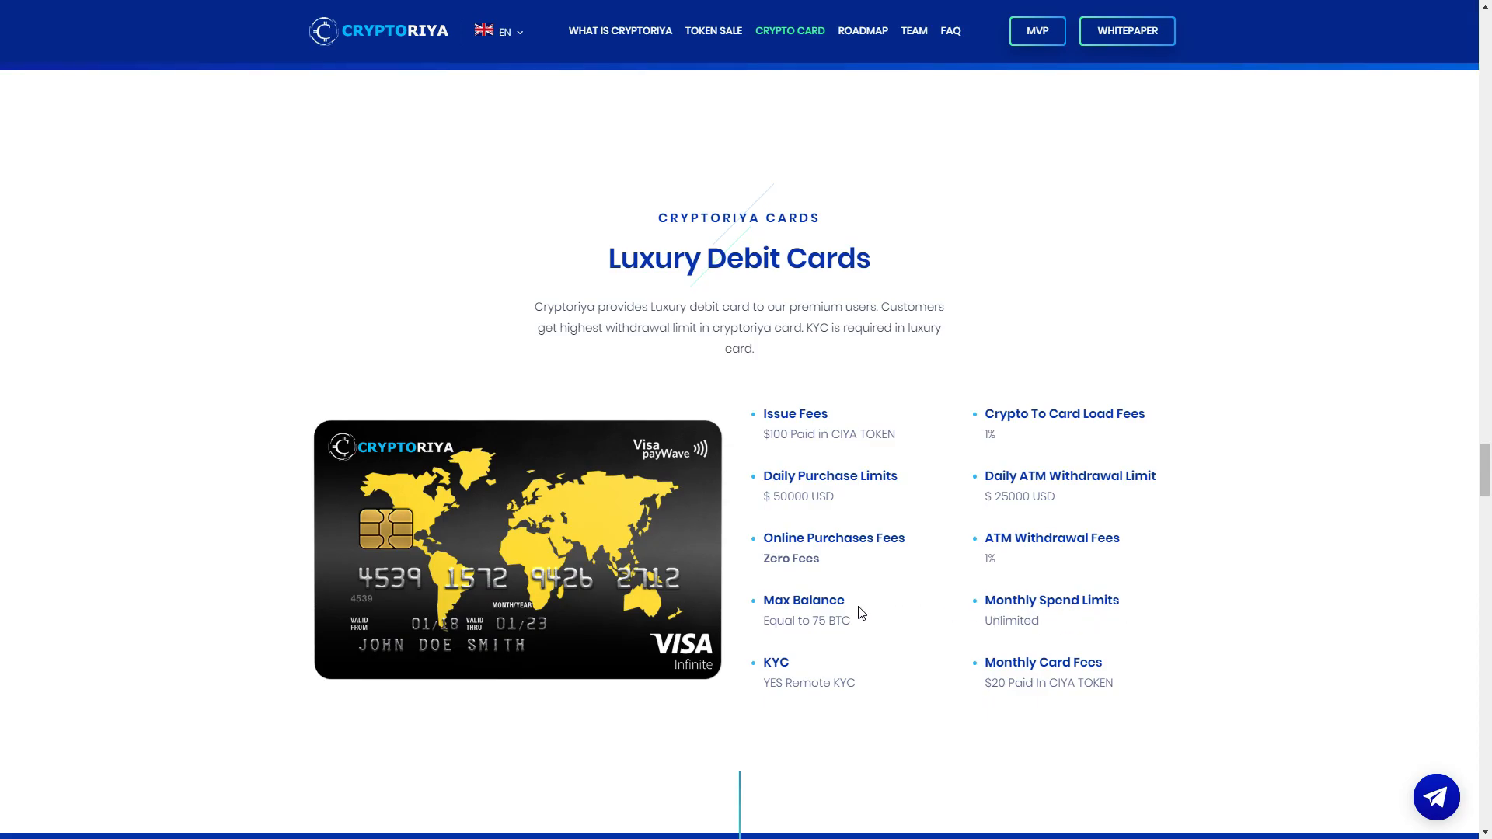
{"action": "mouse_move", "coordinate": [847, 643]}
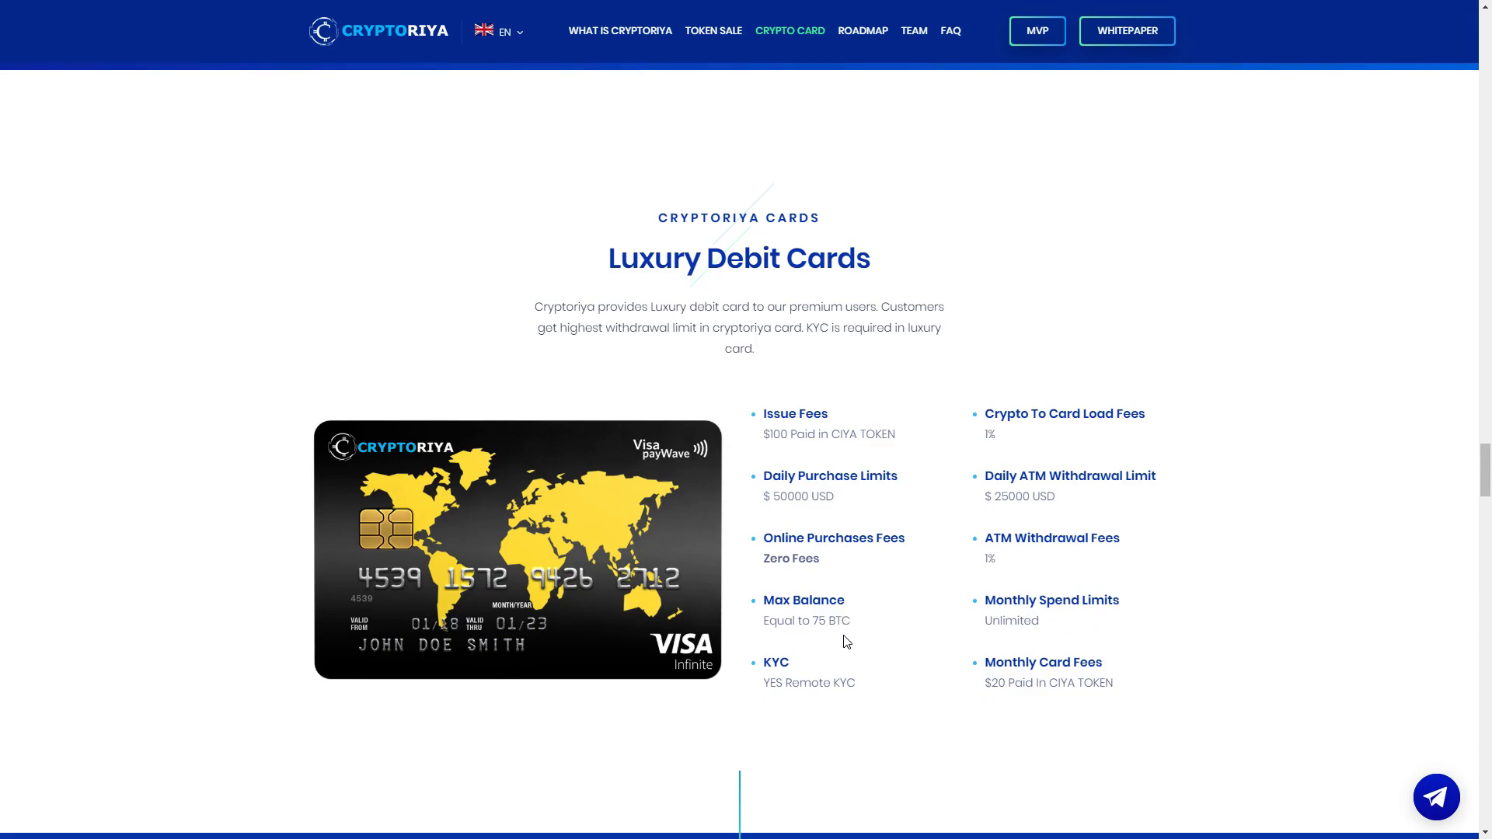
{"action": "mouse_move", "coordinate": [1081, 678]}
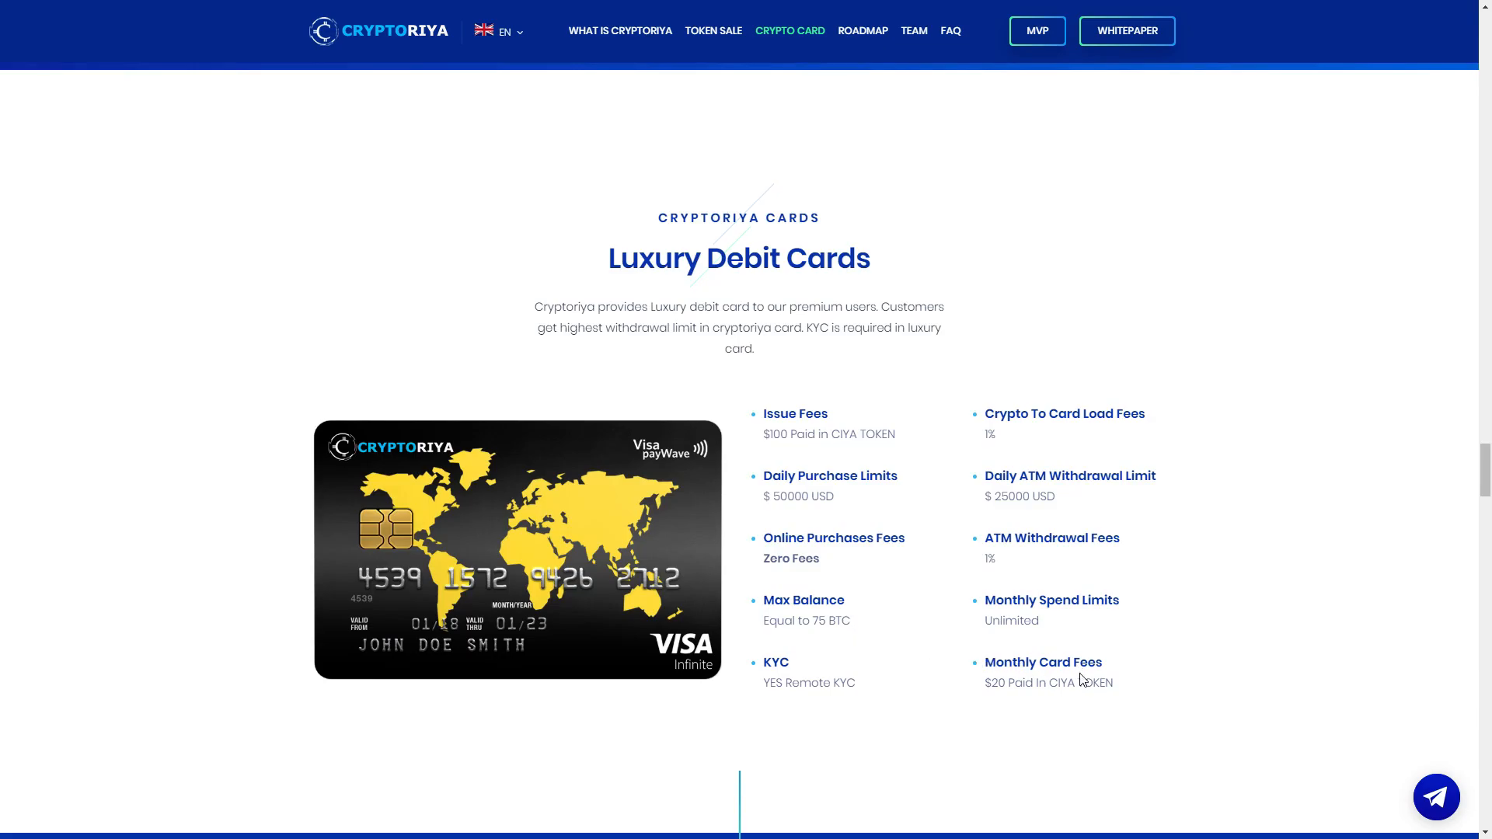
{"action": "mouse_move", "coordinate": [1010, 684]}
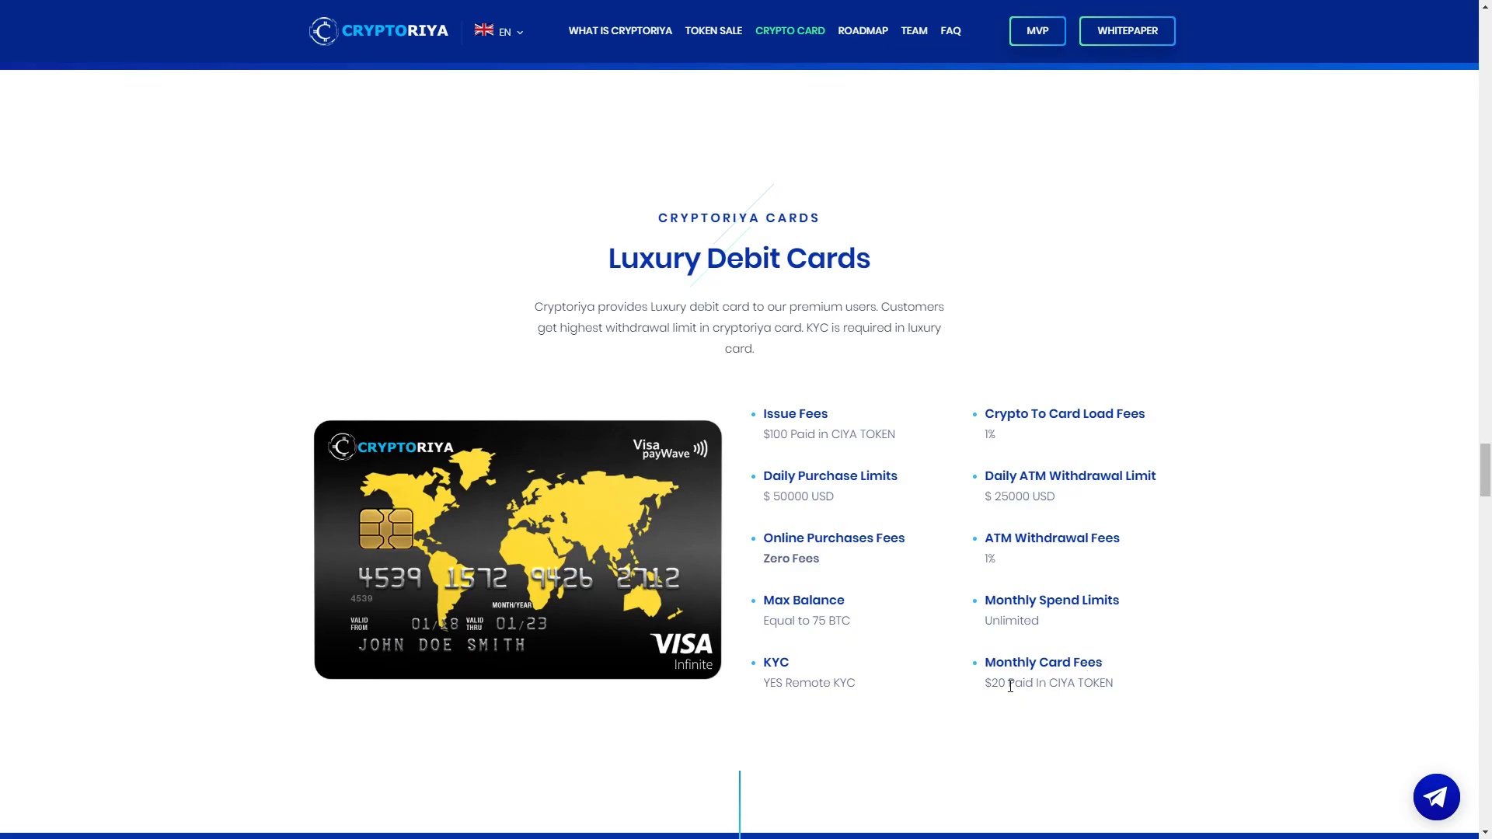
{"action": "mouse_move", "coordinate": [1097, 645]}
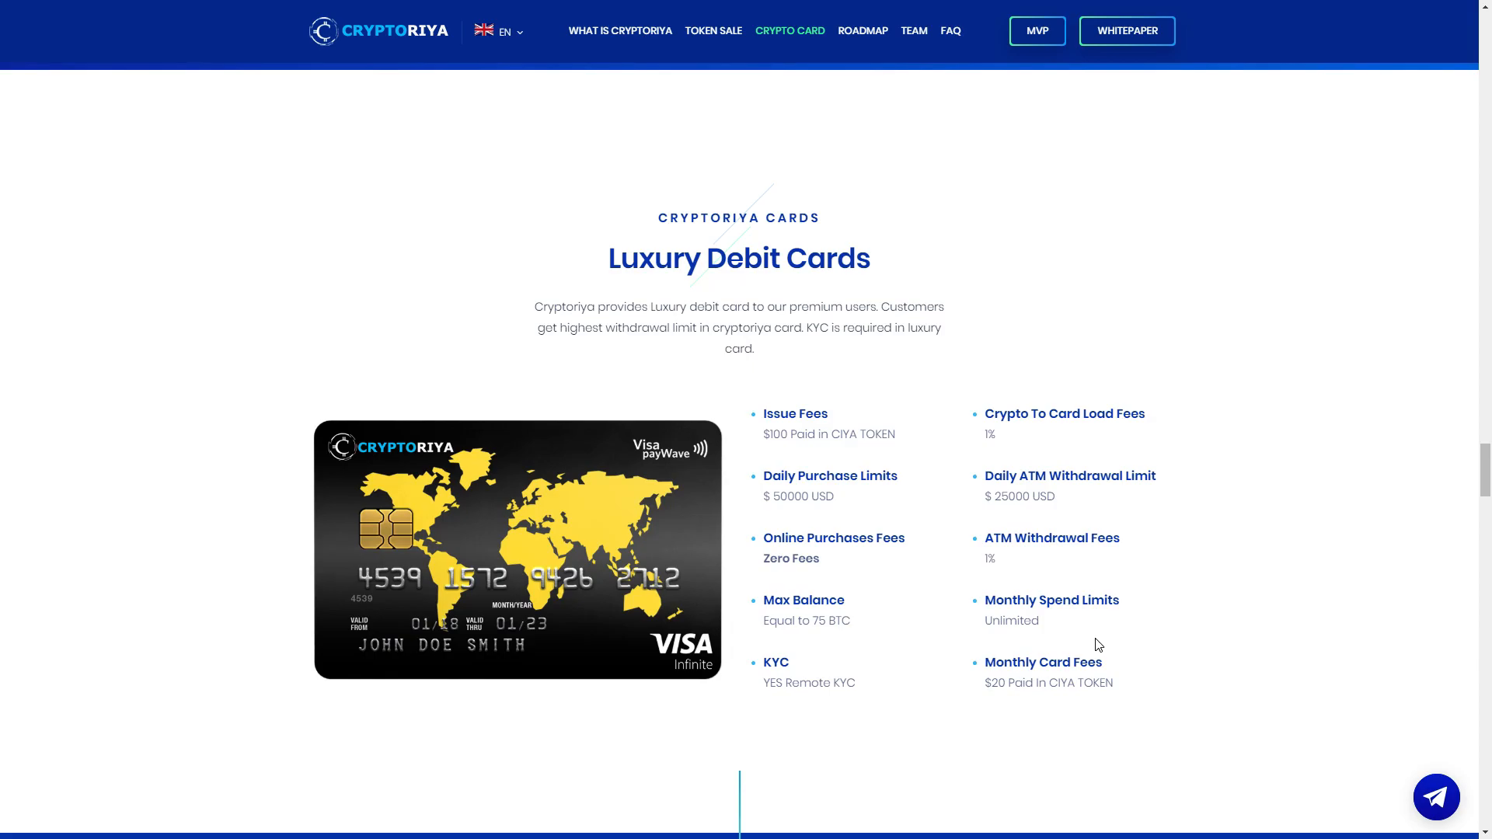
Step: Scroll through the July 2017 to June 2019 roadmap timeline toward the Leadership Team
{"action": "scroll", "scroll_direction": "down", "scroll_amount": 3}
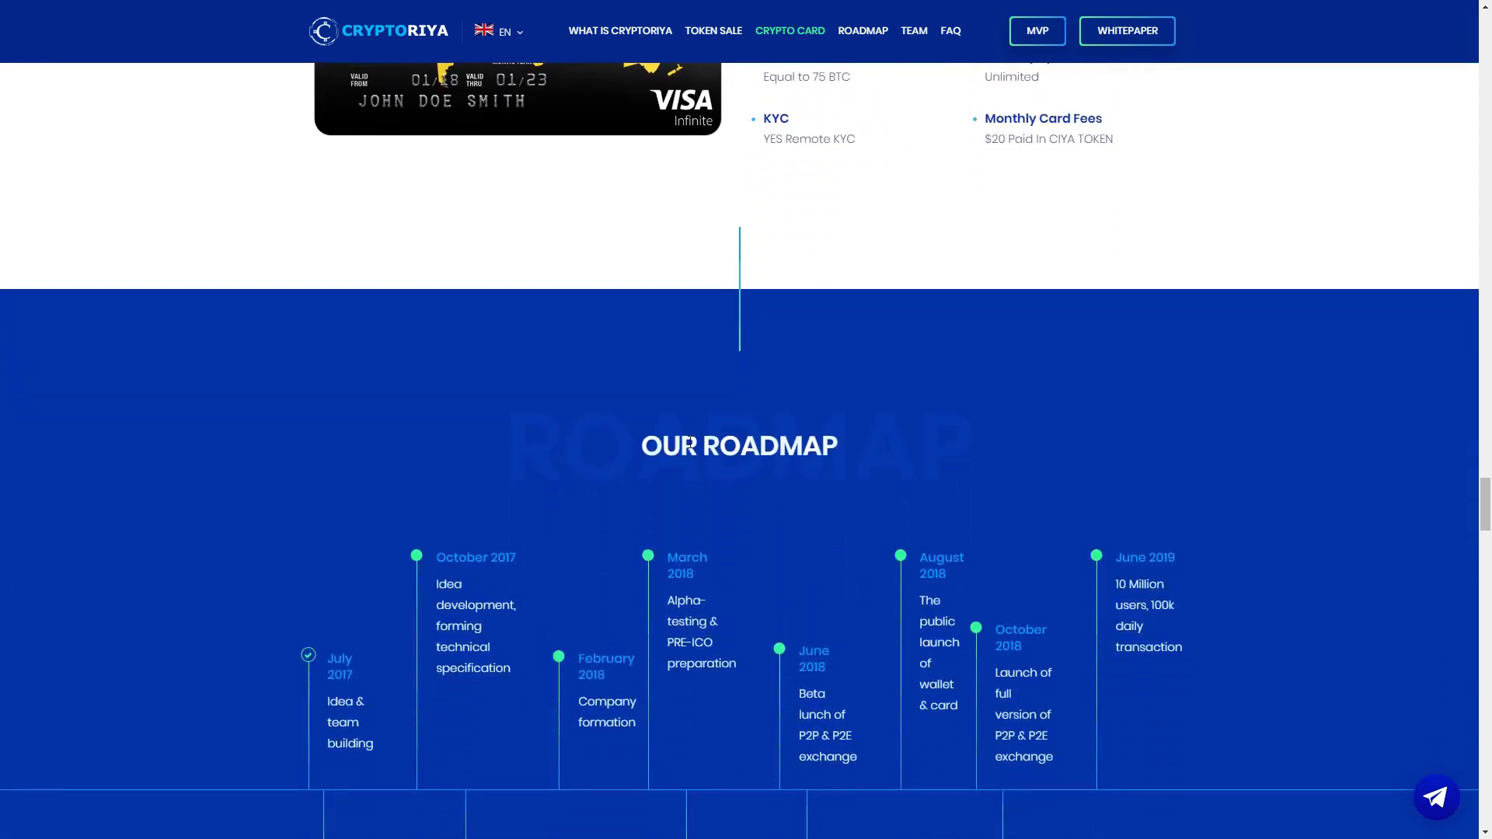
{"action": "scroll", "scroll_direction": "down", "scroll_amount": 3}
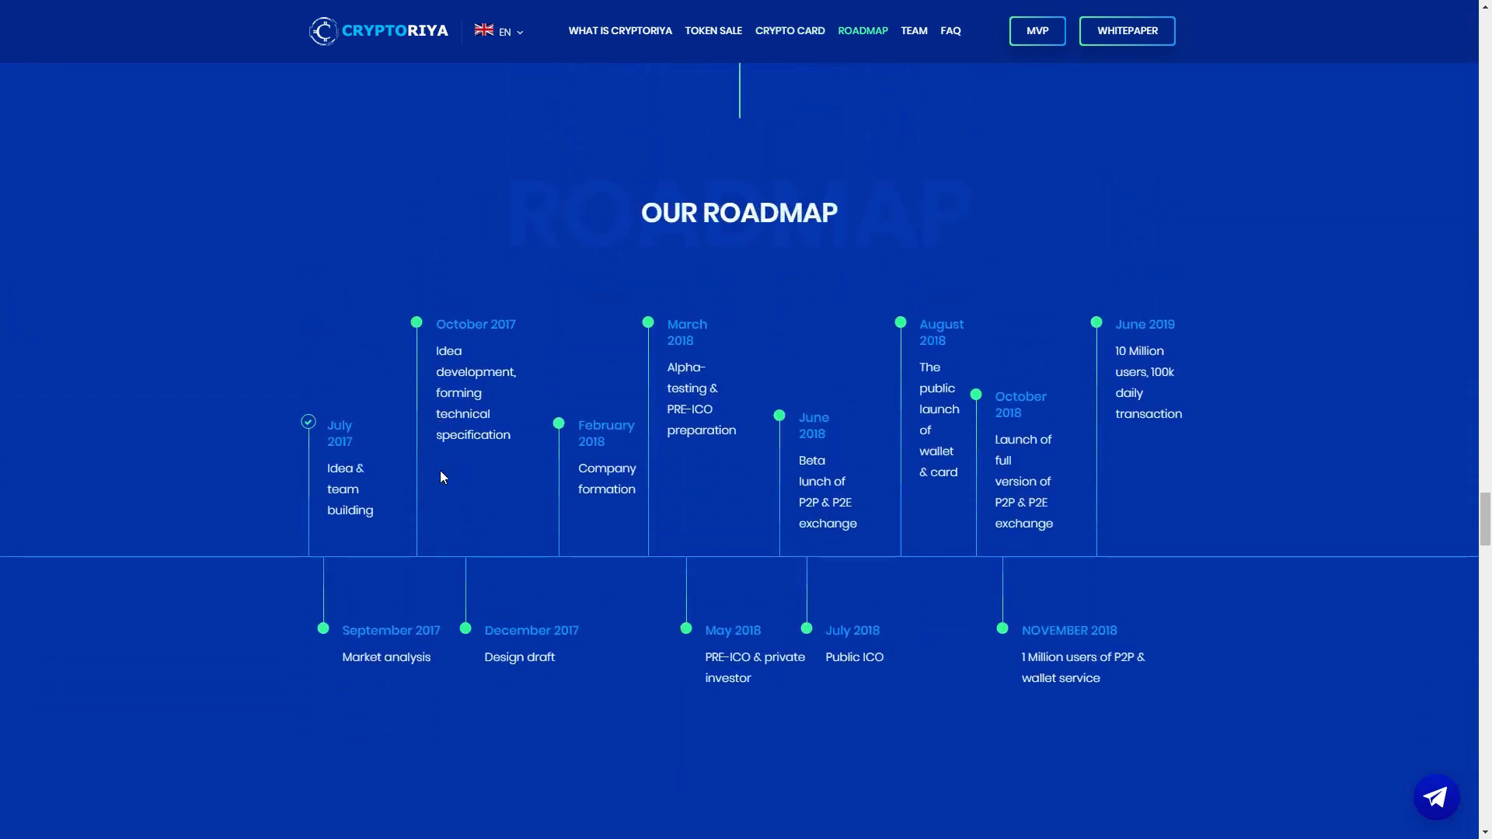
{"action": "mouse_move", "coordinate": [368, 427]}
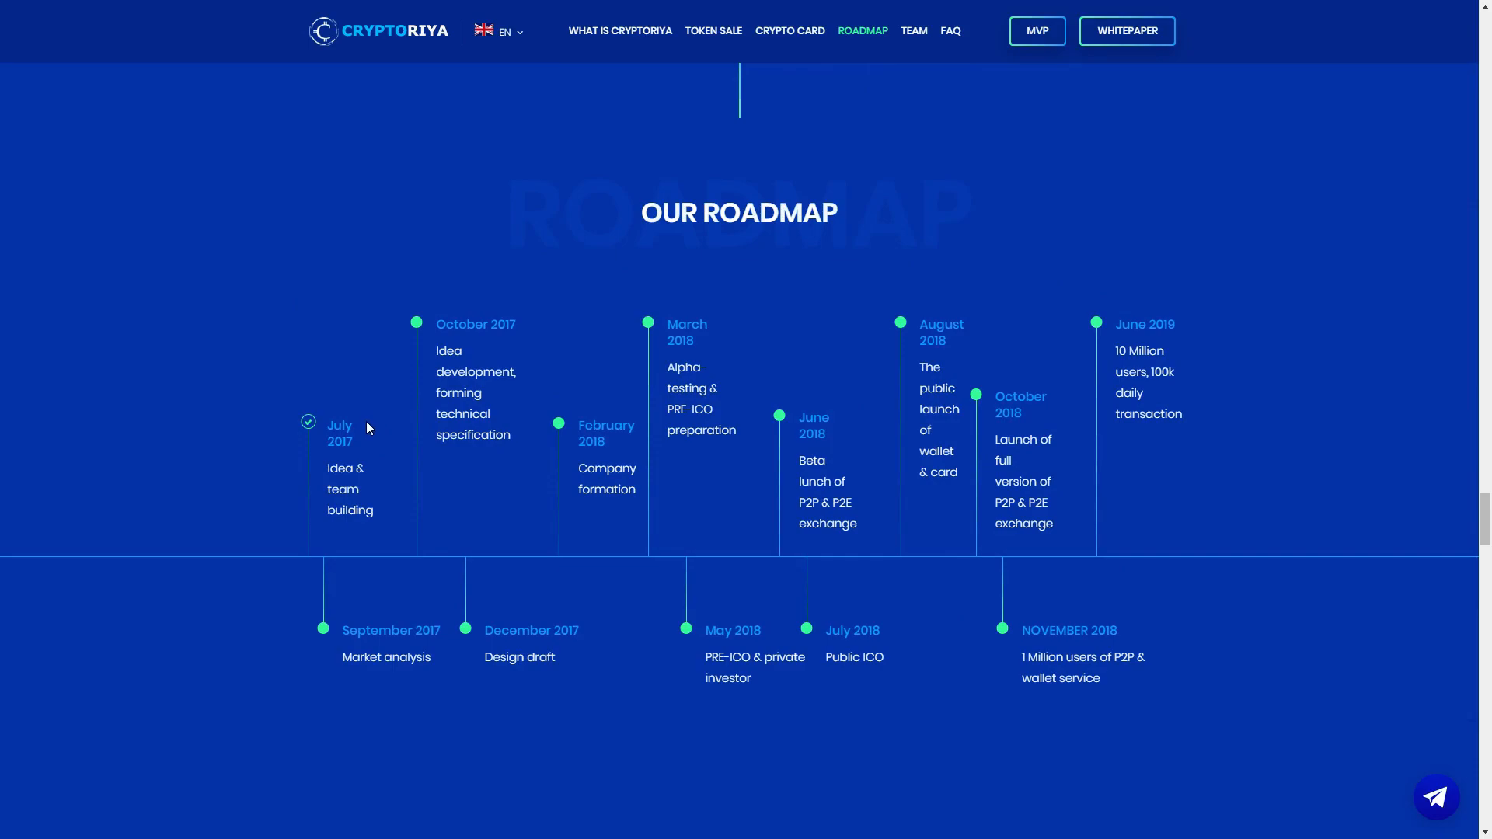
{"action": "mouse_move", "coordinate": [402, 581]}
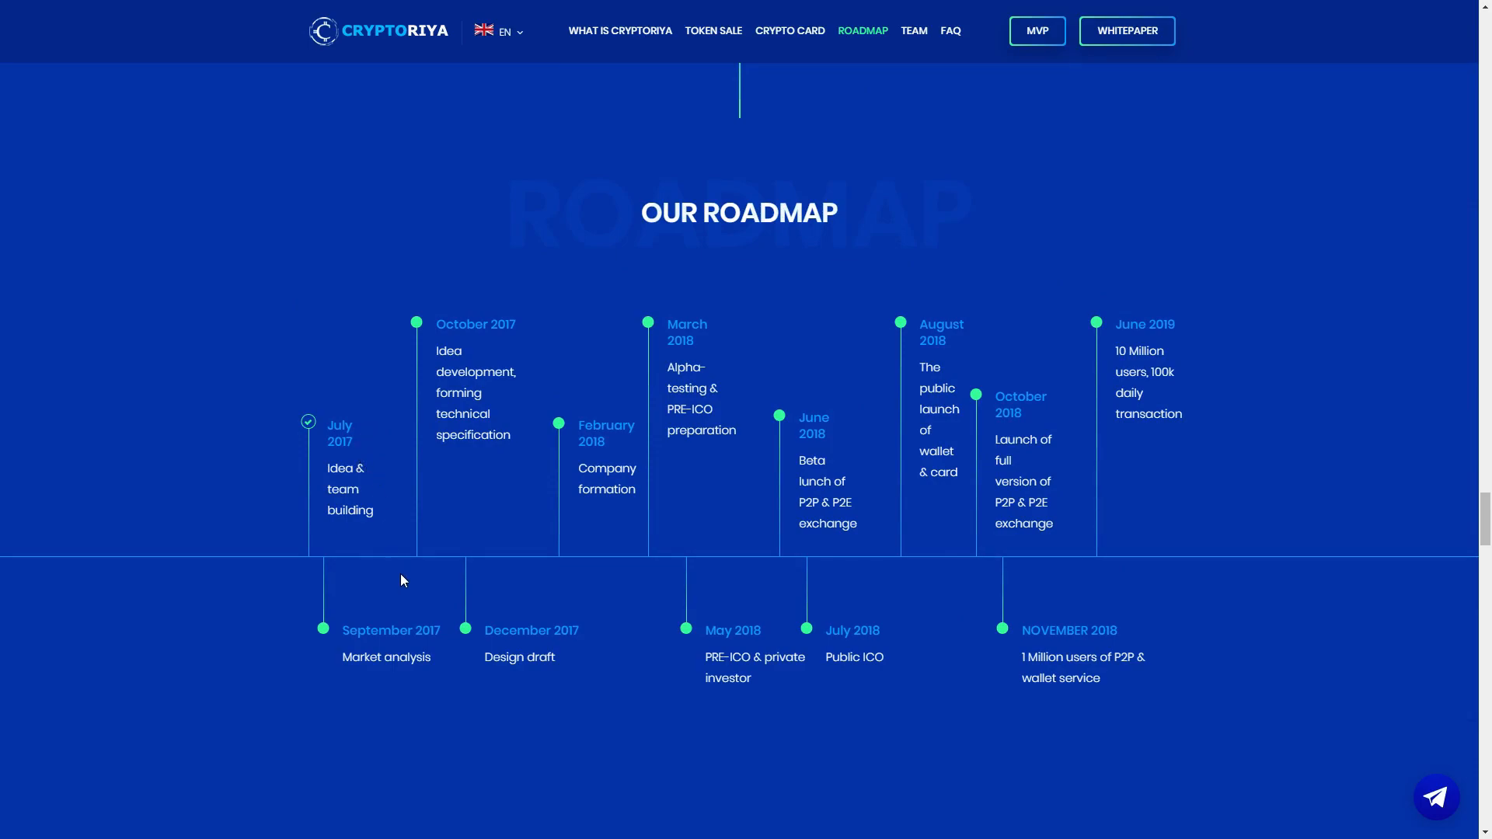
{"action": "mouse_move", "coordinate": [474, 365]}
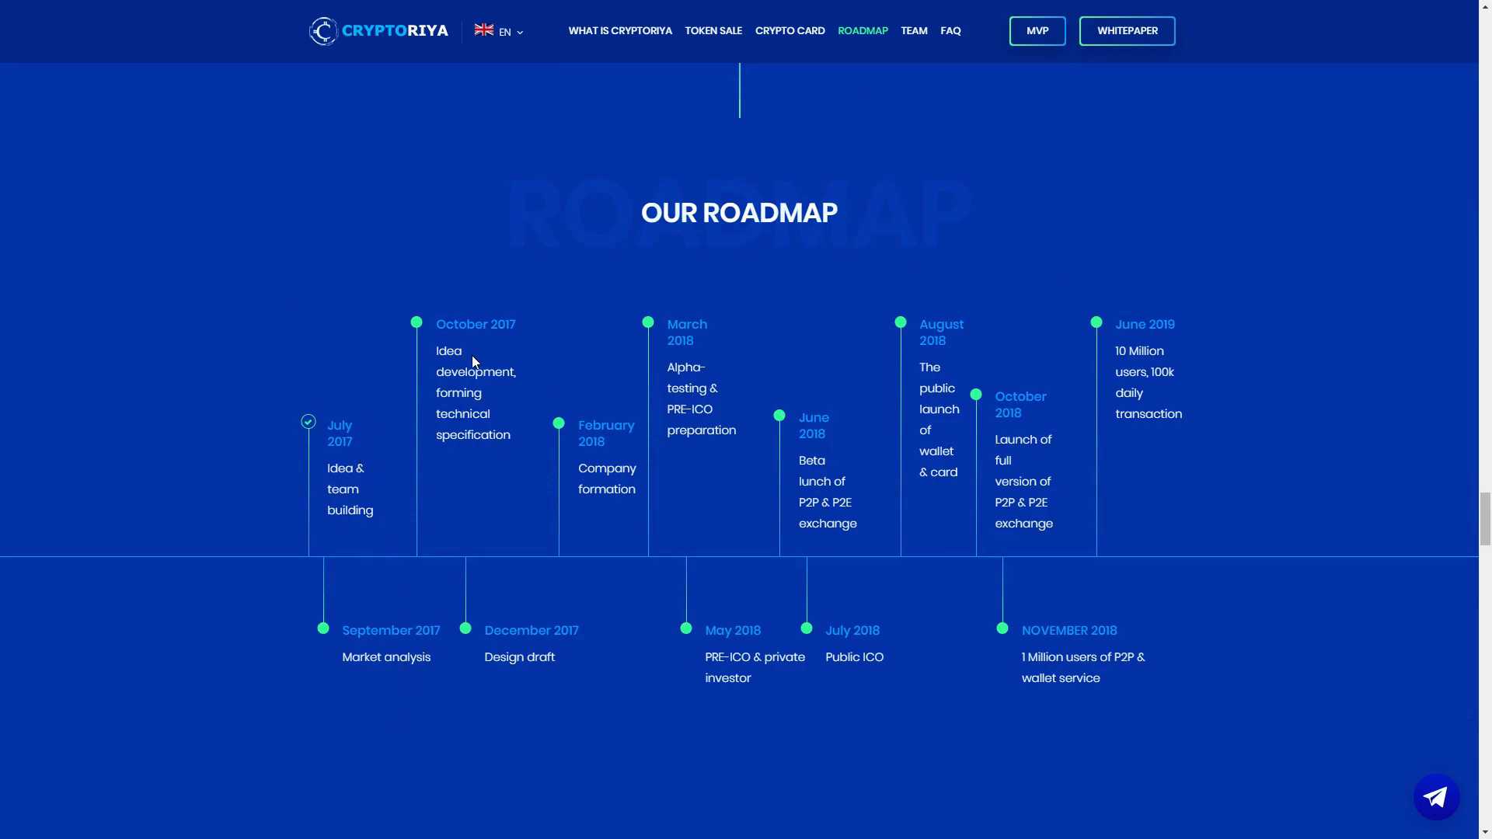
{"action": "mouse_move", "coordinate": [631, 450]}
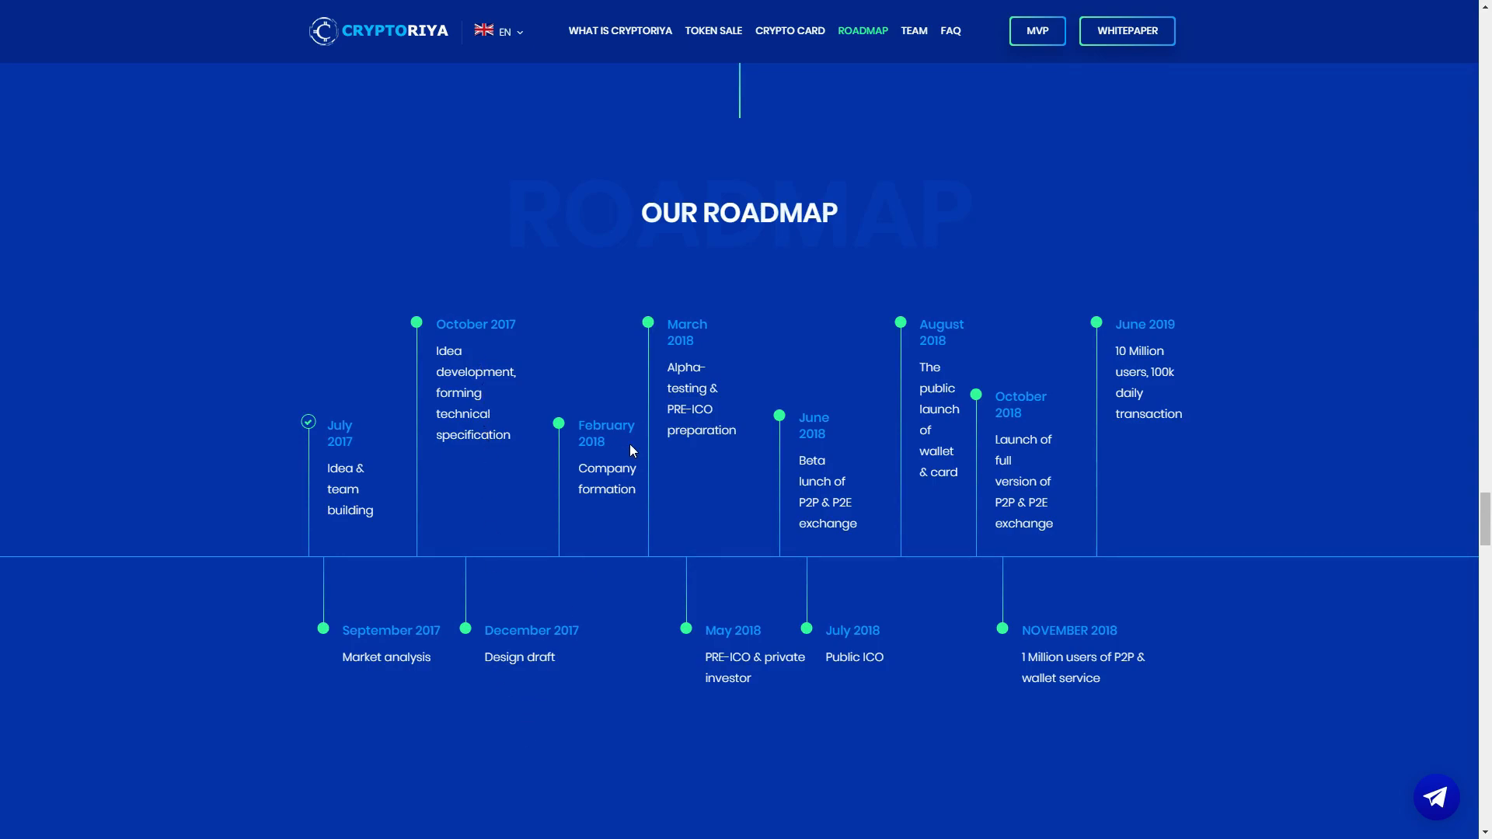
{"action": "mouse_move", "coordinate": [712, 357]}
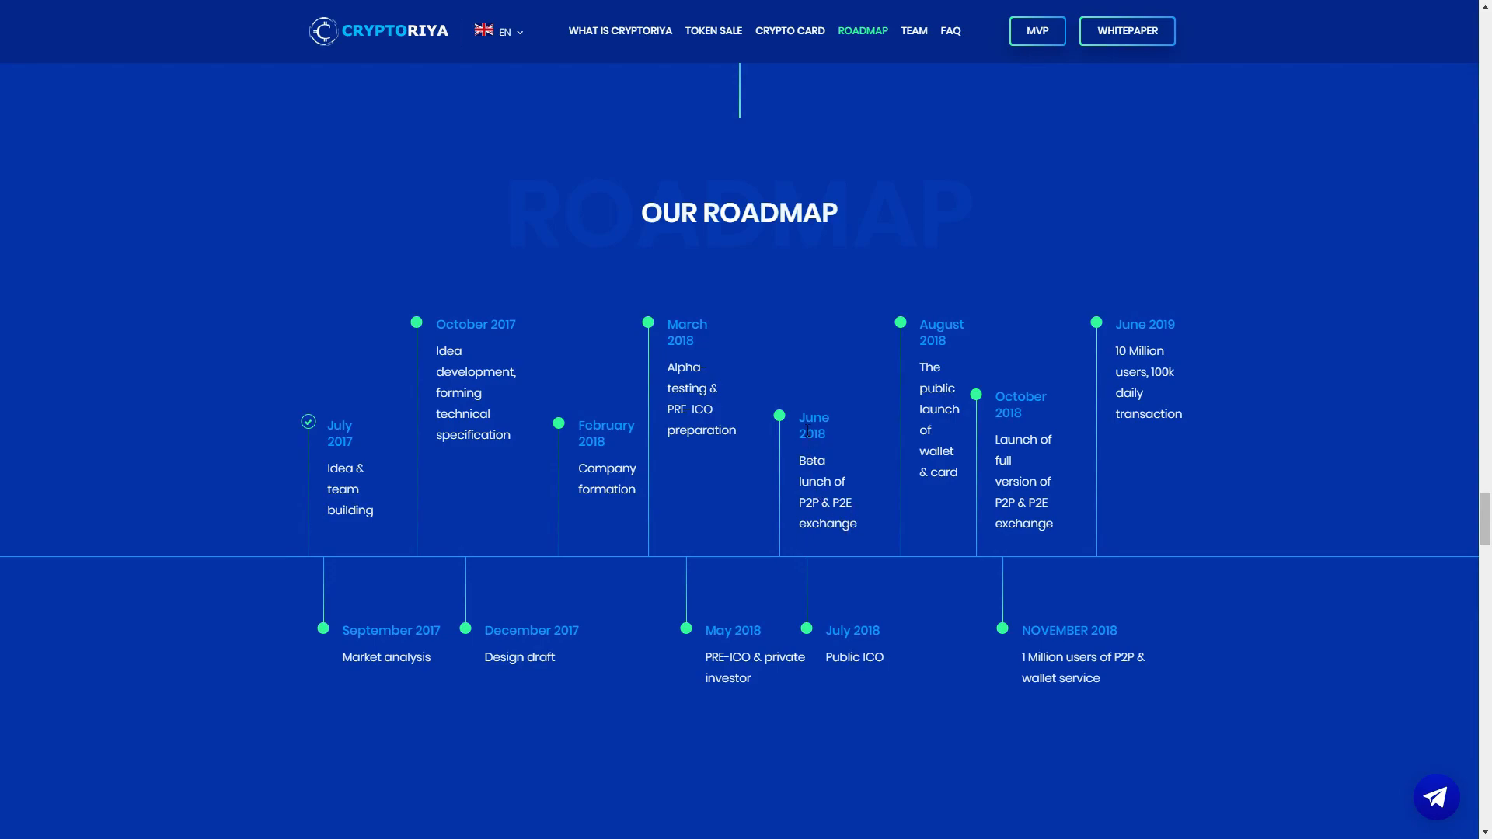
{"action": "mouse_move", "coordinate": [866, 675]}
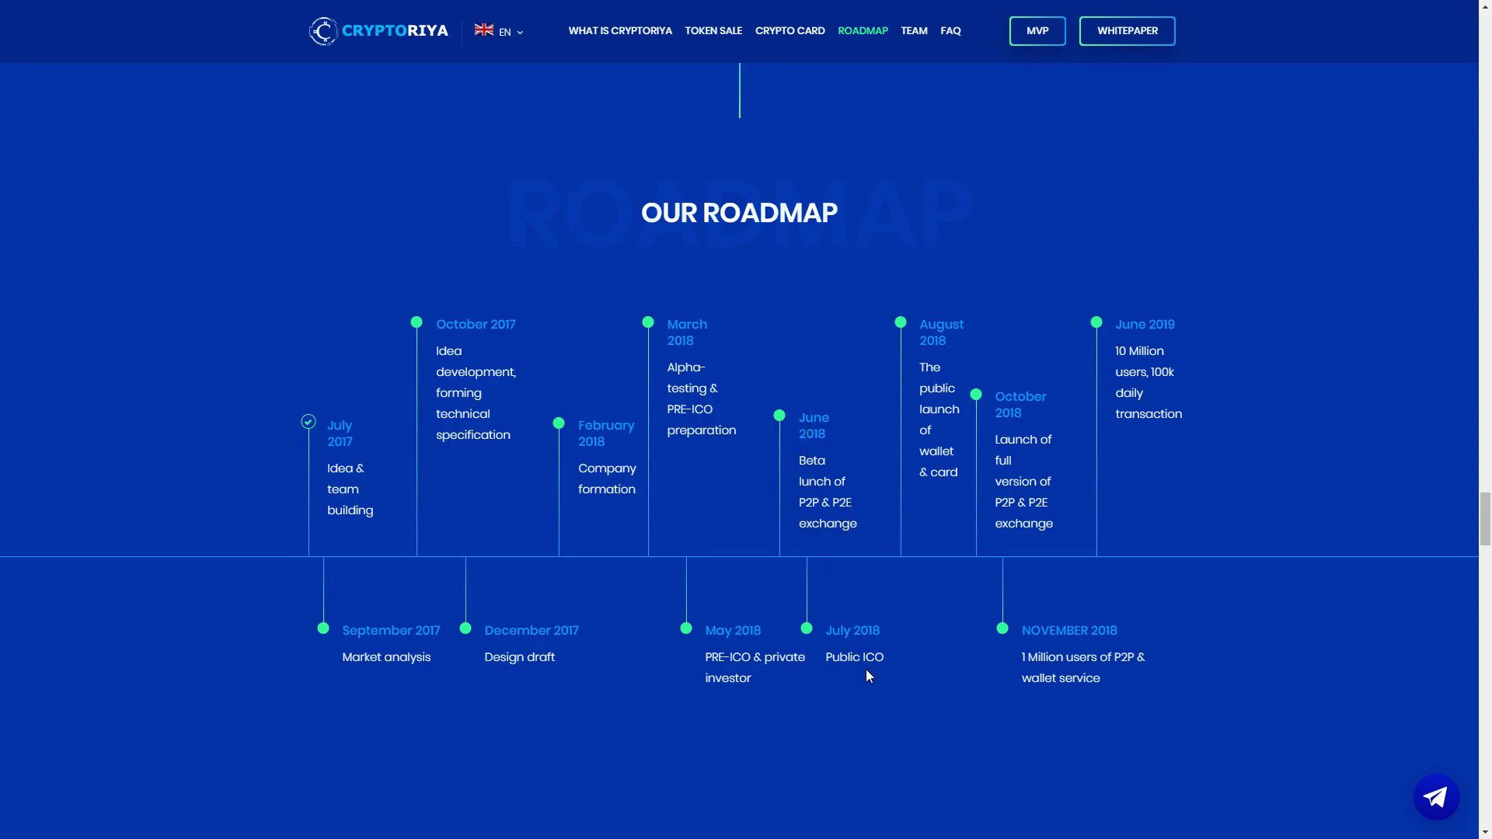
{"action": "mouse_move", "coordinate": [948, 407]}
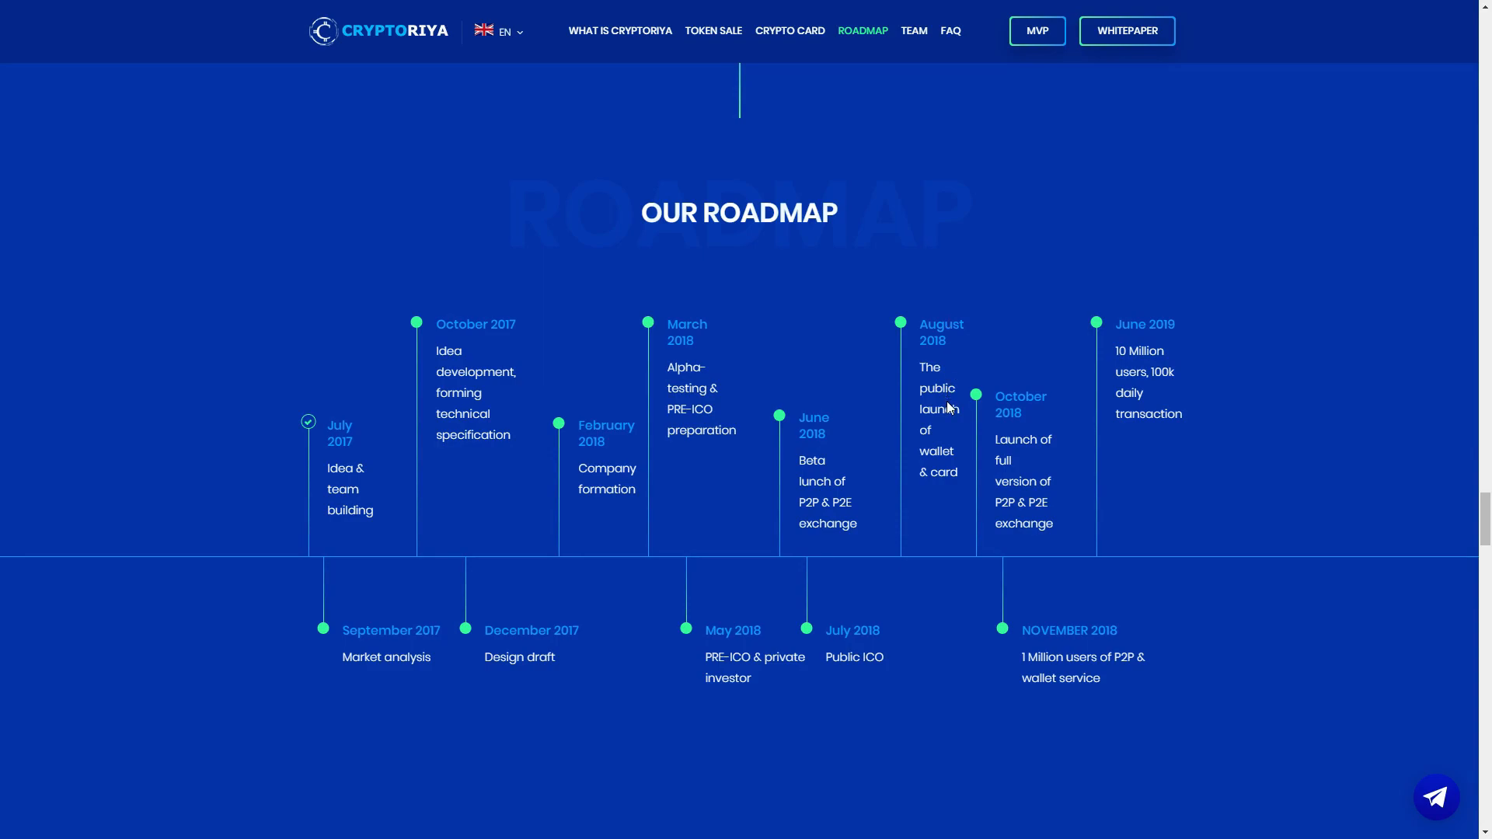
{"action": "mouse_move", "coordinate": [903, 321]}
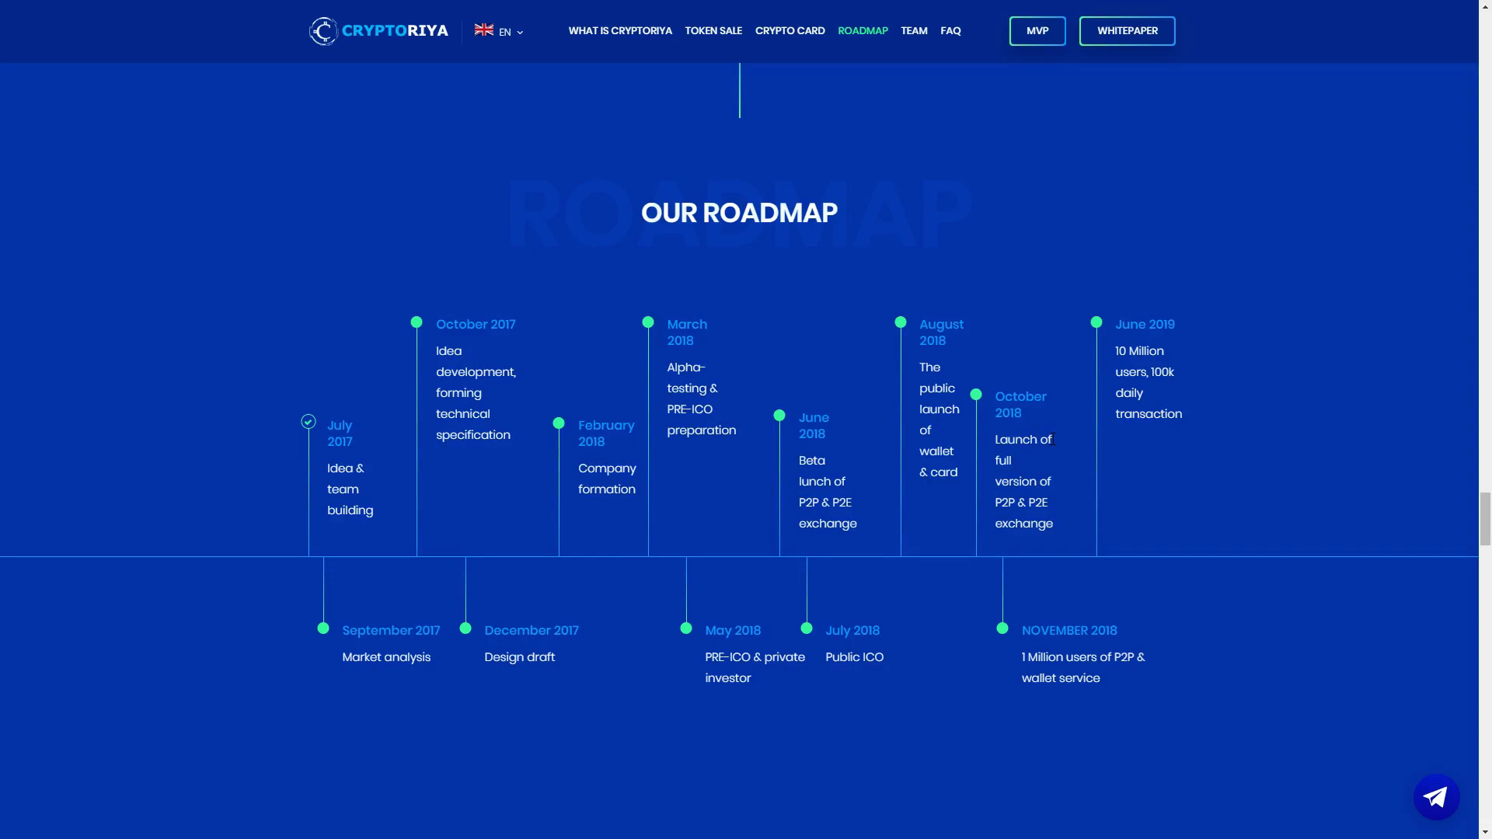
{"action": "mouse_move", "coordinate": [1107, 698]}
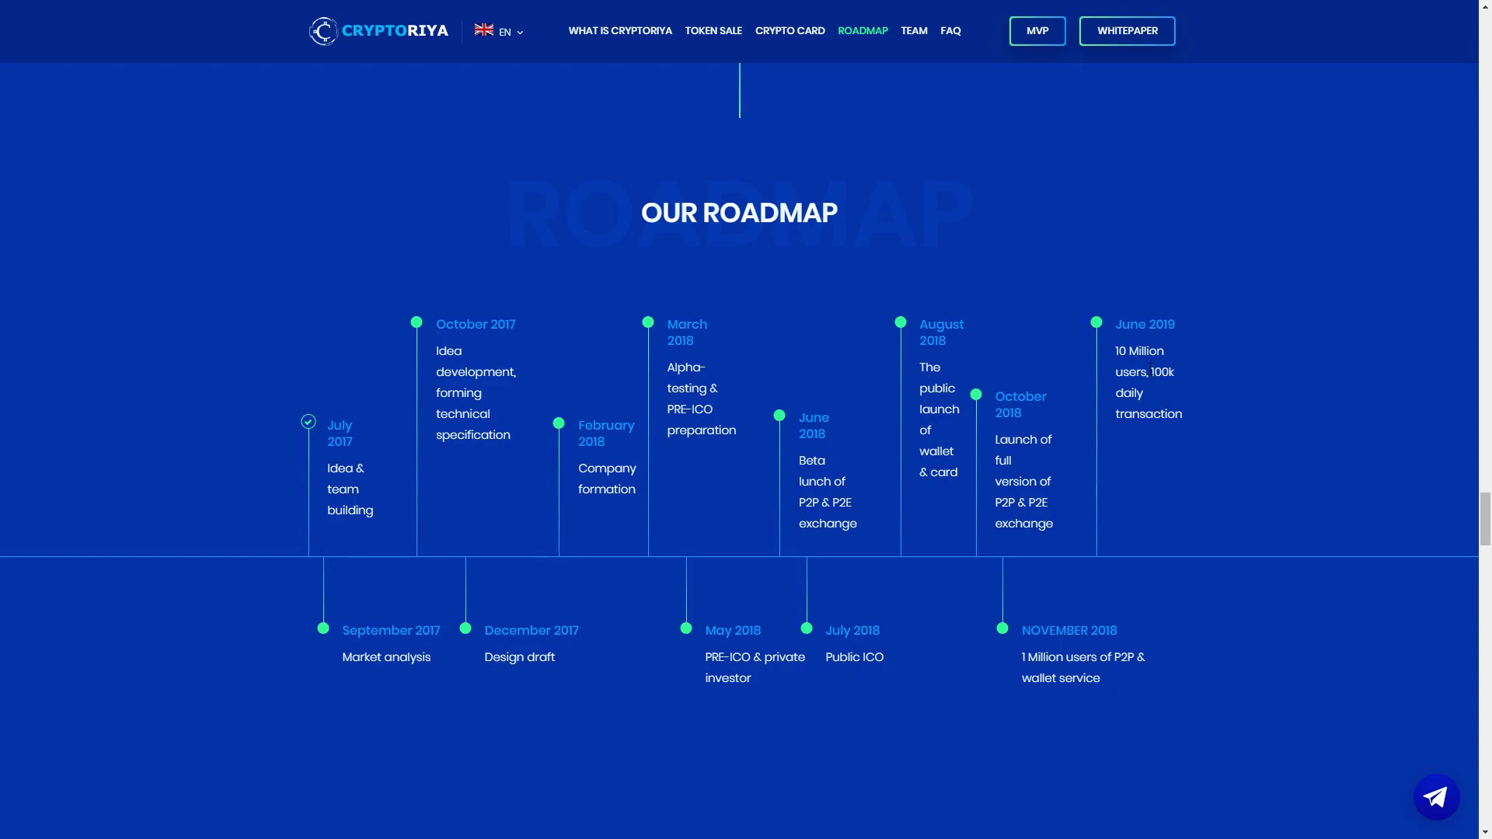
{"action": "mouse_move", "coordinate": [1170, 368]}
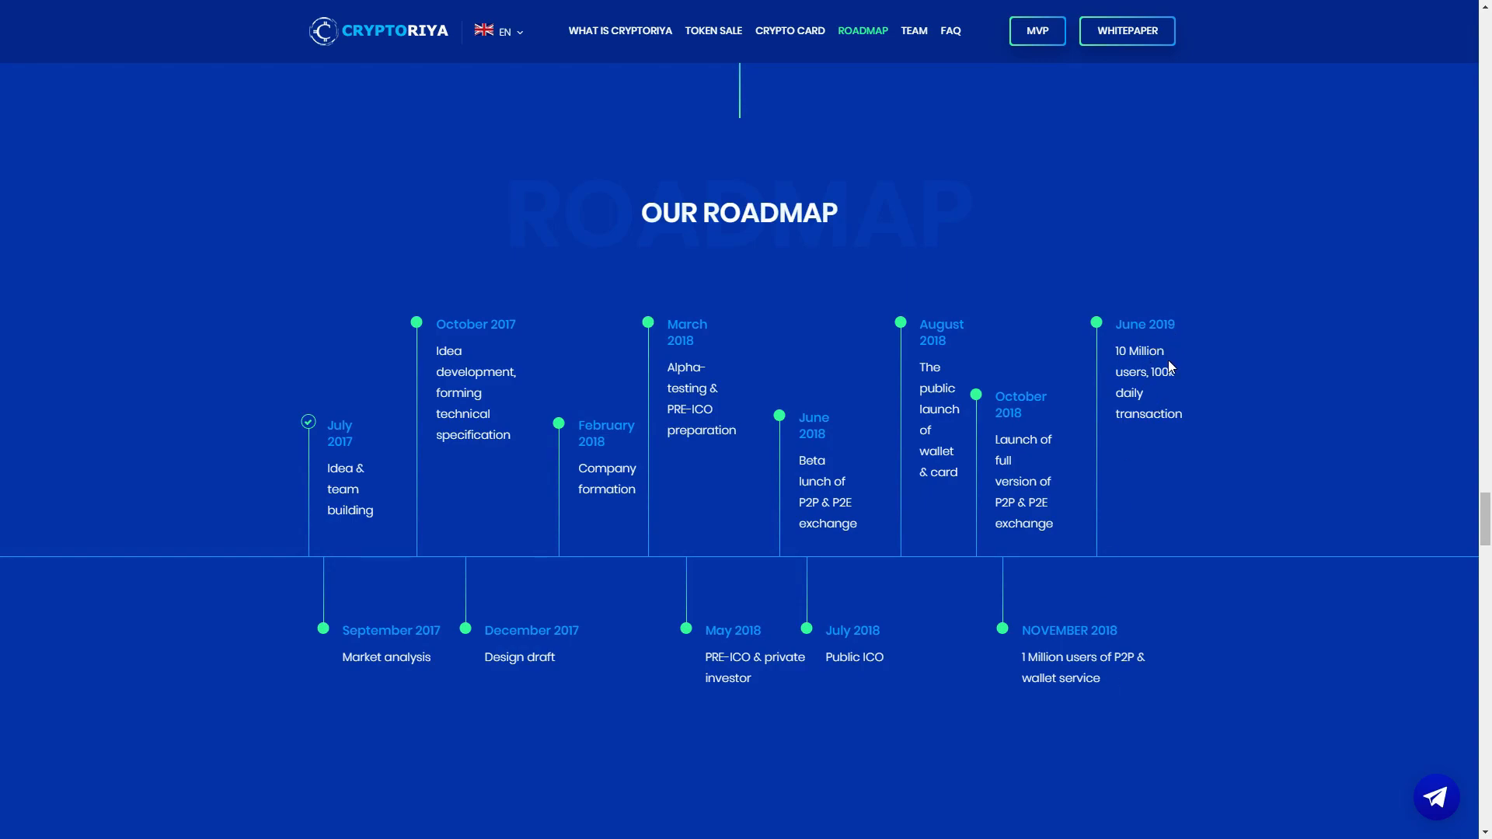
{"action": "mouse_move", "coordinate": [1185, 411]}
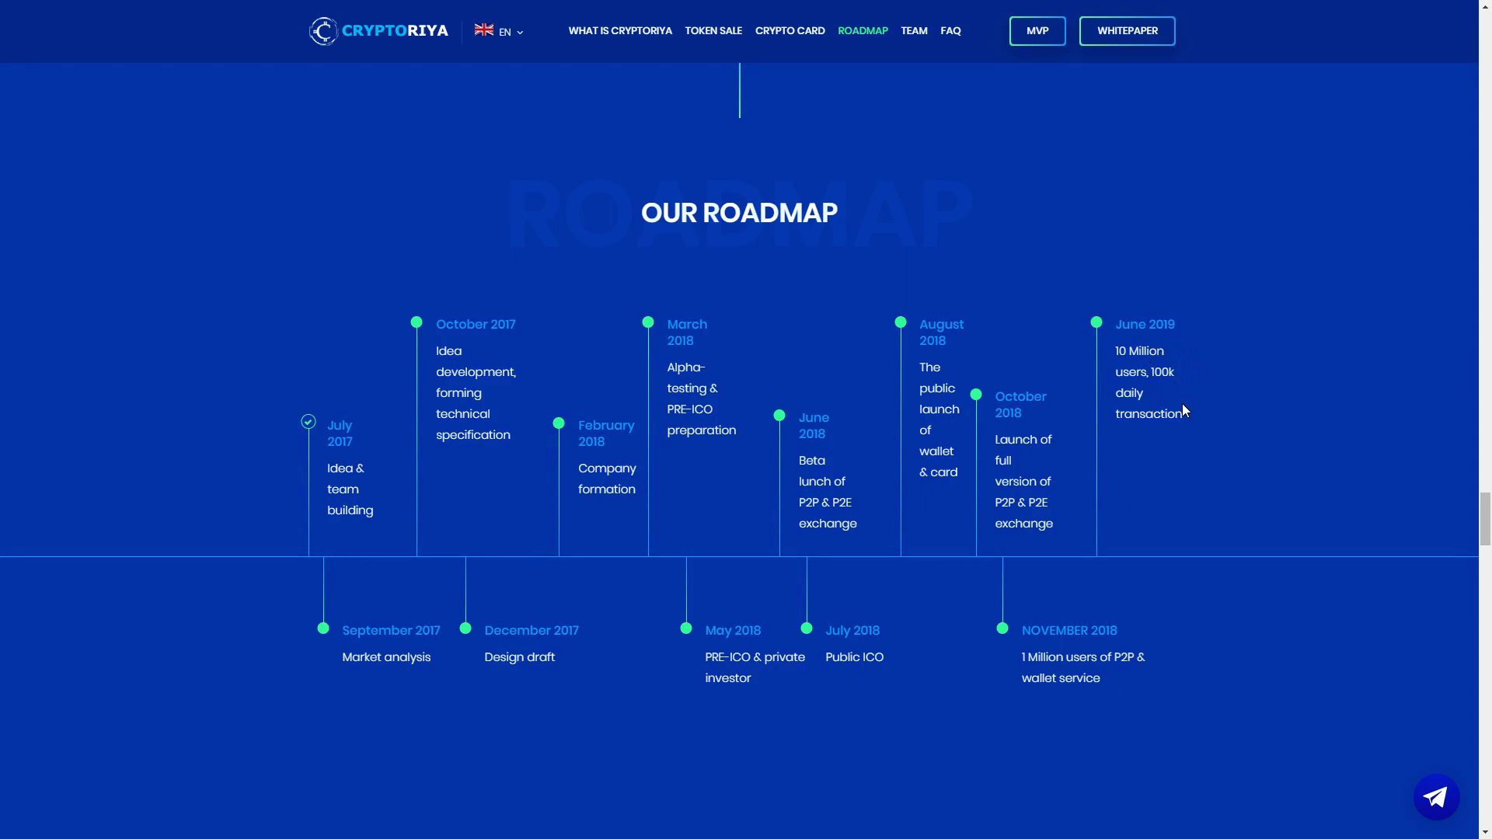
{"action": "mouse_move", "coordinate": [1266, 412]}
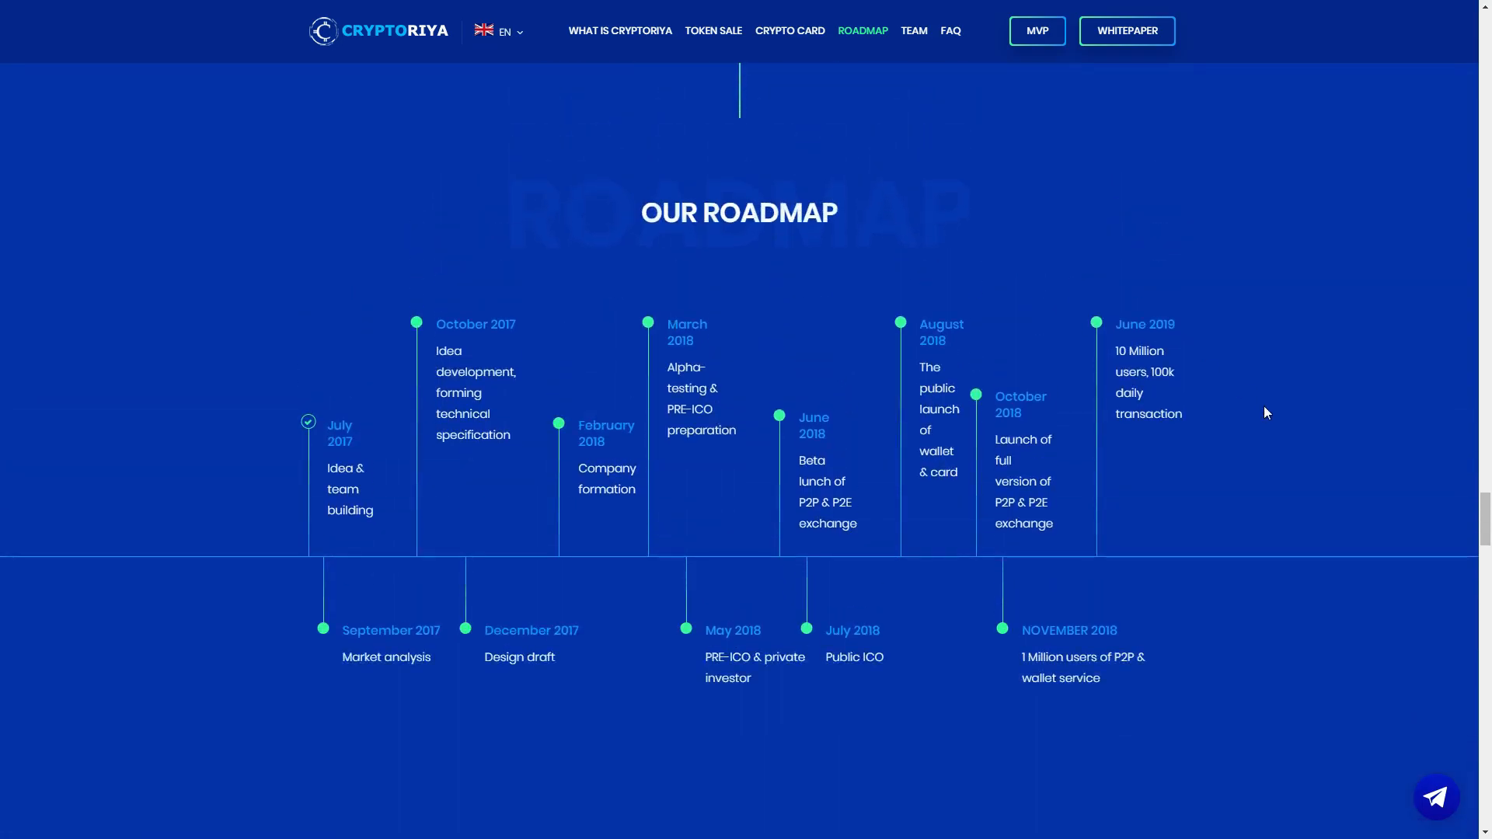
{"action": "mouse_move", "coordinate": [1180, 327]}
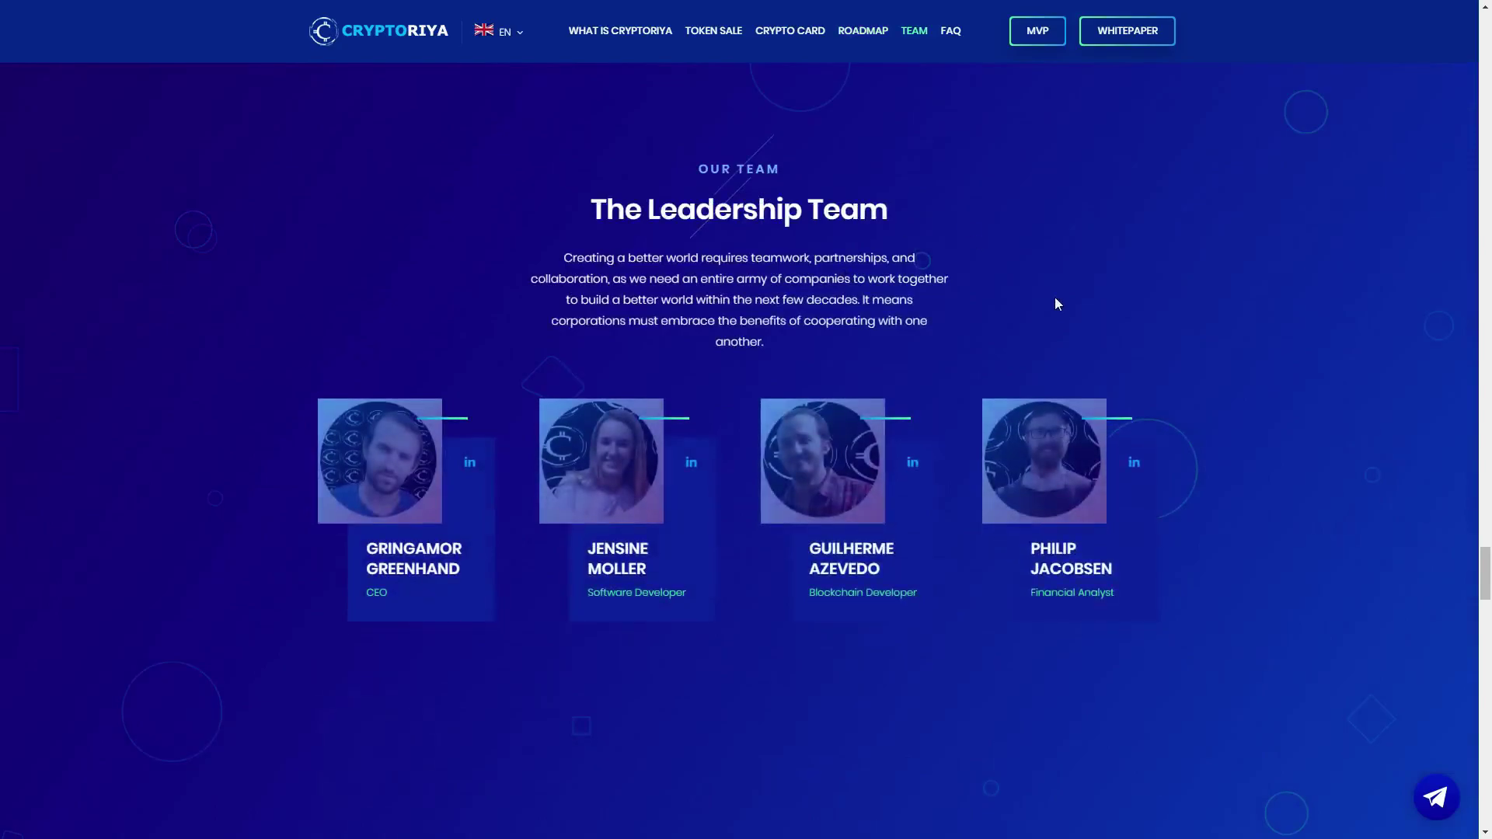
Step: Scroll past the Leadership Team and Advisory board profiles down to the FAQ
{"action": "scroll", "scroll_direction": "down", "scroll_amount": 3}
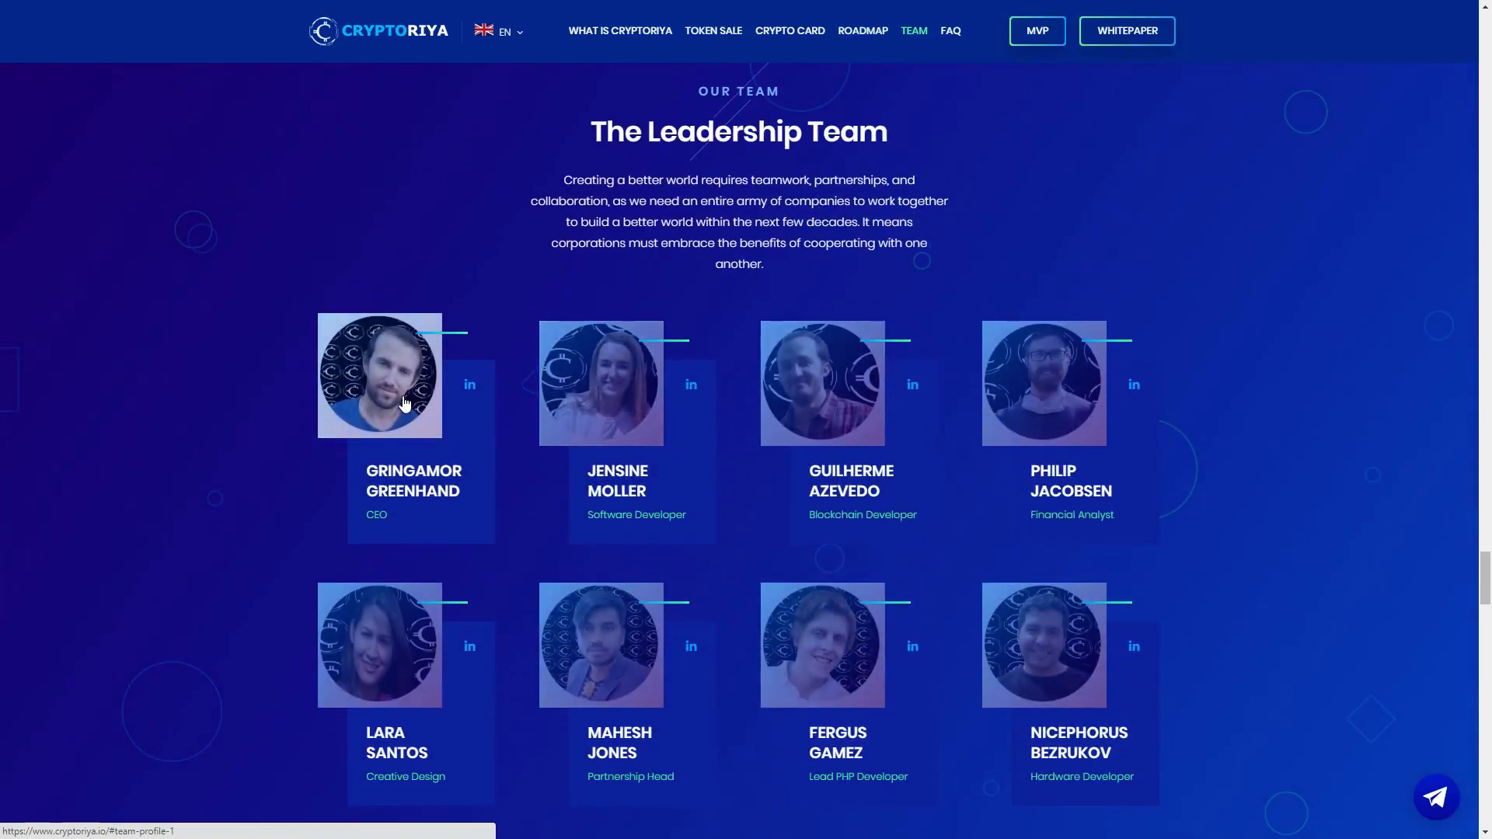
{"action": "mouse_move", "coordinate": [687, 433]}
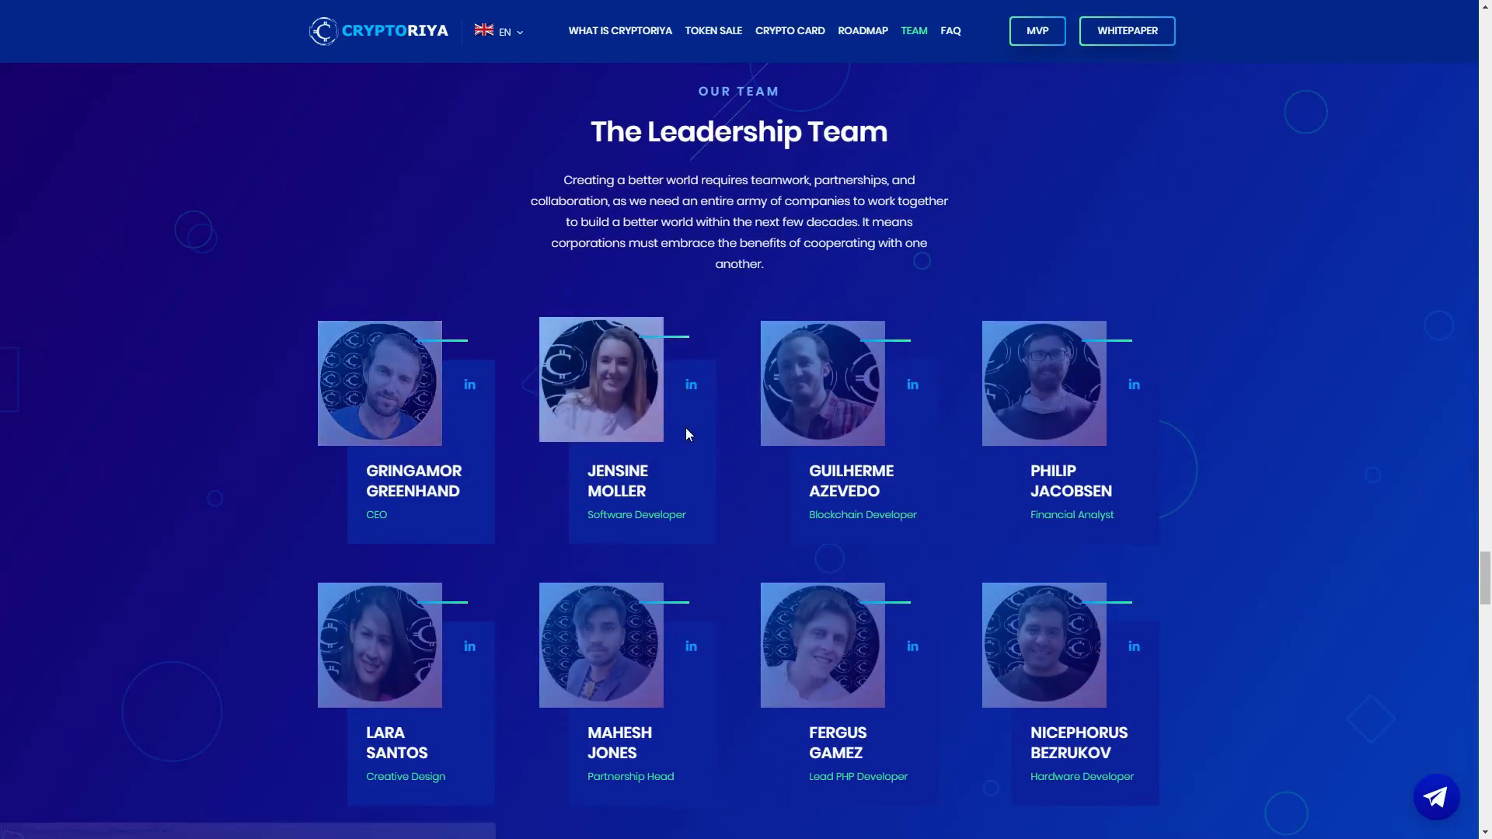
{"action": "scroll", "scroll_direction": "down", "scroll_amount": 3}
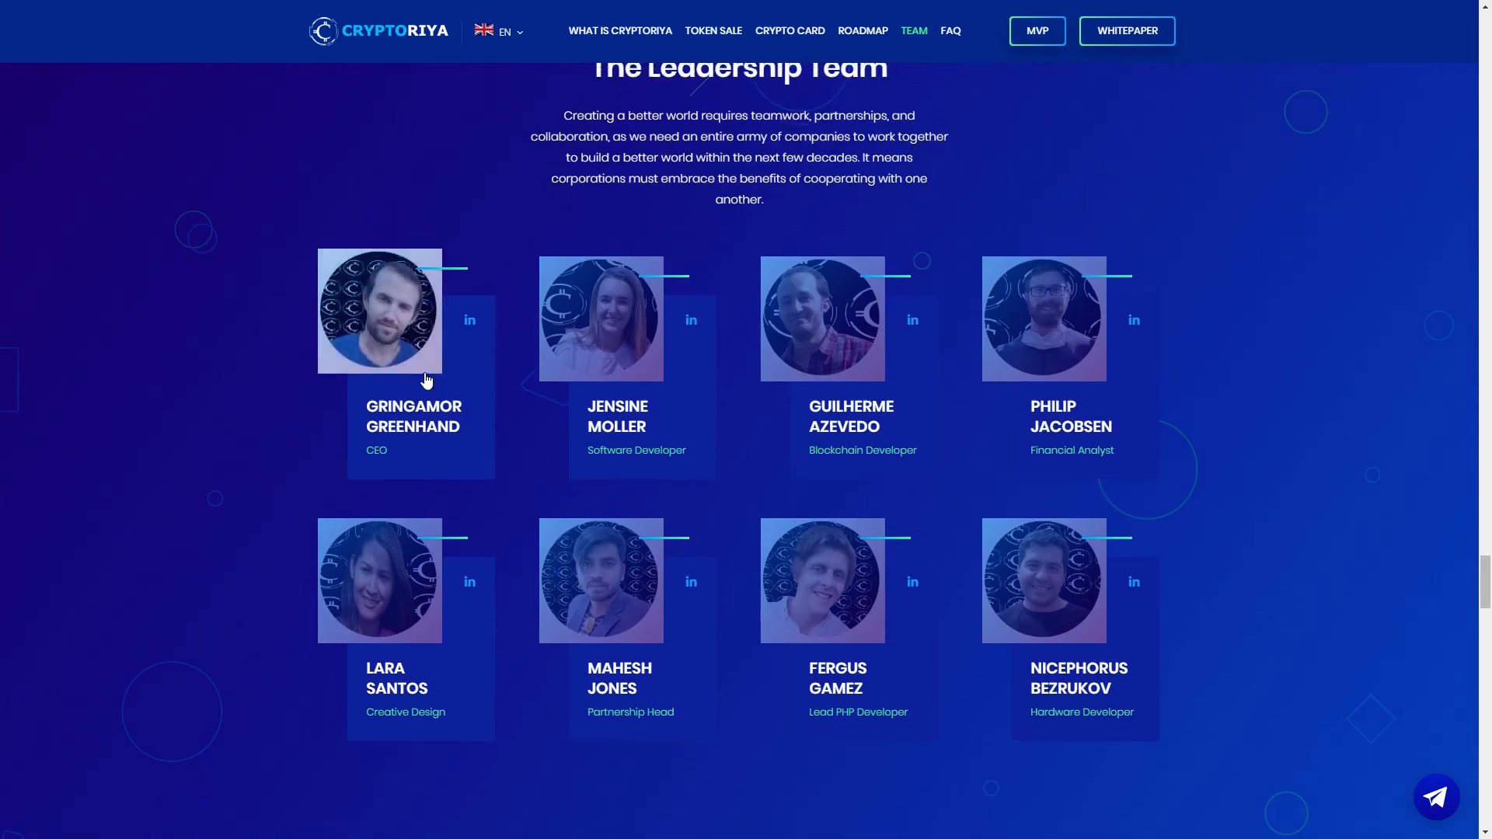
{"action": "scroll", "scroll_direction": "down", "scroll_amount": 3}
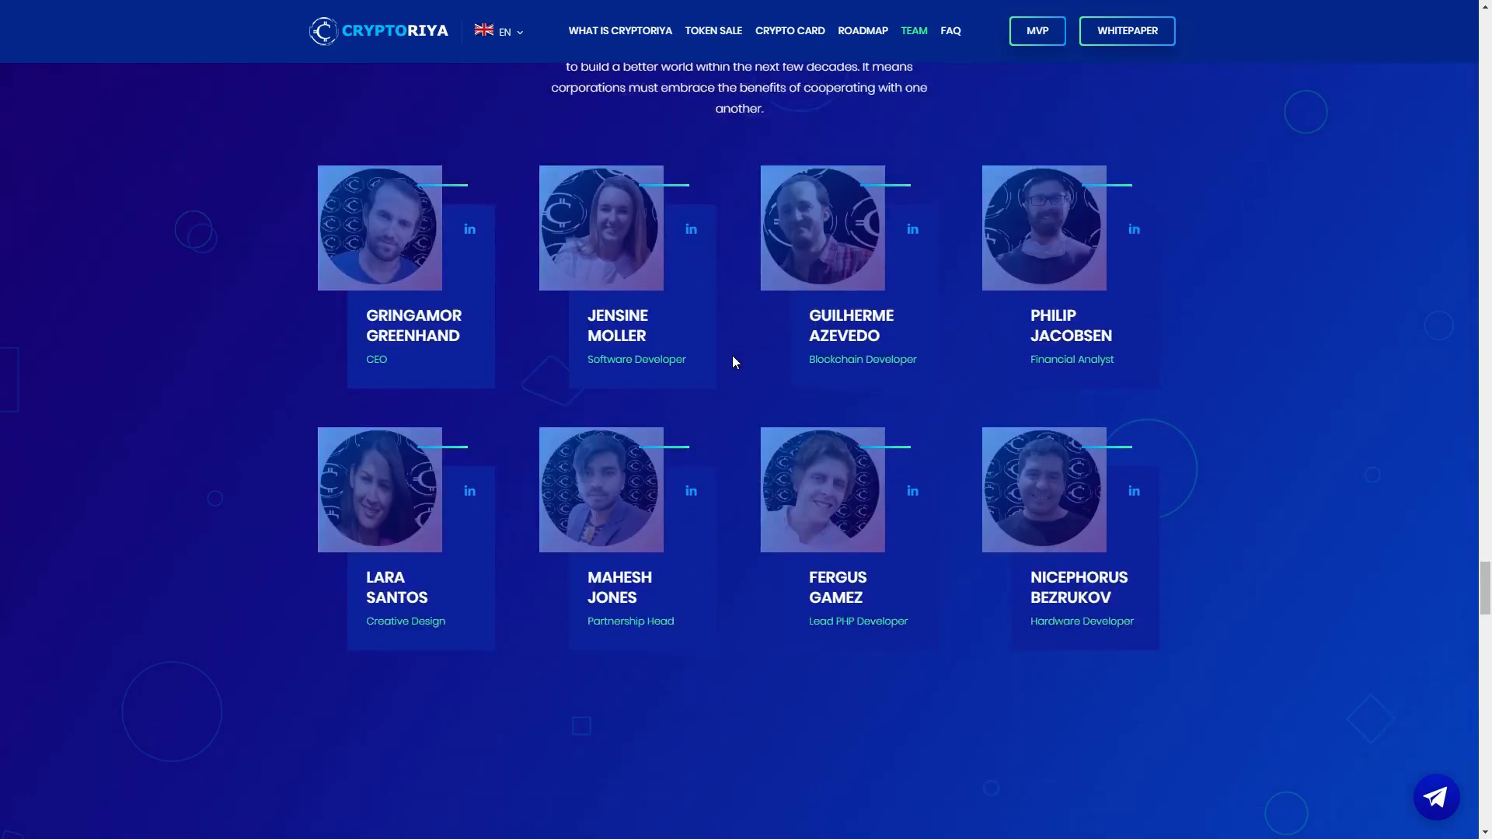
{"action": "scroll", "scroll_direction": "down", "scroll_amount": 3}
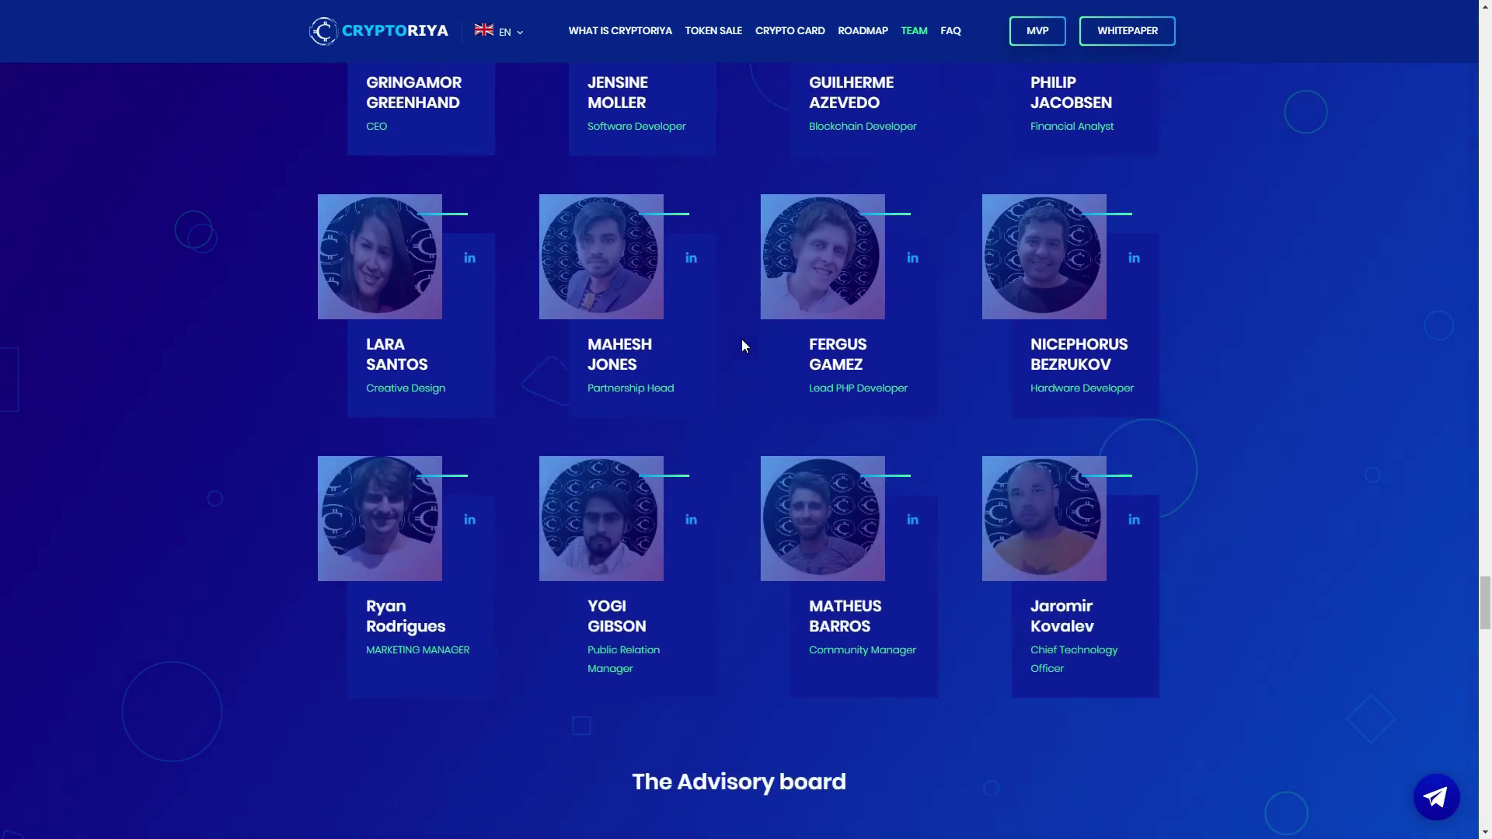
{"action": "scroll", "scroll_direction": "down", "scroll_amount": 3}
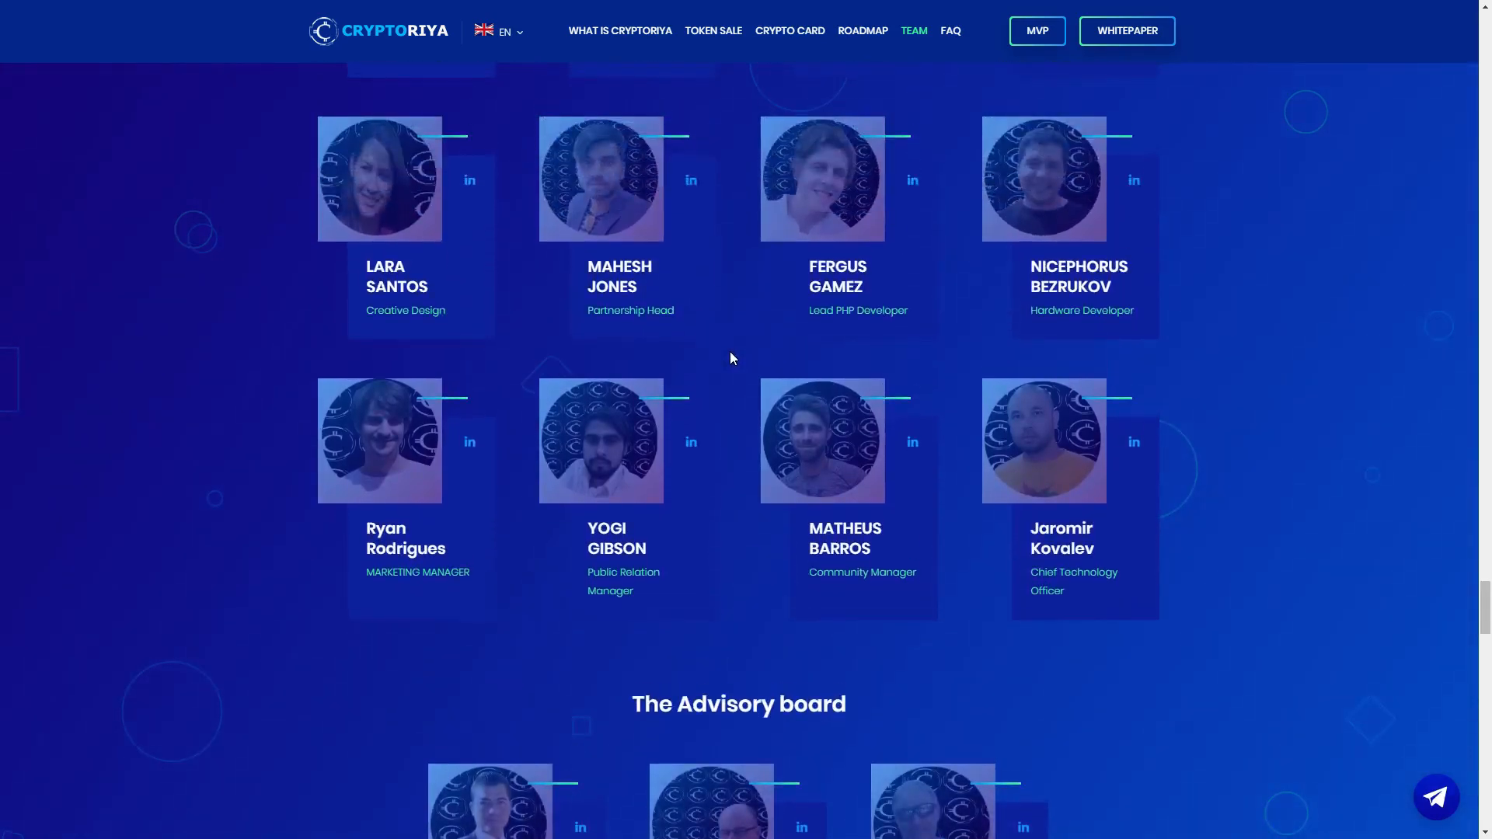
{"action": "scroll", "scroll_direction": "down", "scroll_amount": 3}
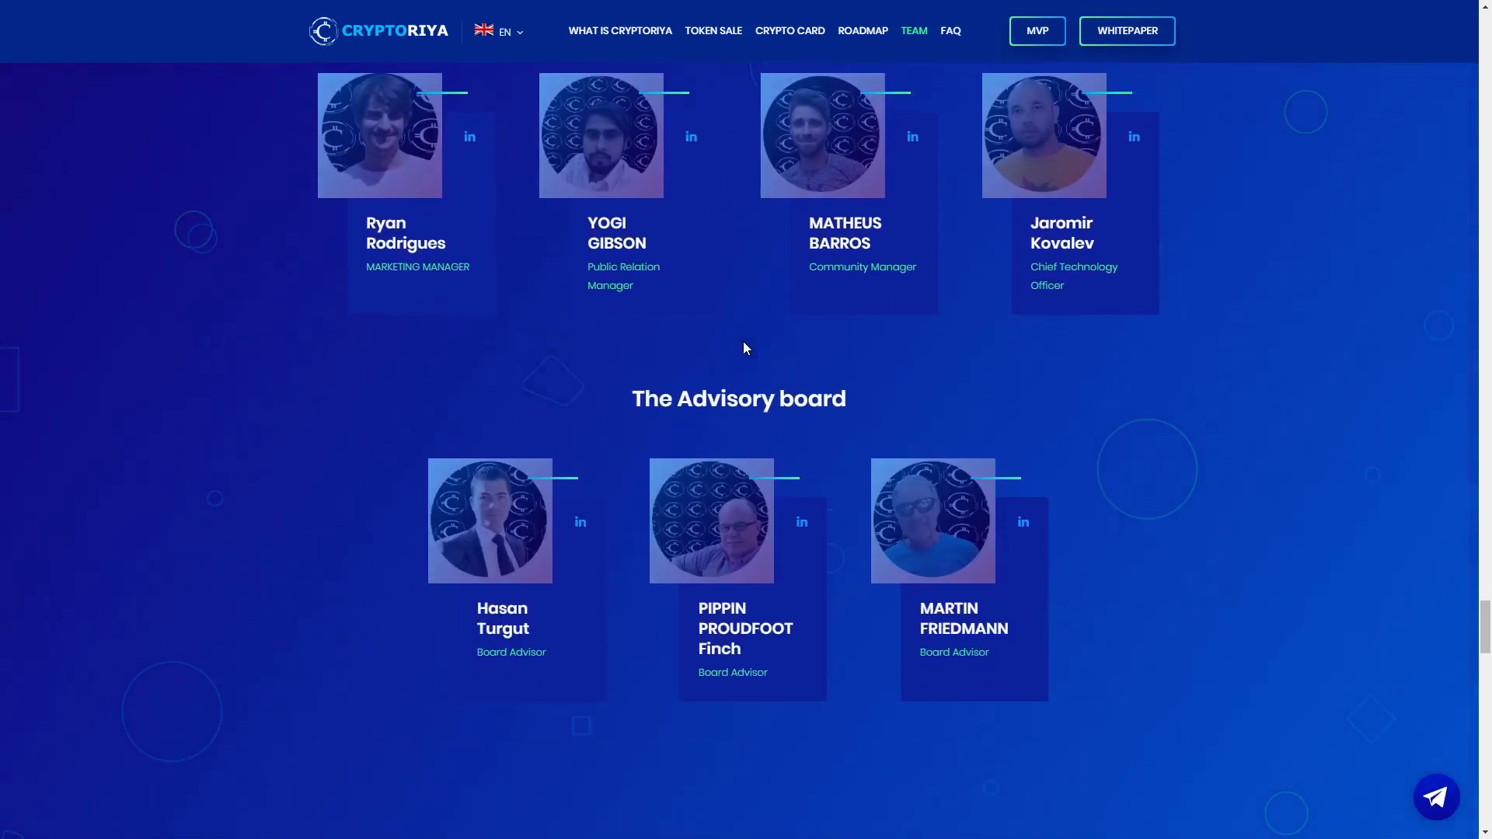
{"action": "scroll", "scroll_direction": "down", "scroll_amount": 3}
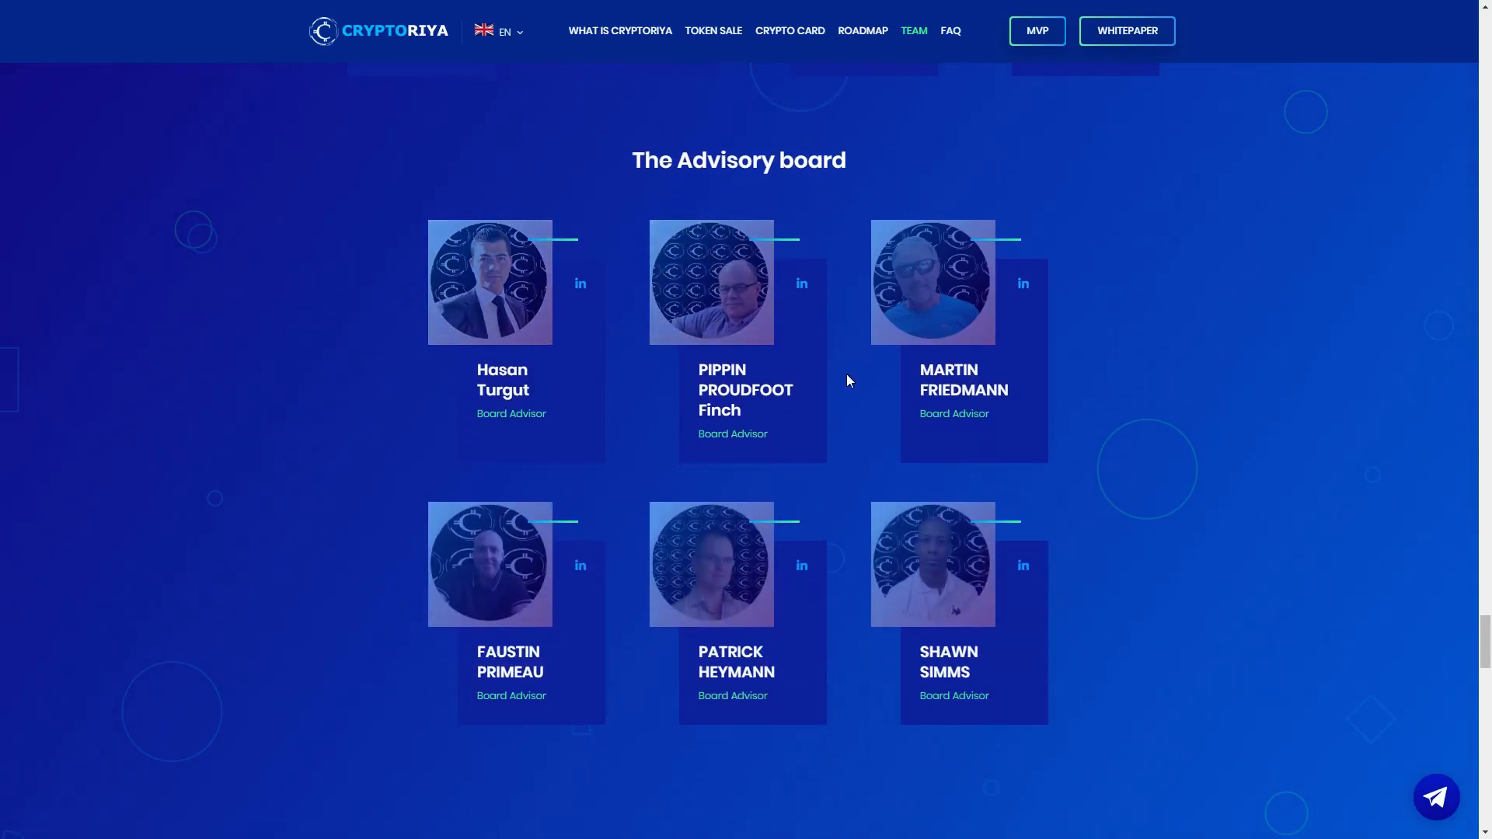
{"action": "scroll", "scroll_direction": "down", "scroll_amount": 3}
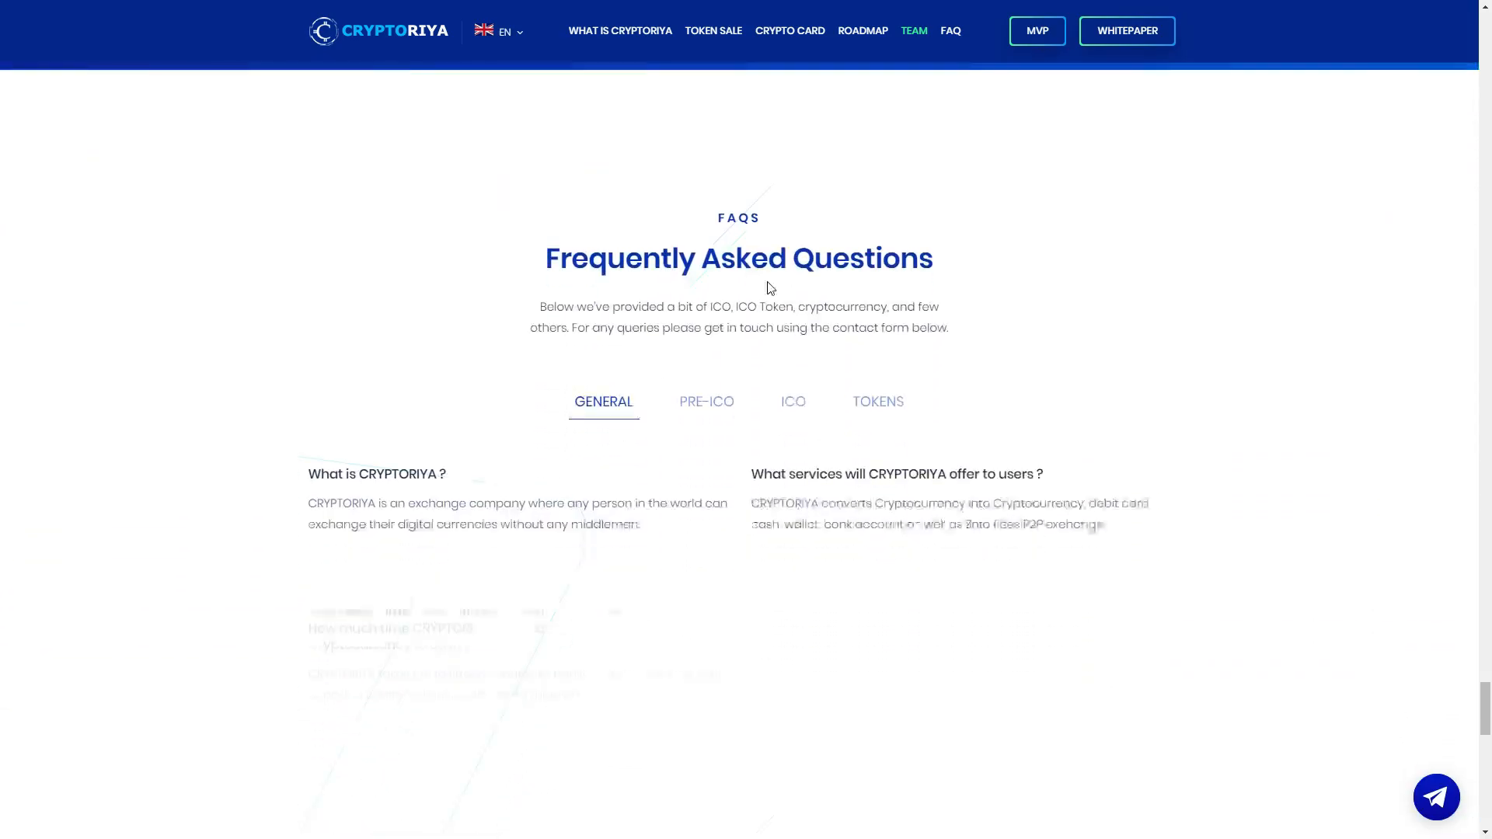
Step: Show the ICO questions in the Frequently Asked Questions section
{"action": "scroll", "scroll_direction": "up", "scroll_amount": 3}
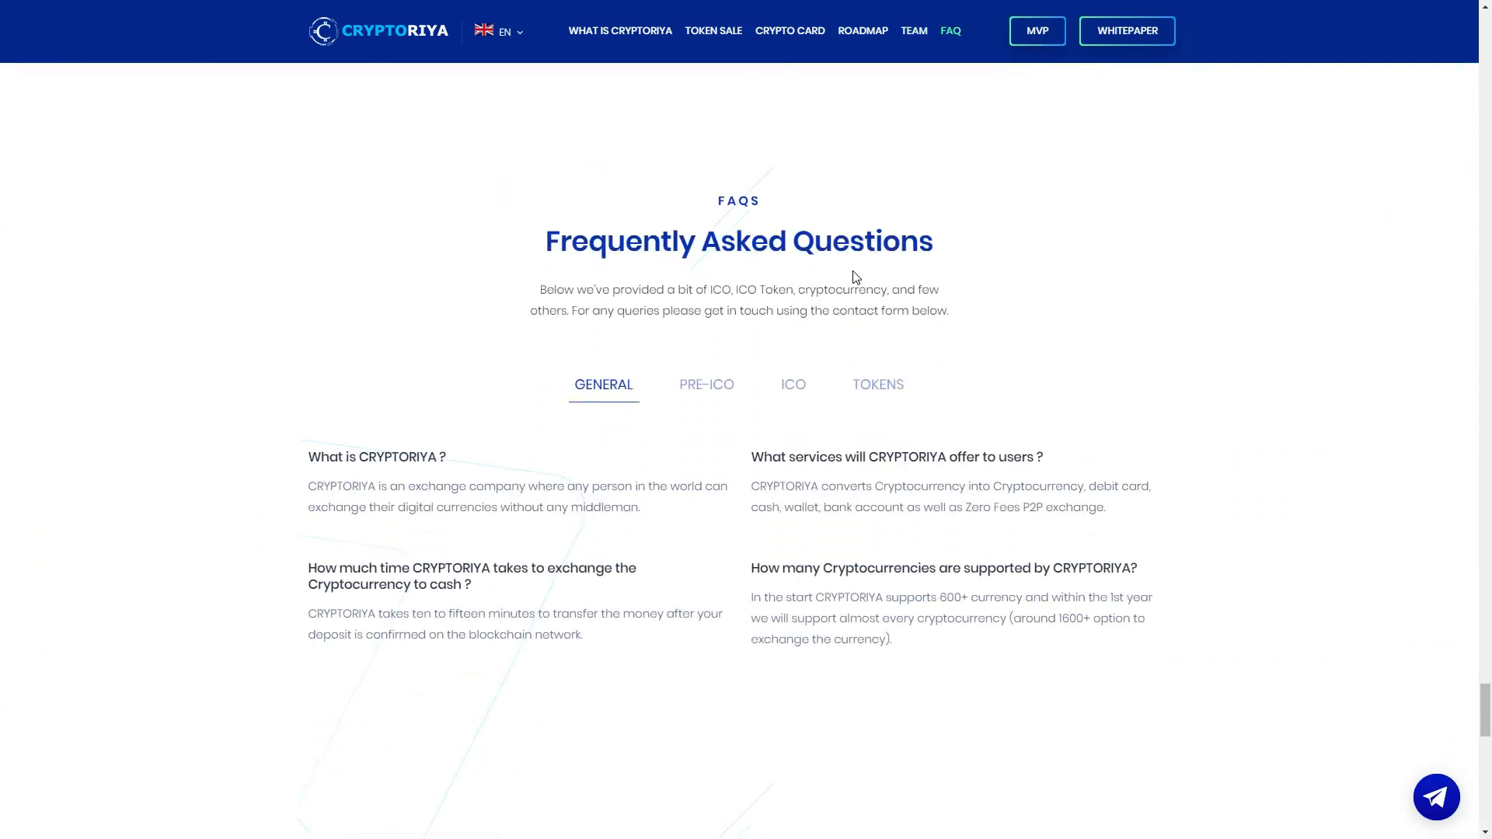
{"action": "scroll", "scroll_direction": "down", "scroll_amount": 3}
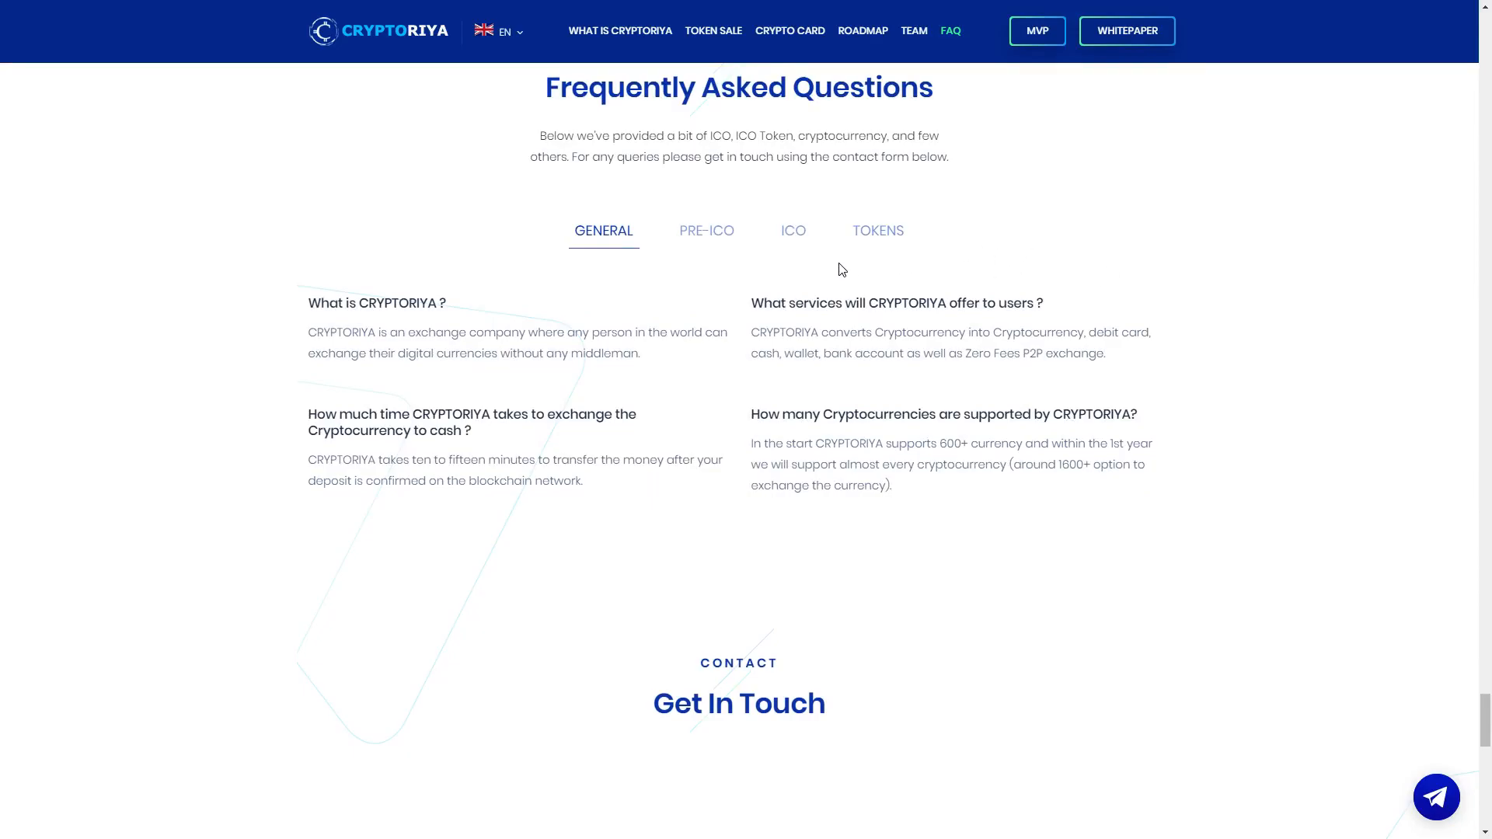
{"action": "mouse_move", "coordinate": [602, 234]}
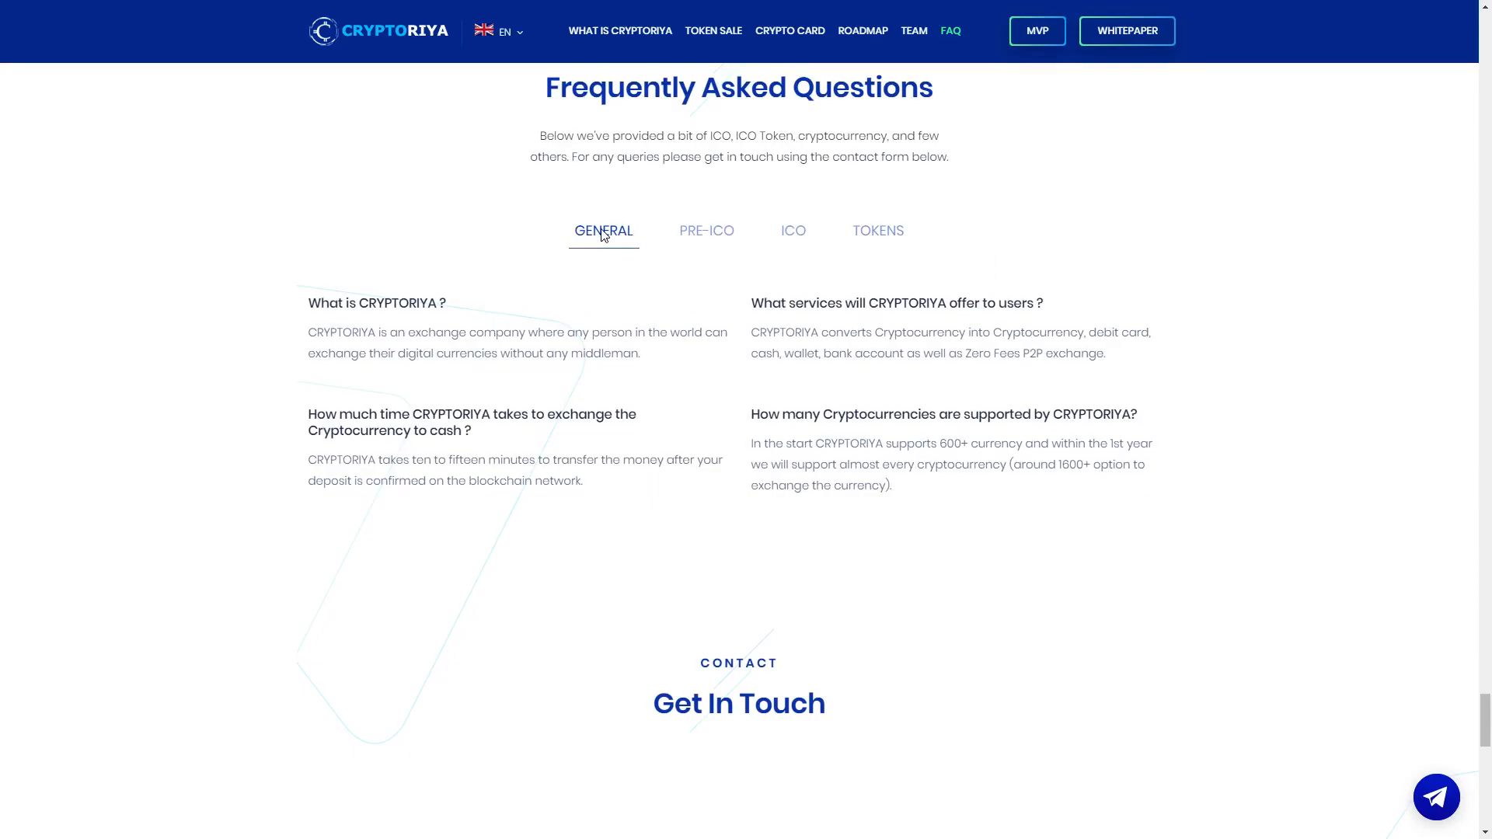
{"action": "left_click", "coordinate": [793, 230]}
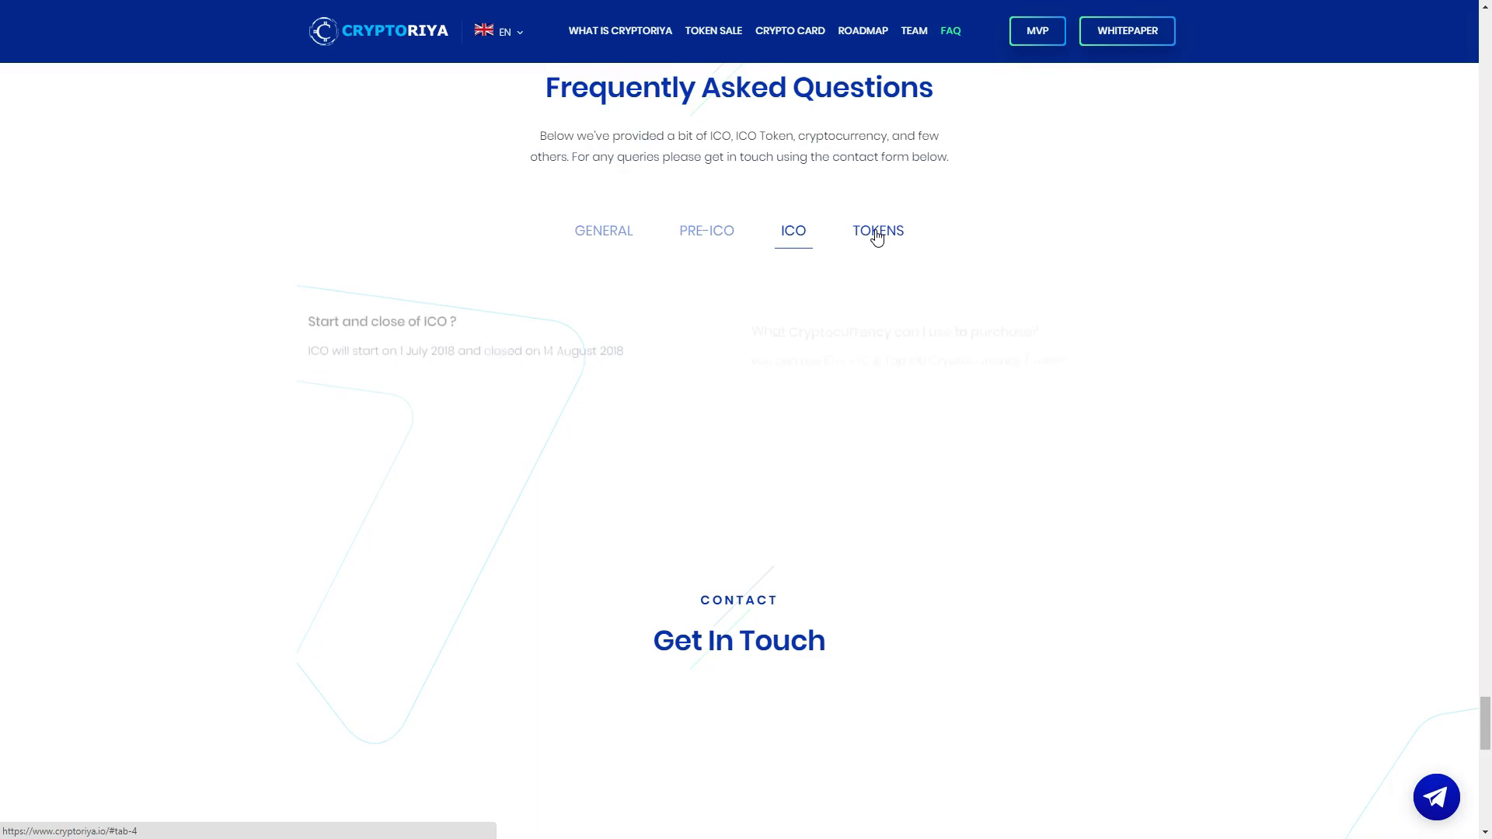
Step: Scroll past the Get In Touch contact section to the As Seen In logos
{"action": "scroll", "scroll_direction": "down", "scroll_amount": 3}
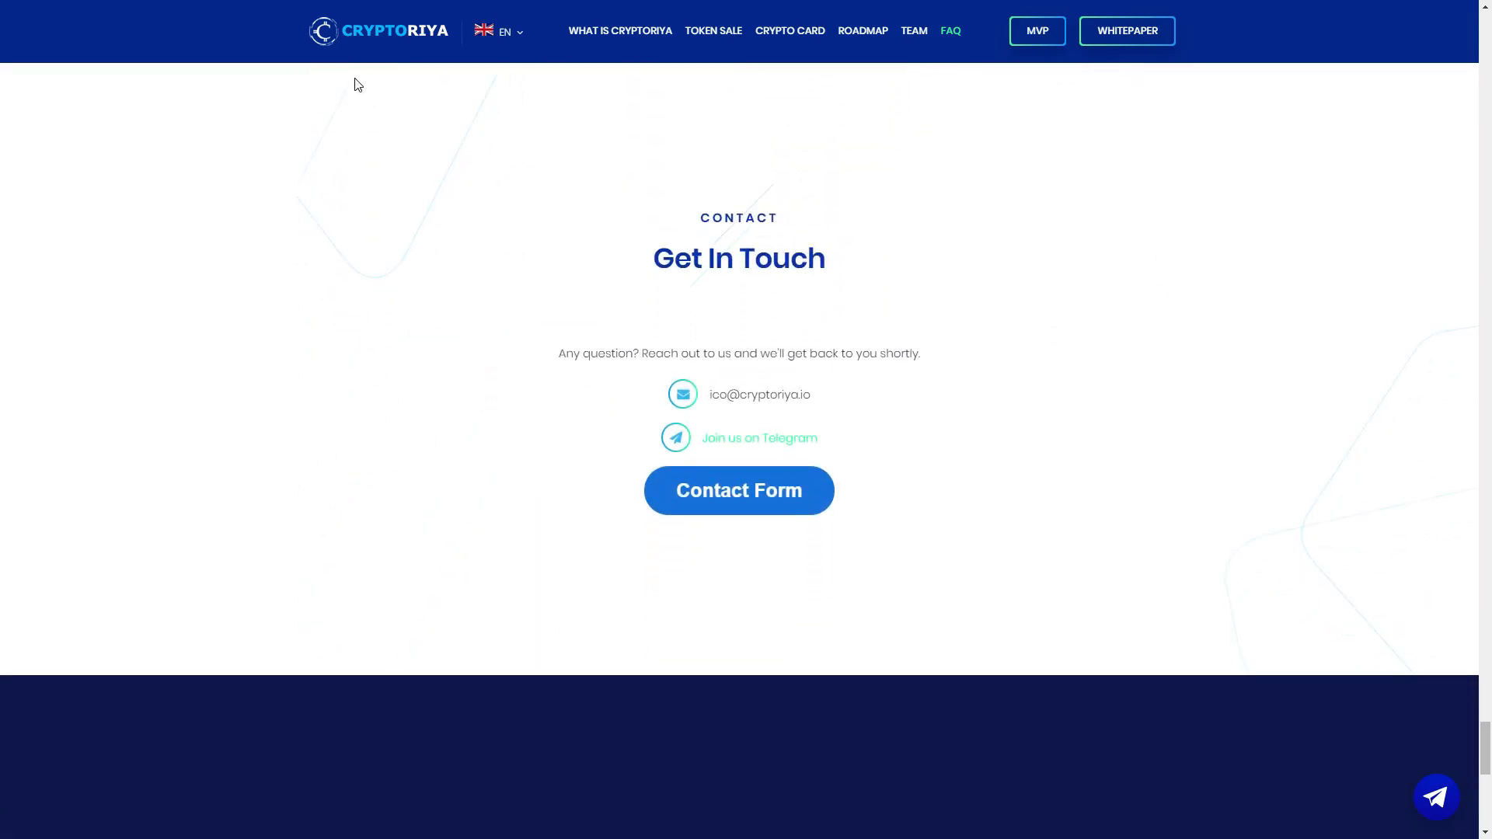
{"action": "mouse_move", "coordinate": [763, 428]}
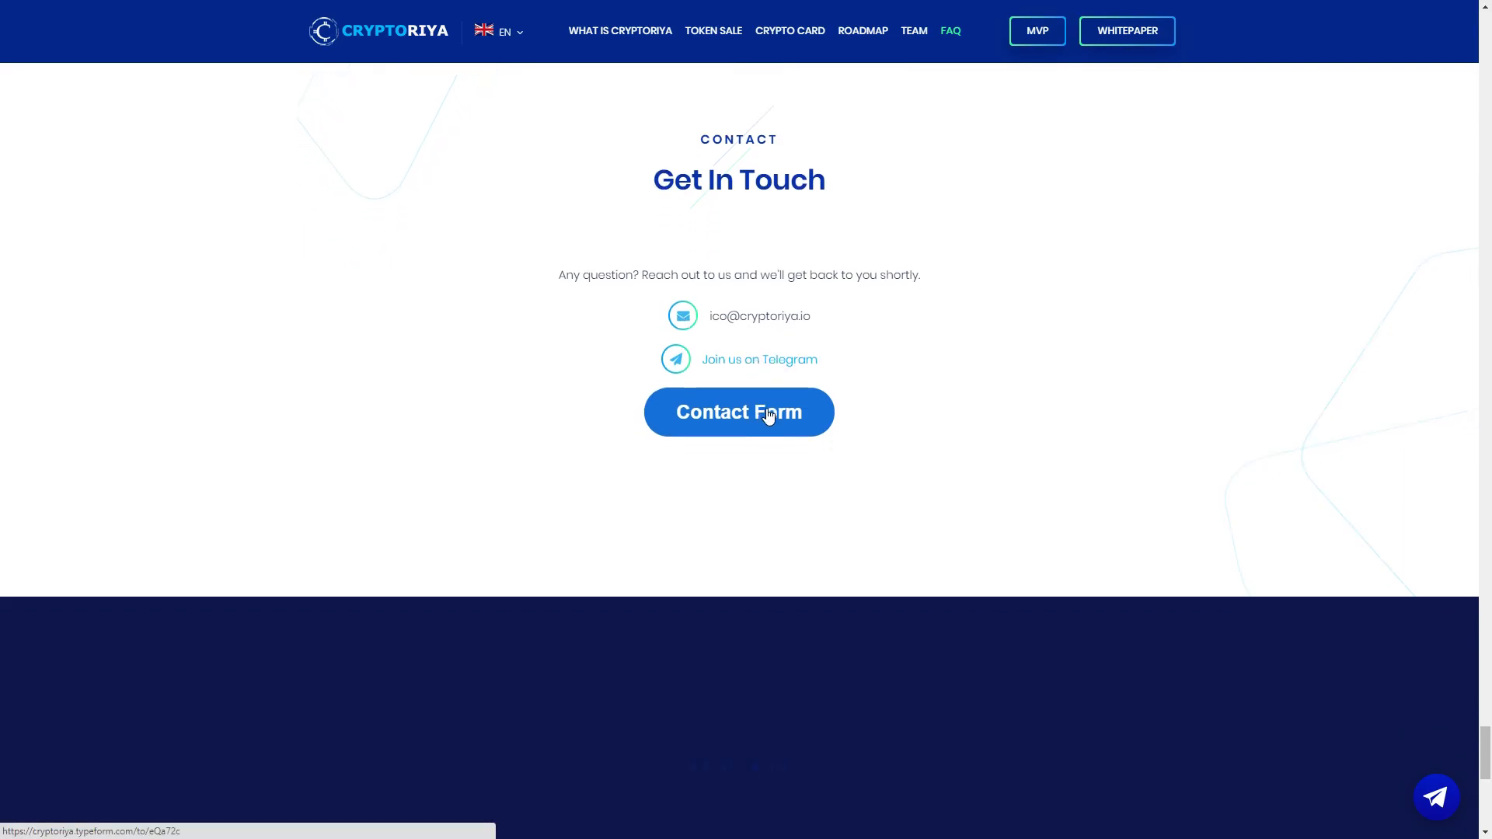
{"action": "scroll", "scroll_direction": "down", "scroll_amount": 3}
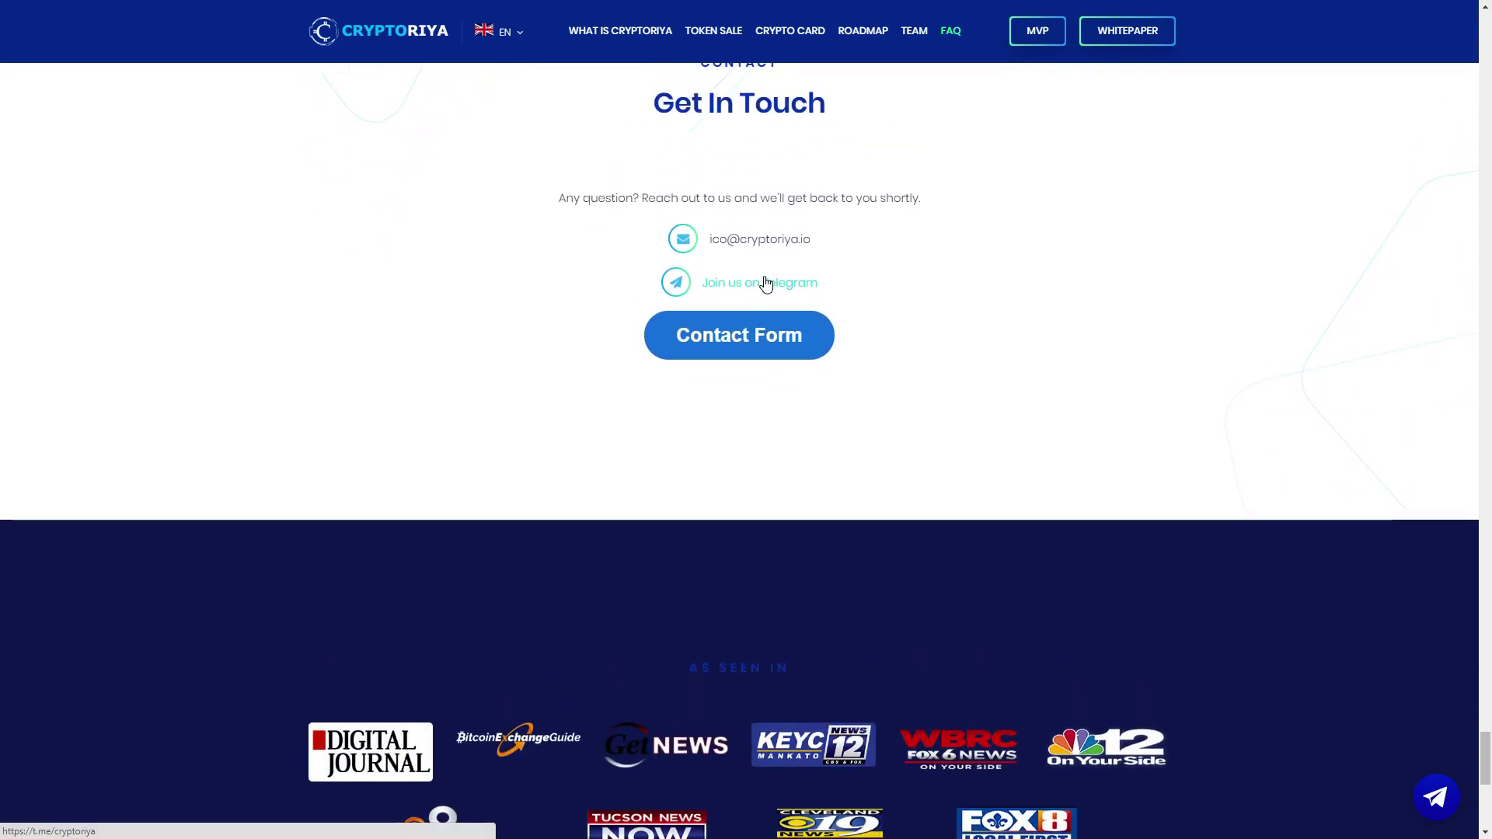
{"action": "mouse_move", "coordinate": [766, 288]}
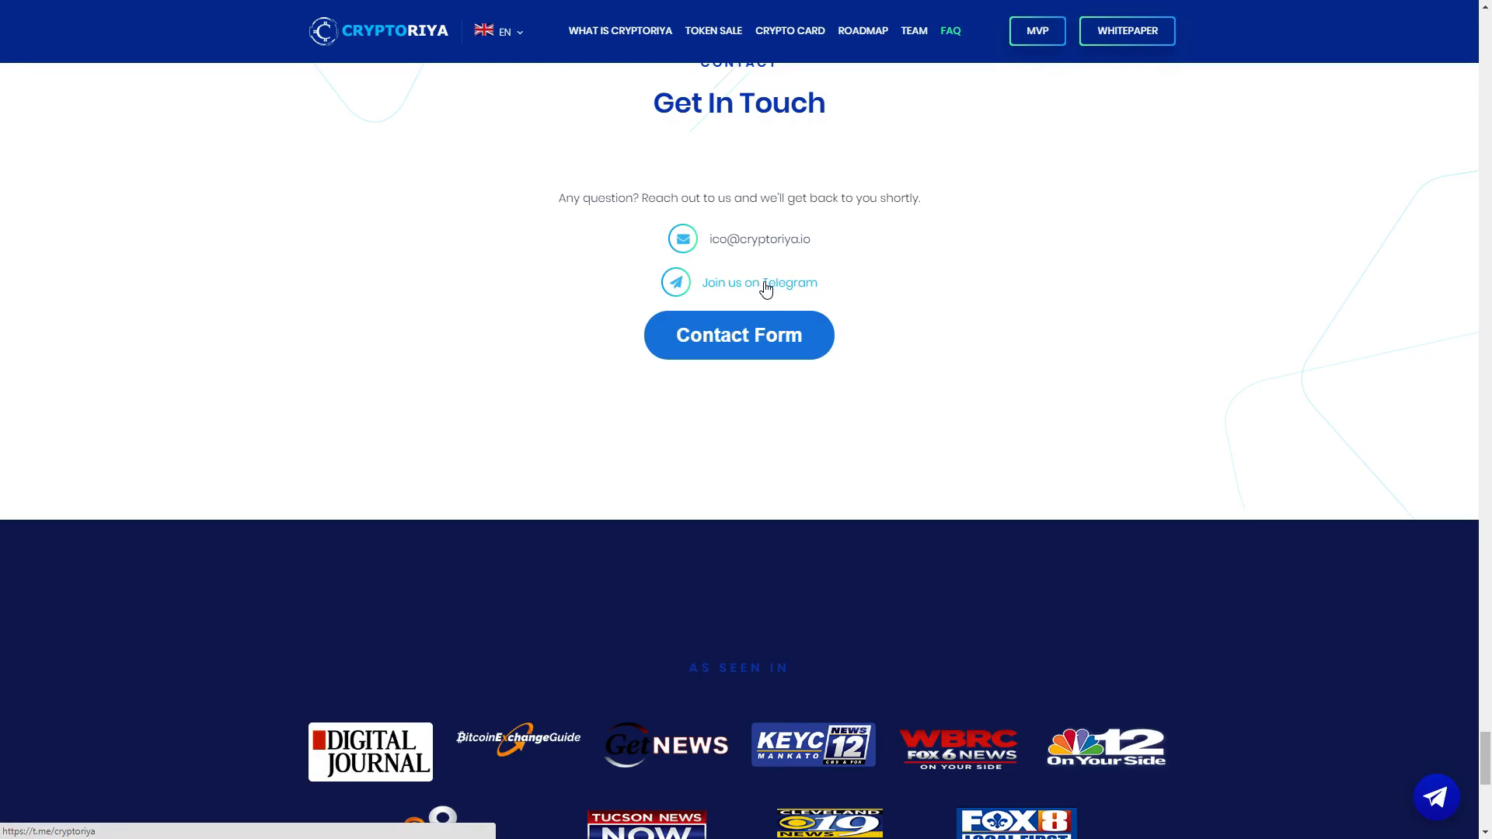
{"action": "scroll", "scroll_direction": "down", "scroll_amount": 3}
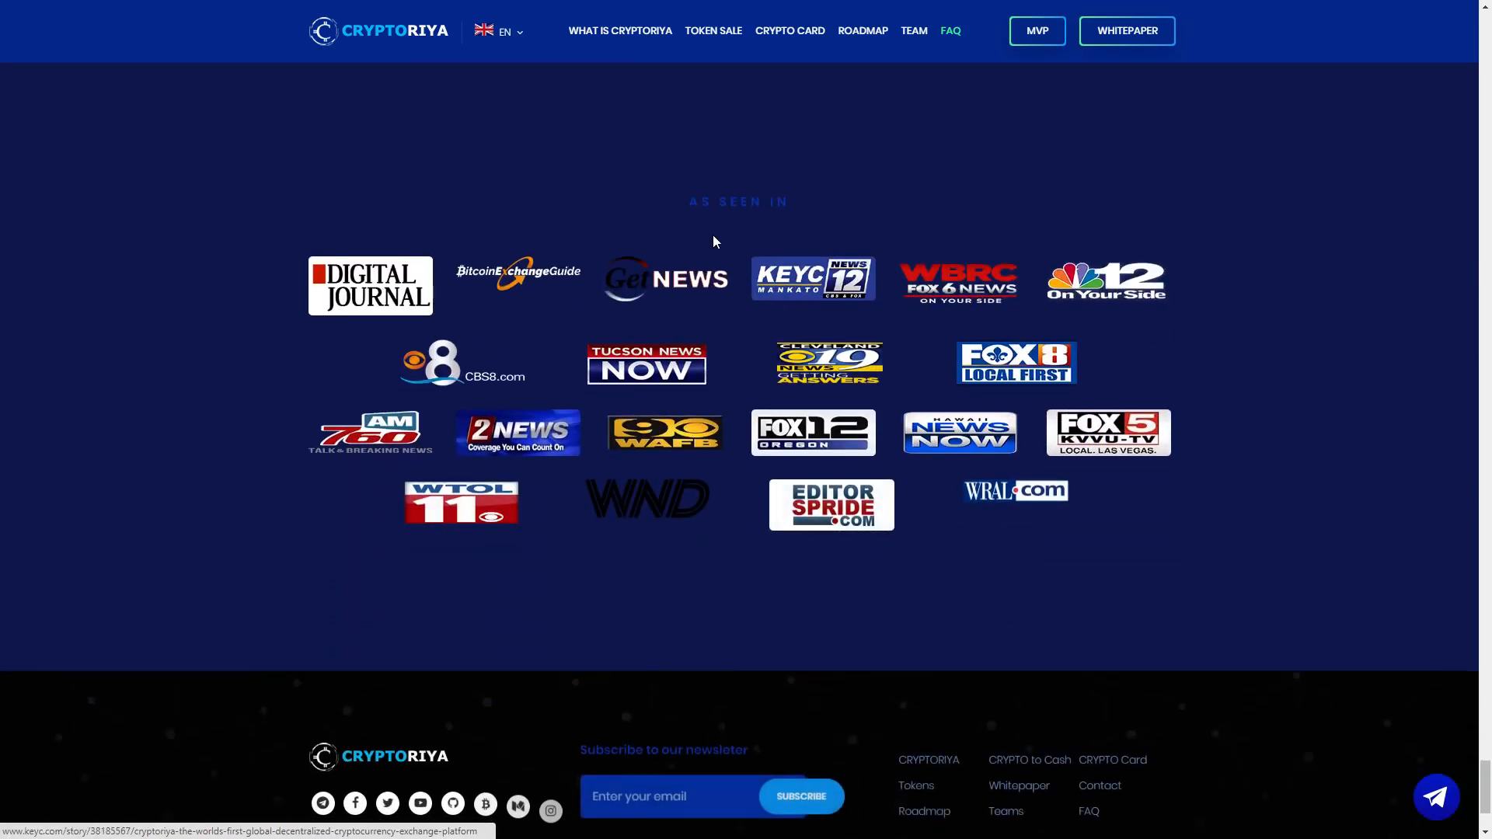
Step: Scroll to the footer, type and erase 'h' in the newsletter email, then scroll up
{"action": "scroll", "scroll_direction": "down", "scroll_amount": 3}
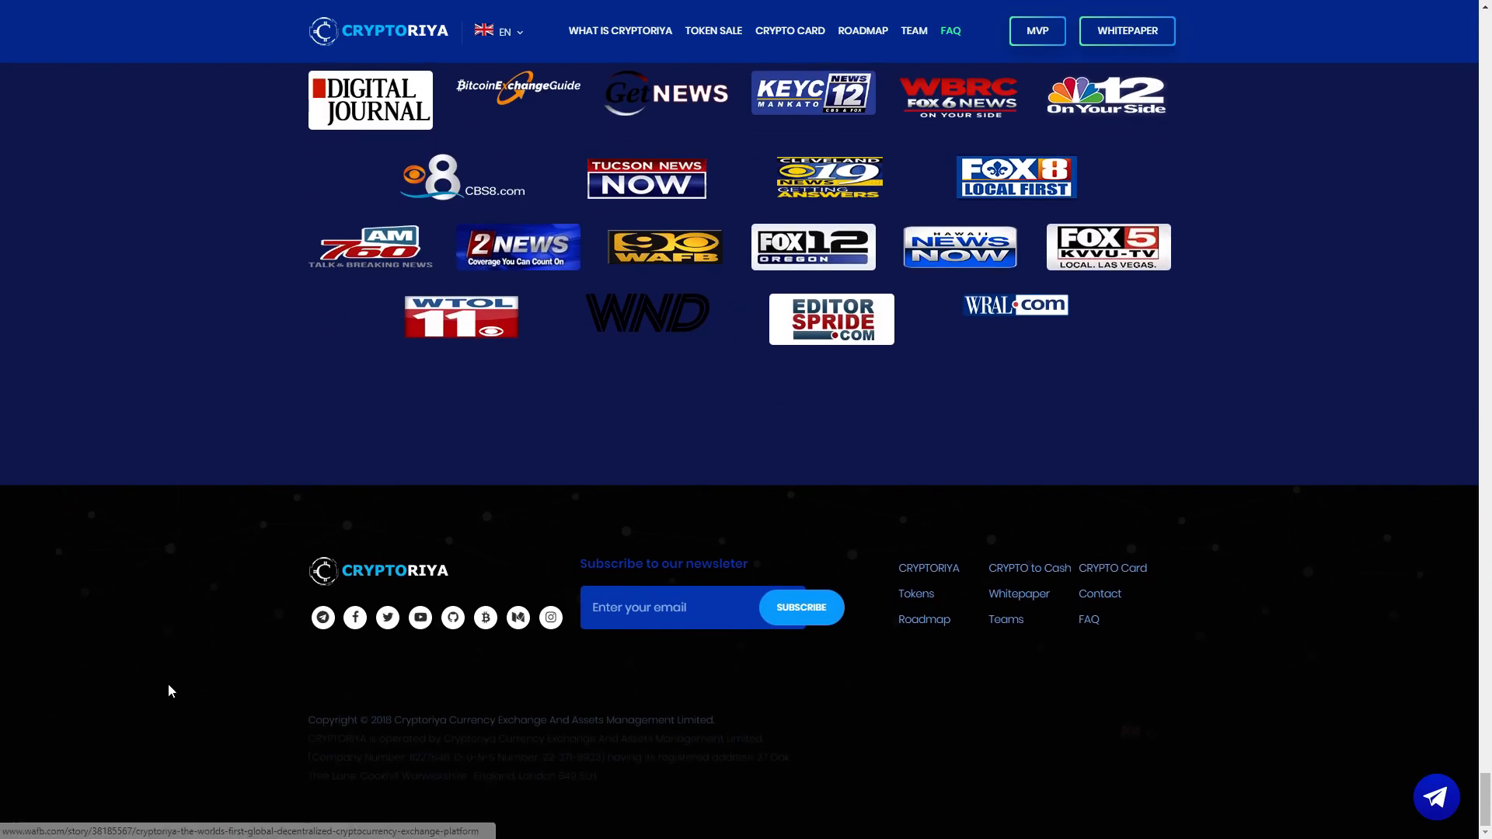
{"action": "mouse_move", "coordinate": [322, 617]}
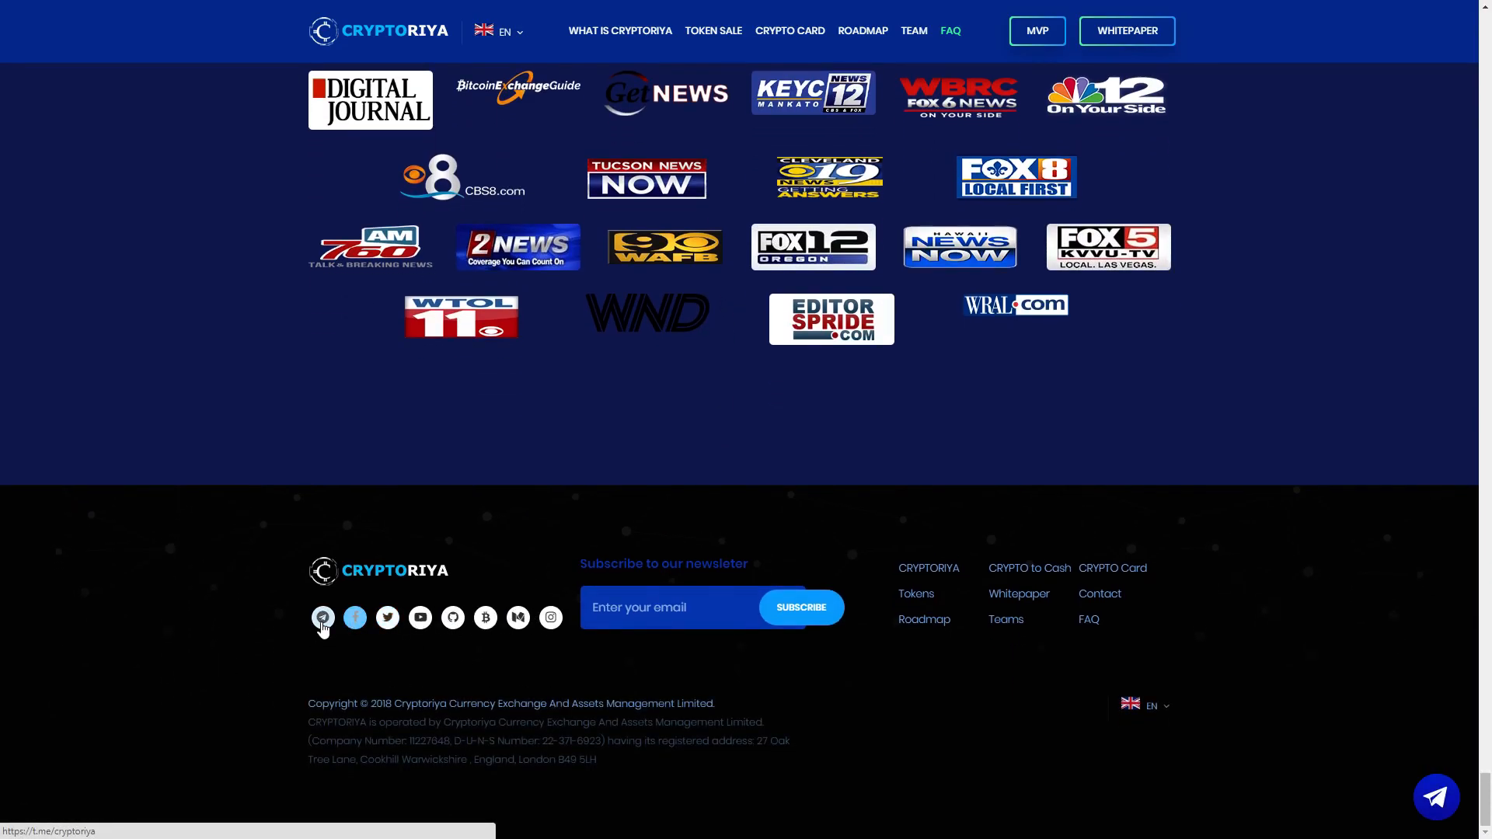
{"action": "mouse_move", "coordinate": [420, 618]}
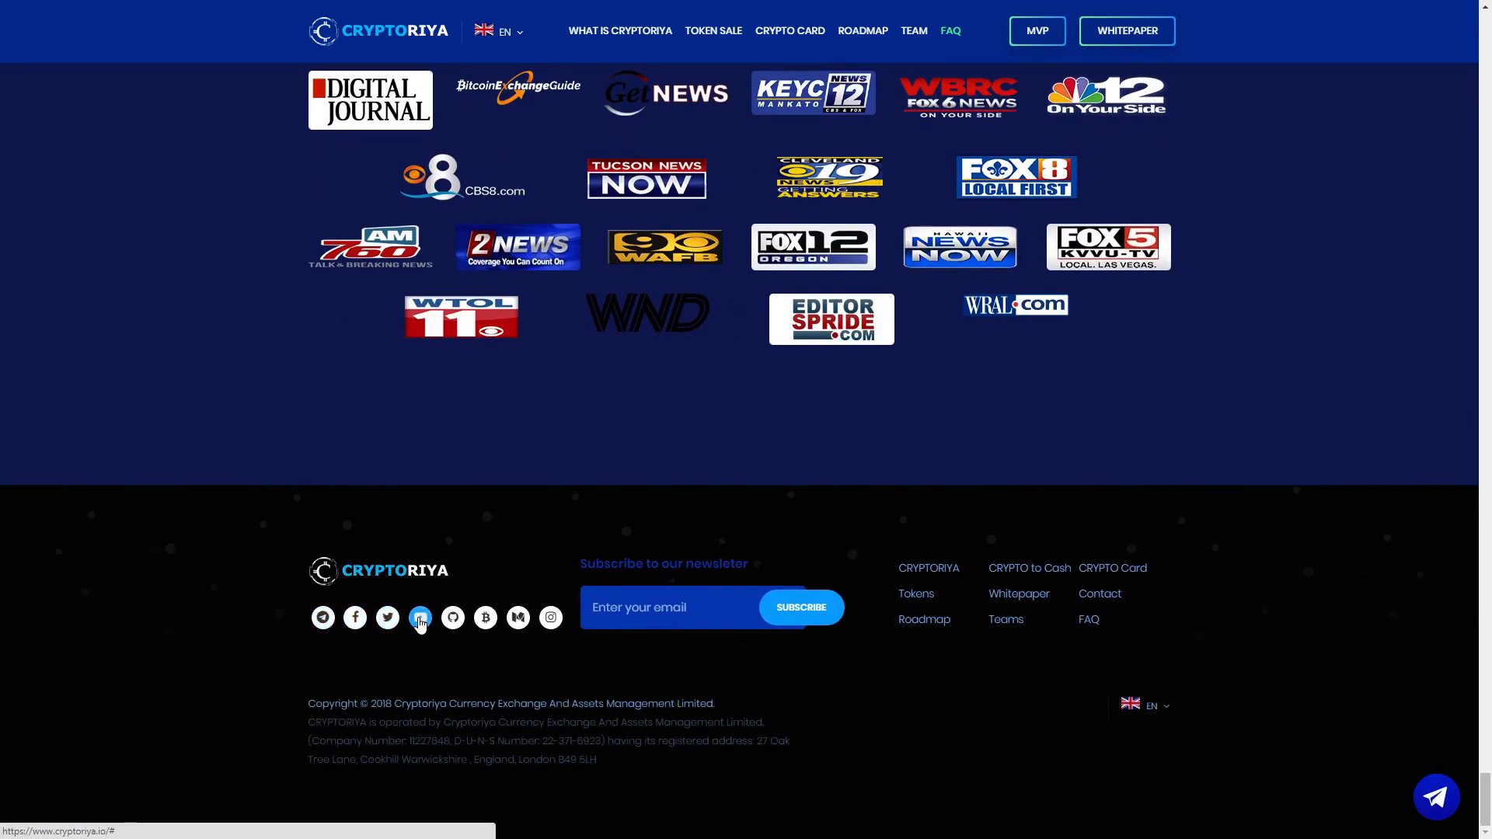
{"action": "mouse_move", "coordinate": [550, 618]}
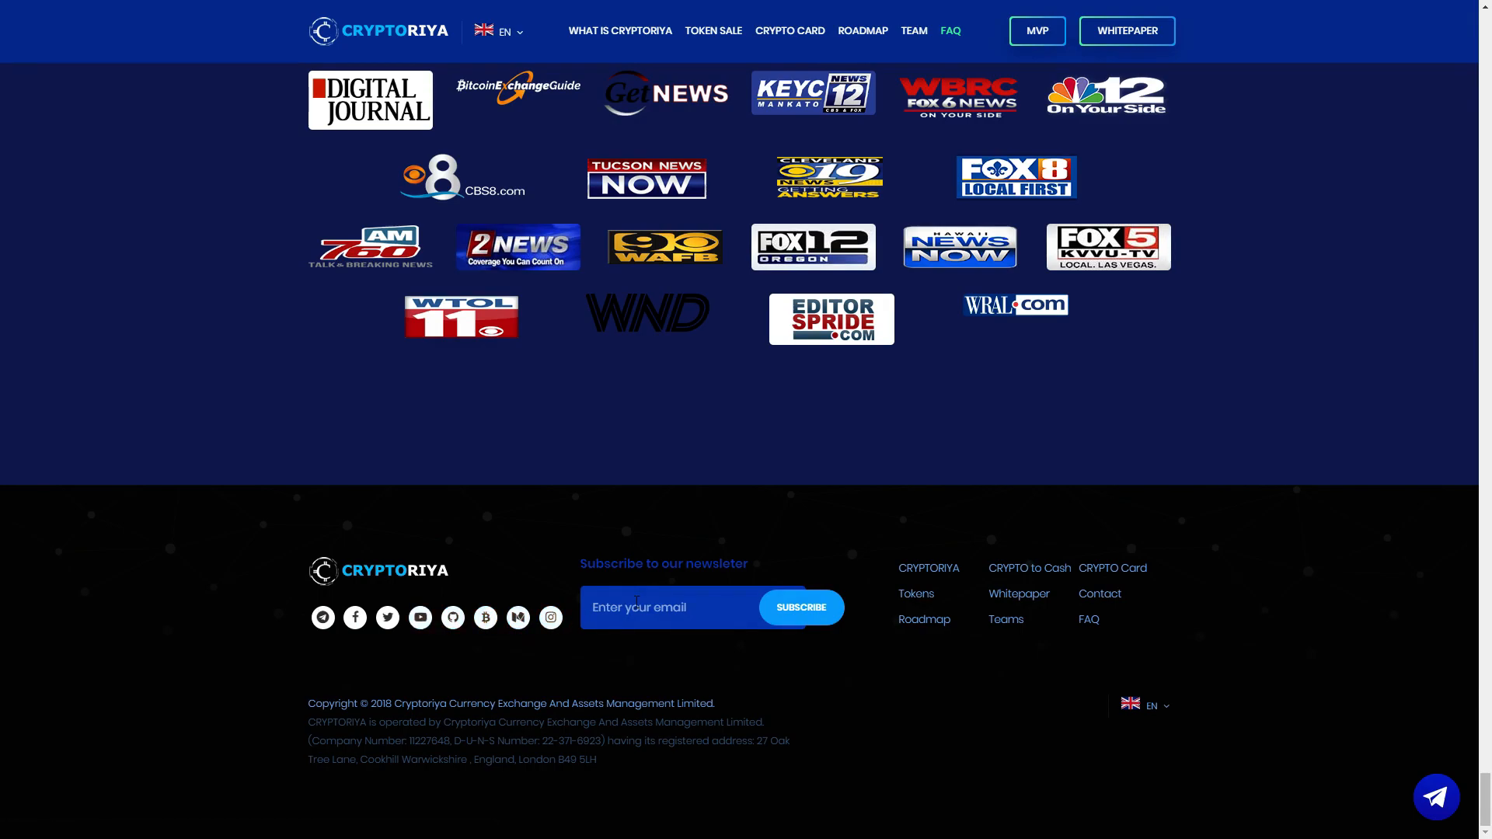
{"action": "type", "text": "h"}
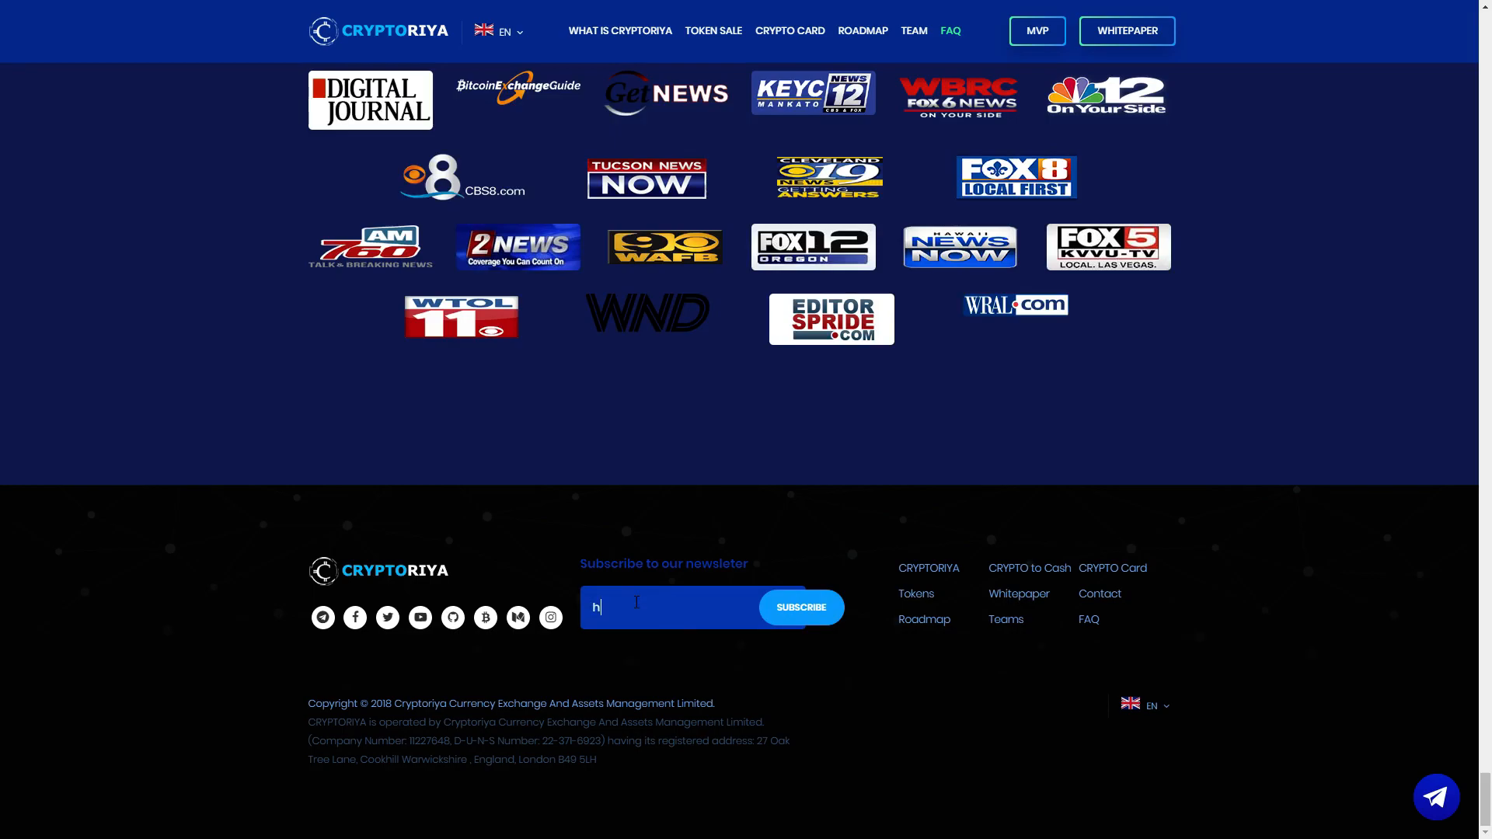
{"action": "key", "text": "Backspace"}
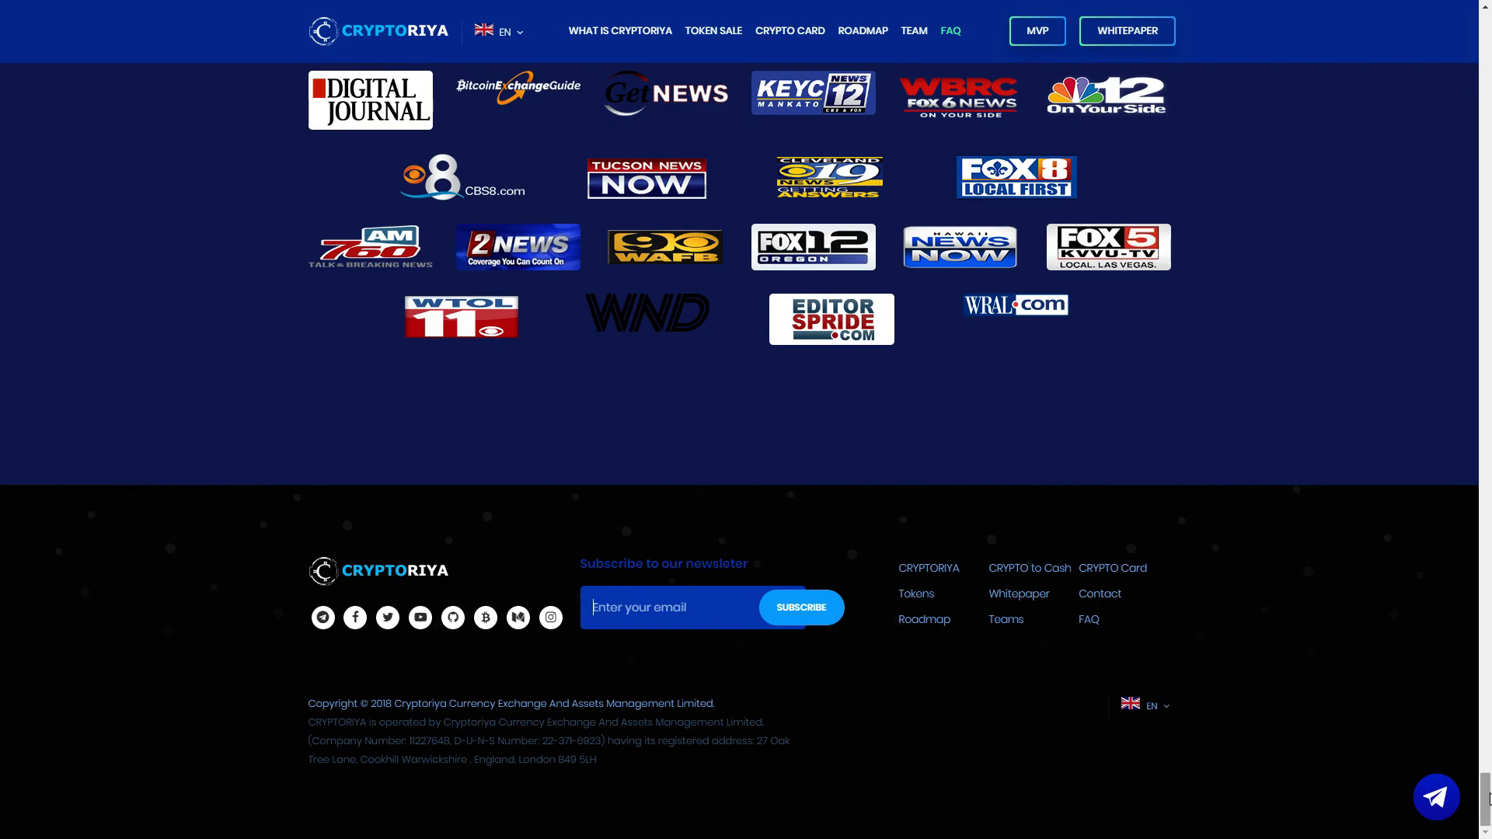
{"action": "mouse_move", "coordinate": [1436, 797]}
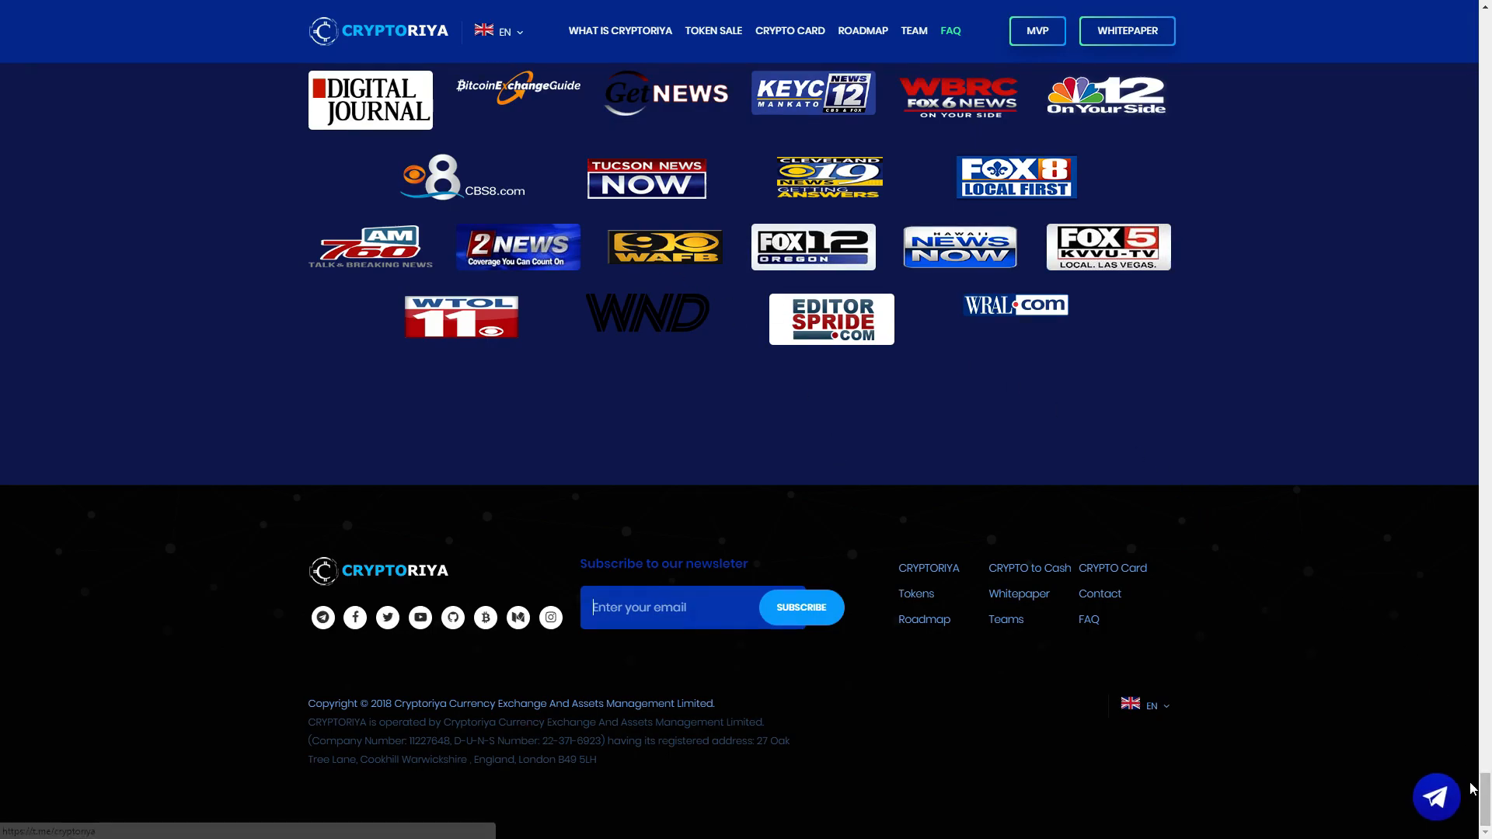
{"action": "scroll", "scroll_direction": "up", "scroll_amount": 3}
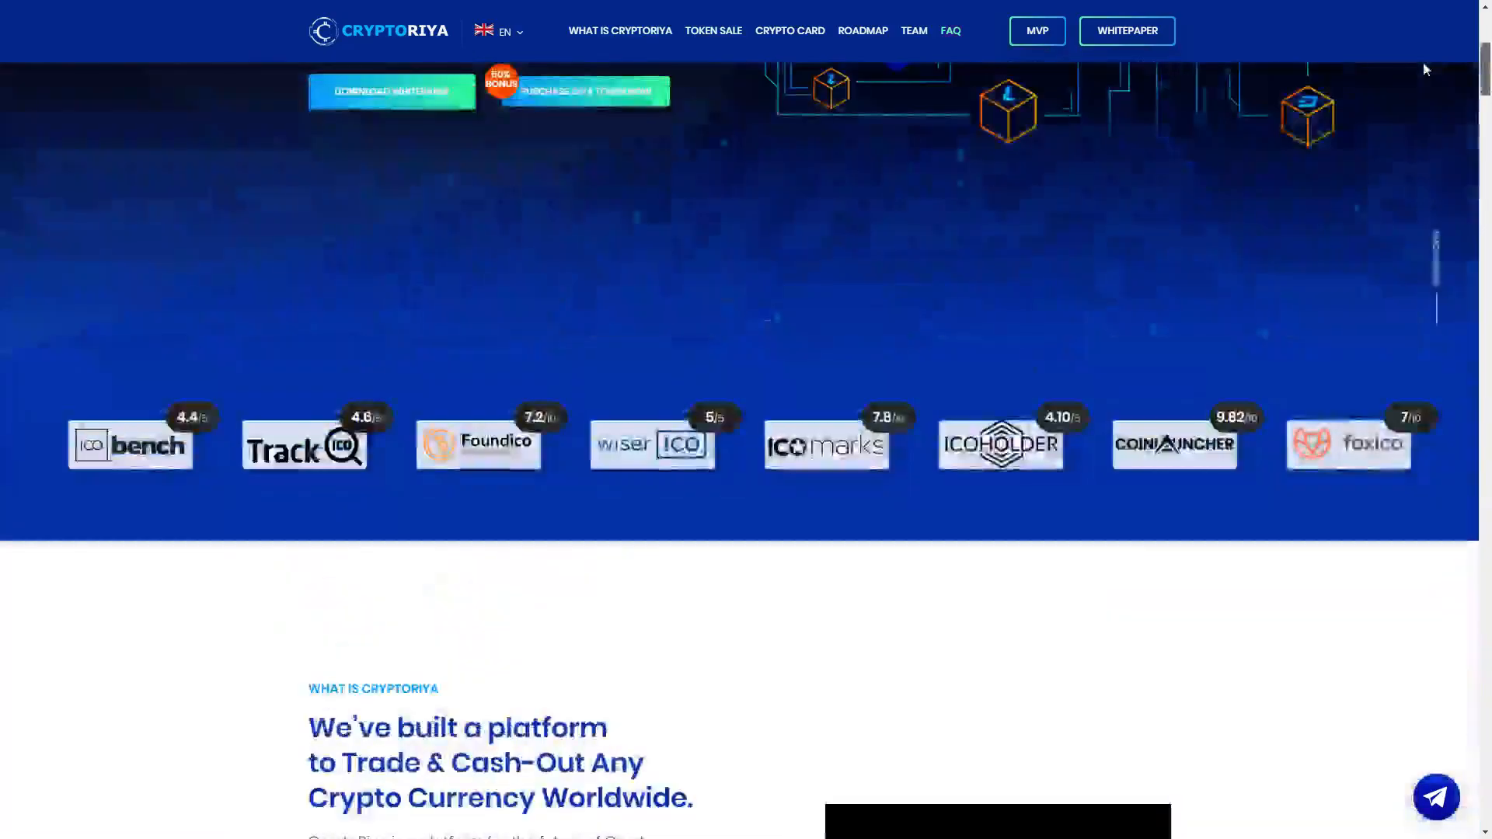
Step: Scroll up to the hero banner about cashing out any cryptocurrency
{"action": "scroll", "scroll_direction": "up", "scroll_amount": 3}
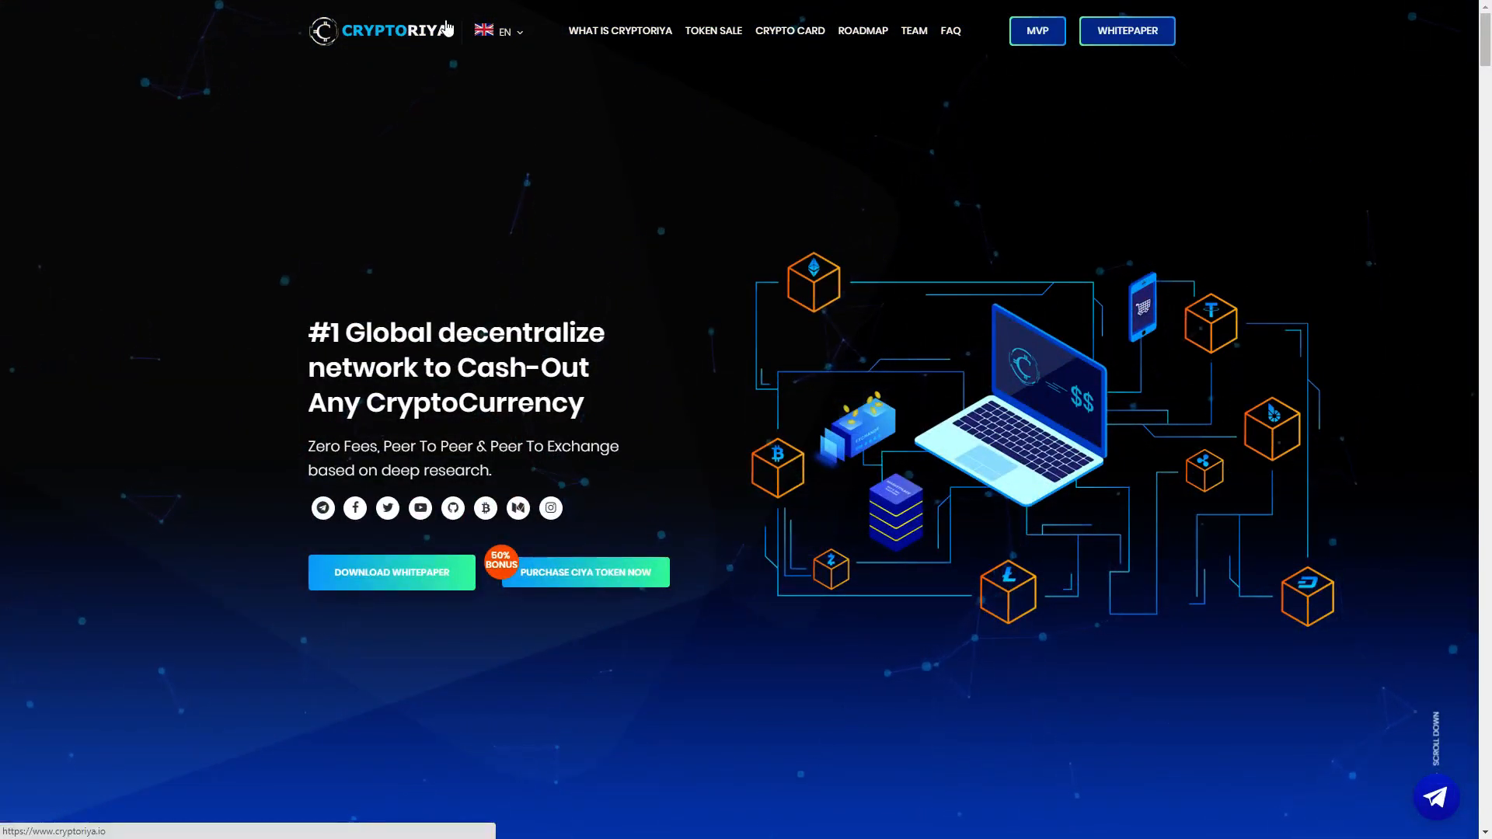
{"action": "mouse_move", "coordinate": [1076, 309]}
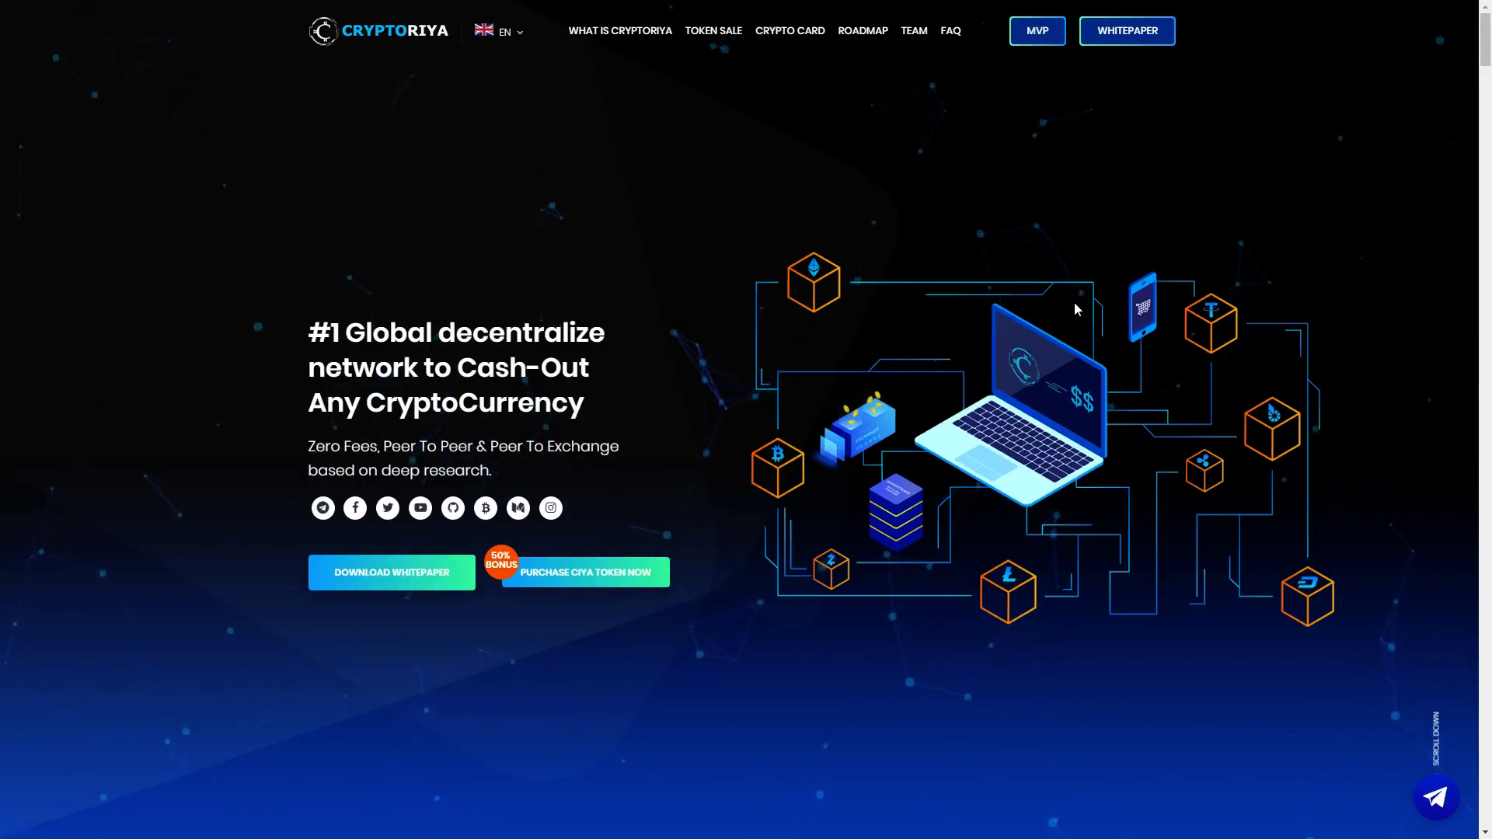